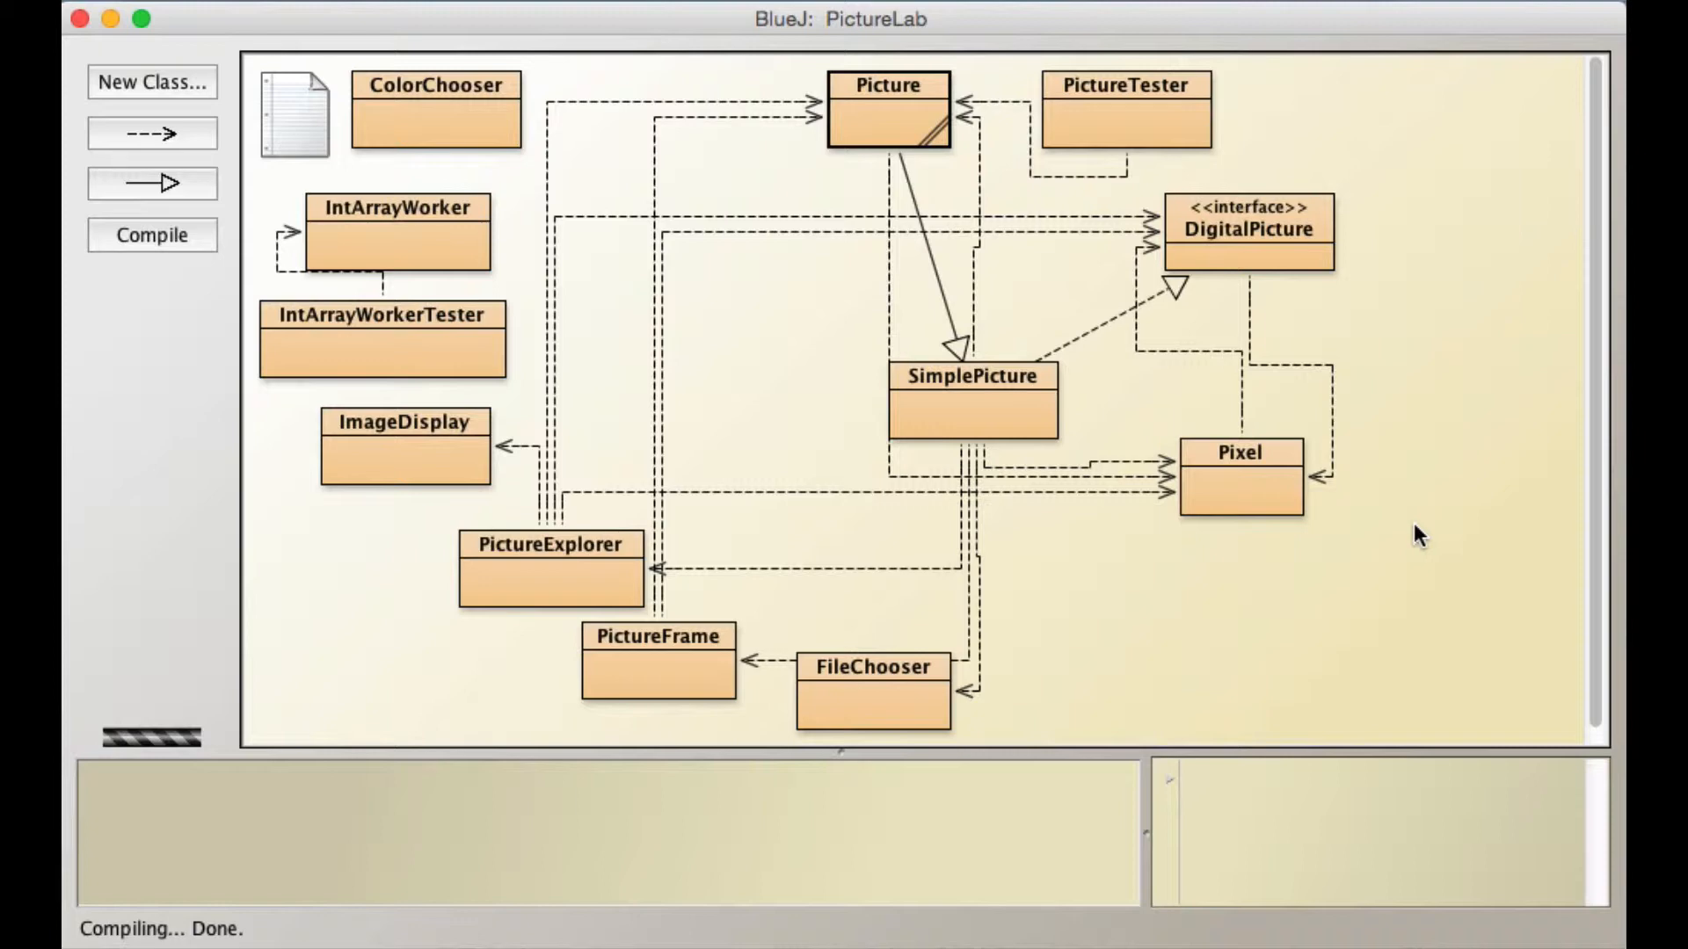
pyautogui.moveTo(1130, 108)
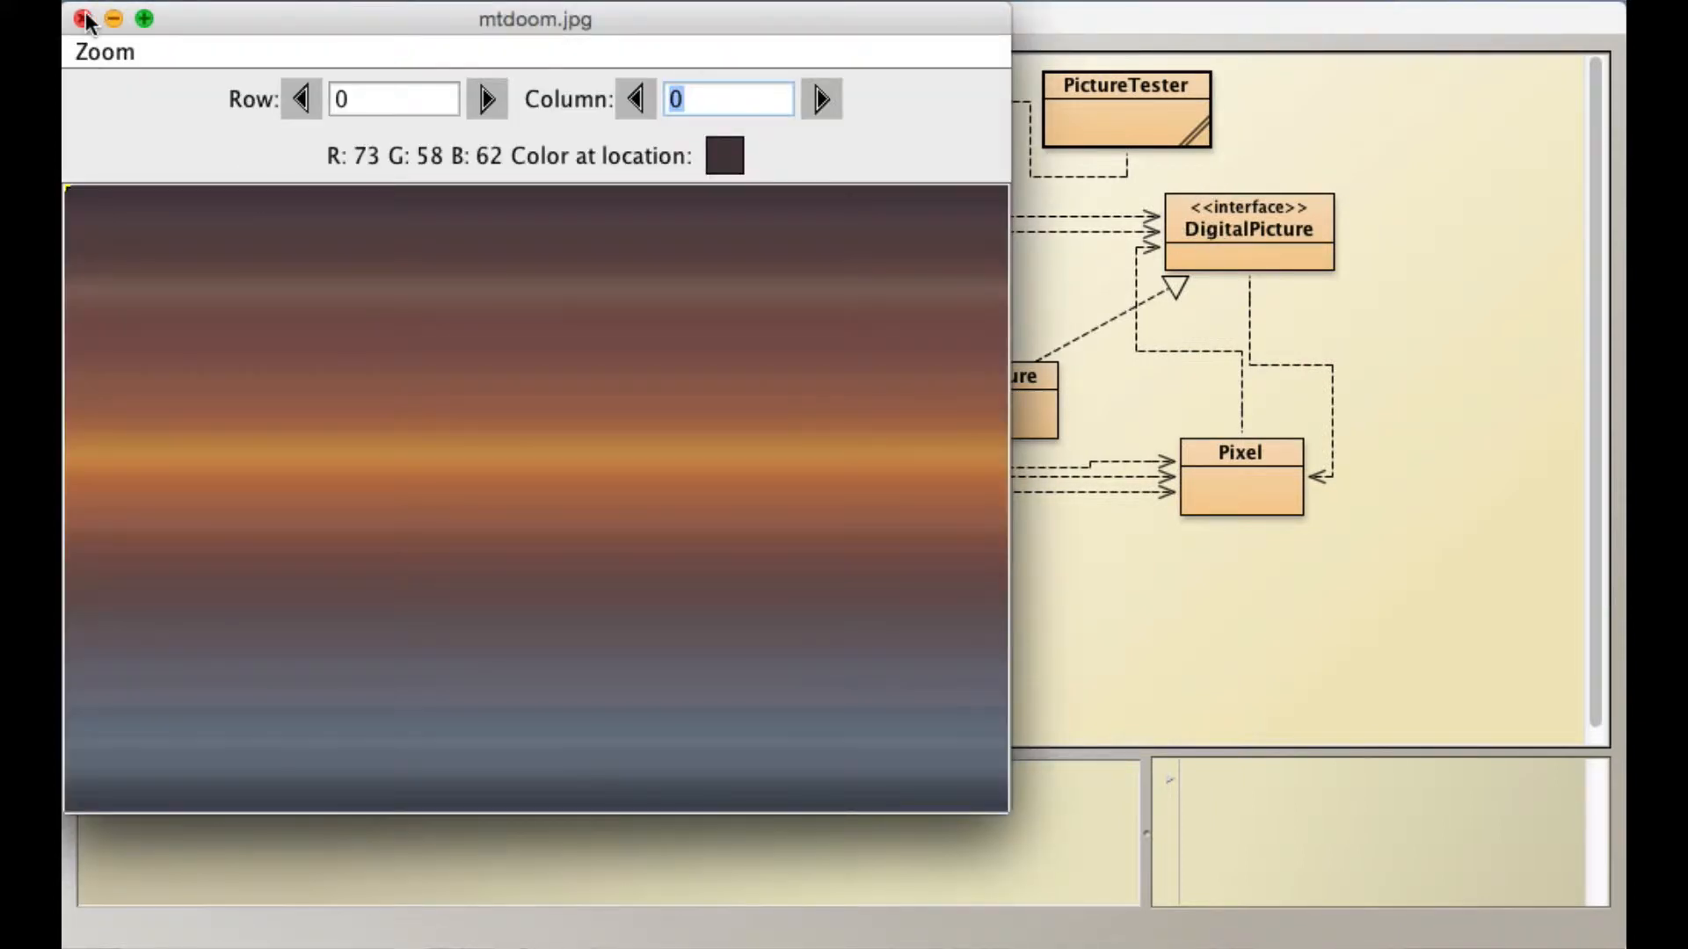
# Run PictureTester's main method and start entering a row number in the mtdoom.jpg explorer.
pyautogui.click(75, 18)
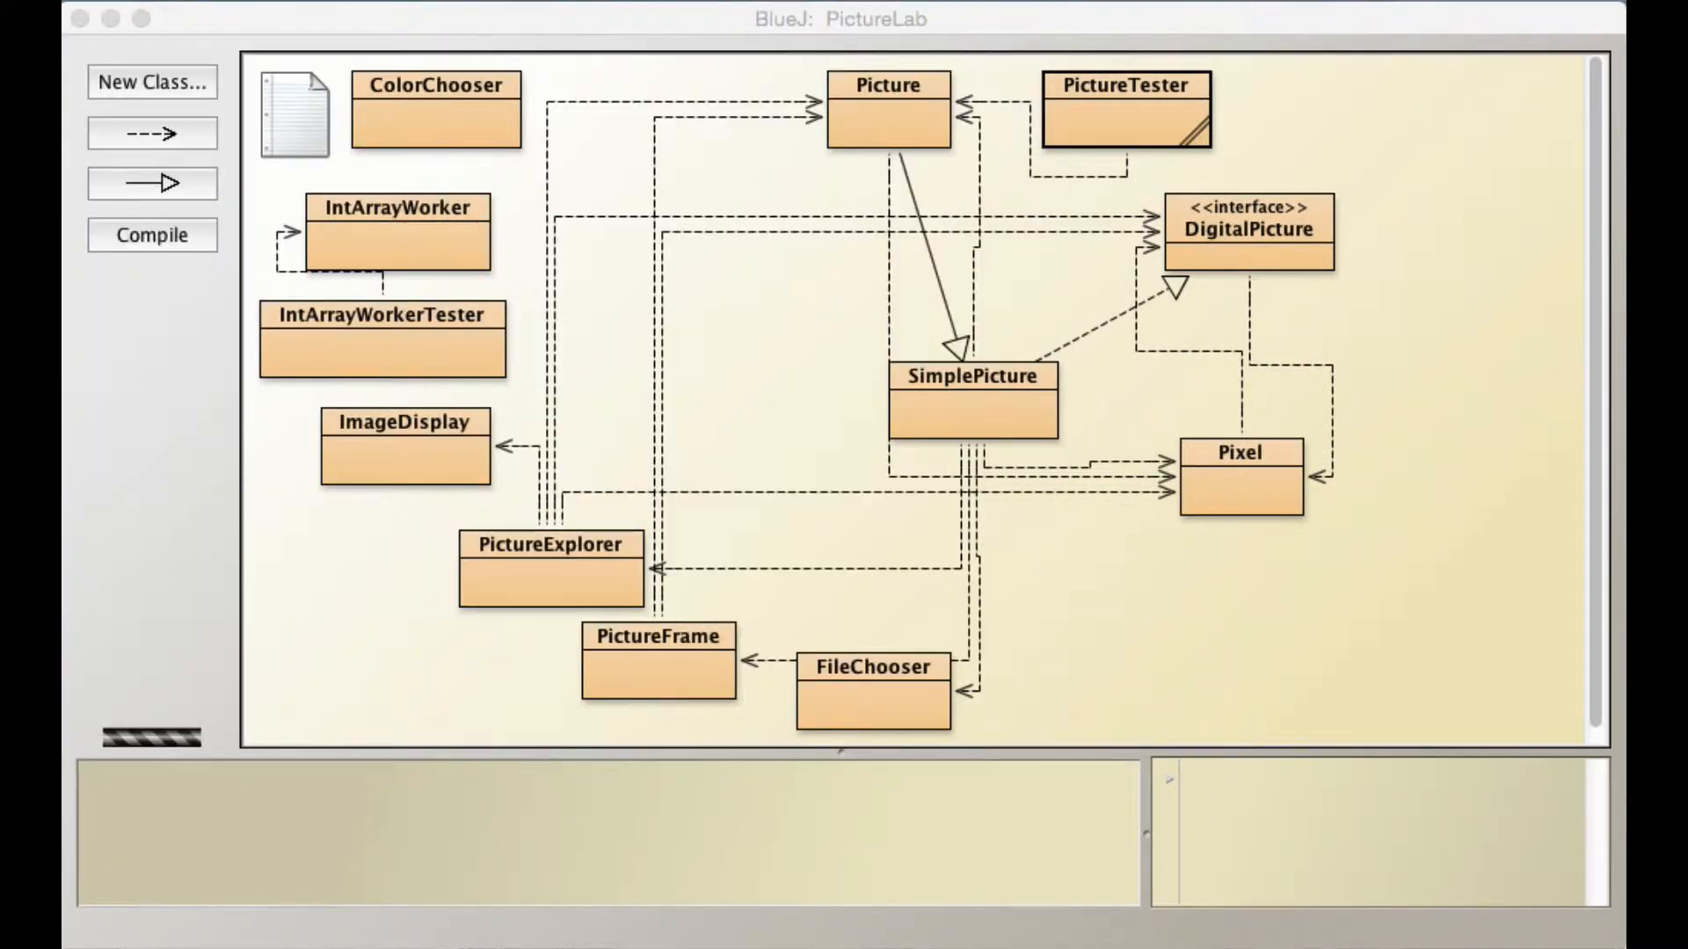
pyautogui.rightClick(1125, 109)
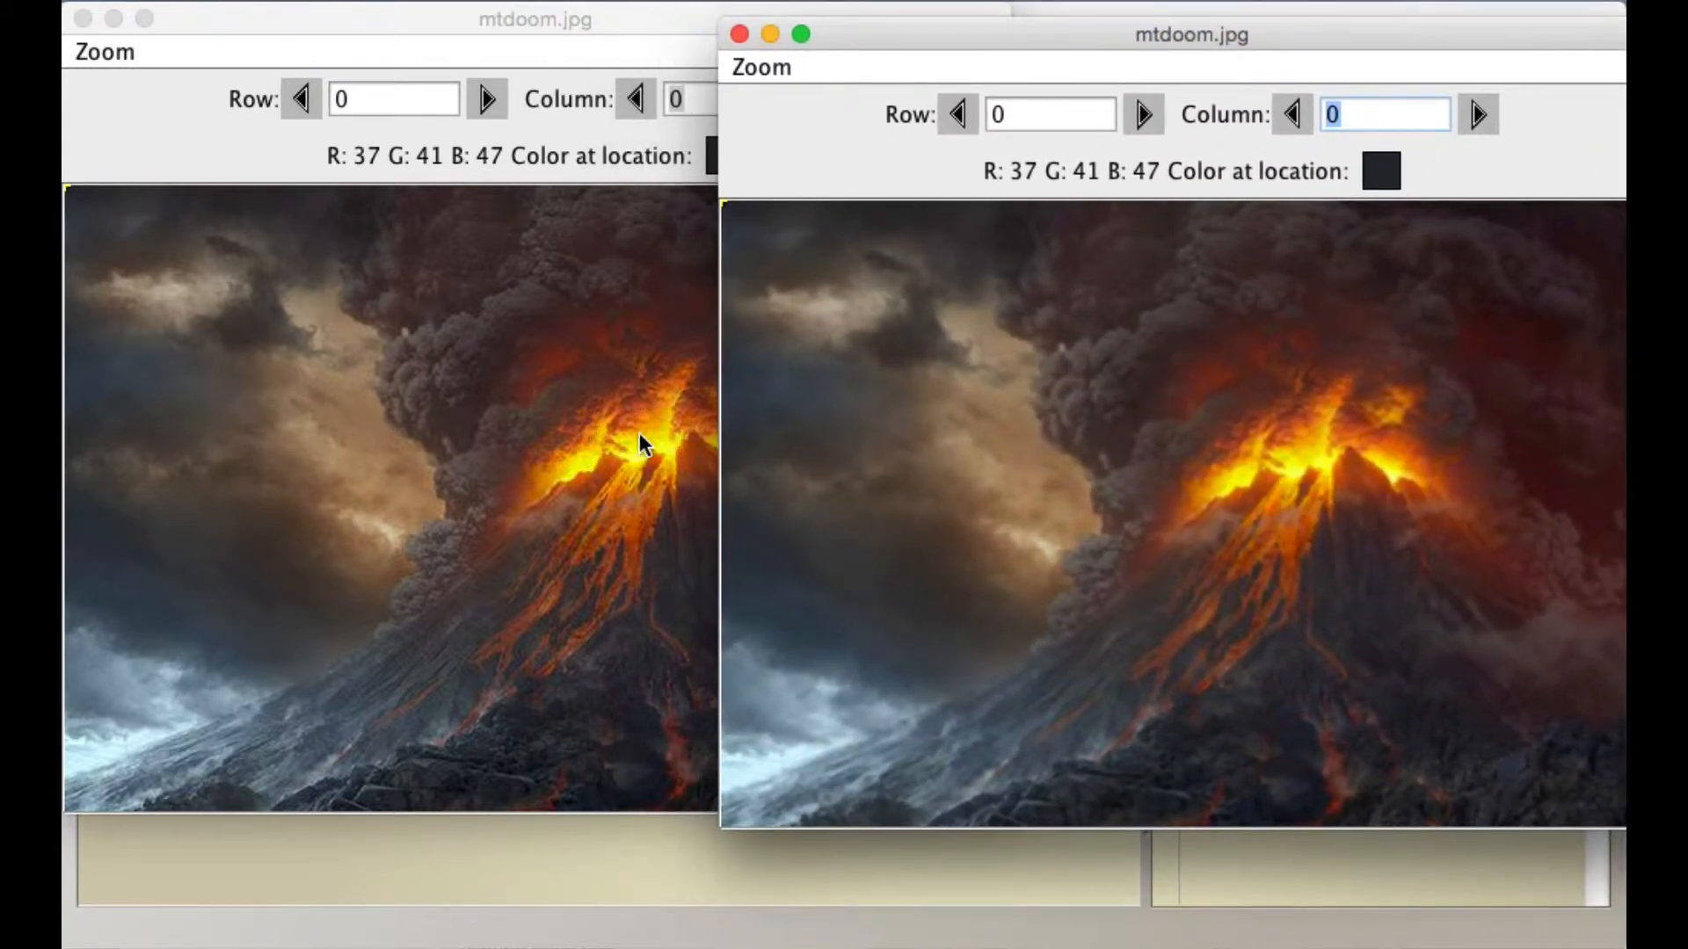
pyautogui.moveTo(974, 167)
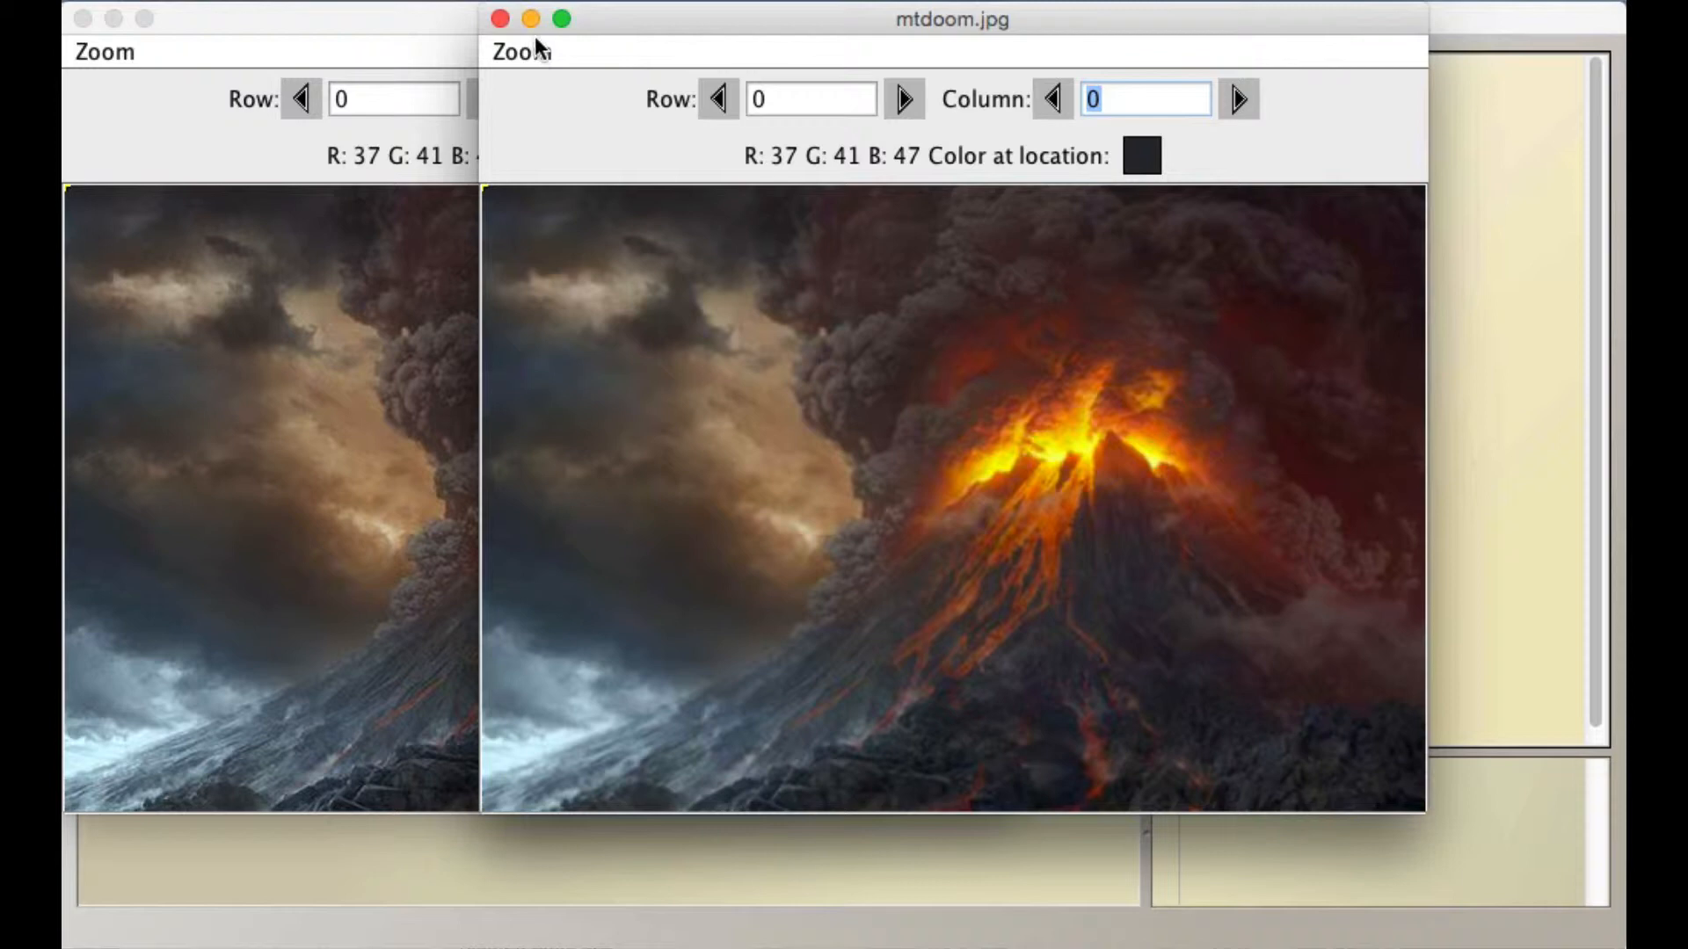
pyautogui.moveTo(570, 267)
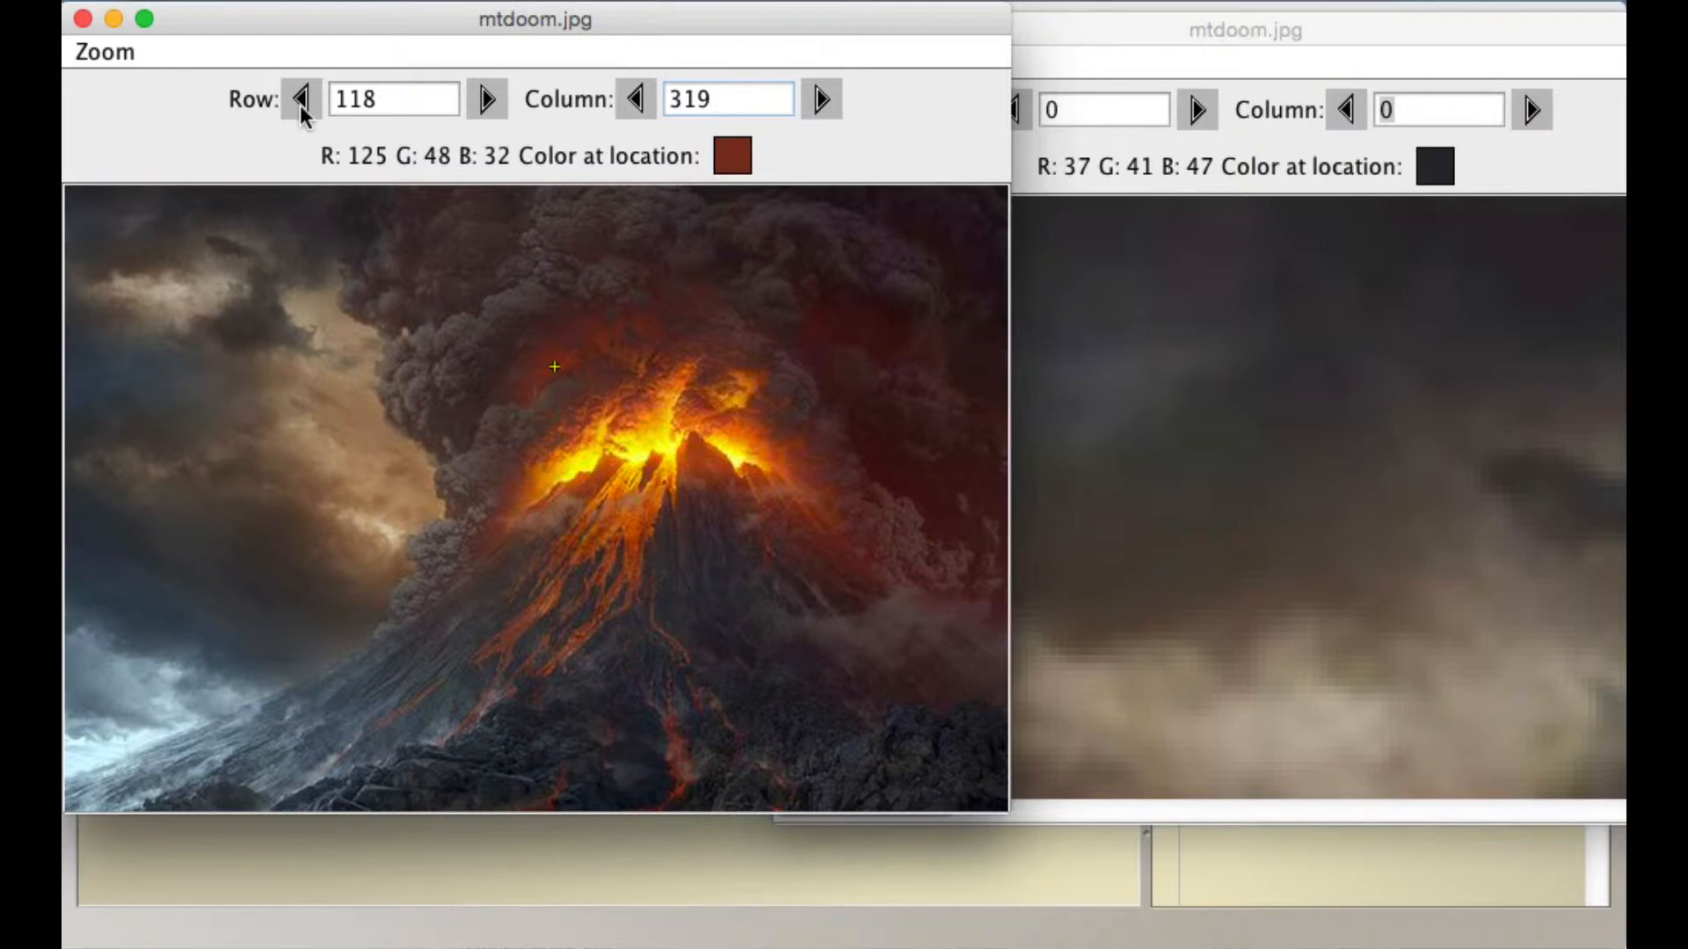
pyautogui.tripleClick(392, 98)
pyautogui.write('0')
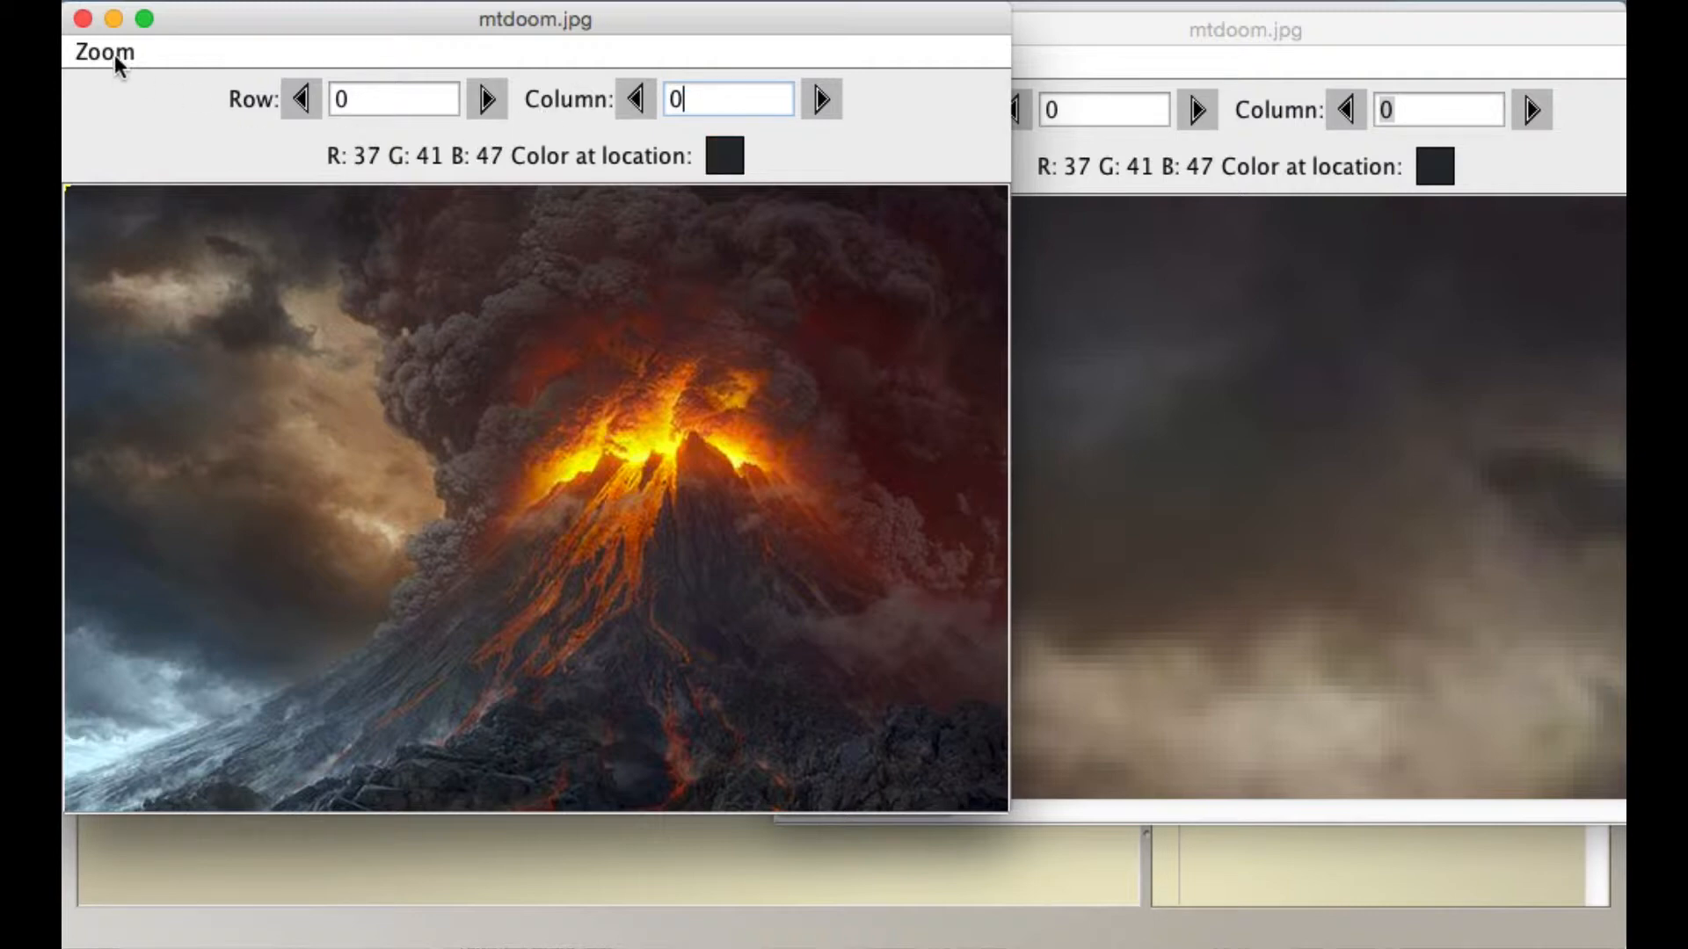
# Zoom the left mtdoom.jpg explorer to 500% and bring the right window forward.
pyautogui.click(104, 51)
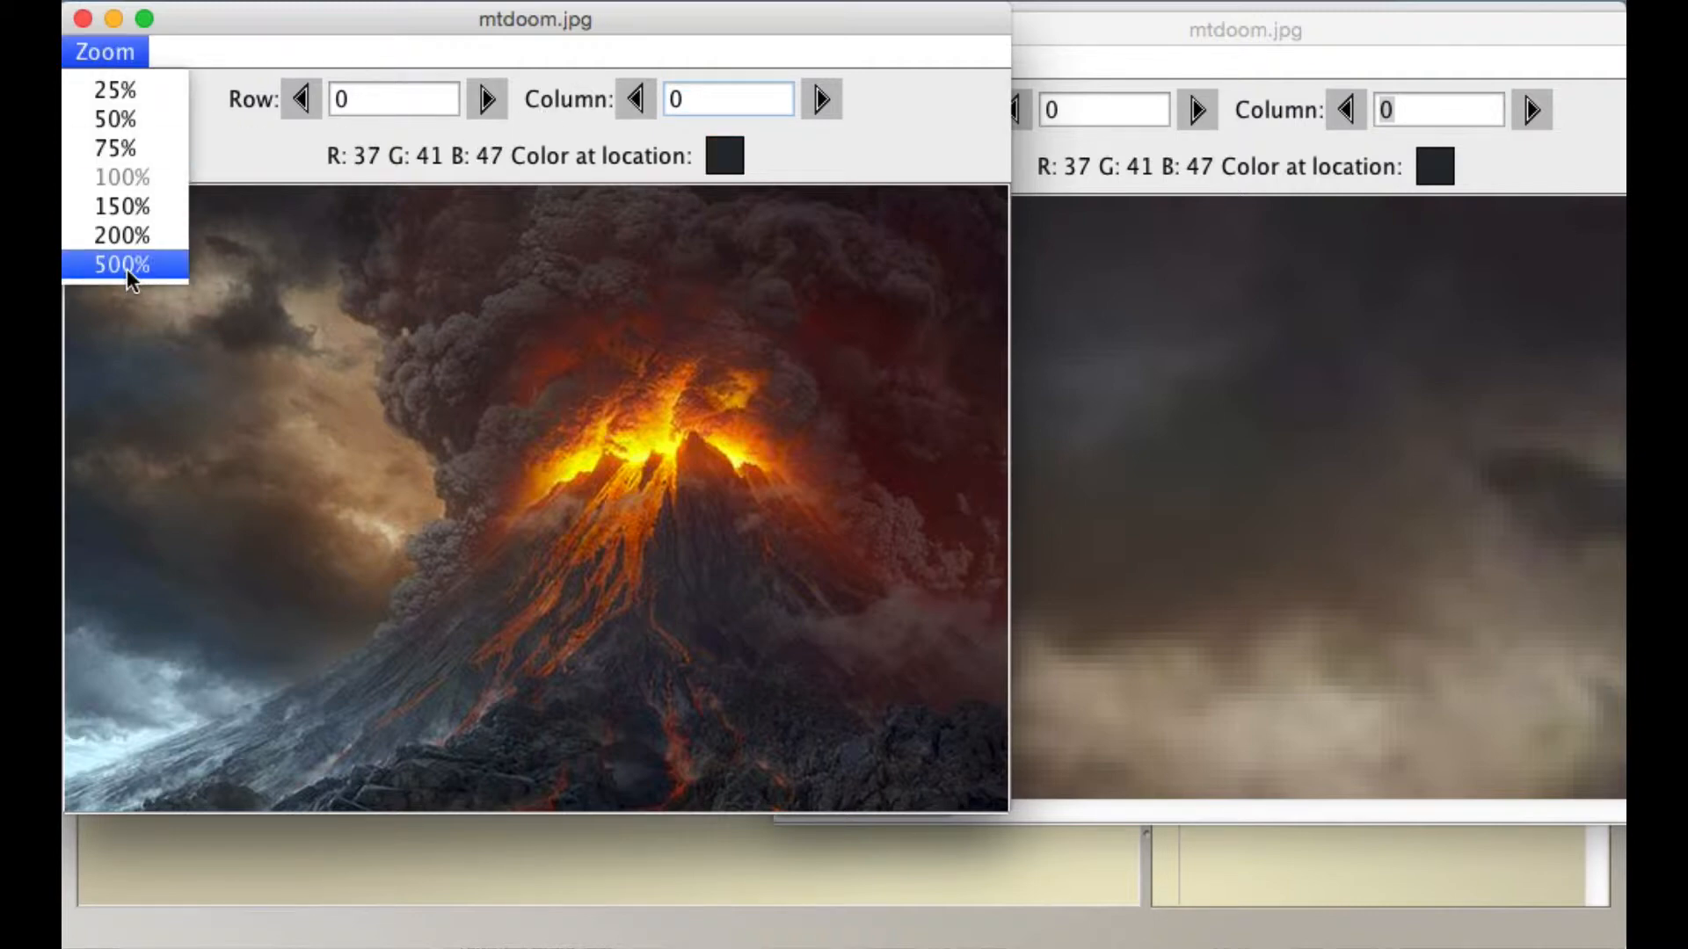
pyautogui.click(123, 264)
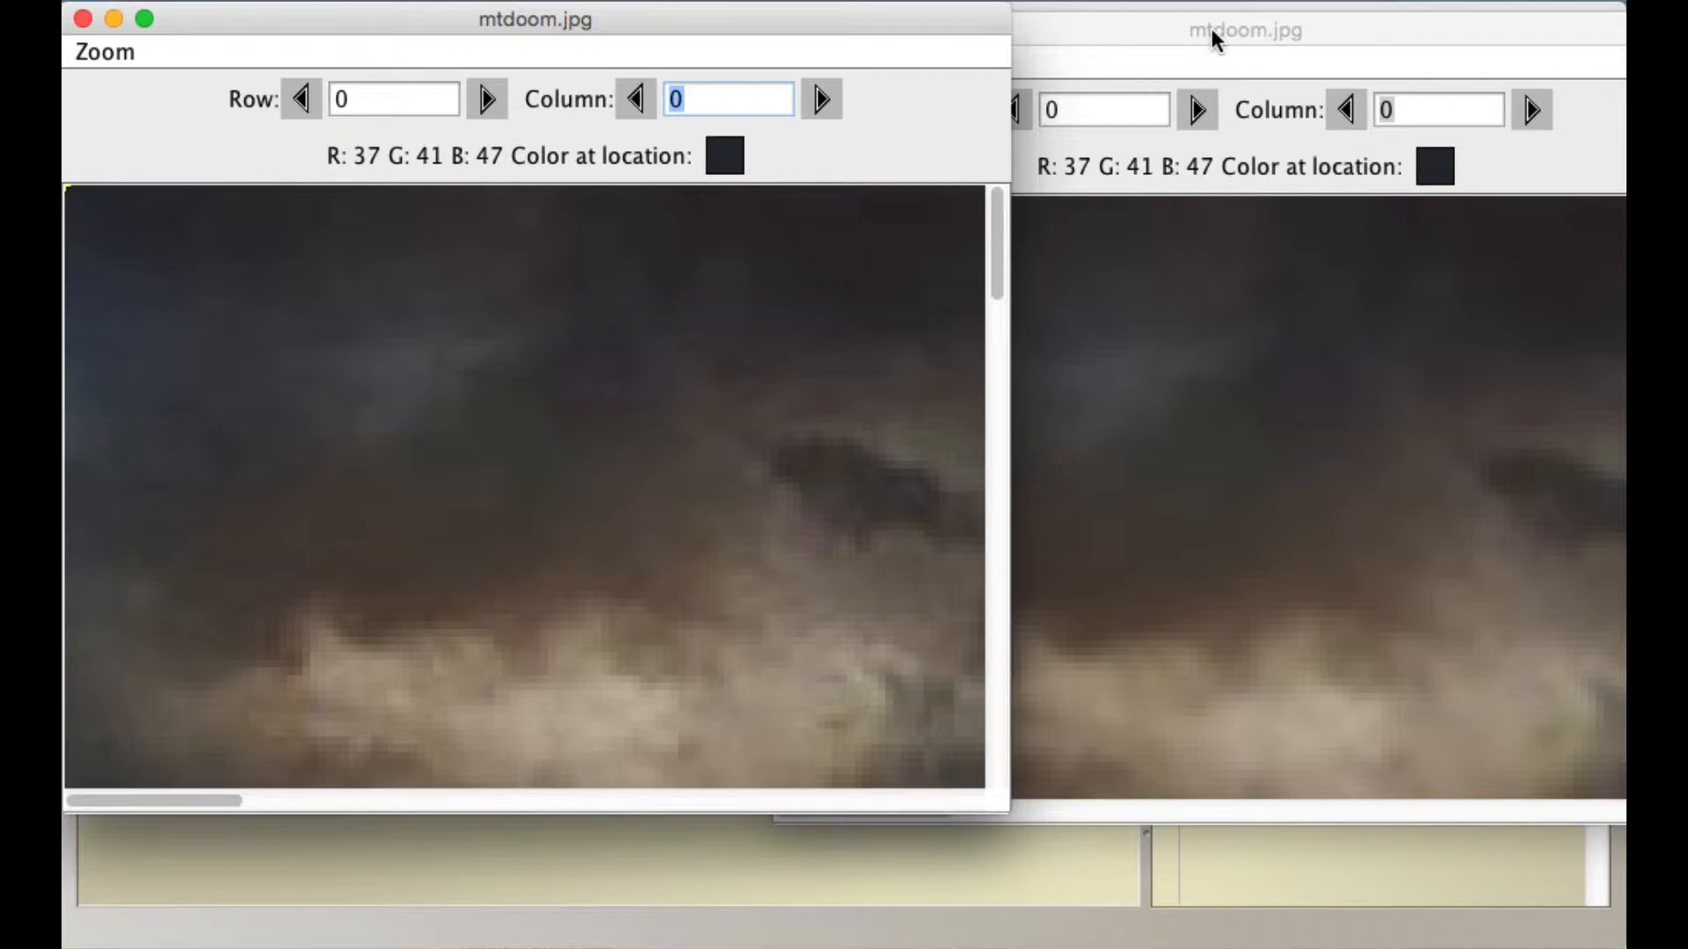
pyautogui.click(1227, 32)
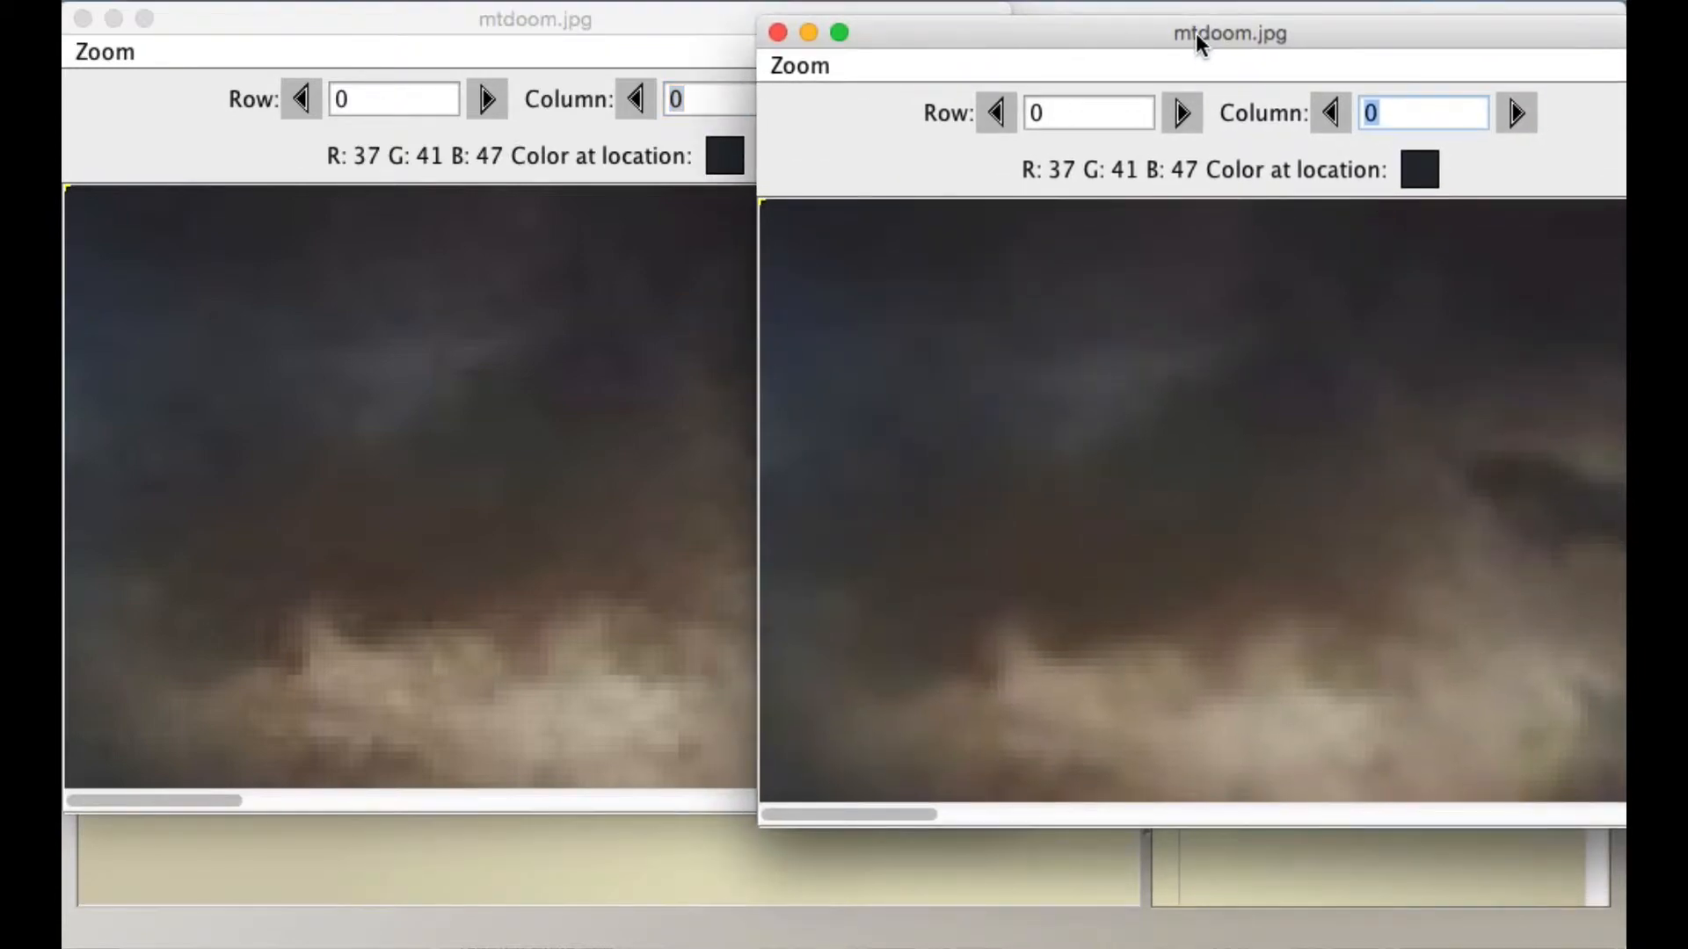
pyautogui.moveTo(913, 644)
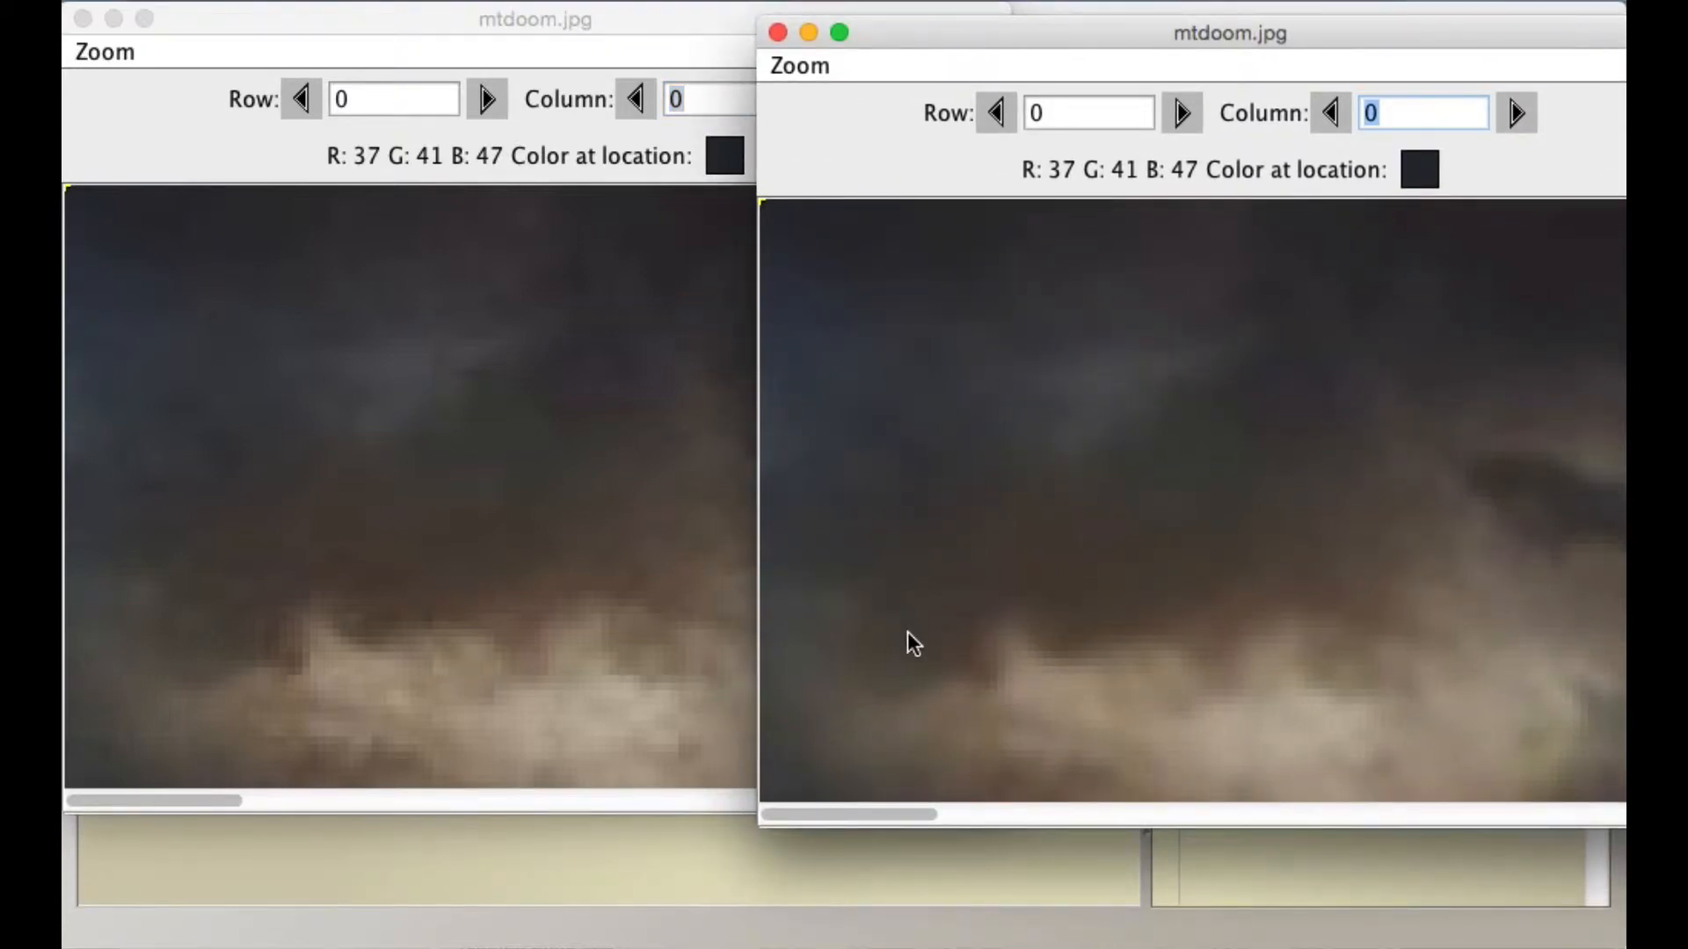
pyautogui.moveTo(550, 777)
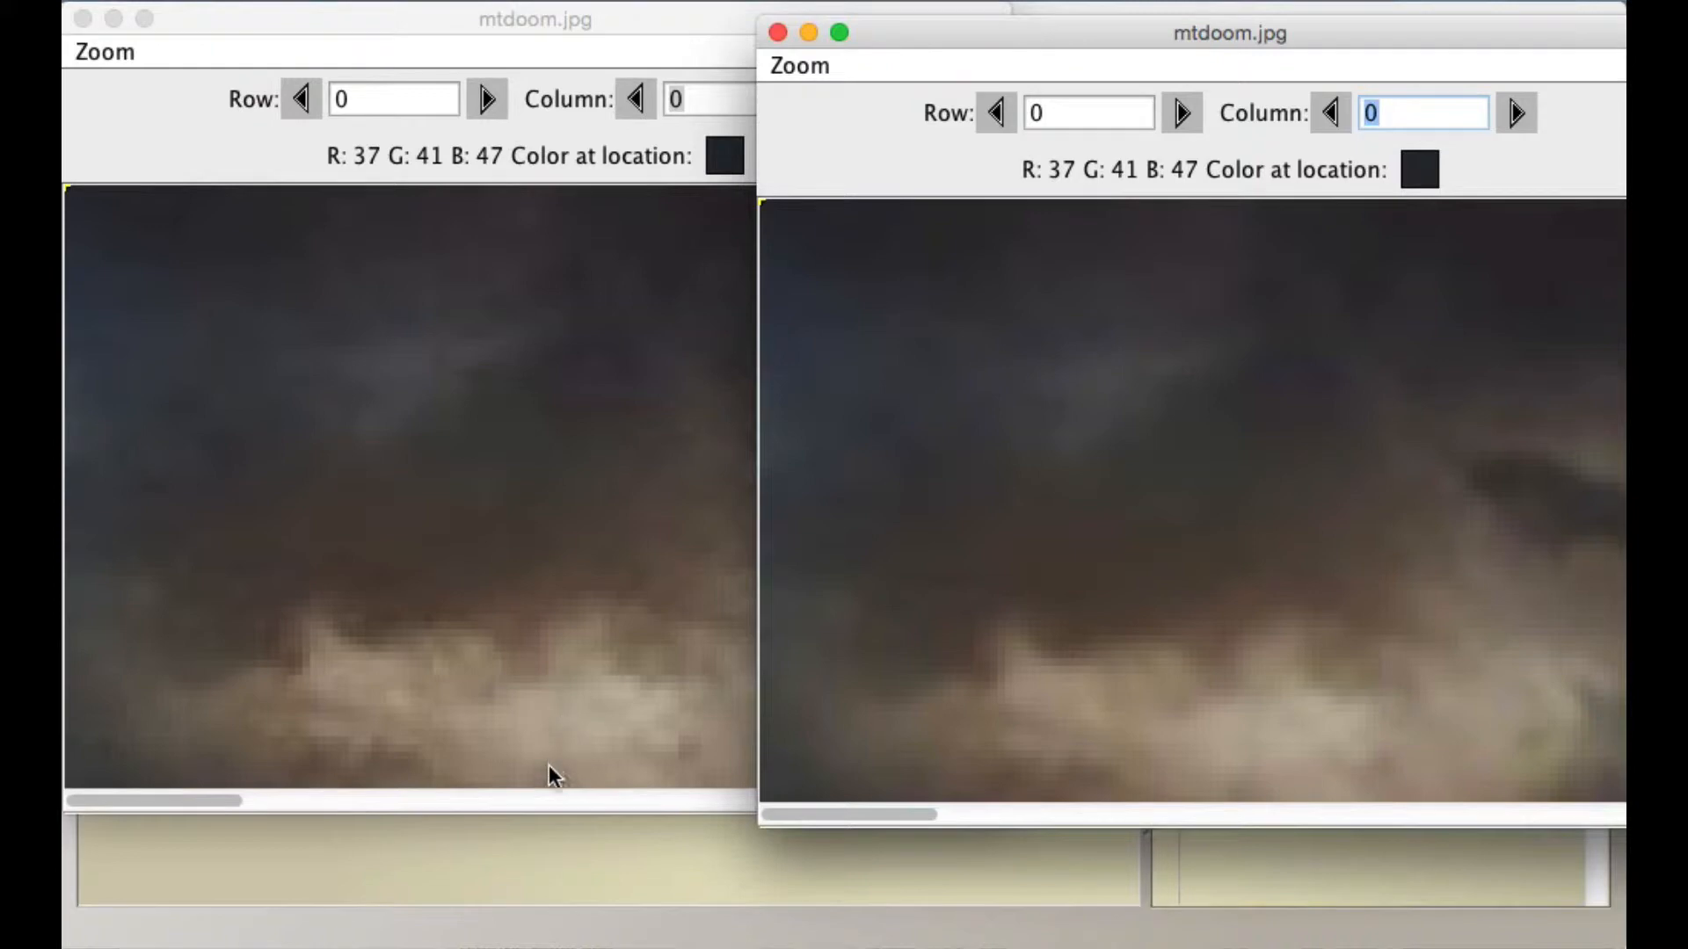
pyautogui.moveTo(1318, 741)
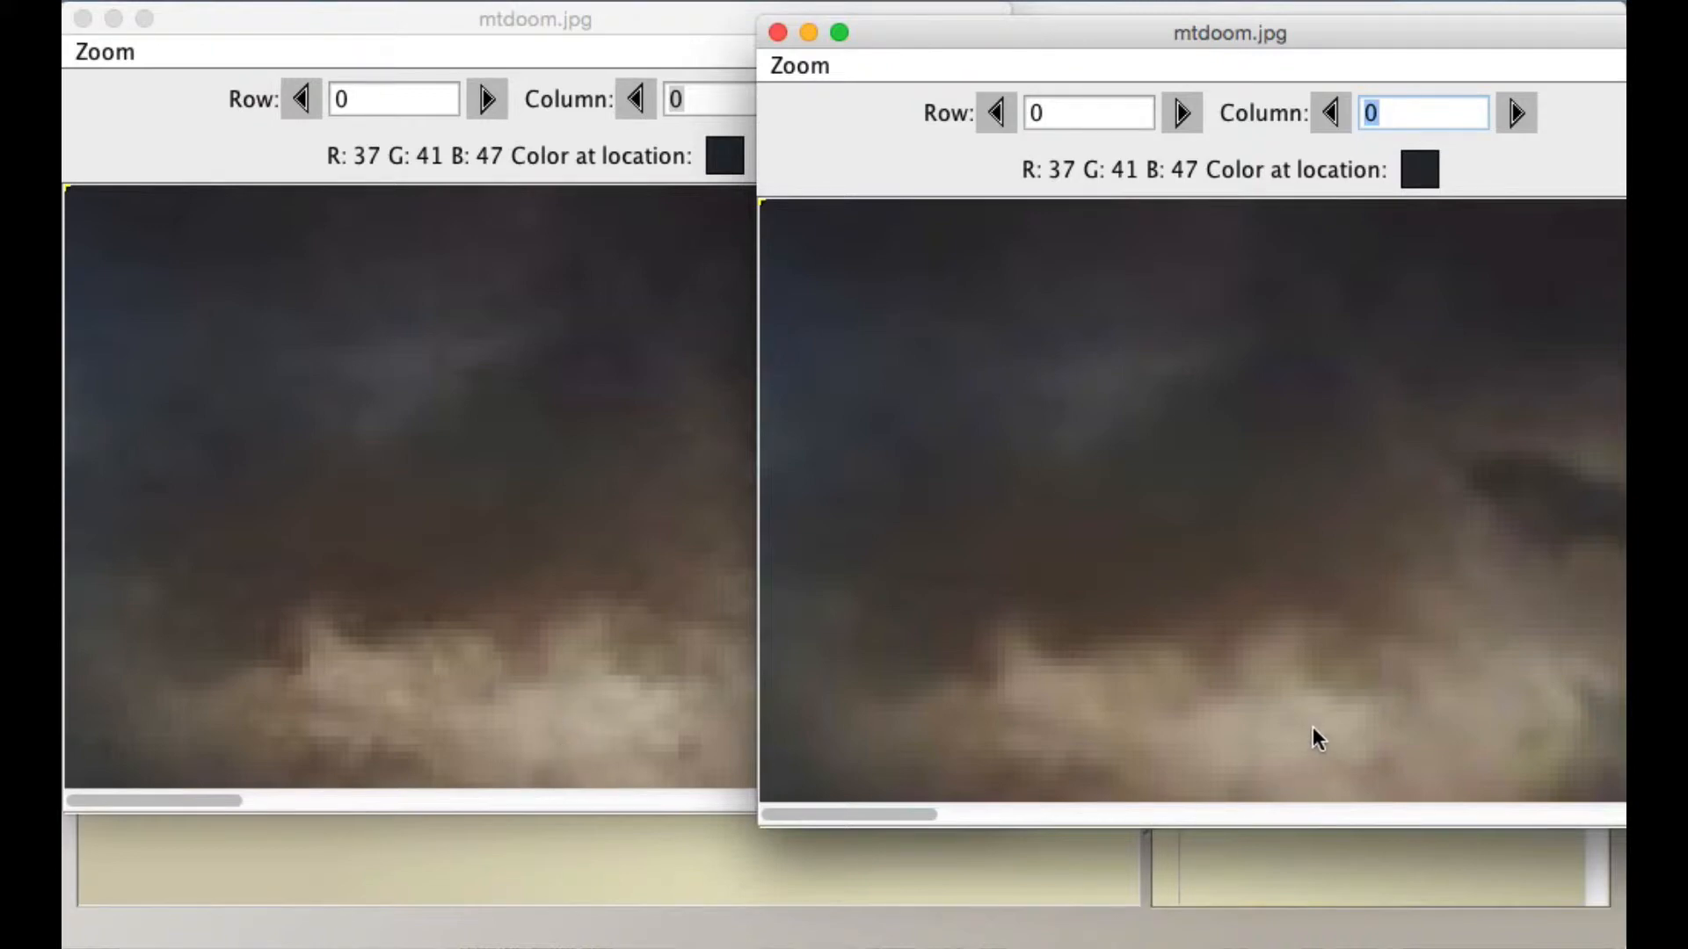
pyautogui.moveTo(1224, 672)
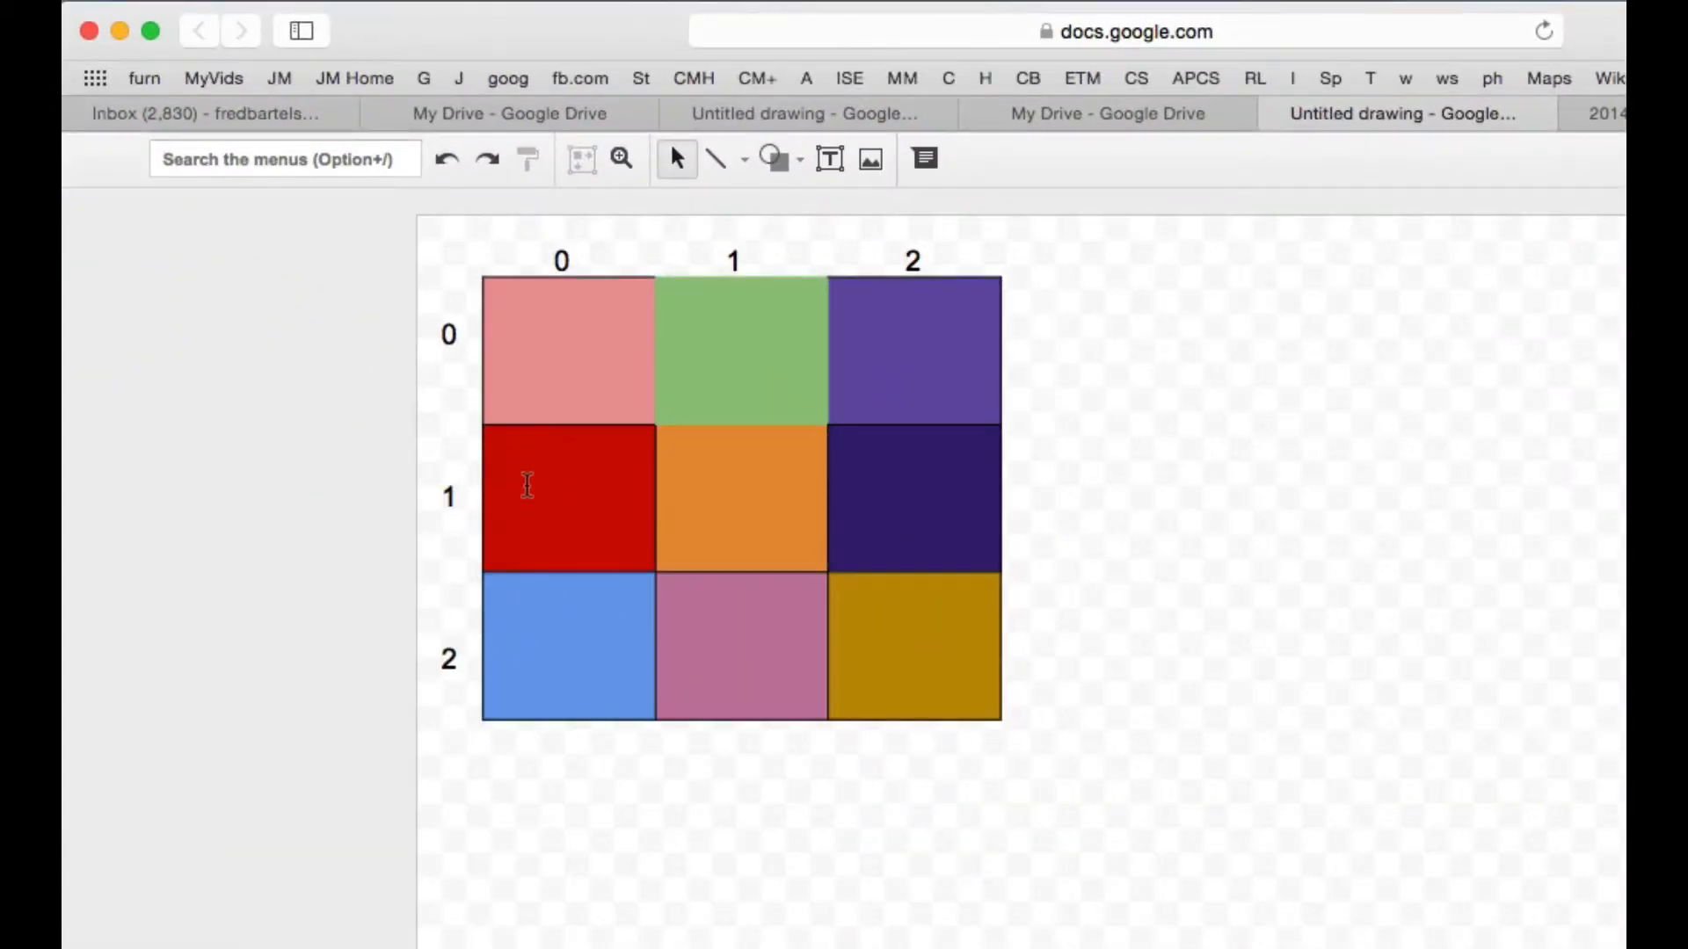
pyautogui.moveTo(690, 447)
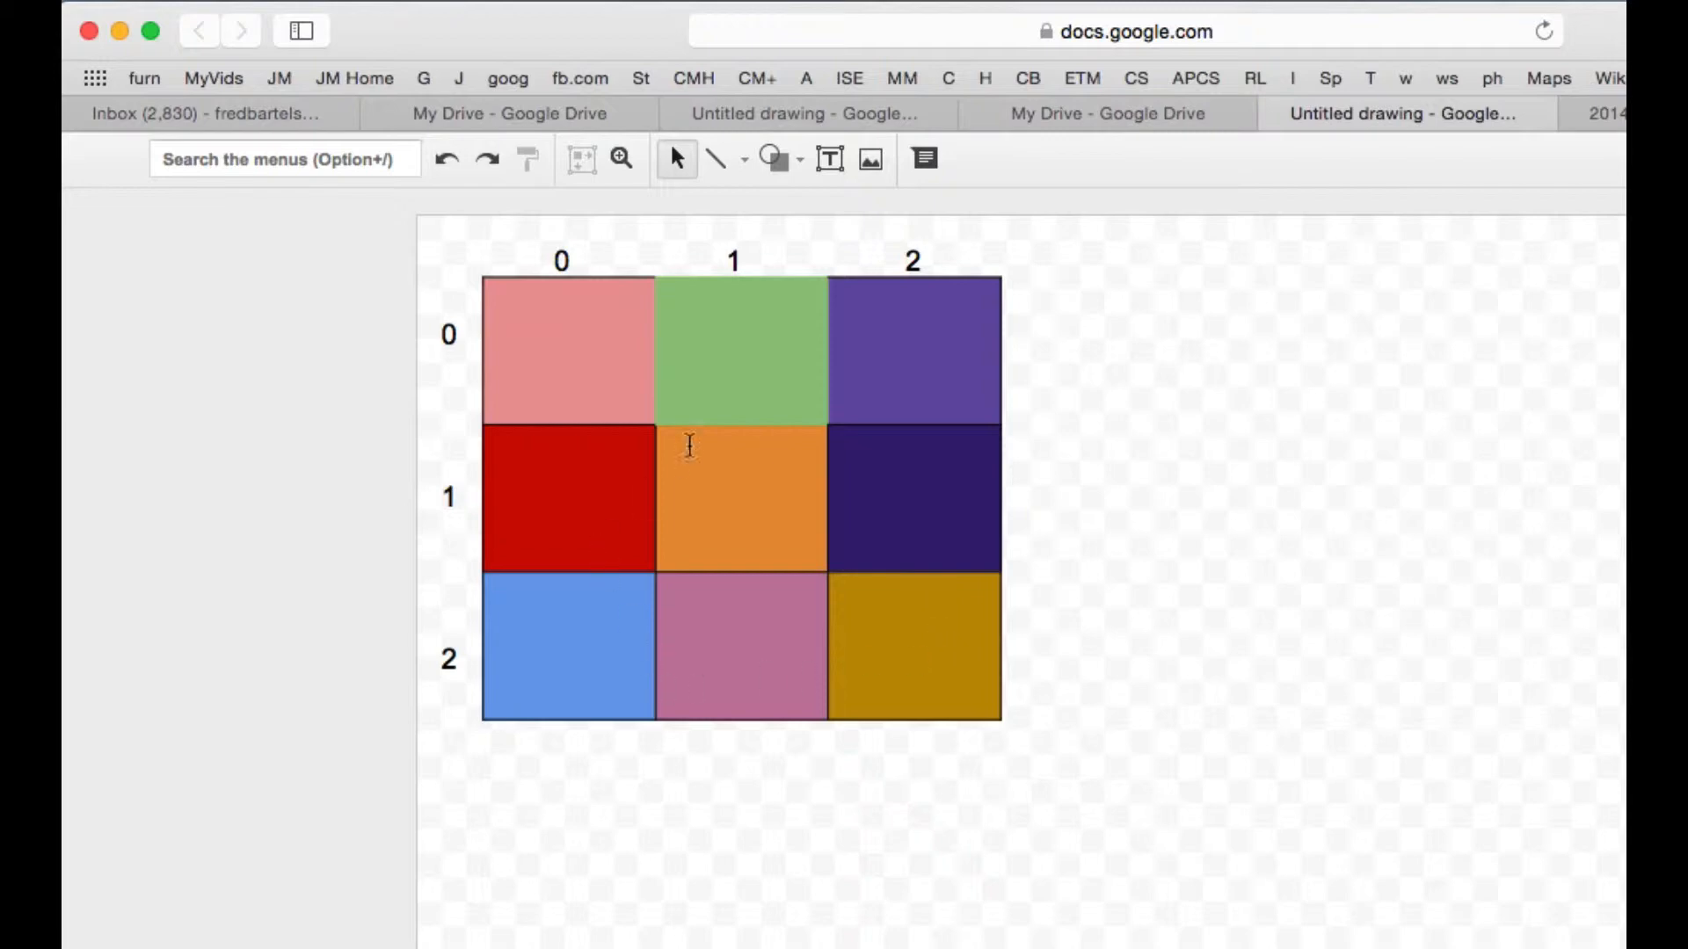
pyautogui.moveTo(912, 582)
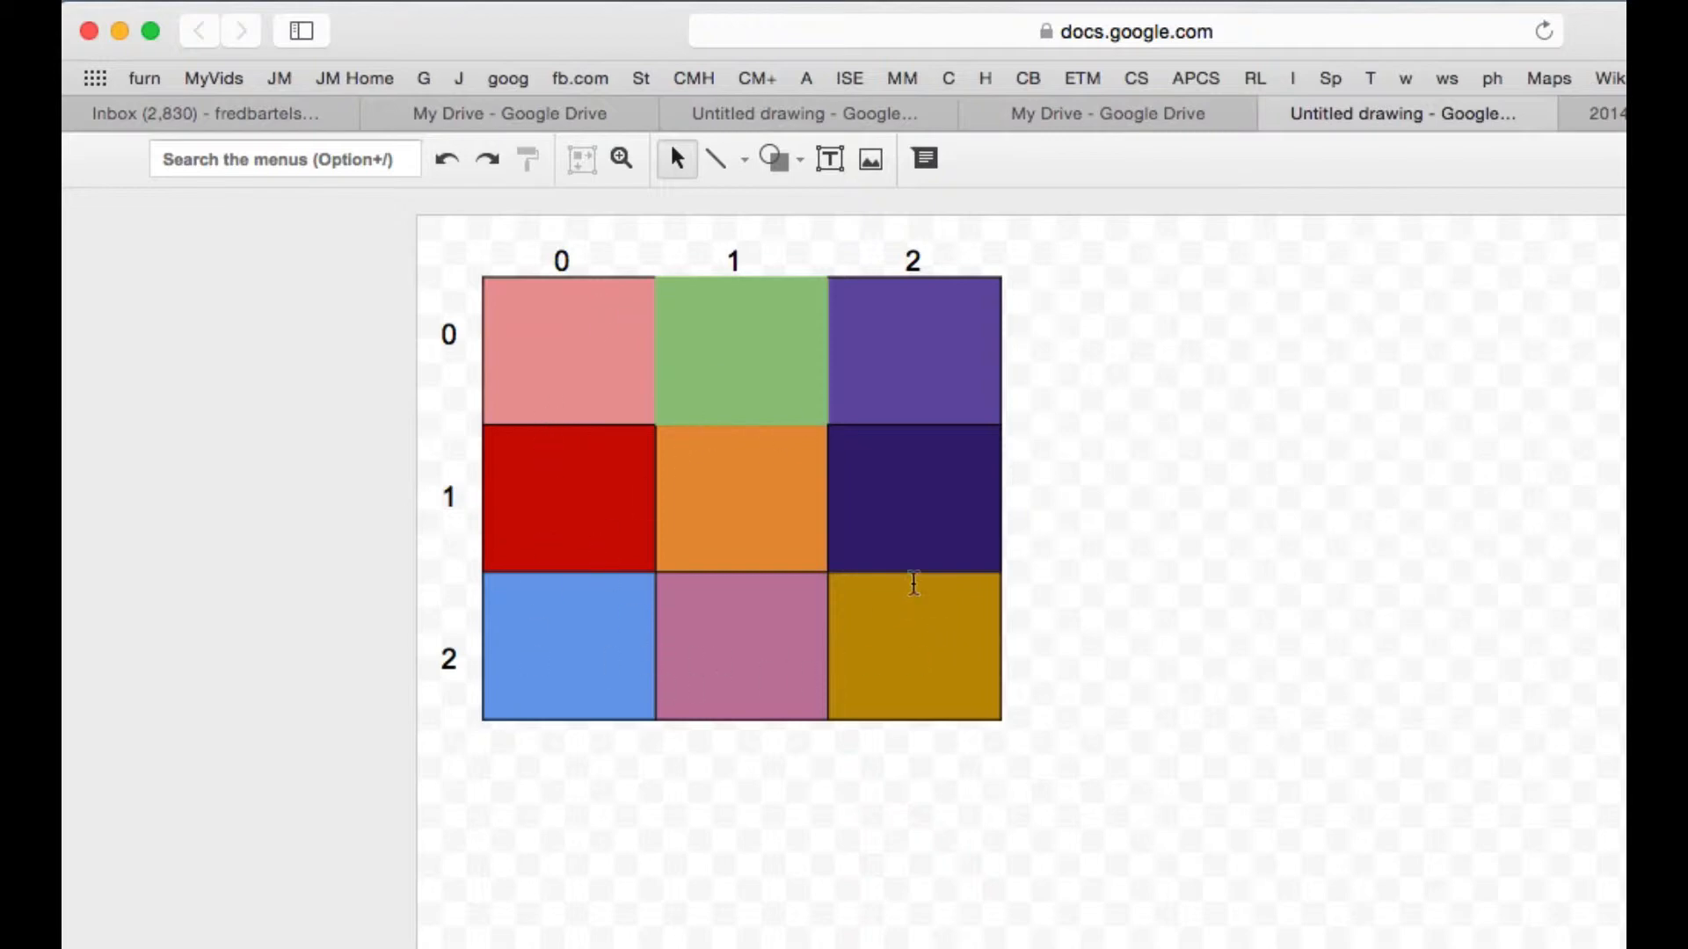
pyautogui.moveTo(725, 338)
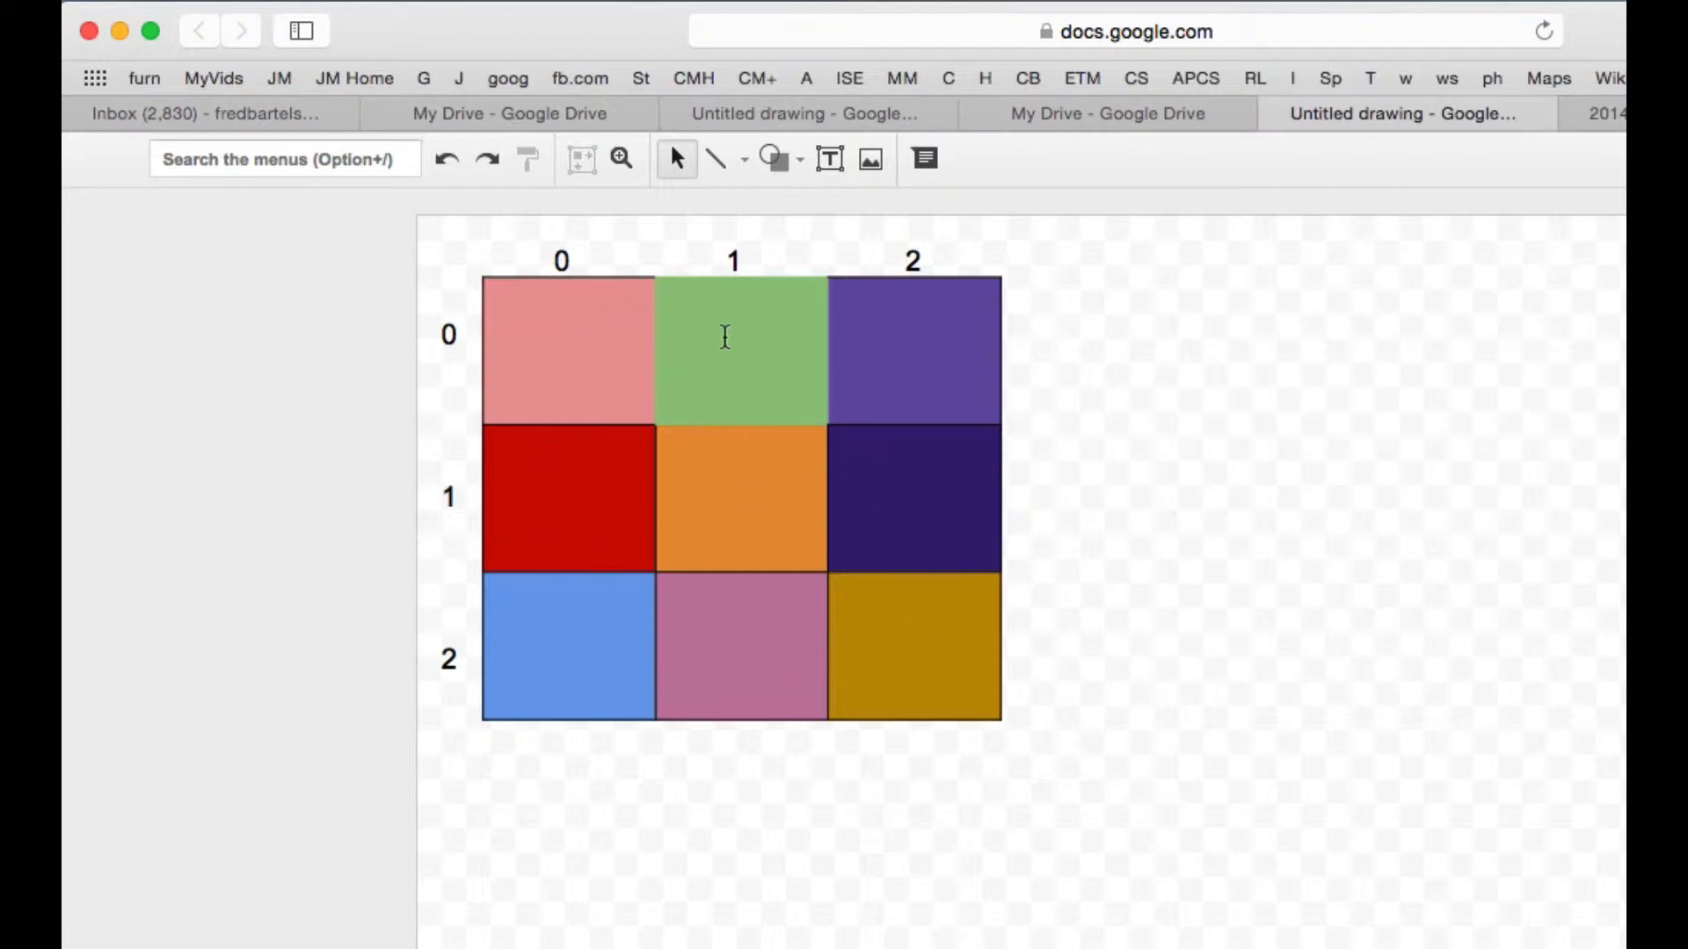
pyautogui.moveTo(693, 324)
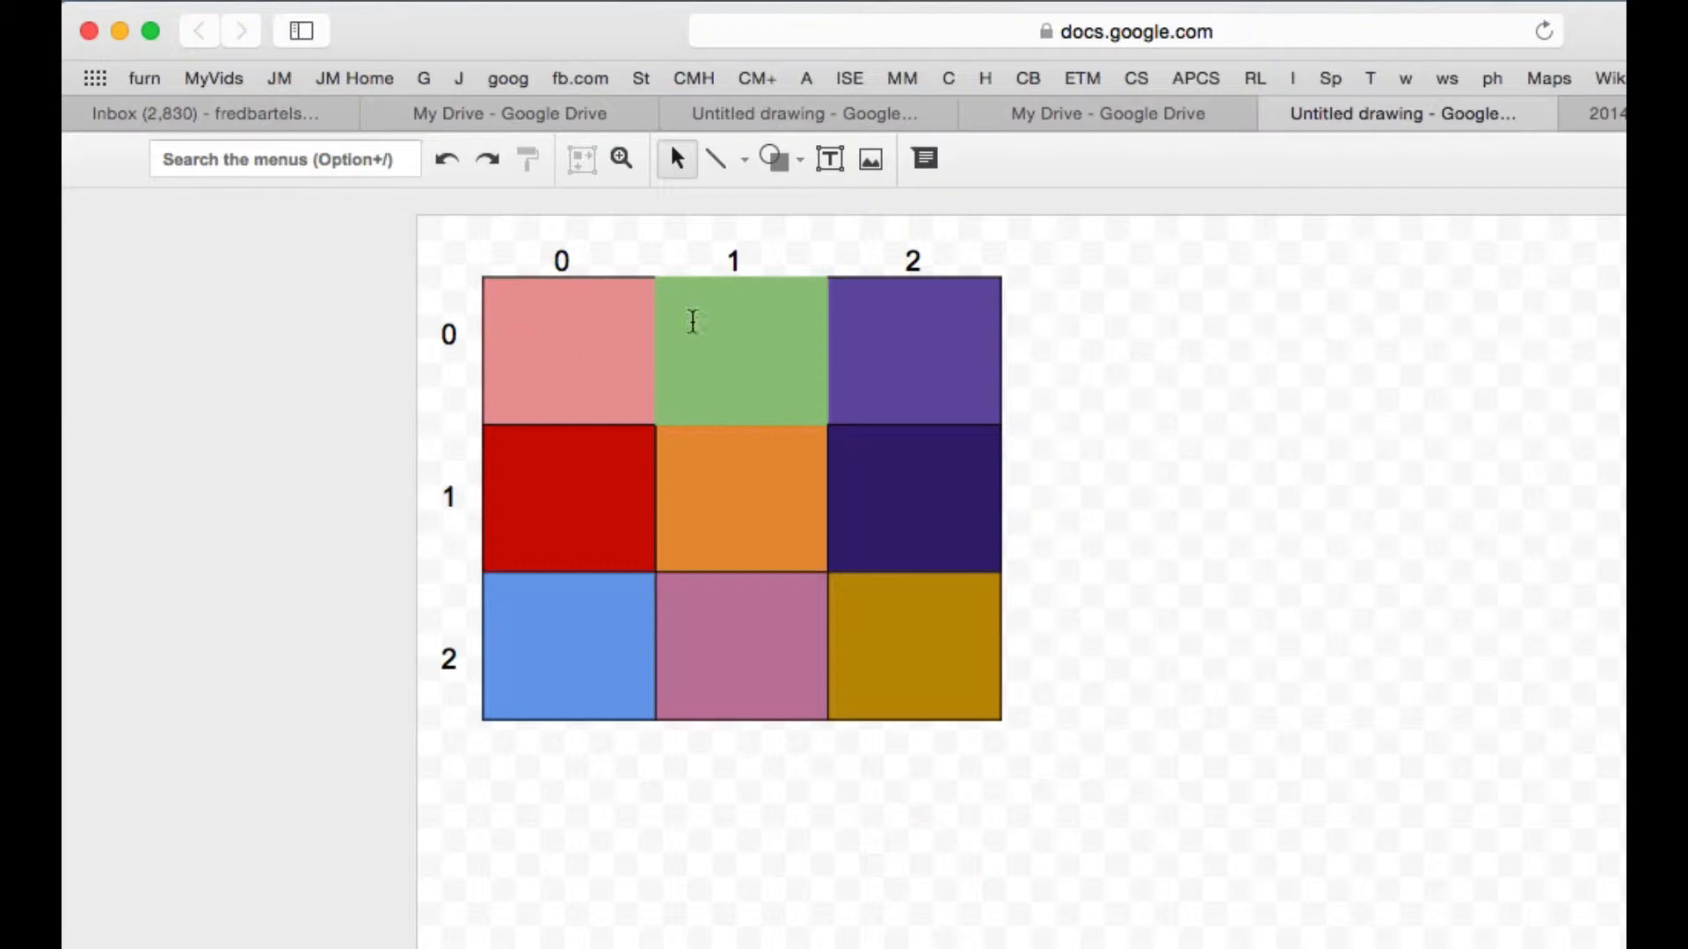
pyautogui.moveTo(756, 525)
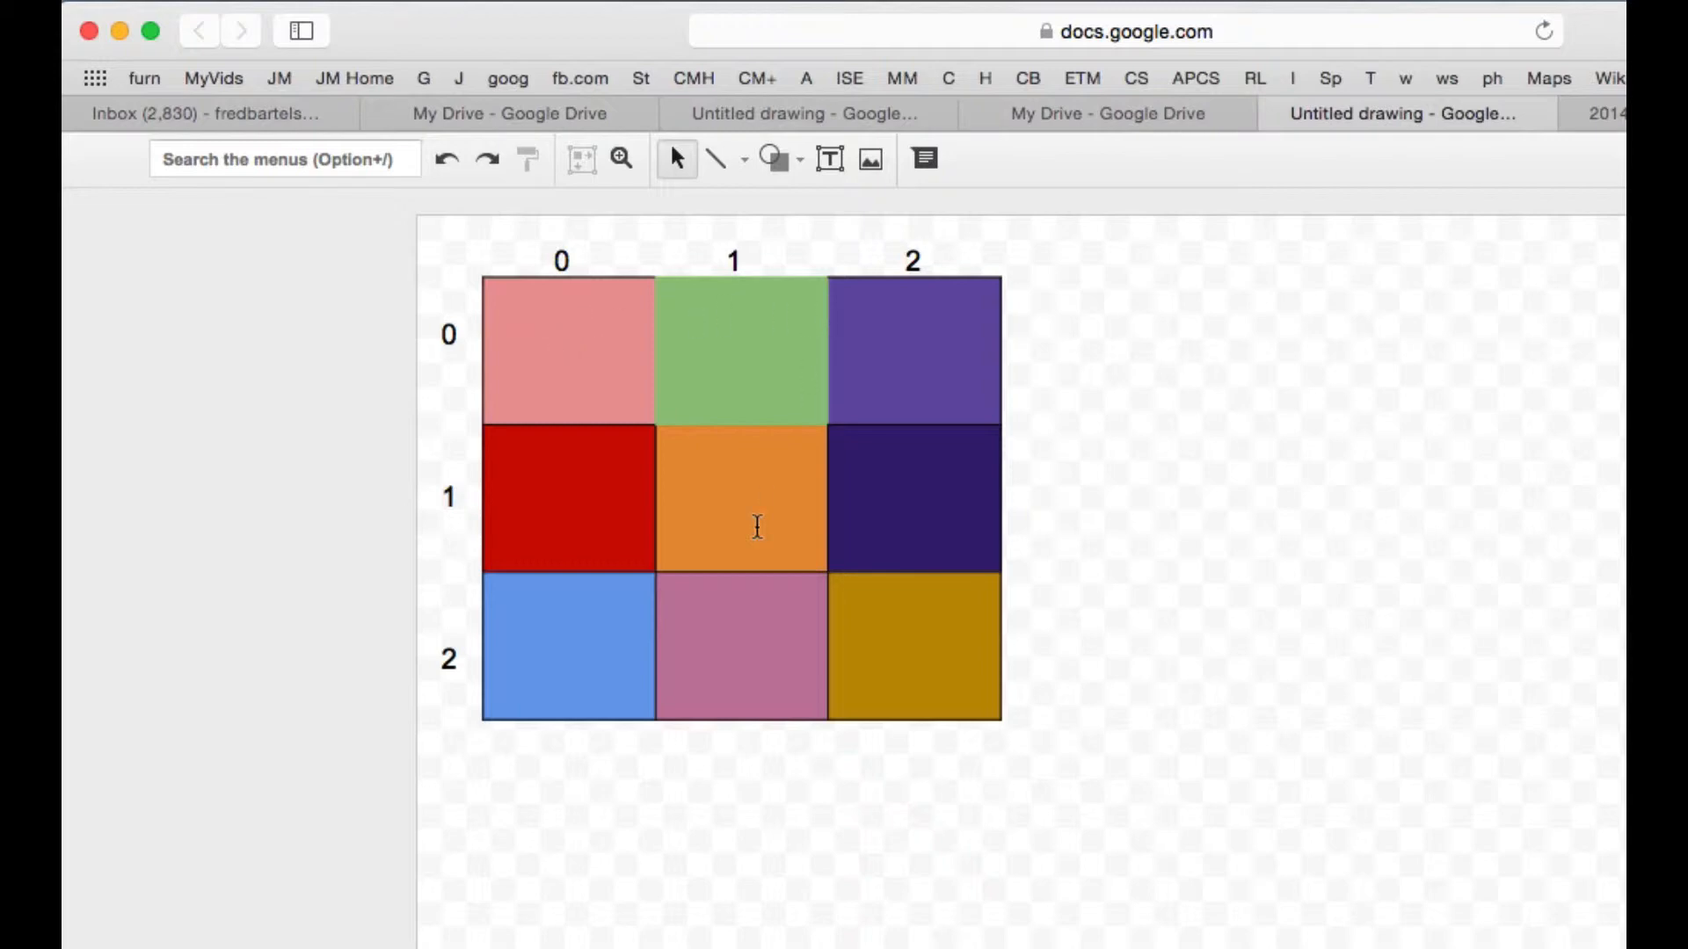
pyautogui.moveTo(753, 523)
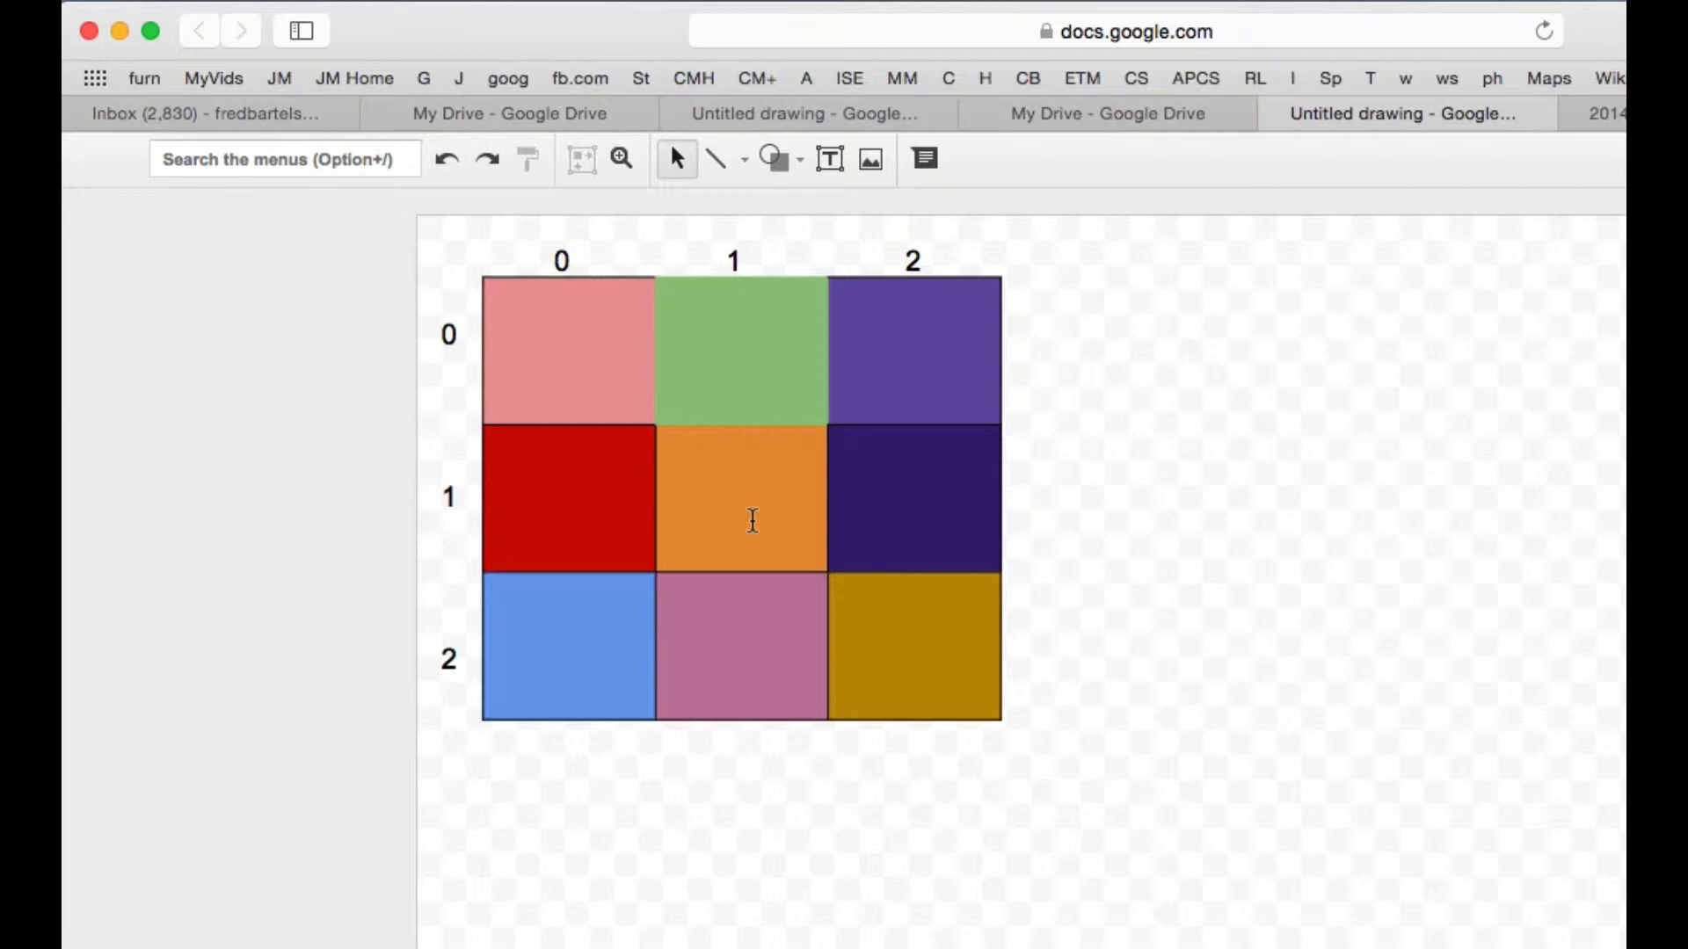
pyautogui.moveTo(740, 478)
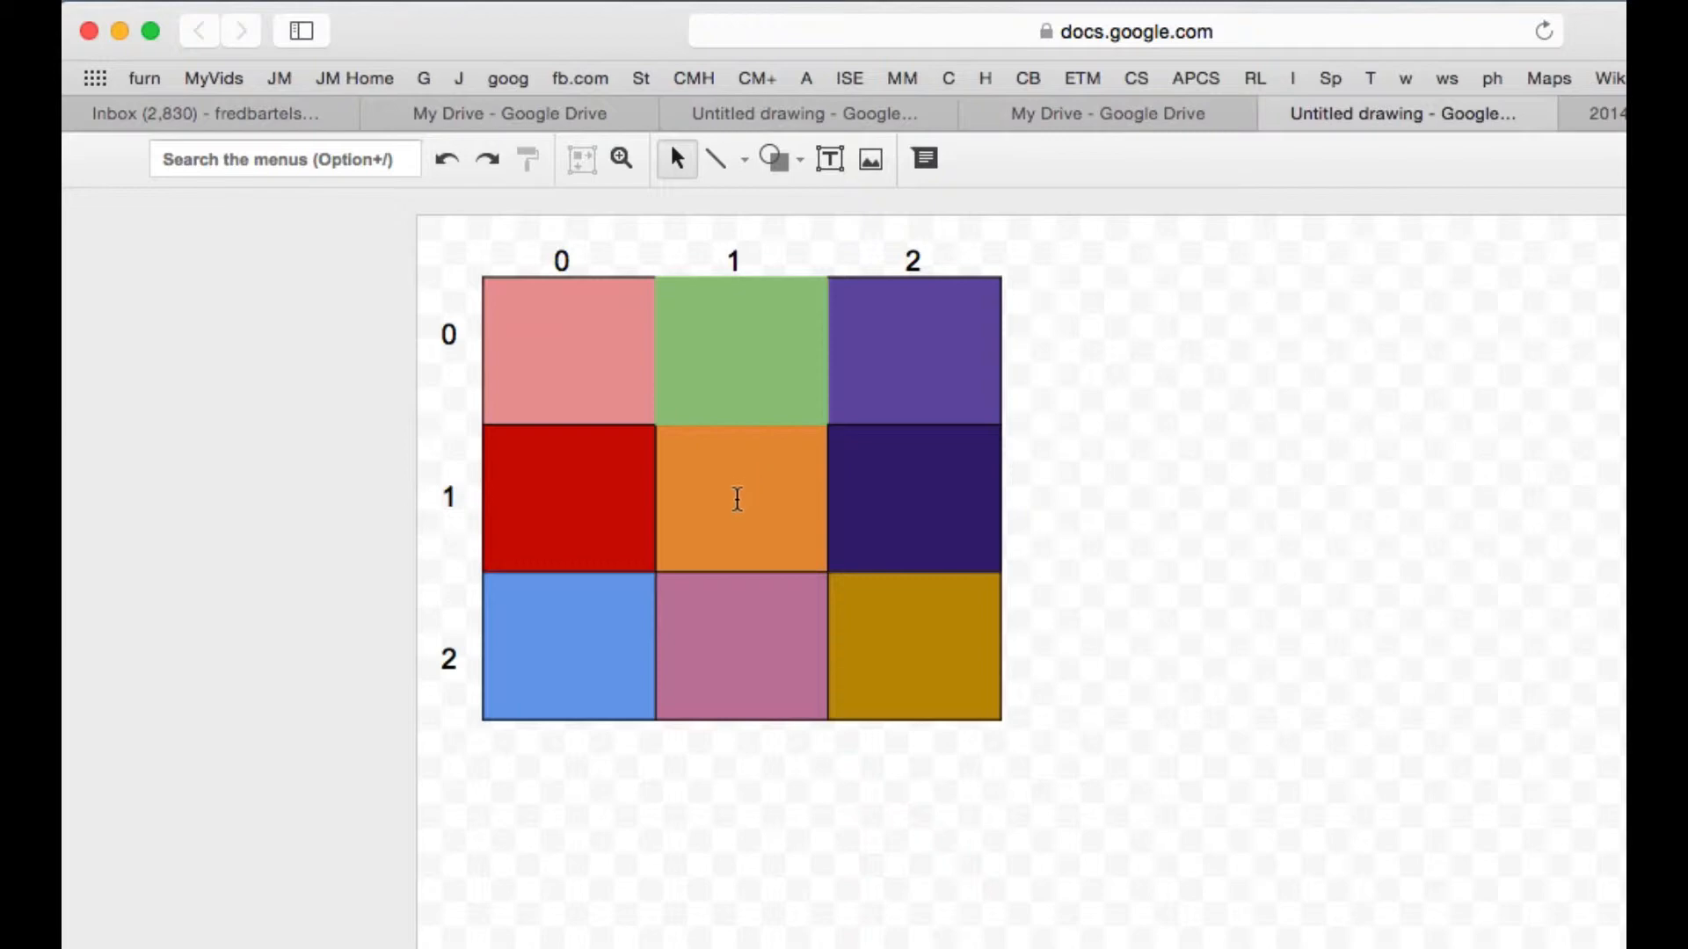
pyautogui.moveTo(728, 508)
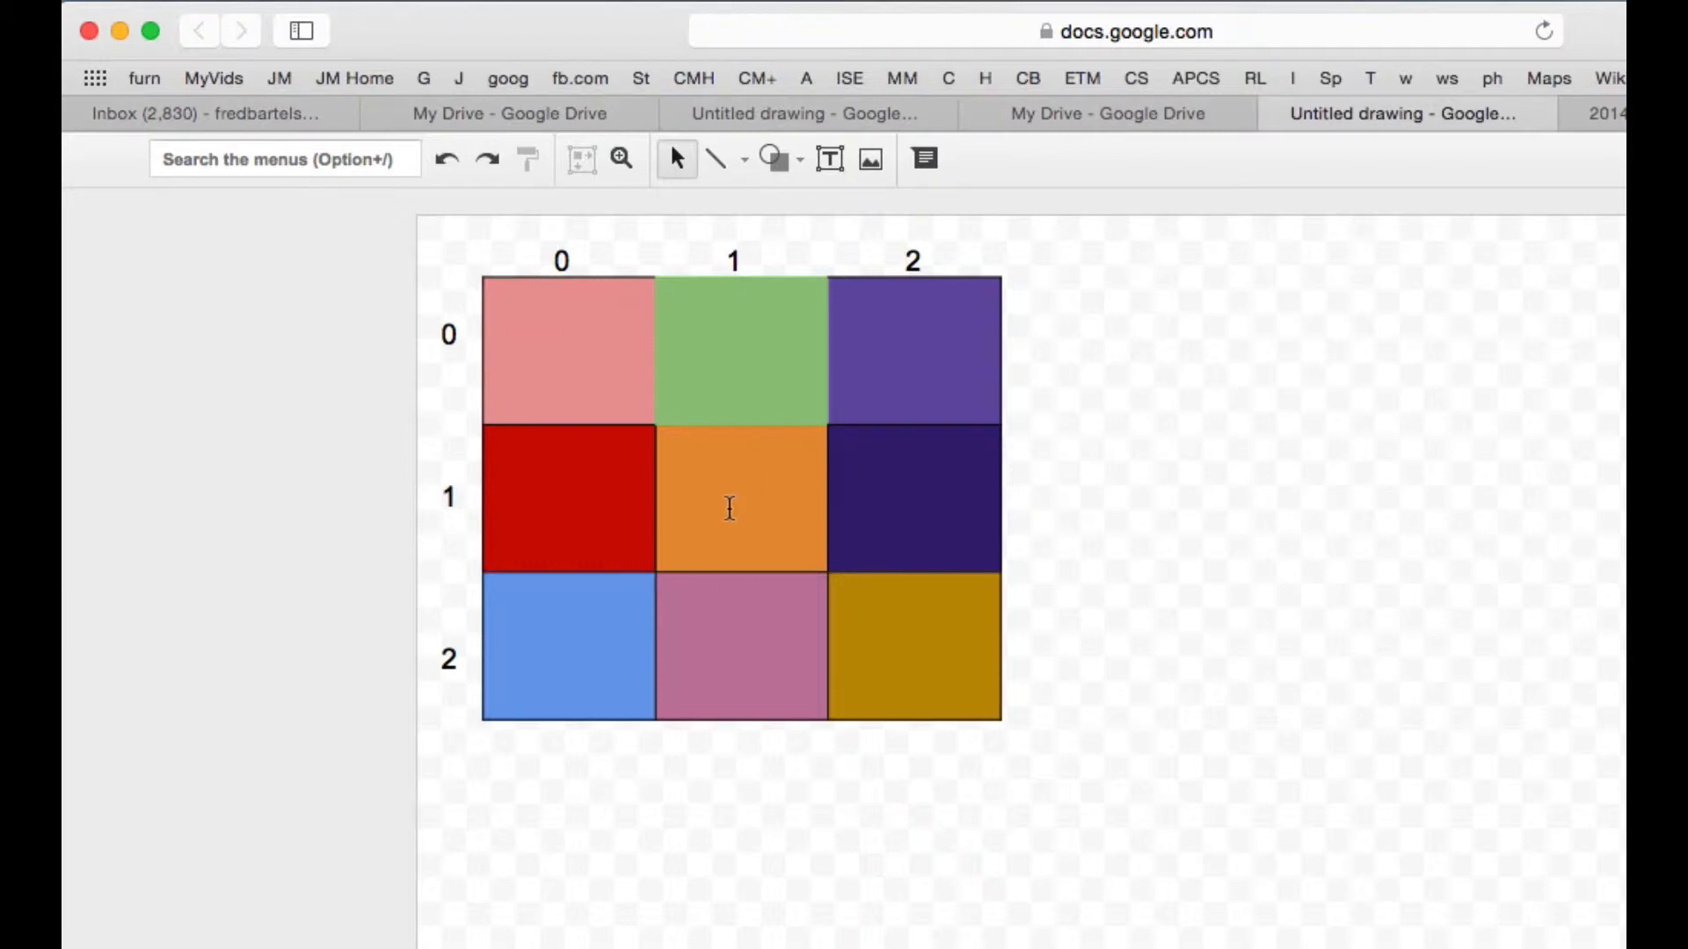
pyautogui.moveTo(1293, 531)
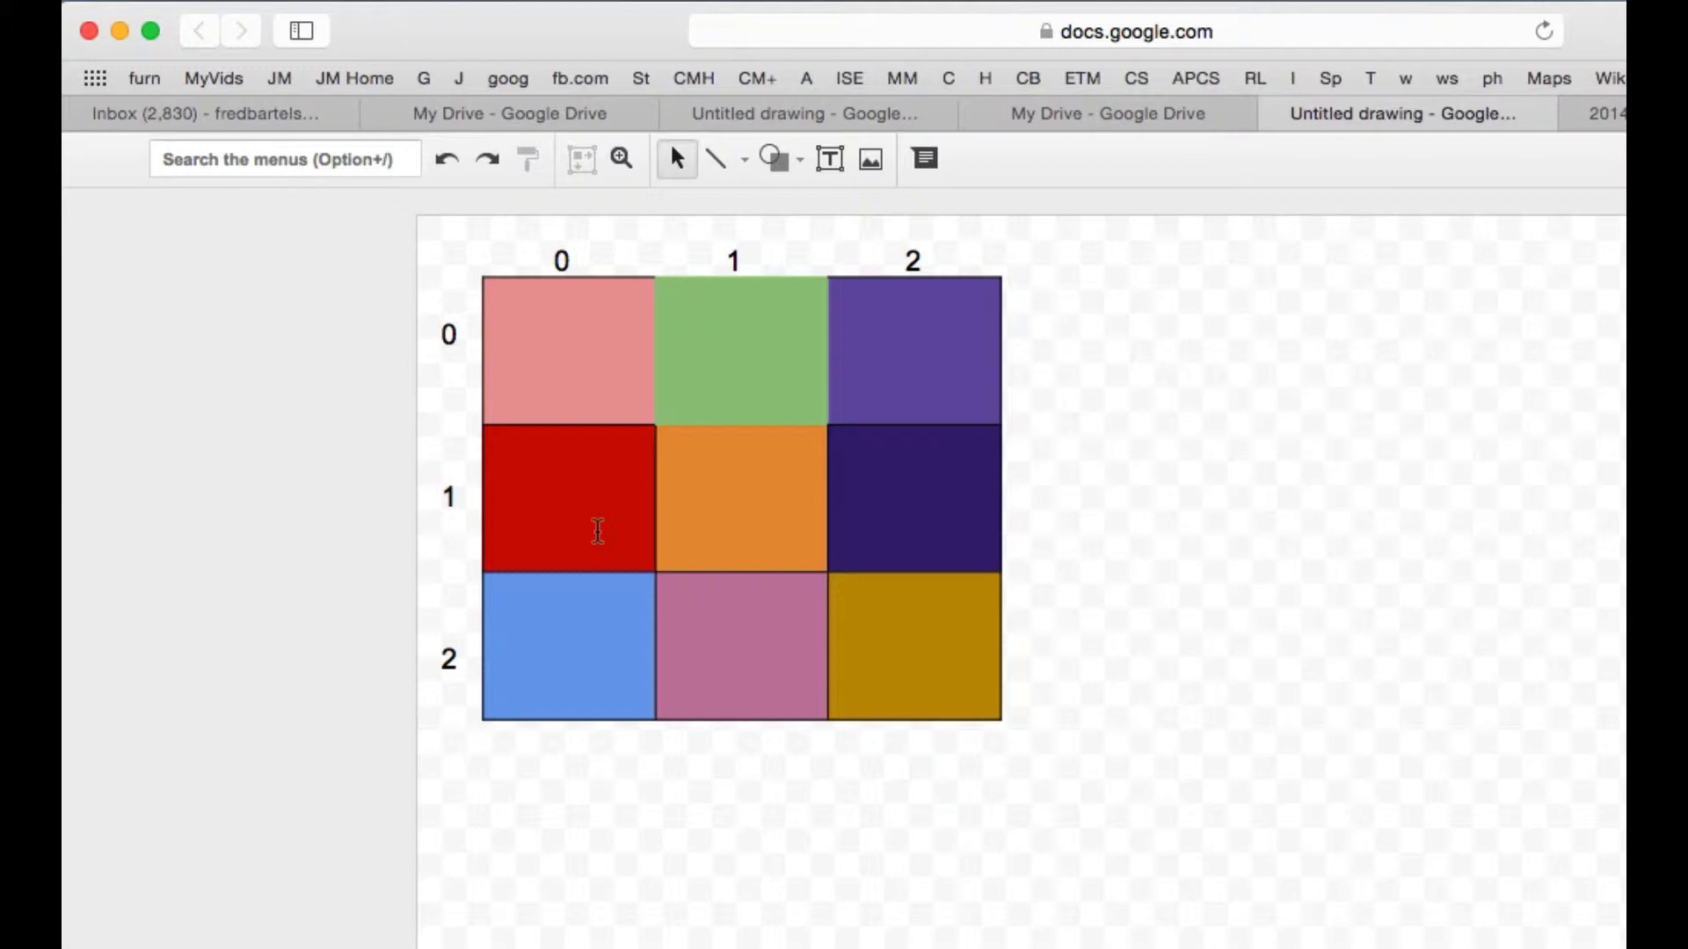
pyautogui.moveTo(588, 366)
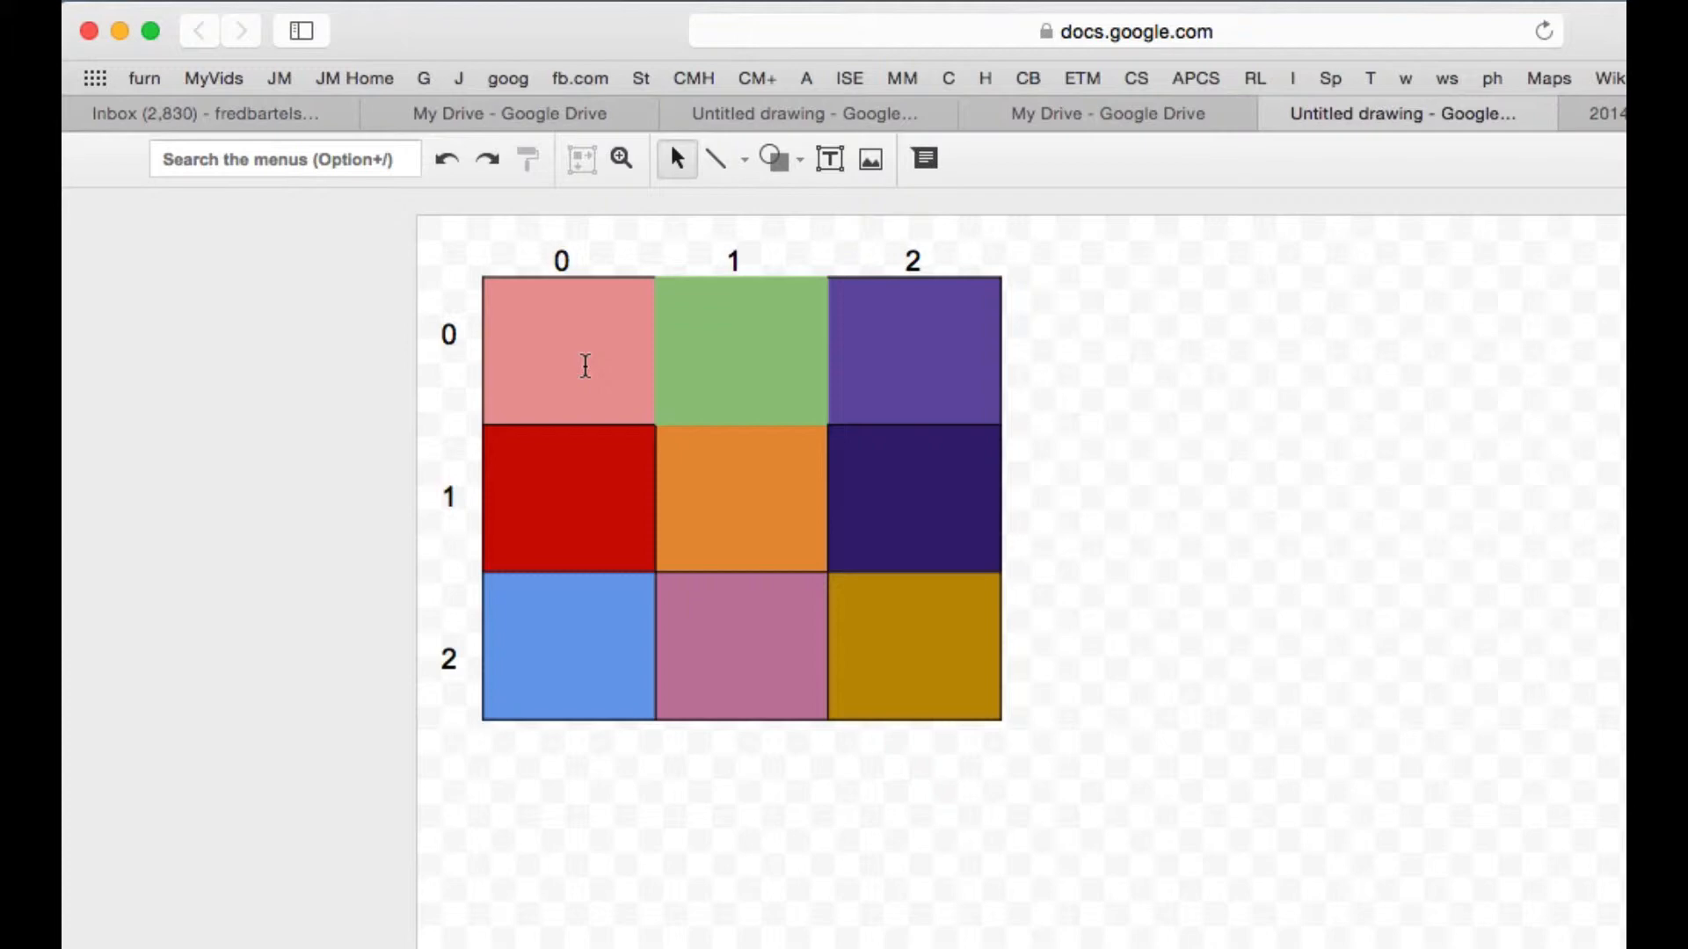
pyautogui.moveTo(788, 515)
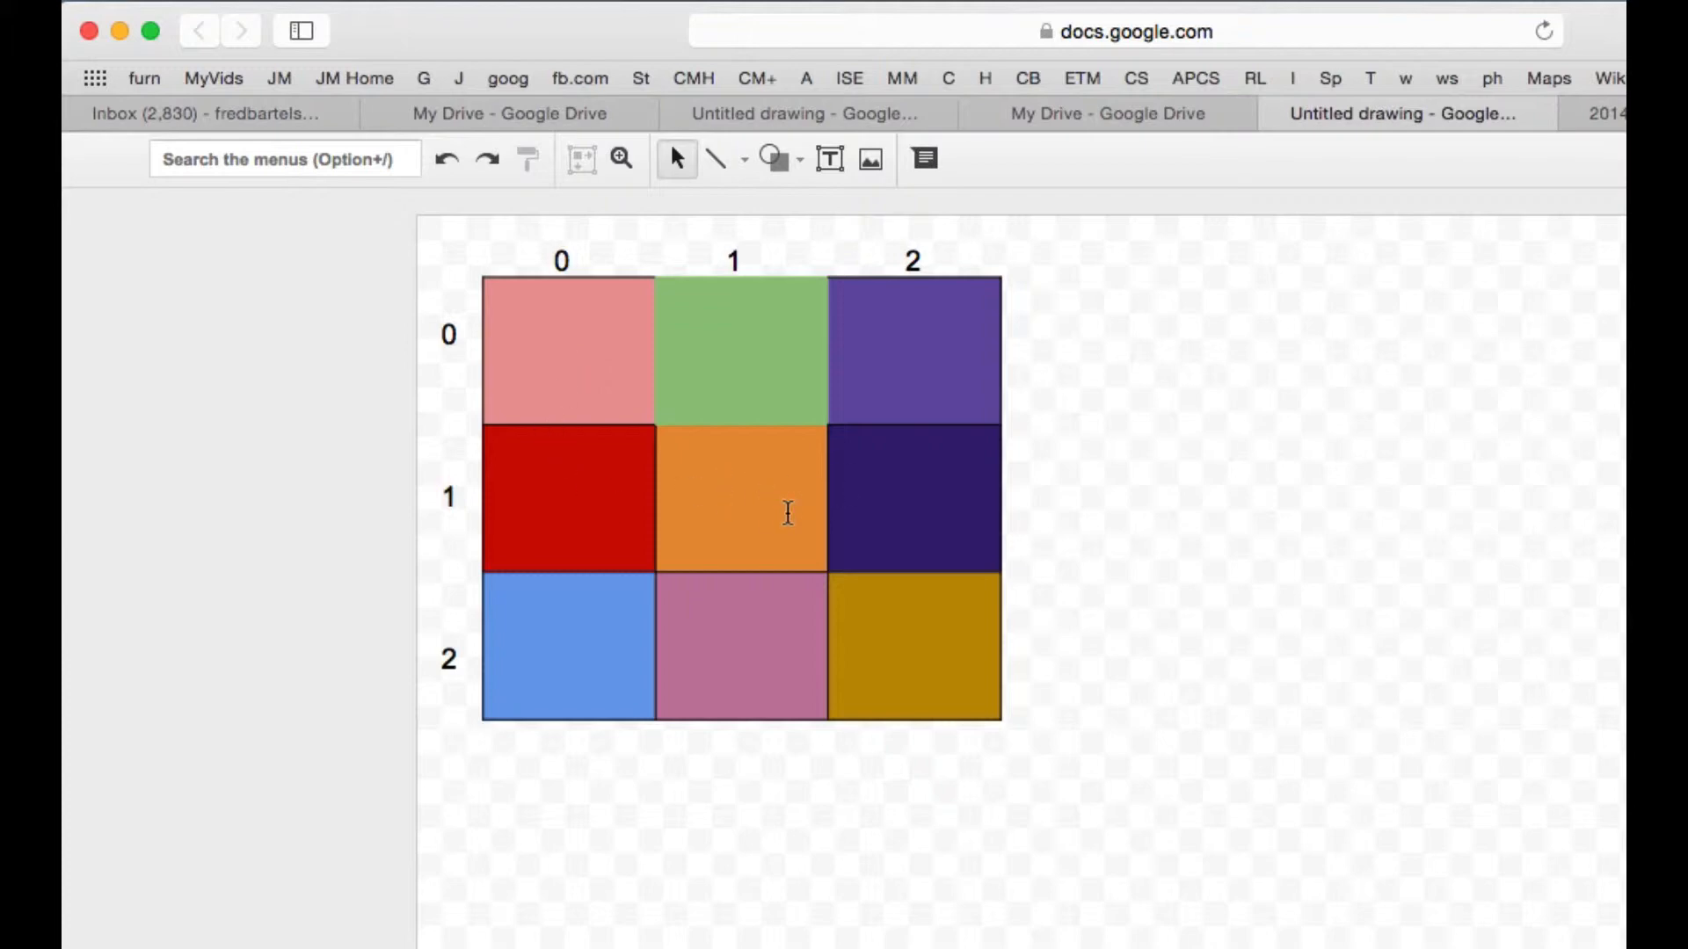
pyautogui.moveTo(756, 507)
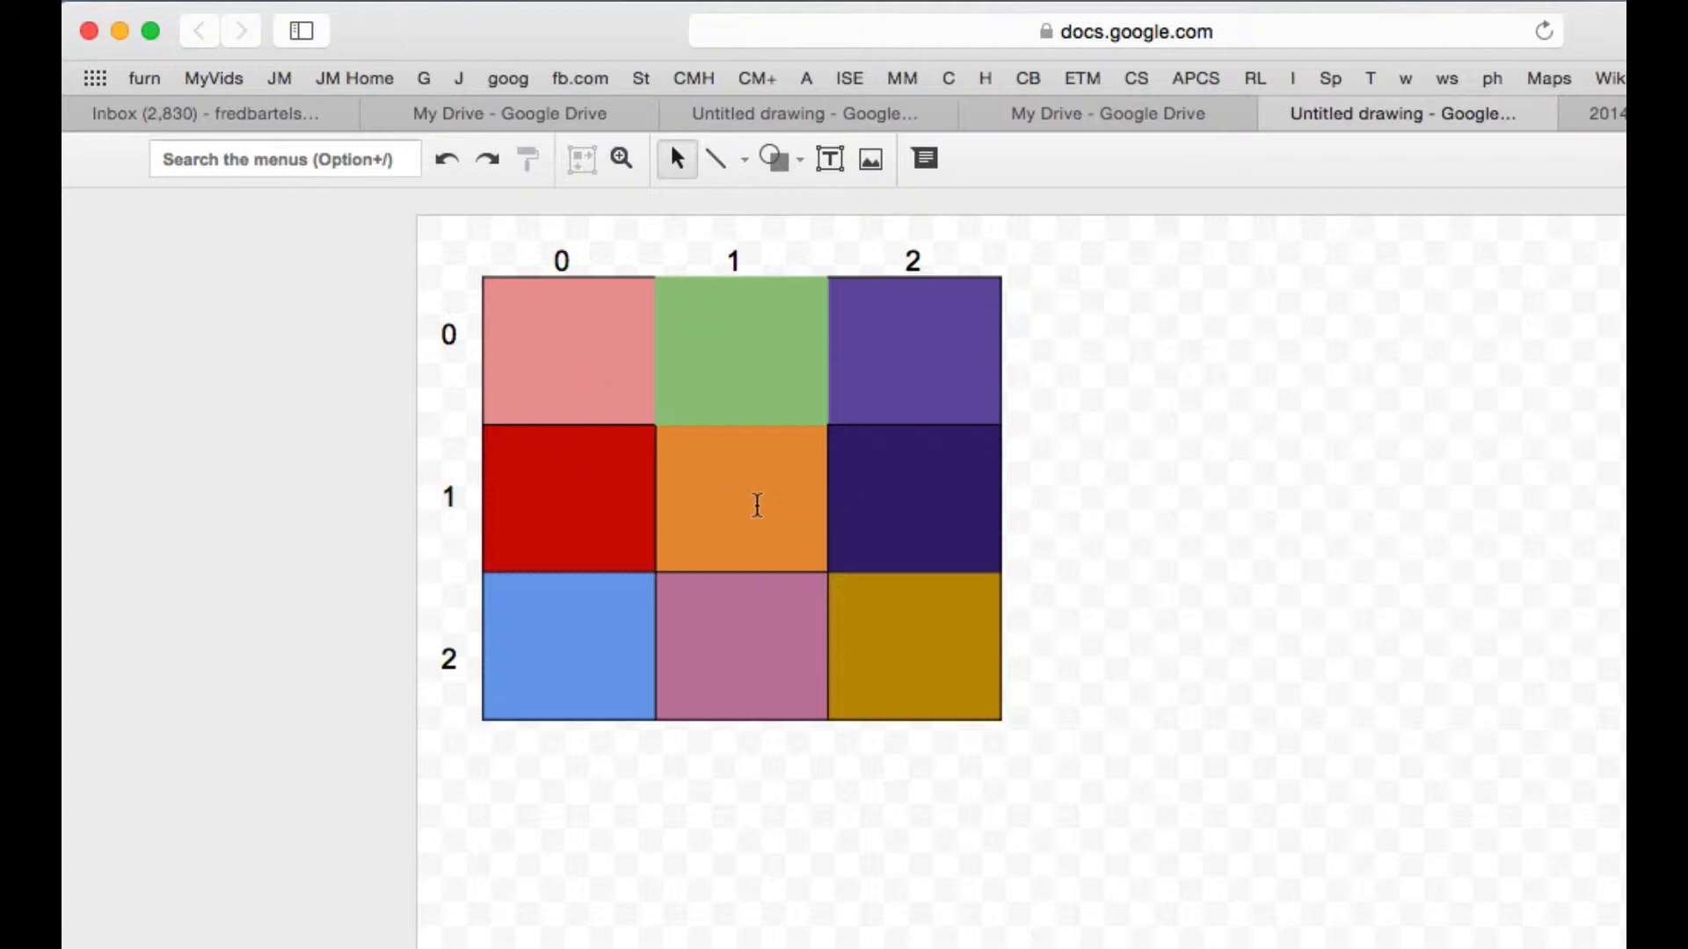
pyautogui.moveTo(907, 508)
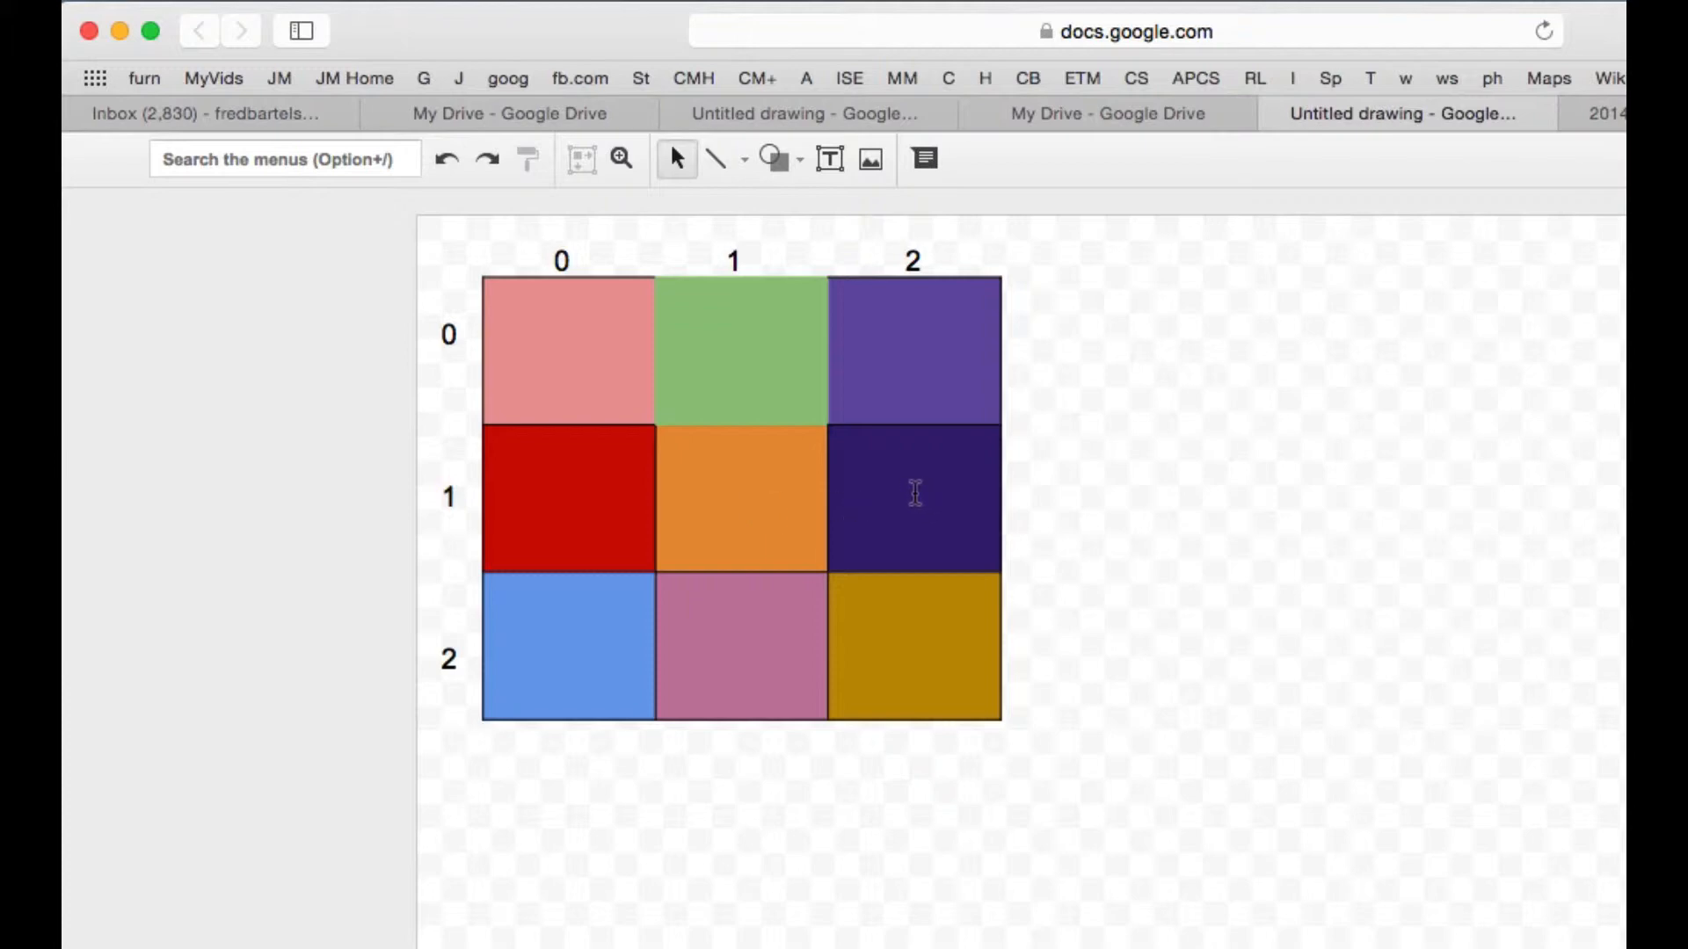
pyautogui.moveTo(737, 508)
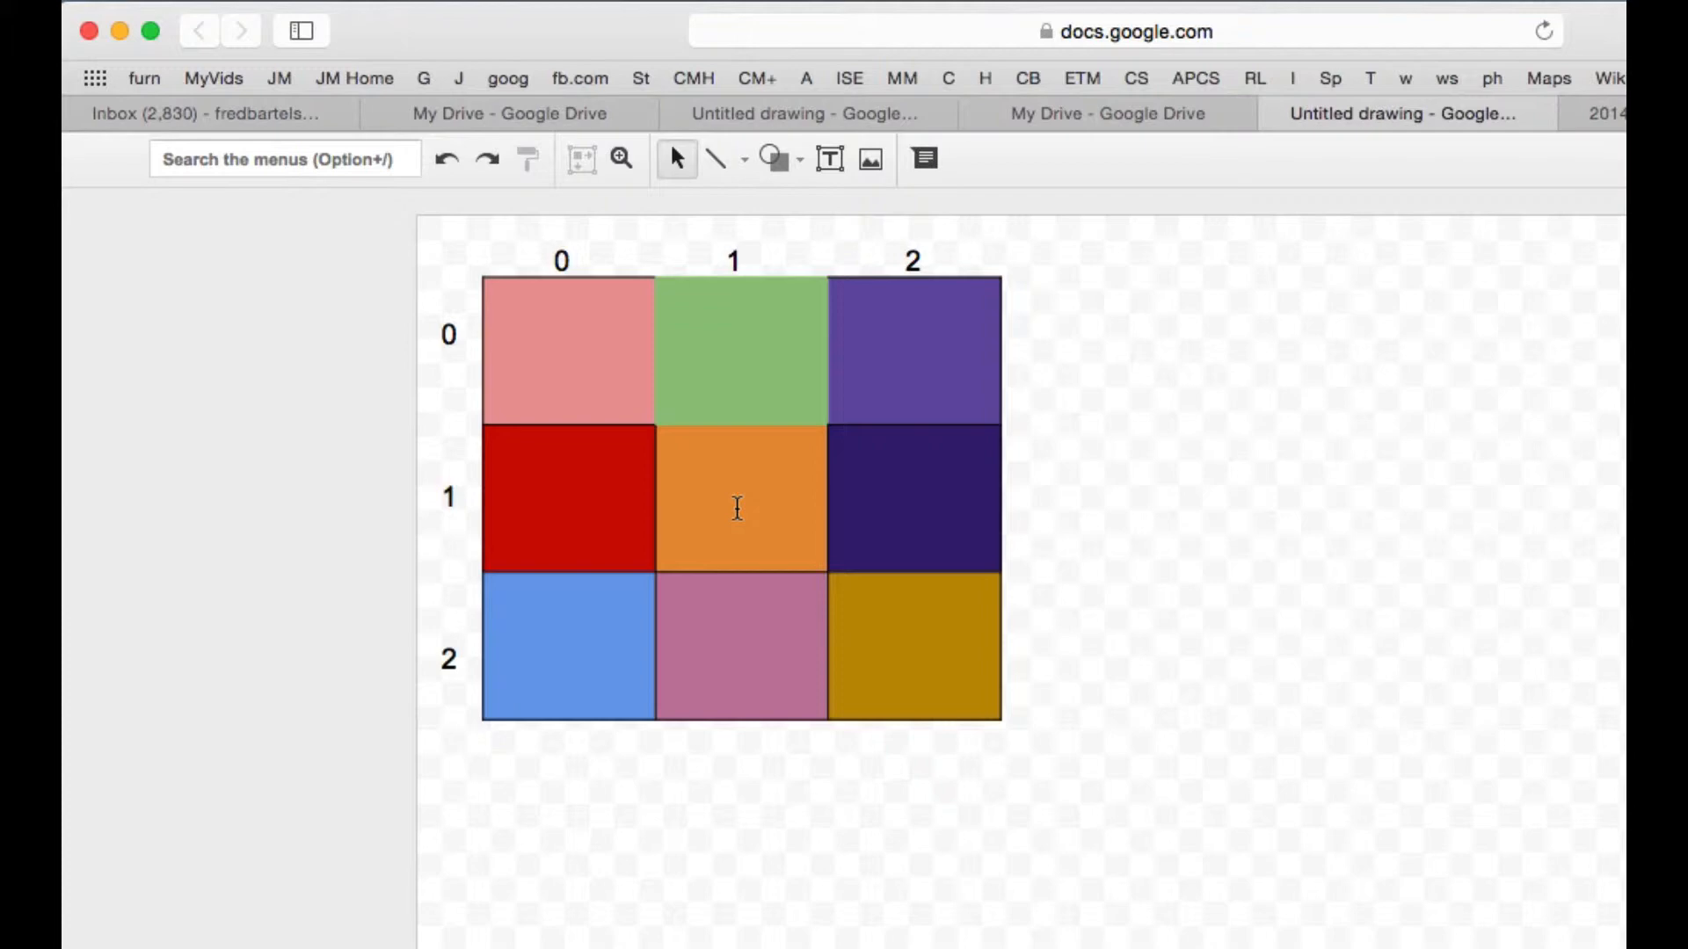
pyautogui.moveTo(848, 357)
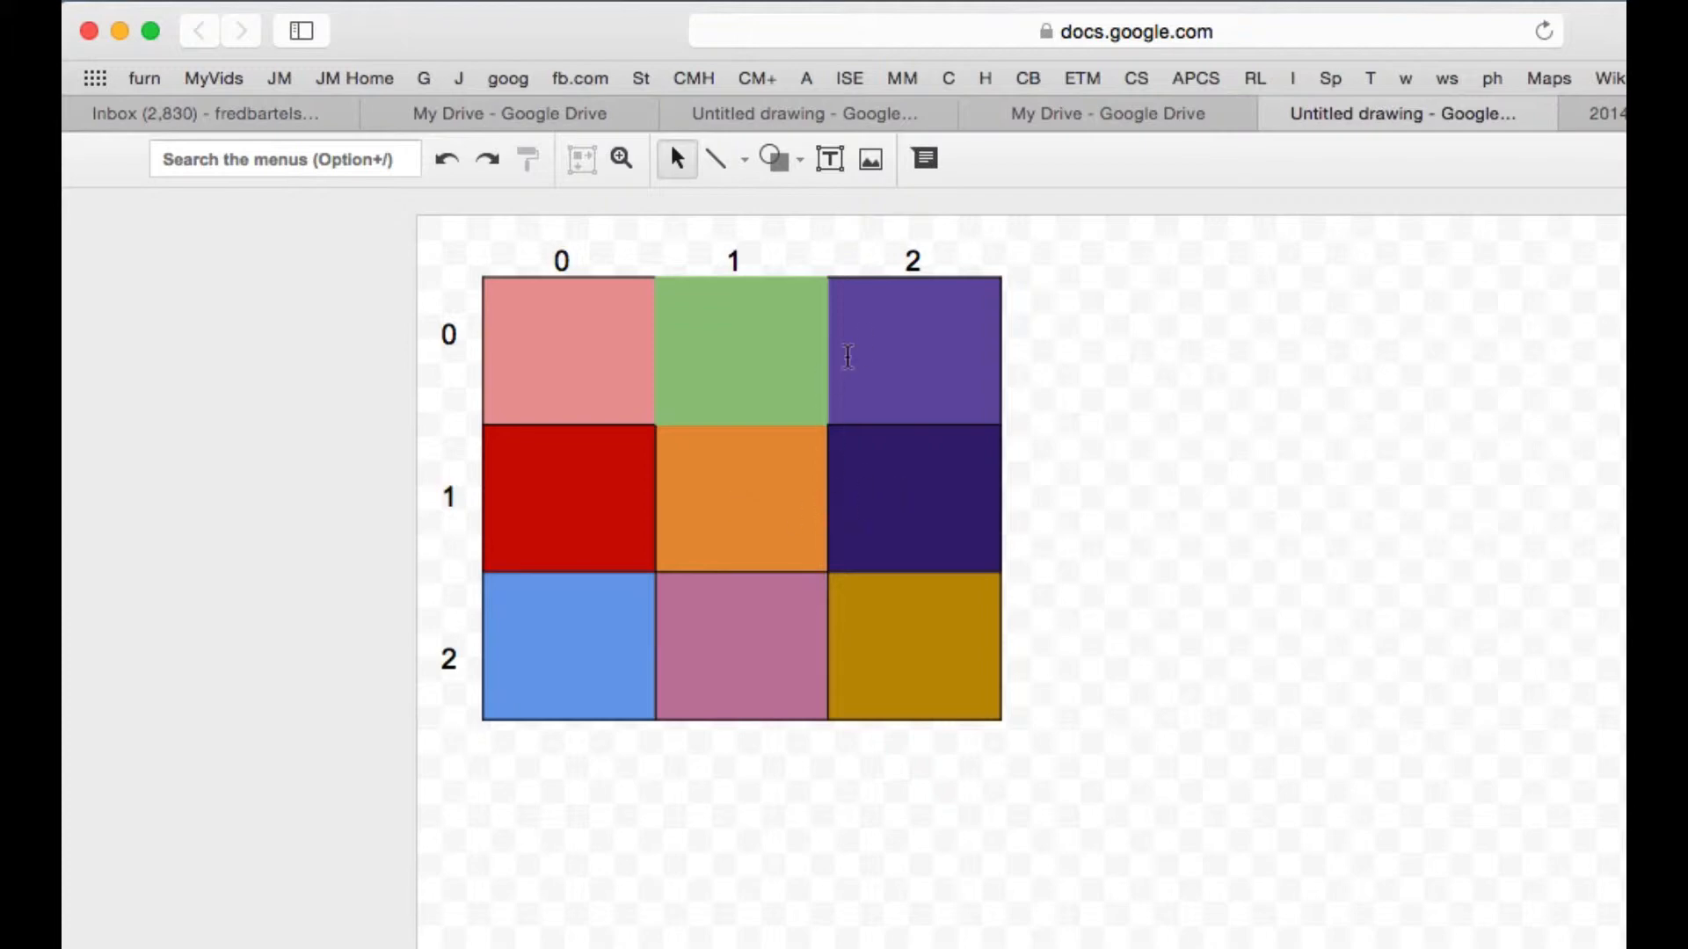
pyautogui.moveTo(573, 644)
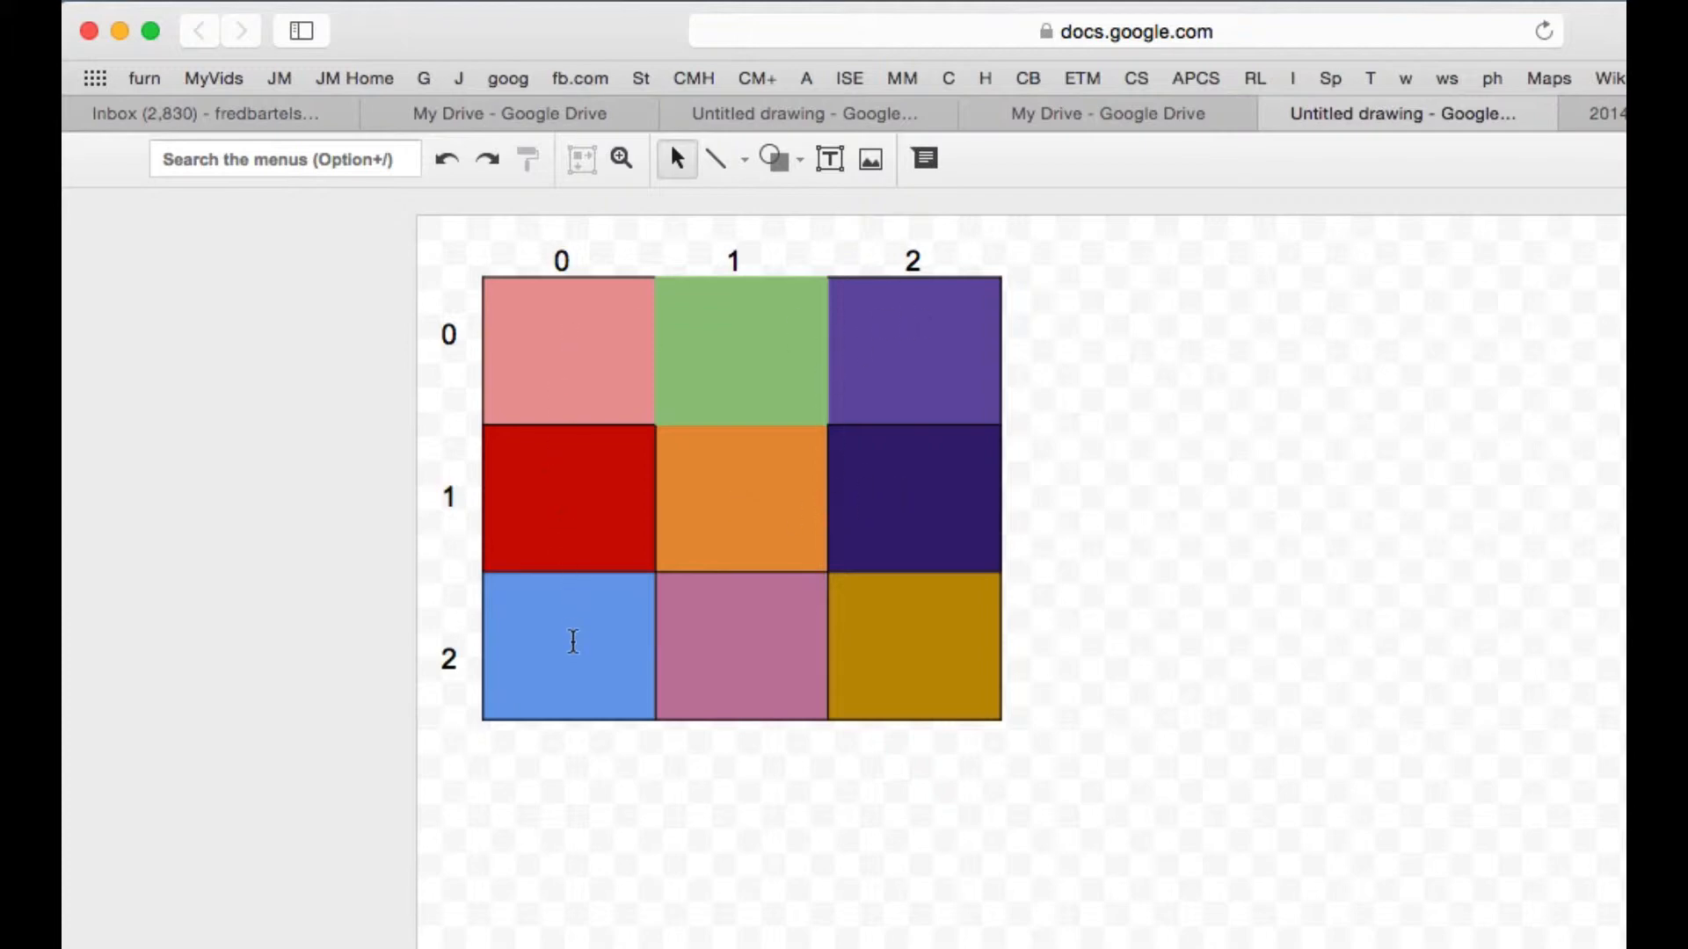
pyautogui.moveTo(549, 521)
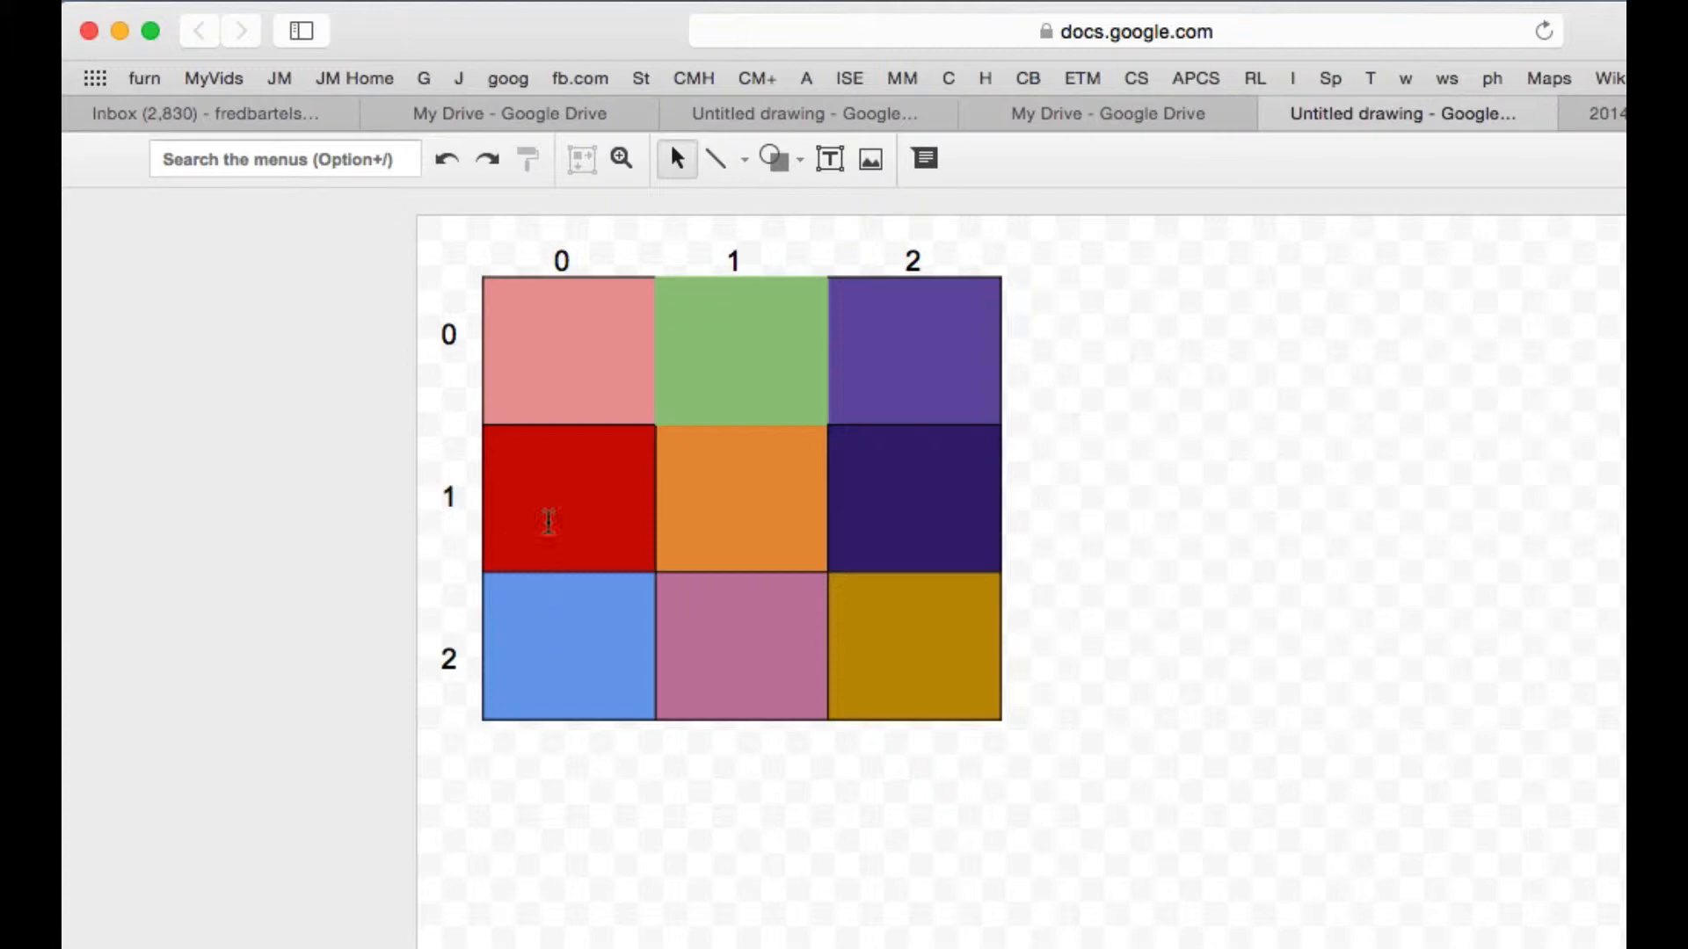
pyautogui.moveTo(626, 327)
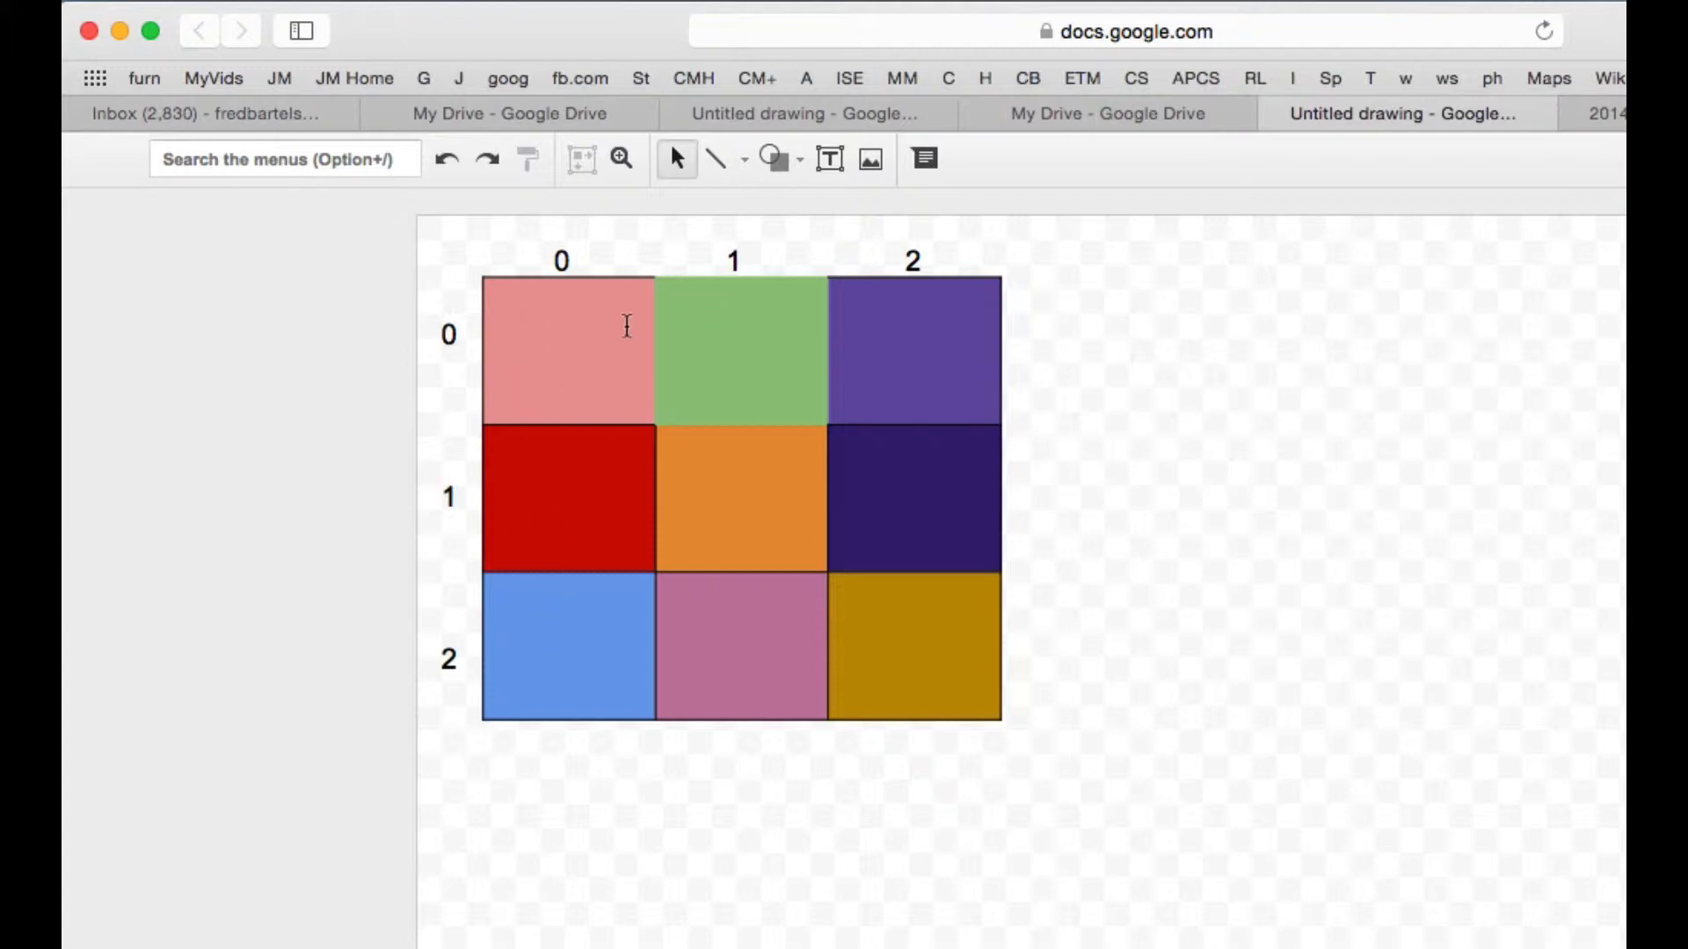
pyautogui.moveTo(740, 513)
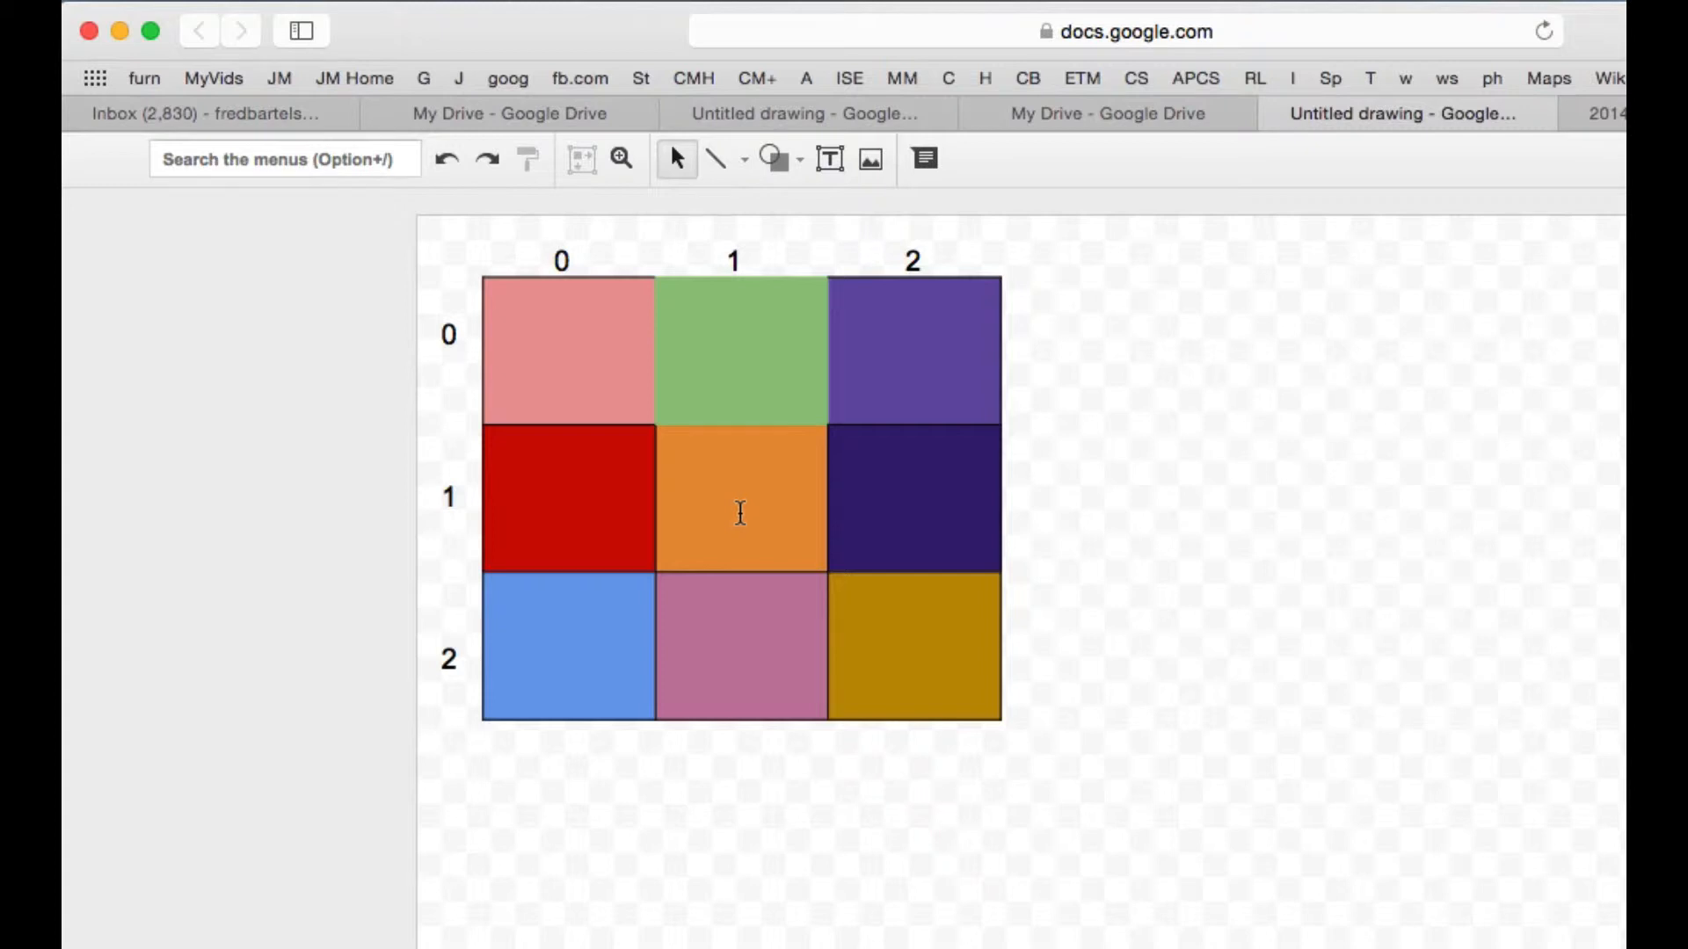
pyautogui.moveTo(751, 506)
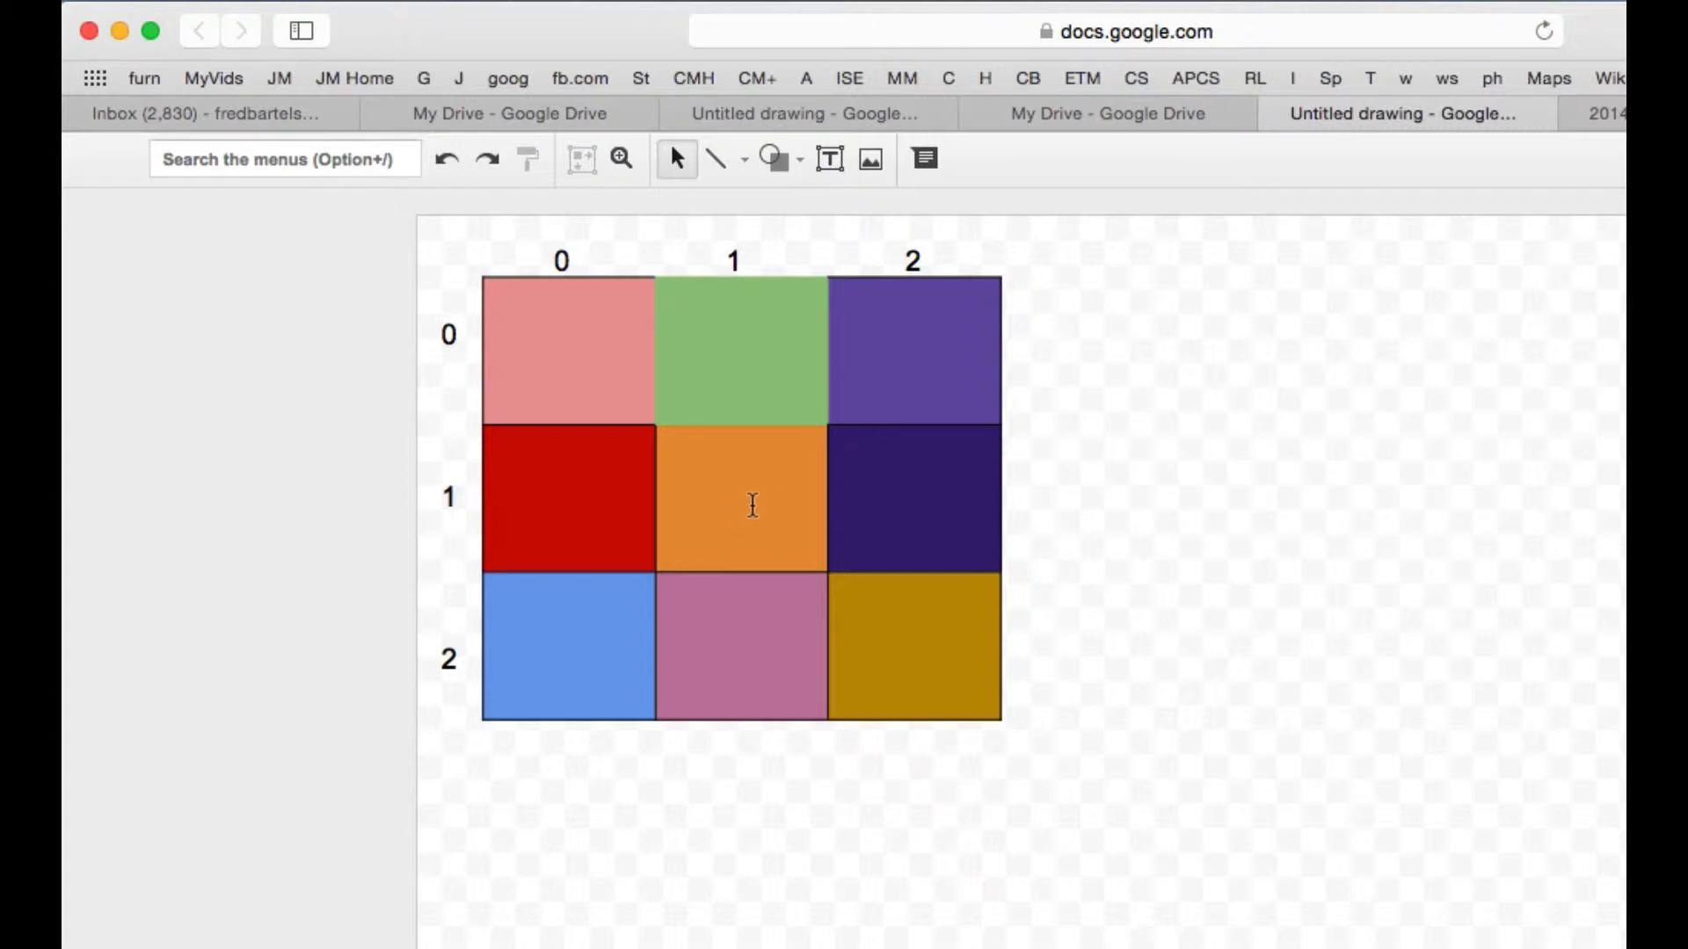
pyautogui.moveTo(881, 391)
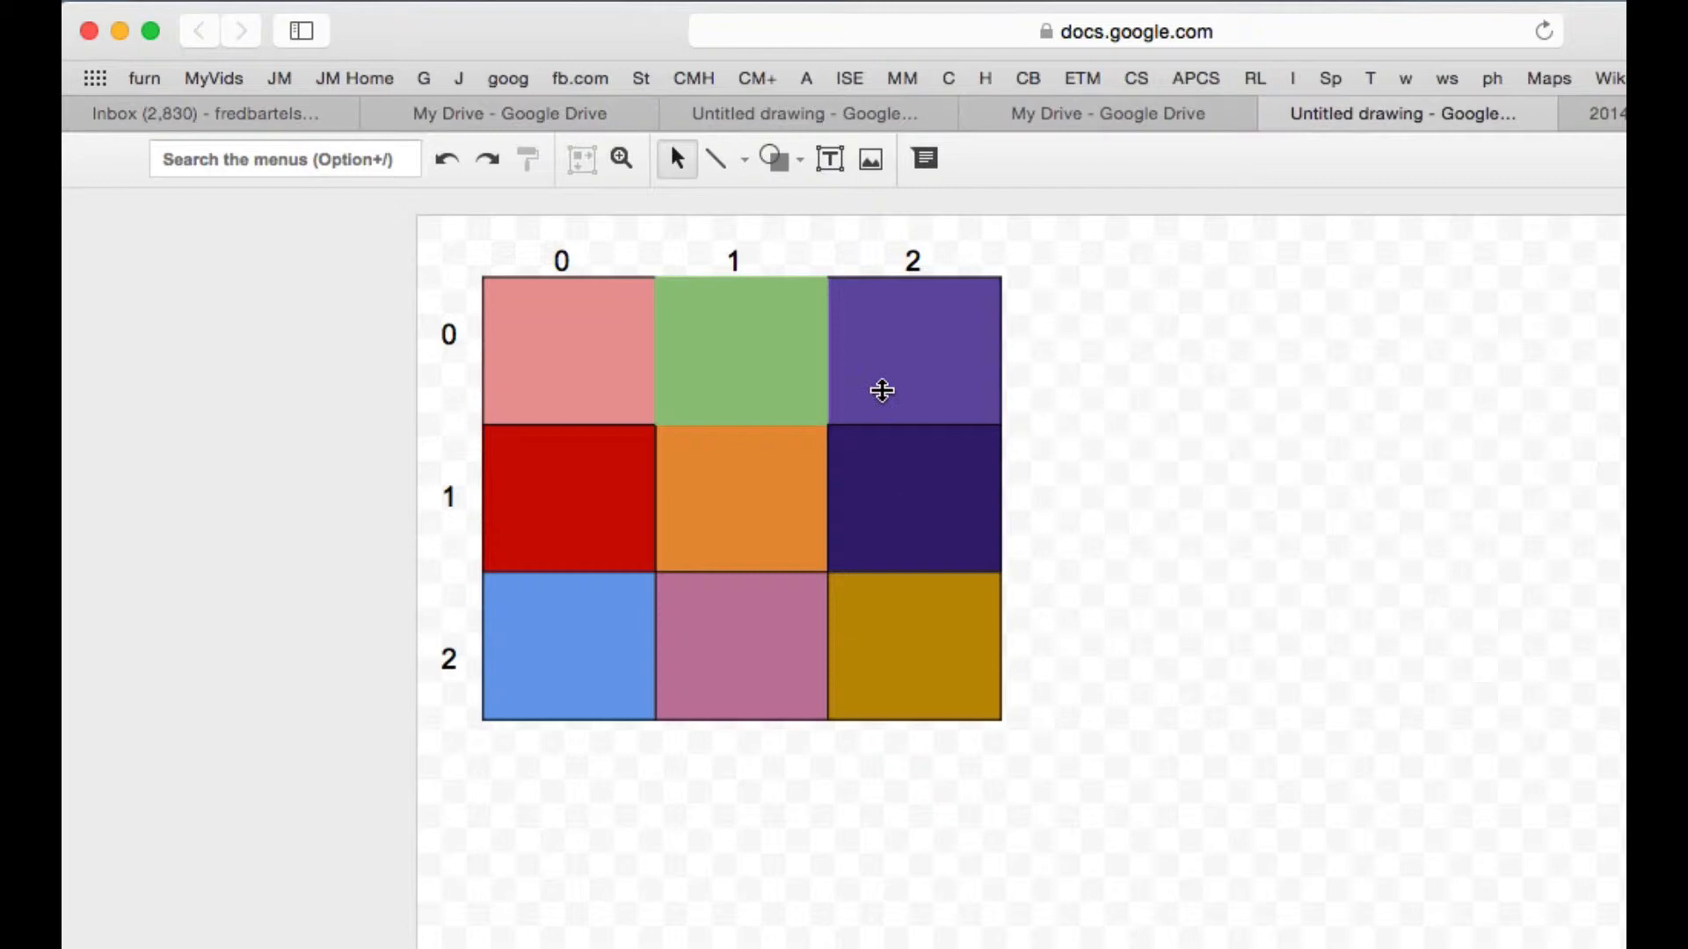
pyautogui.moveTo(706, 507)
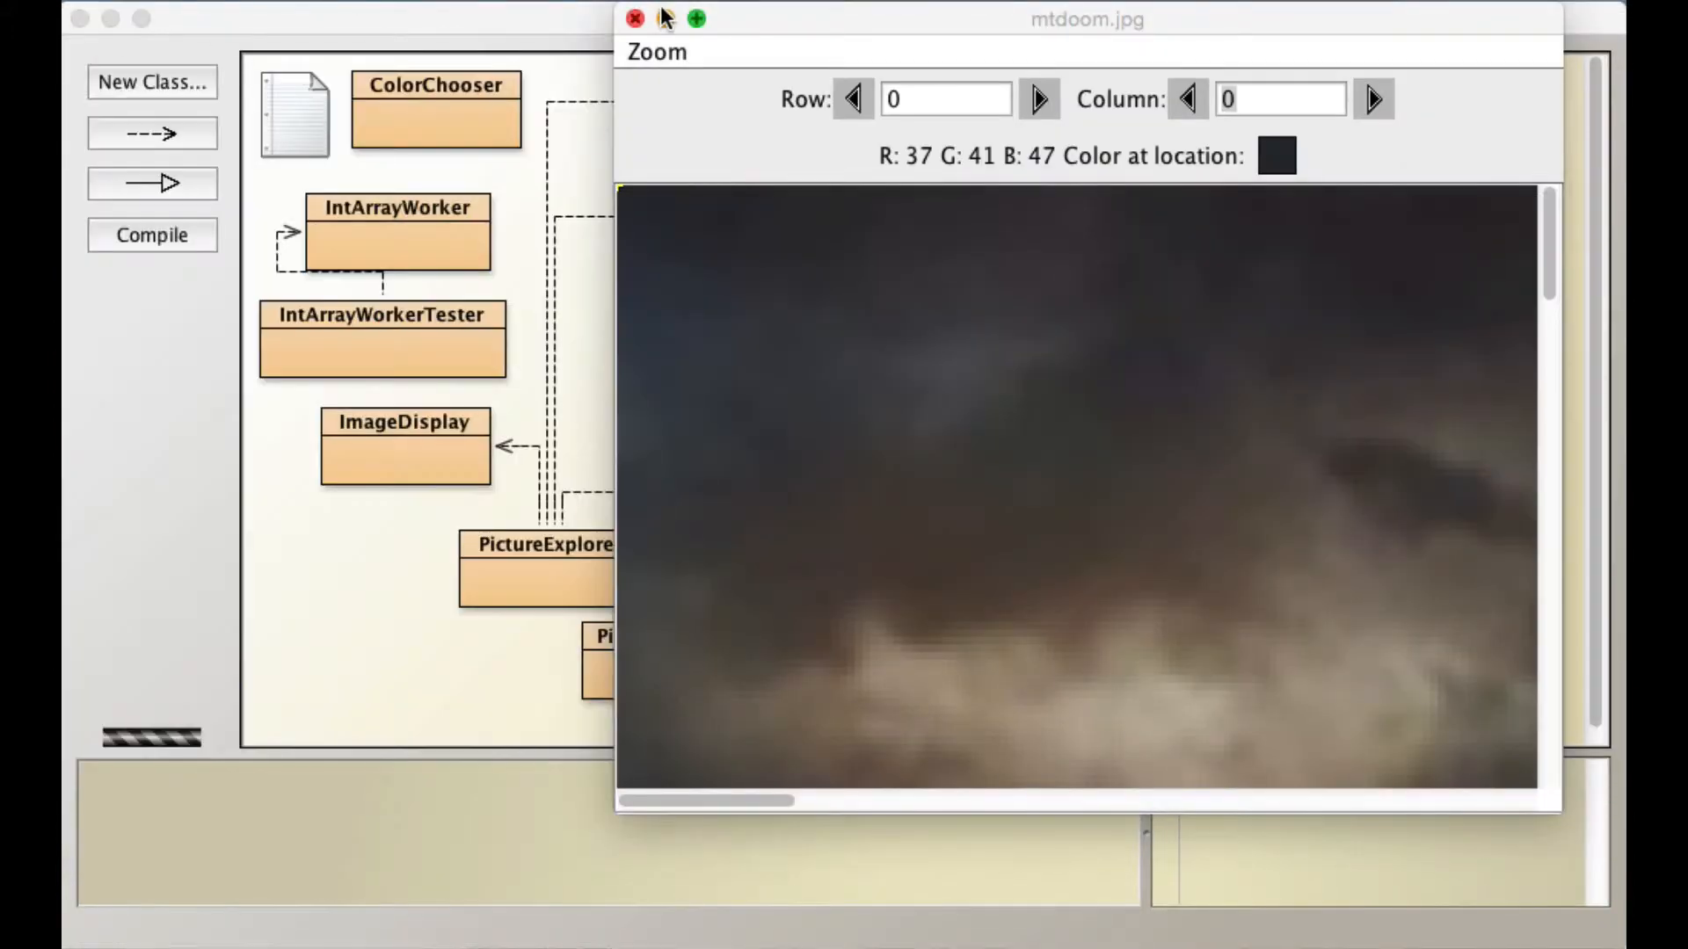
# Close the mtdoom.jpg picture viewer and open the Picture class source code.
pyautogui.click(635, 18)
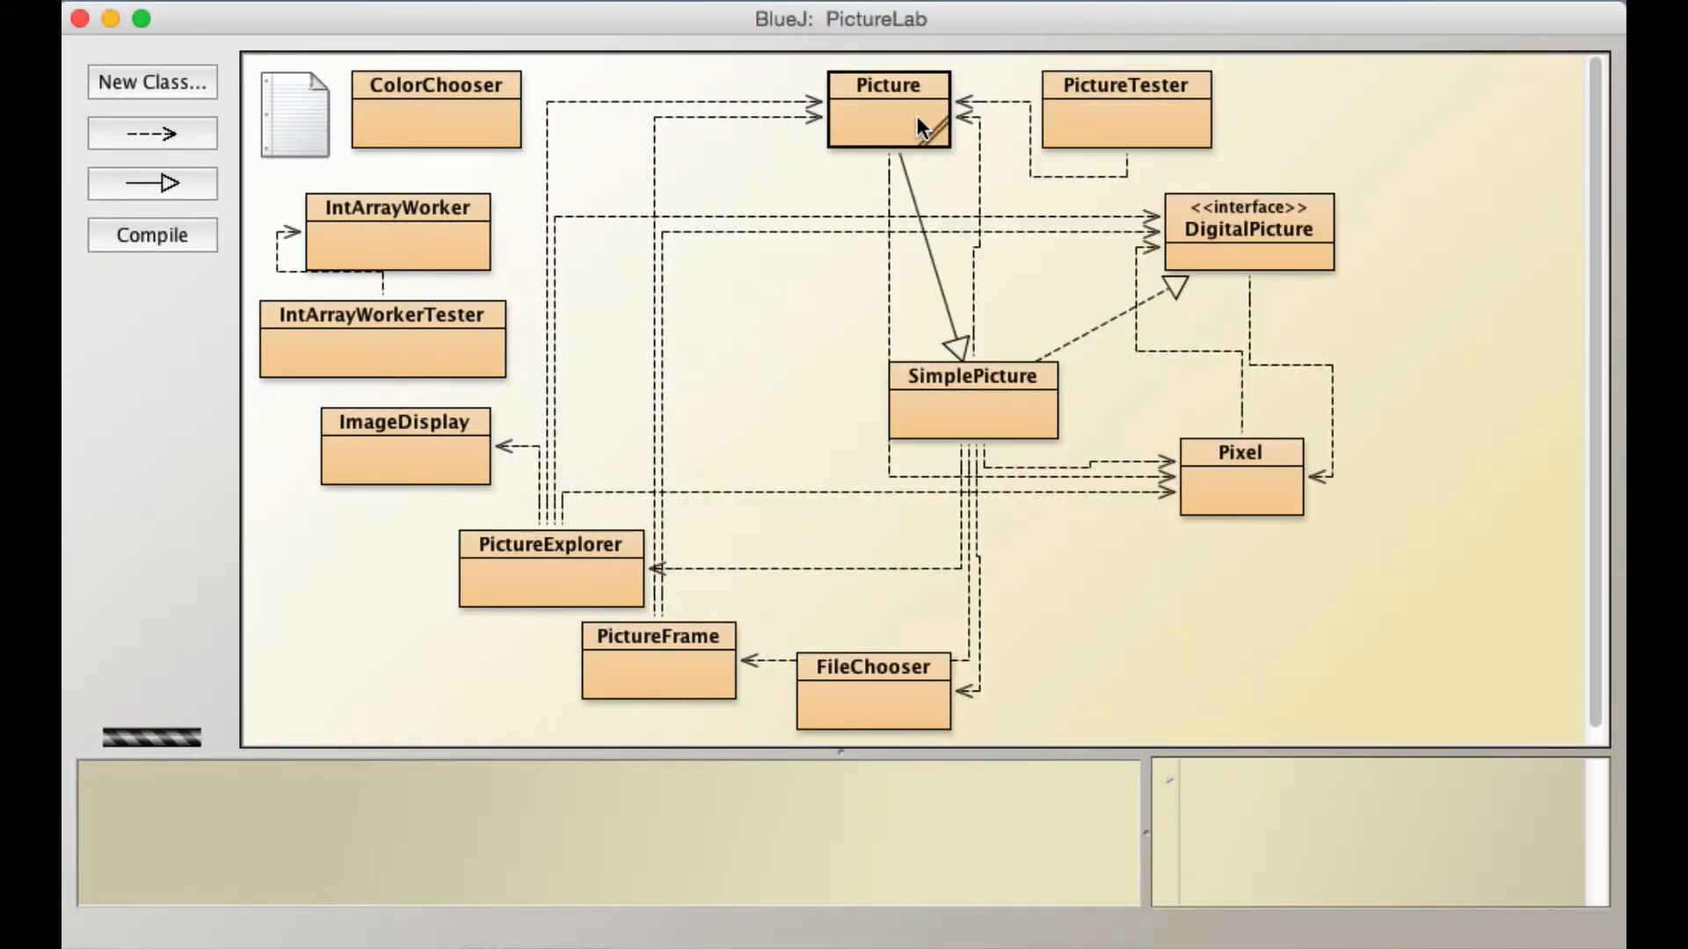
pyautogui.doubleClick(888, 112)
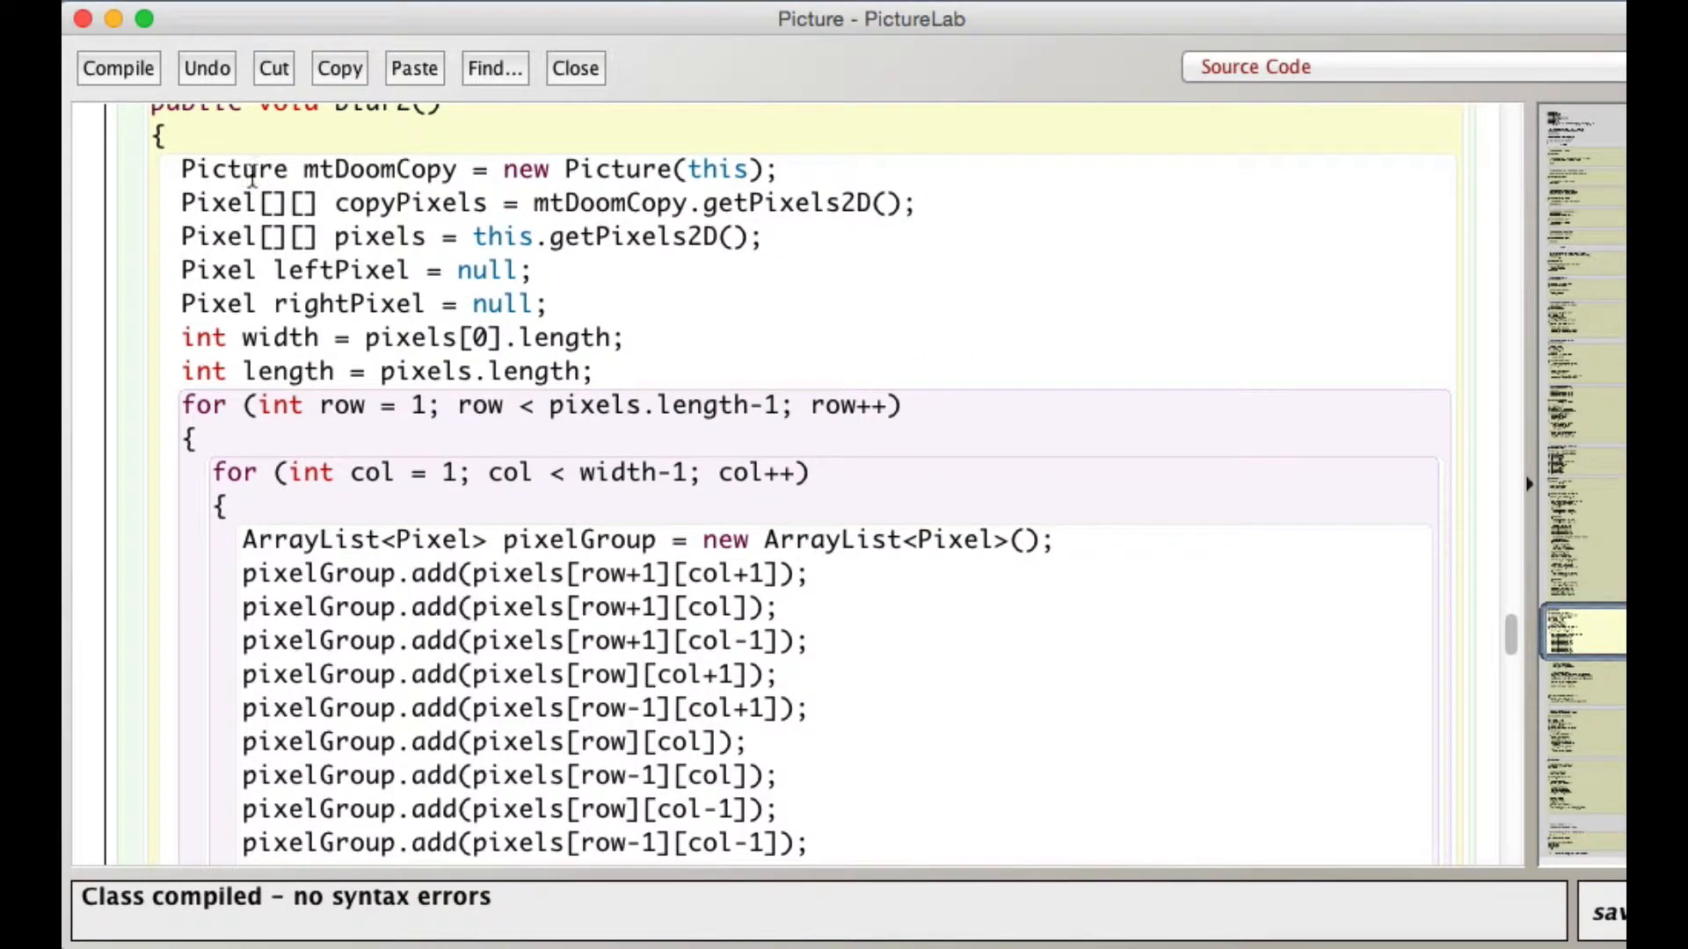
pyautogui.moveTo(431, 177)
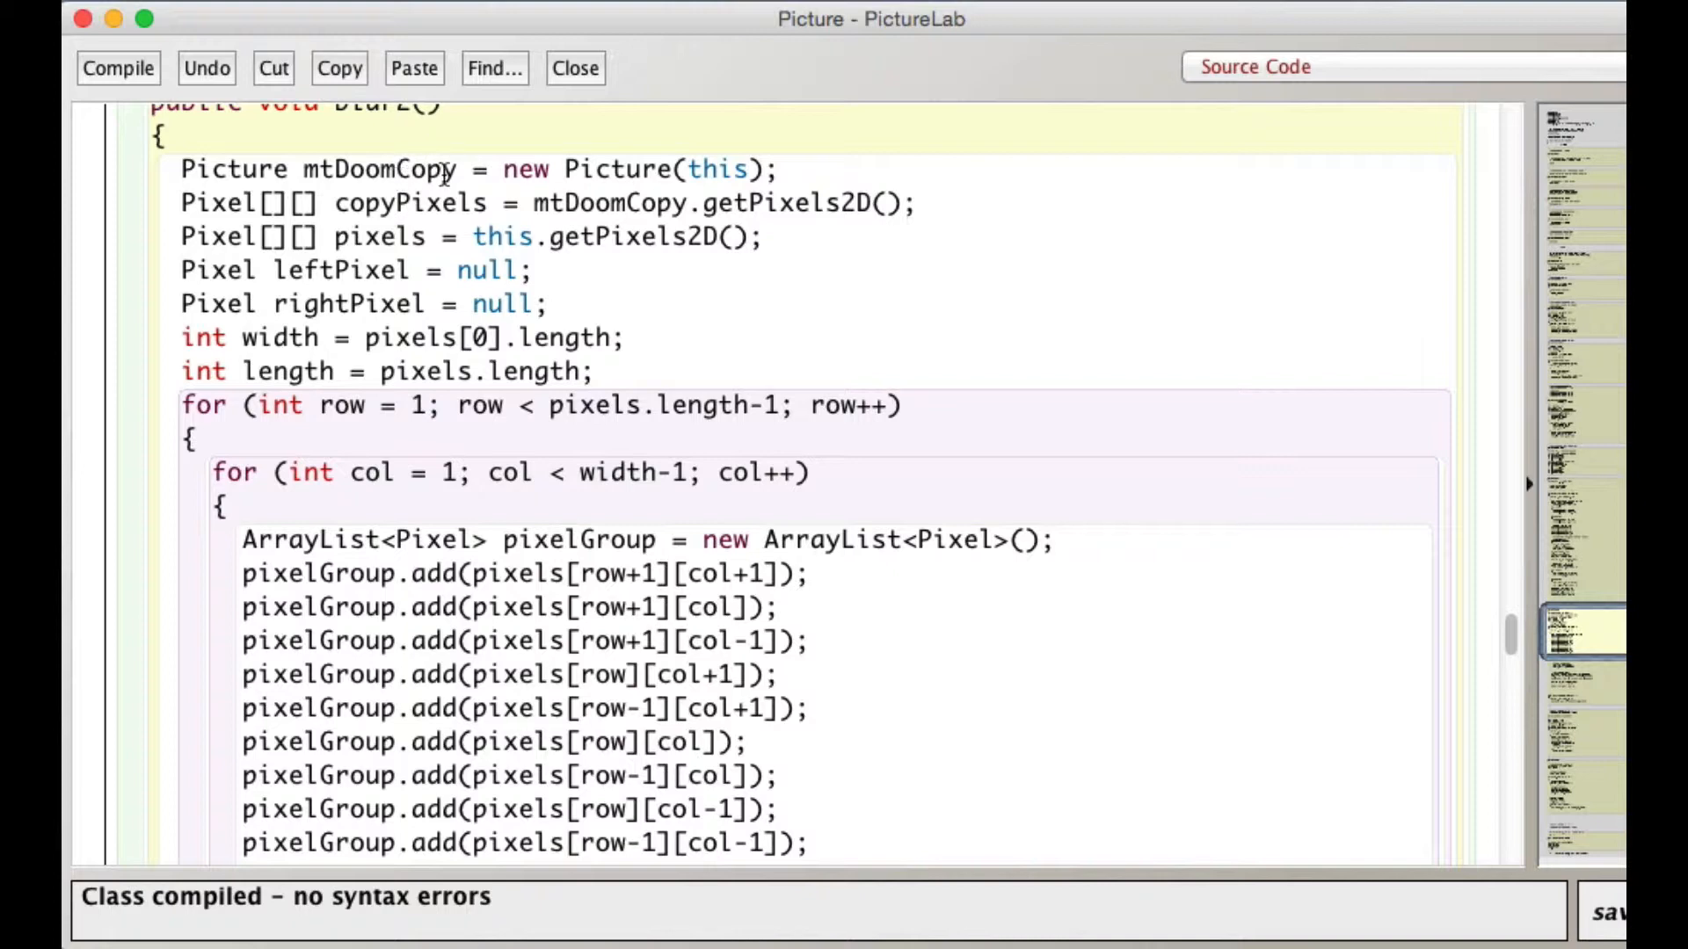
pyautogui.moveTo(624, 162)
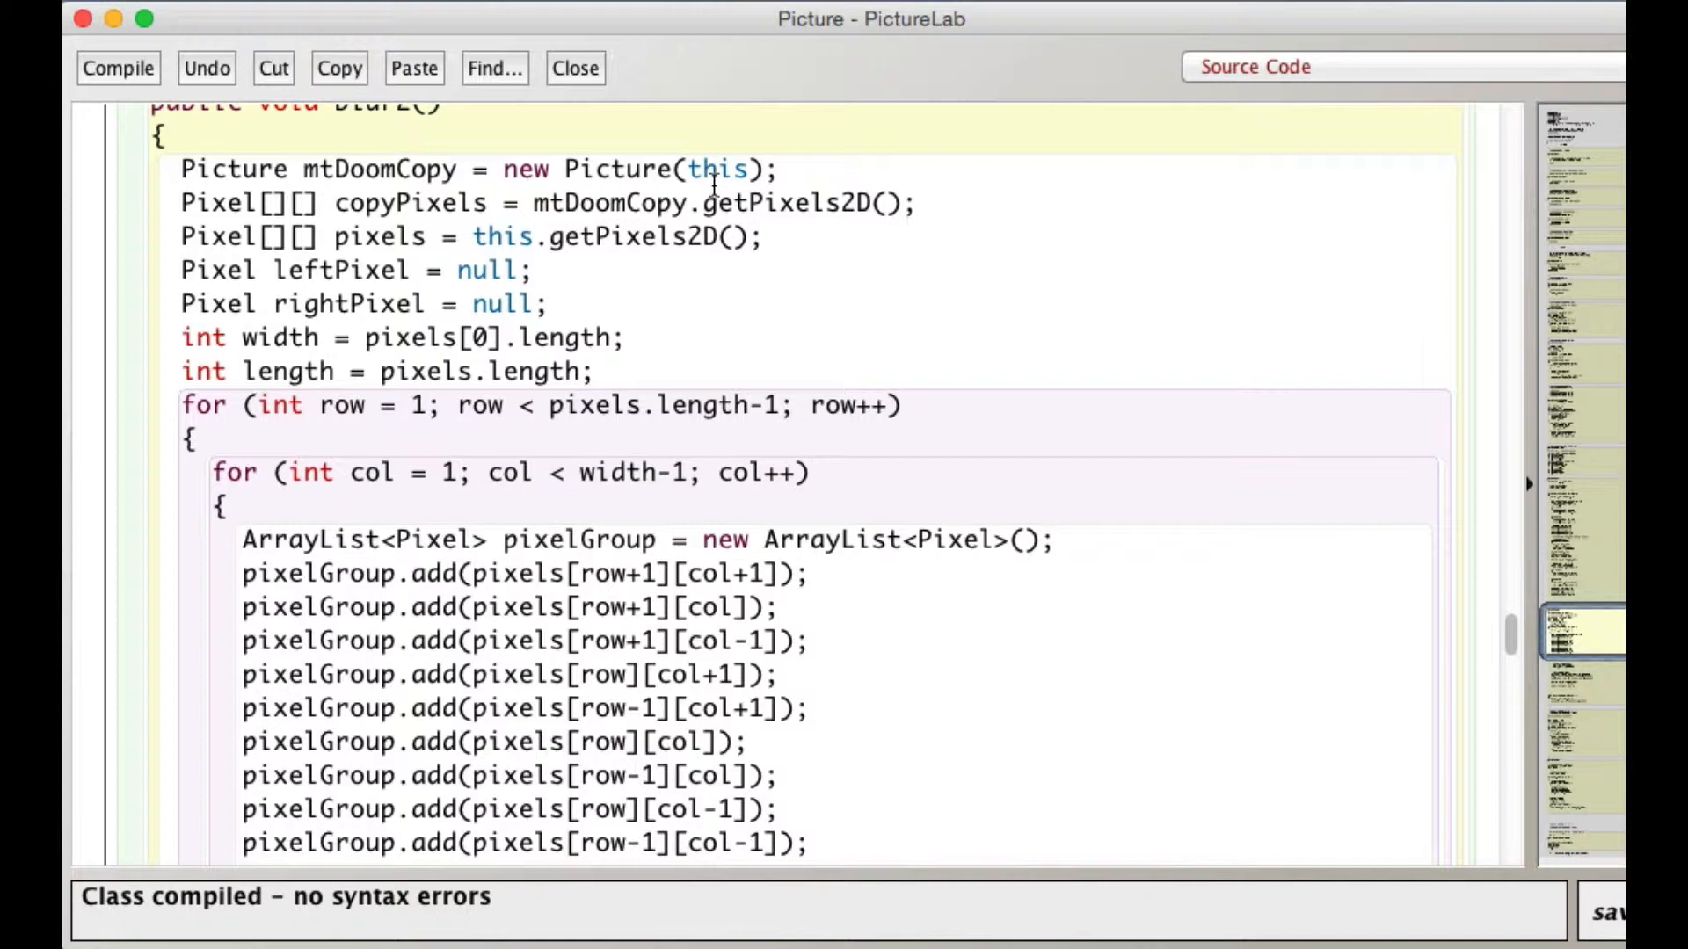
pyautogui.moveTo(567, 193)
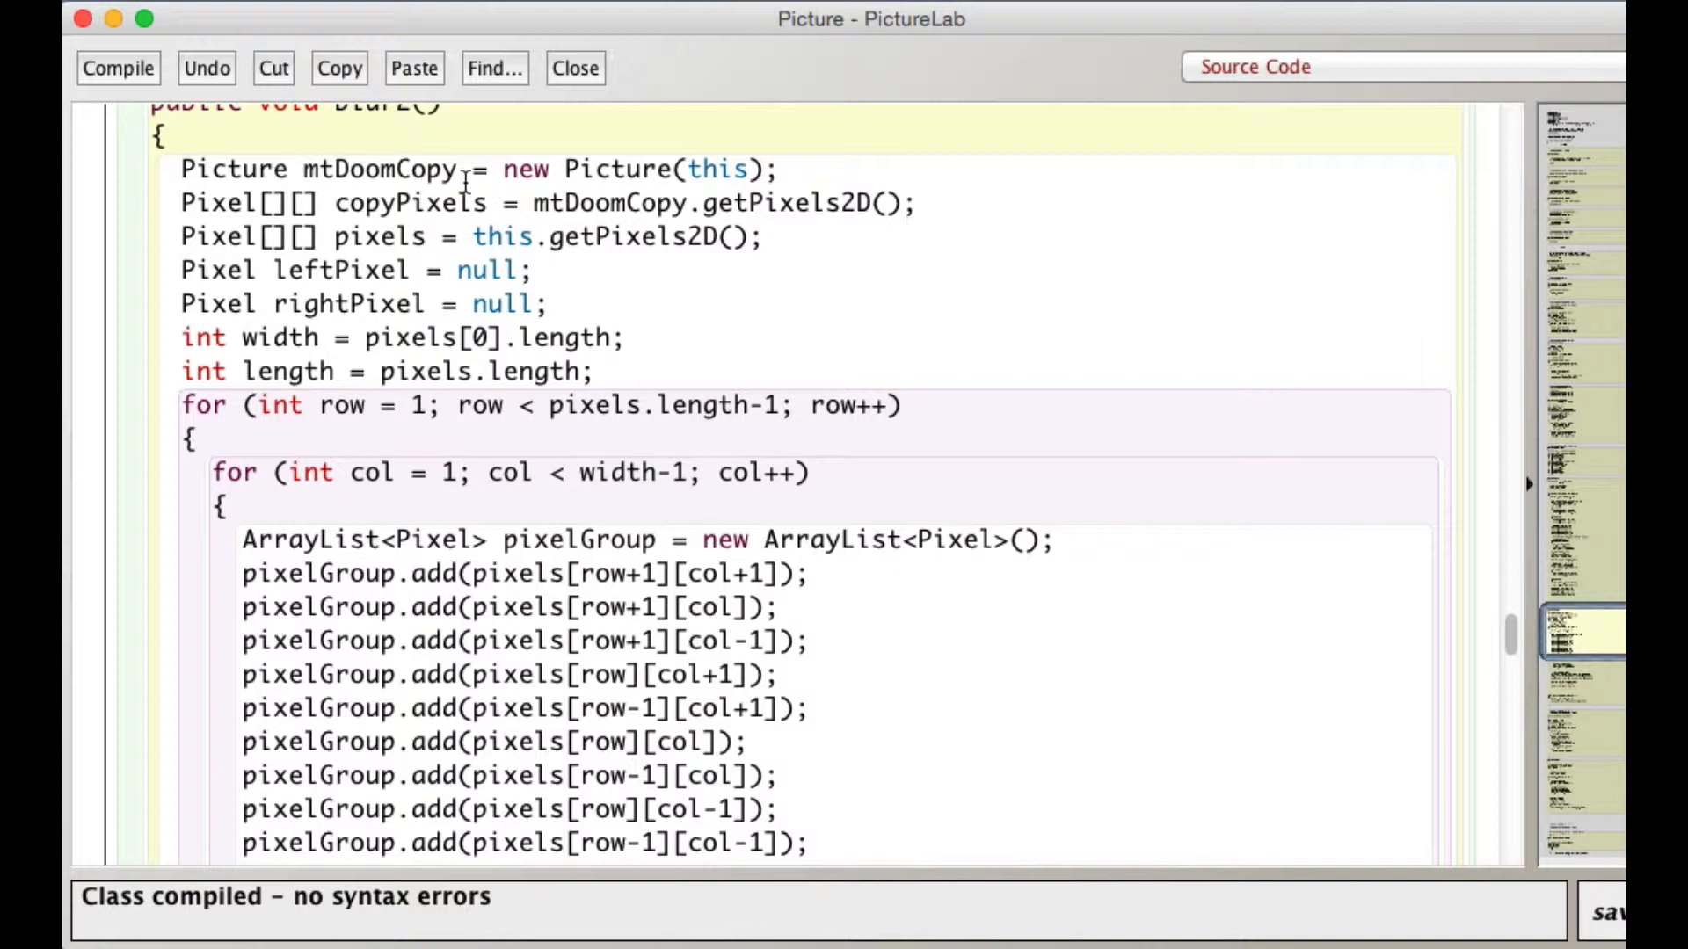
# Read through blur2 from the length line down to the colour summing and averaging code.
pyautogui.scroll(3)
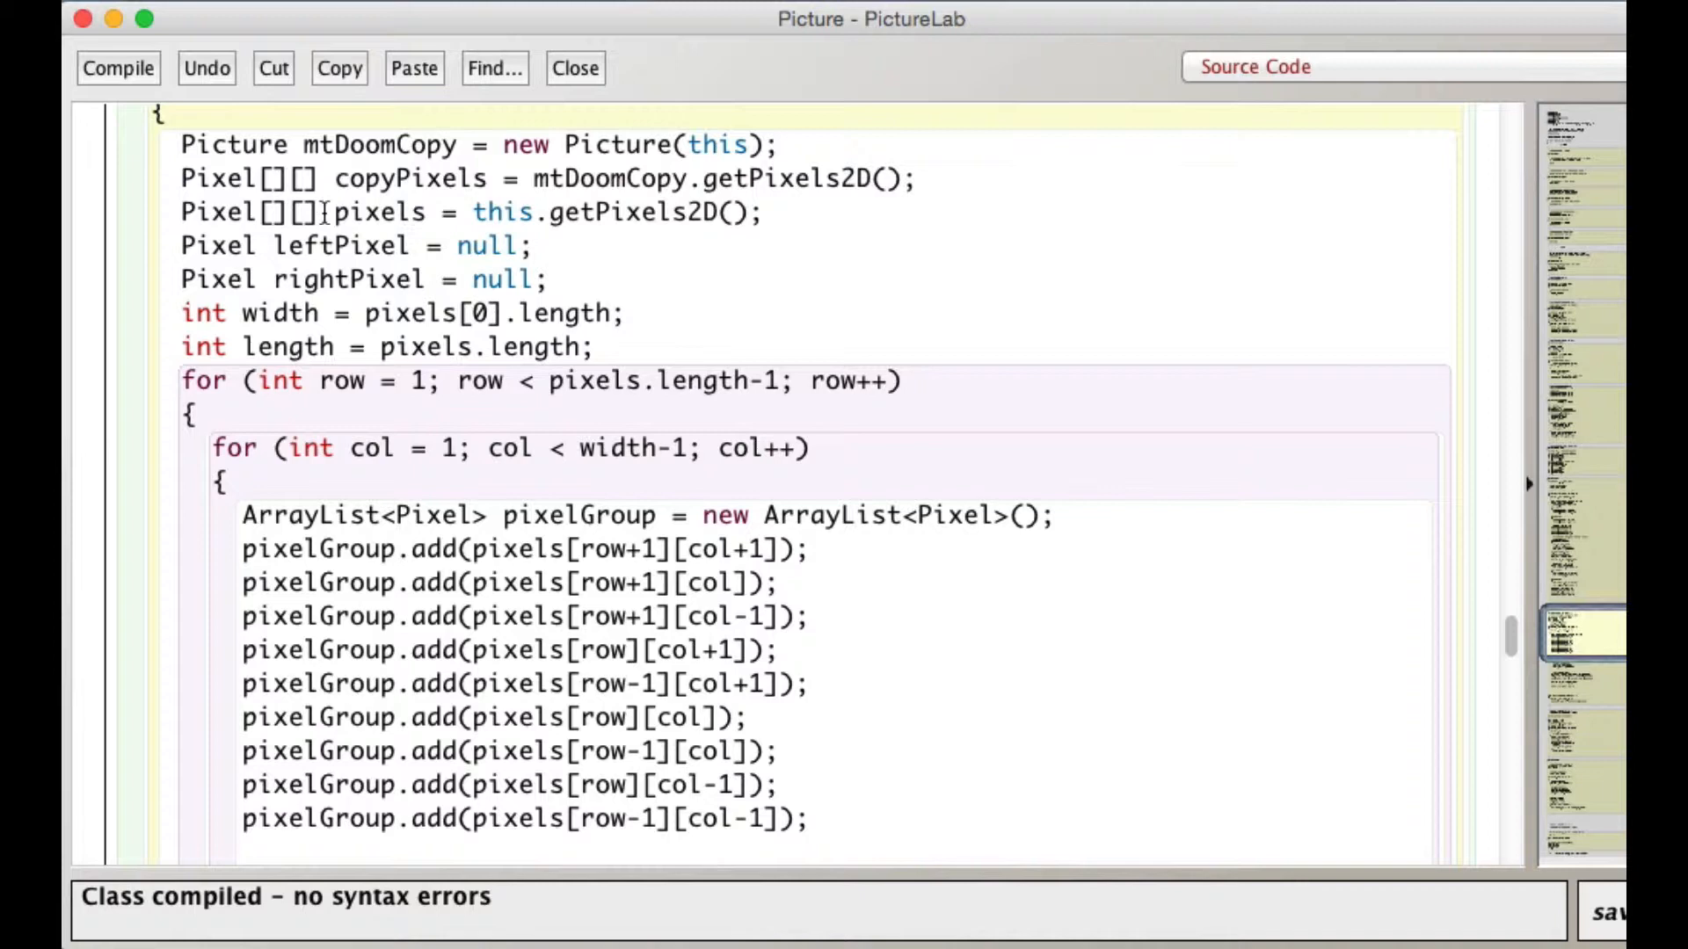
pyautogui.scroll(3)
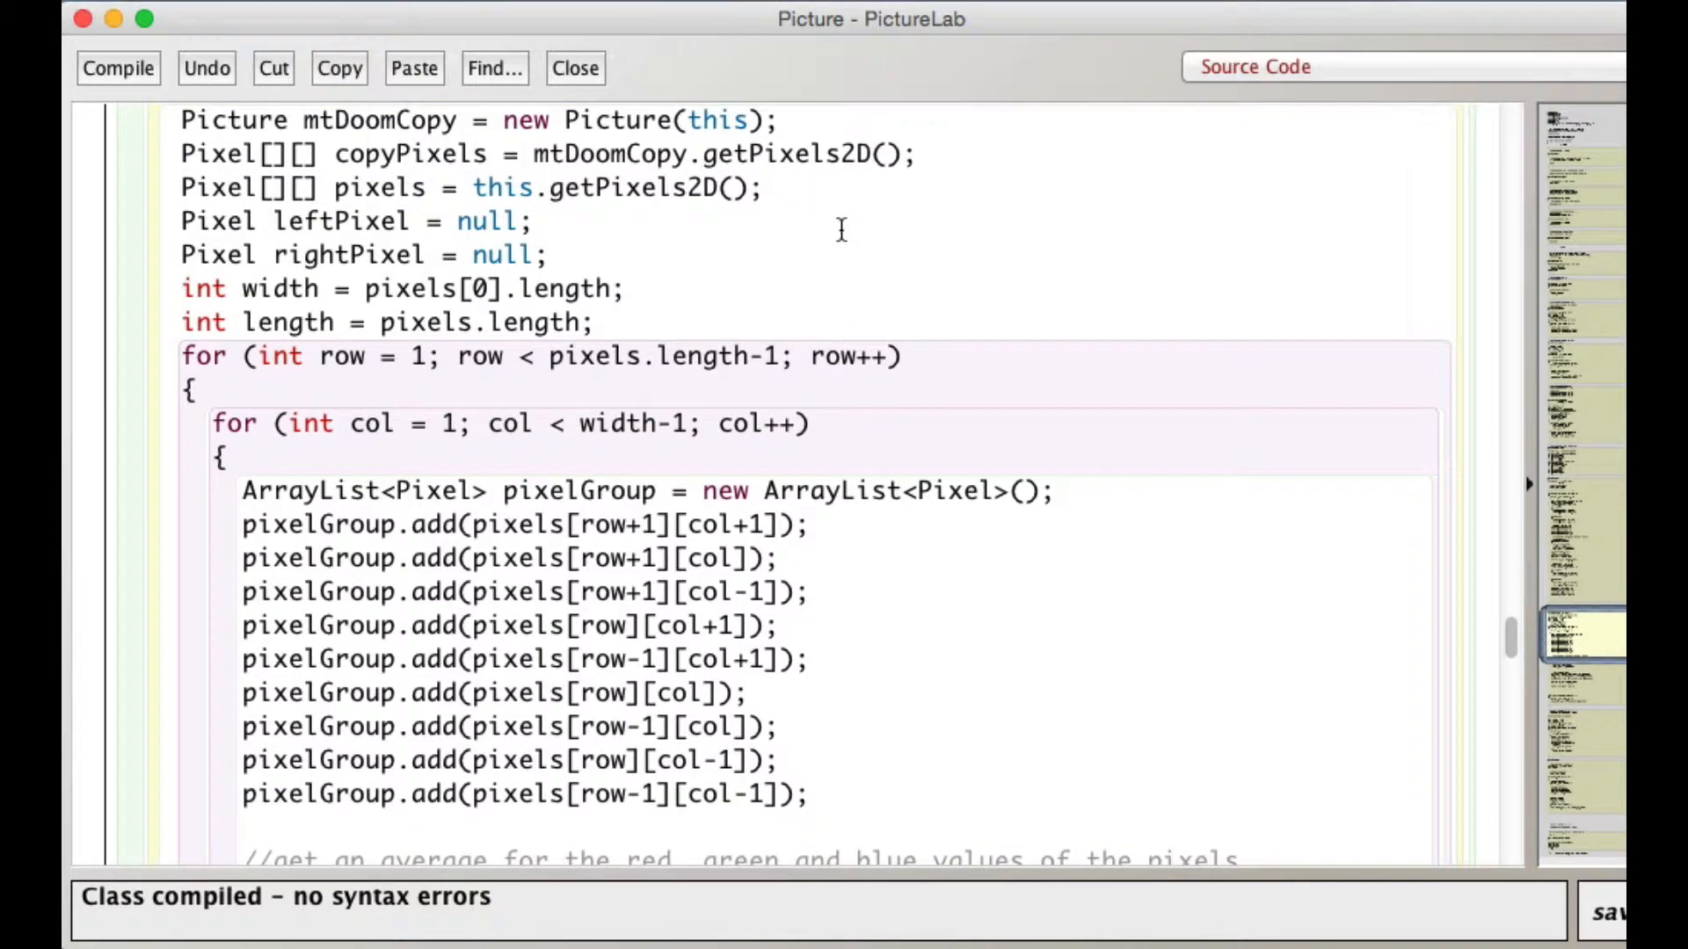
pyautogui.scroll(-3)
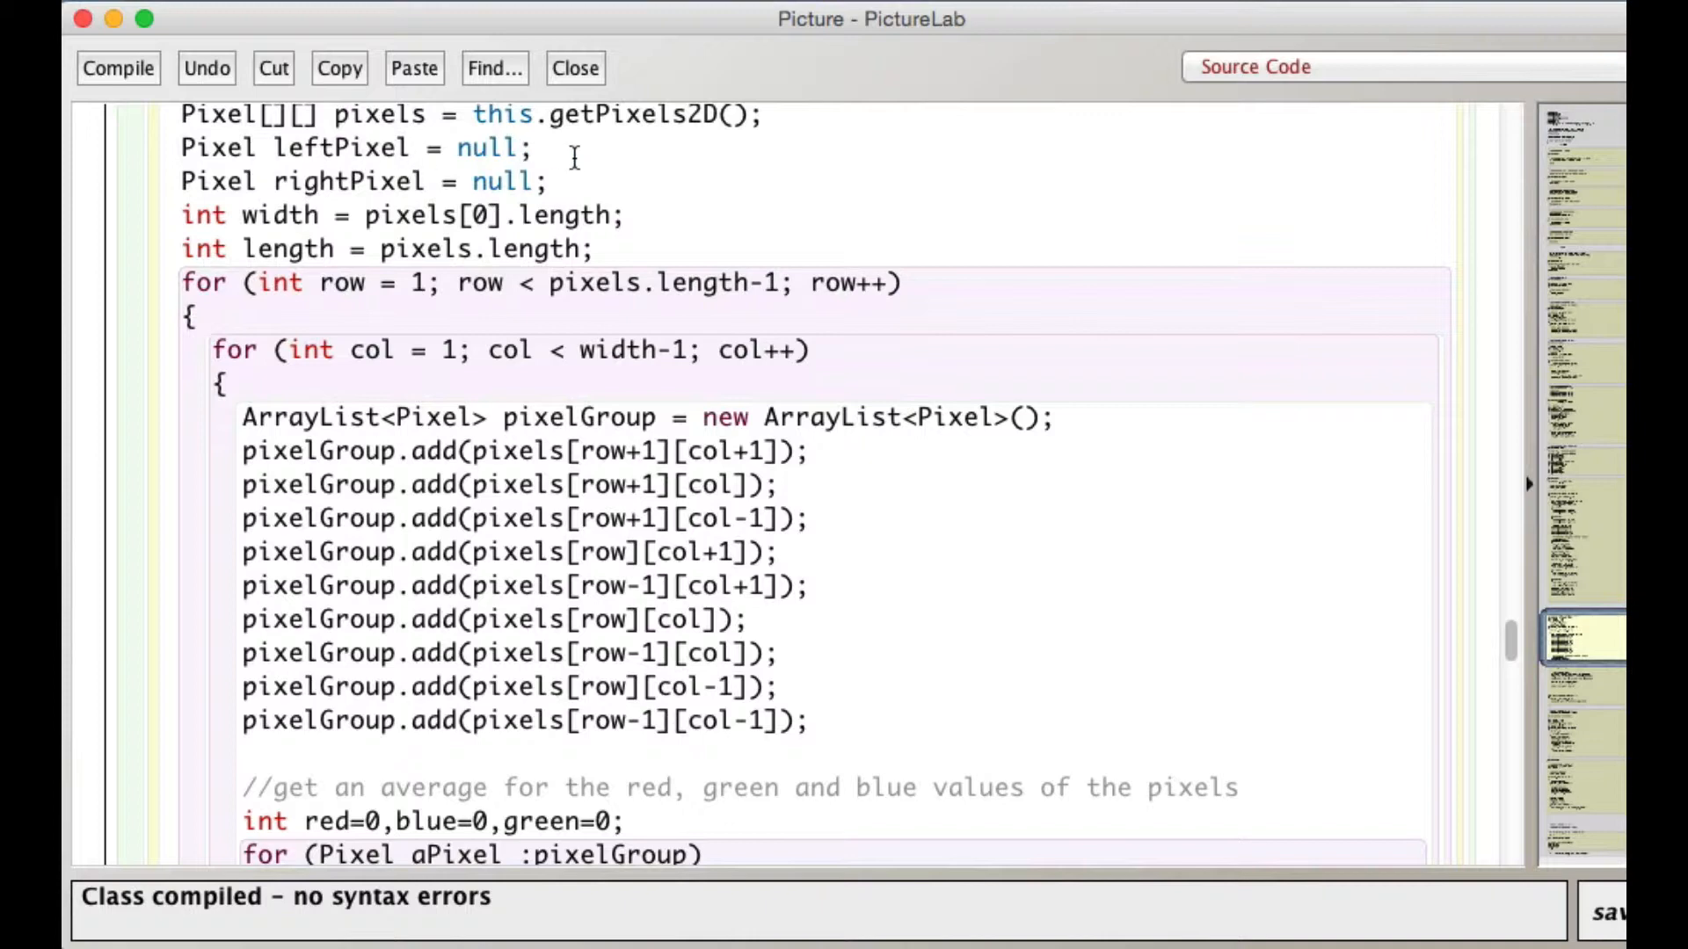
pyautogui.moveTo(183, 147); pyautogui.dragTo(549, 181)
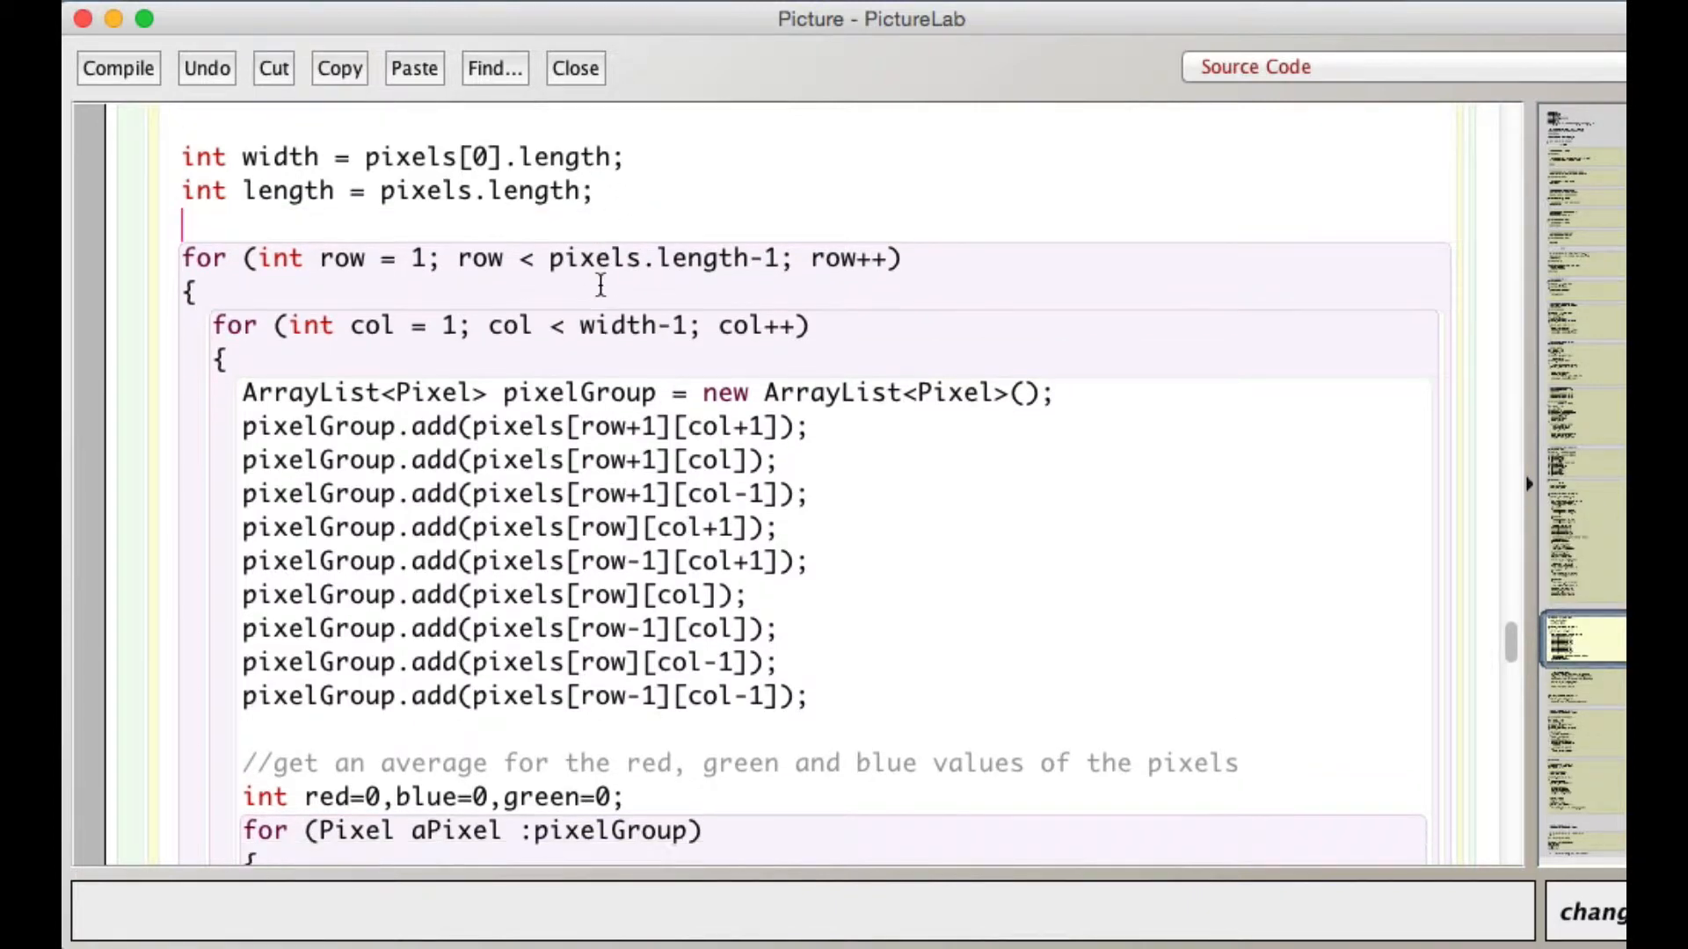
pyautogui.scroll(-3)
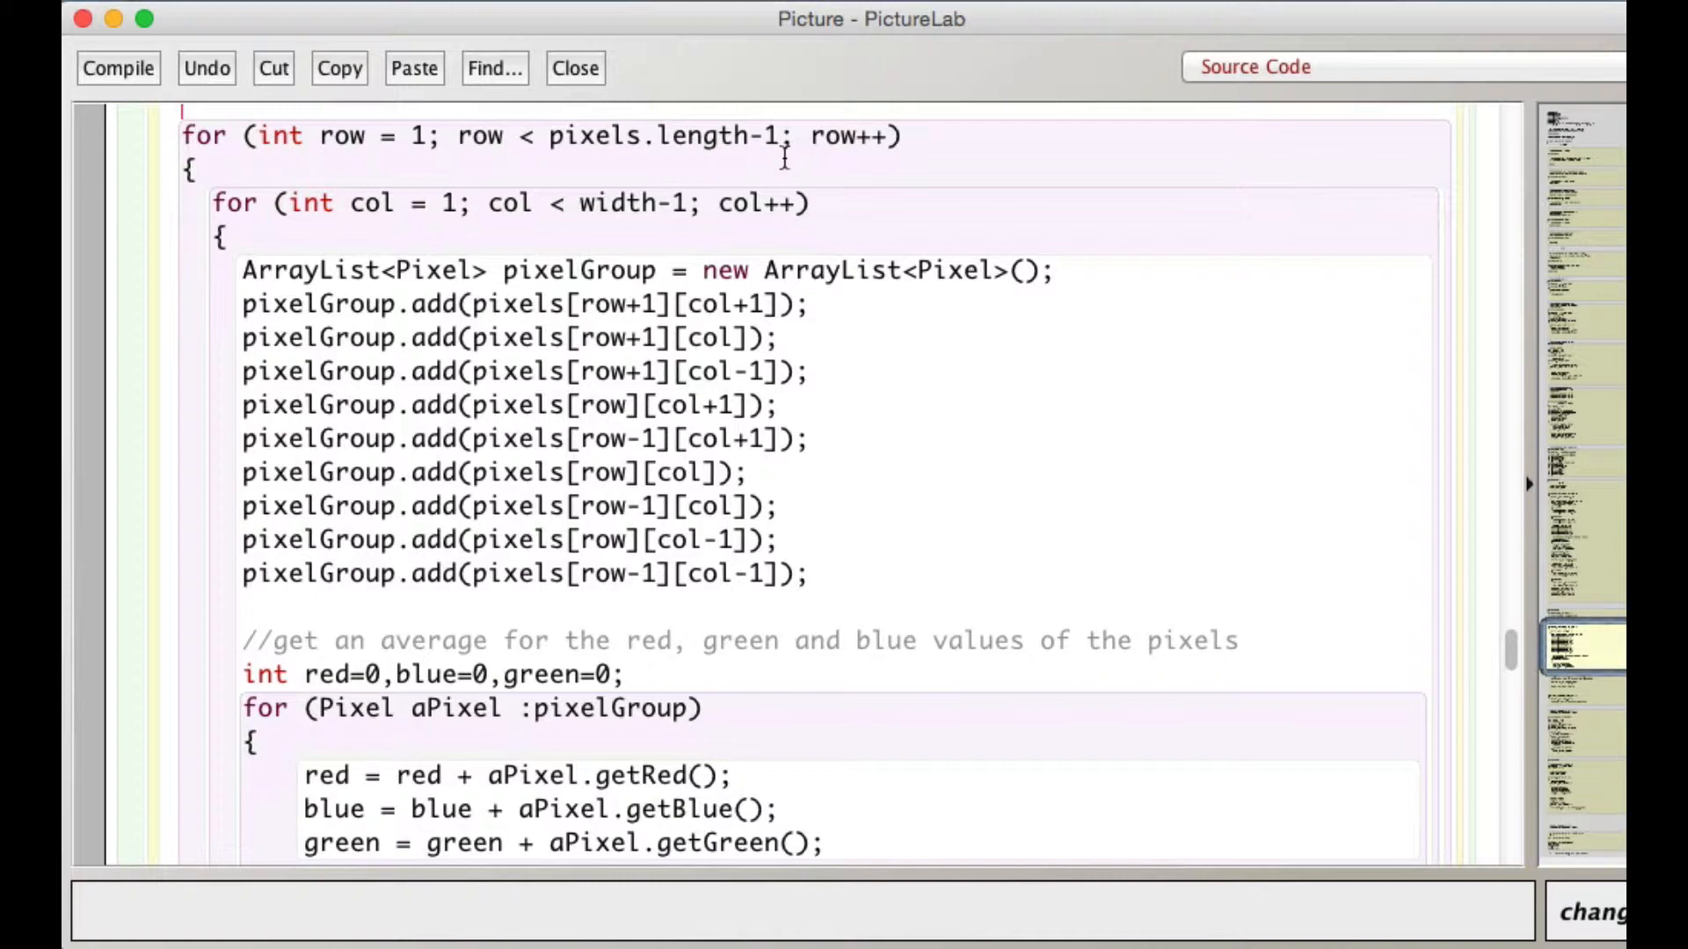
pyautogui.moveTo(418, 224)
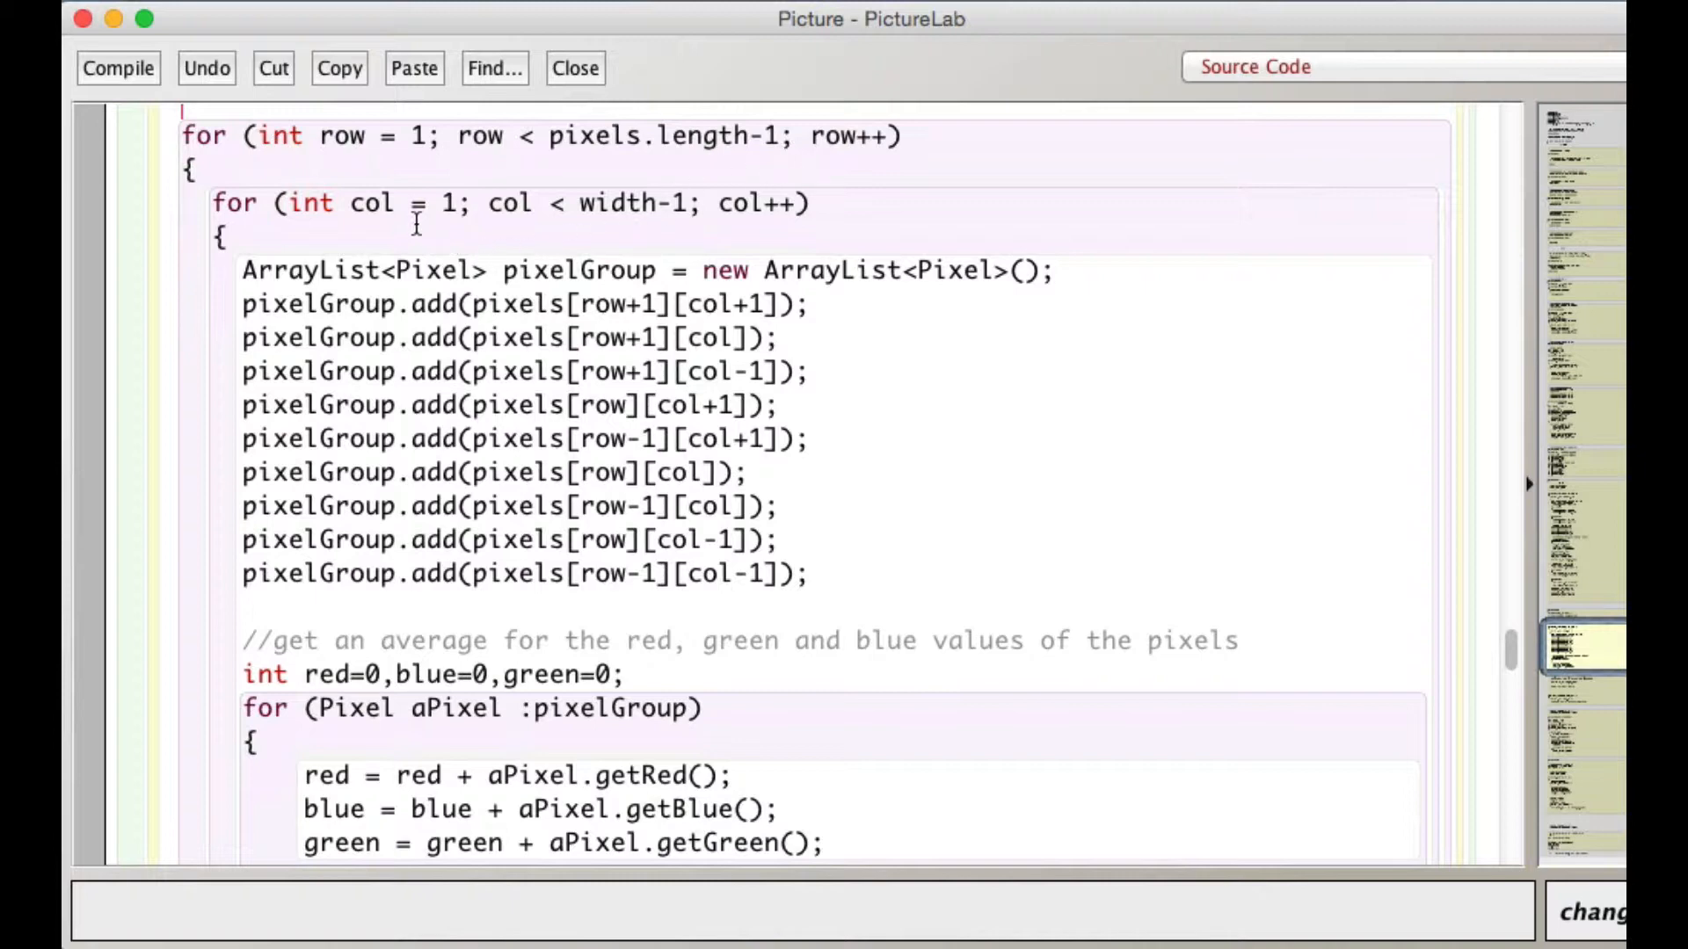
pyautogui.moveTo(725, 214)
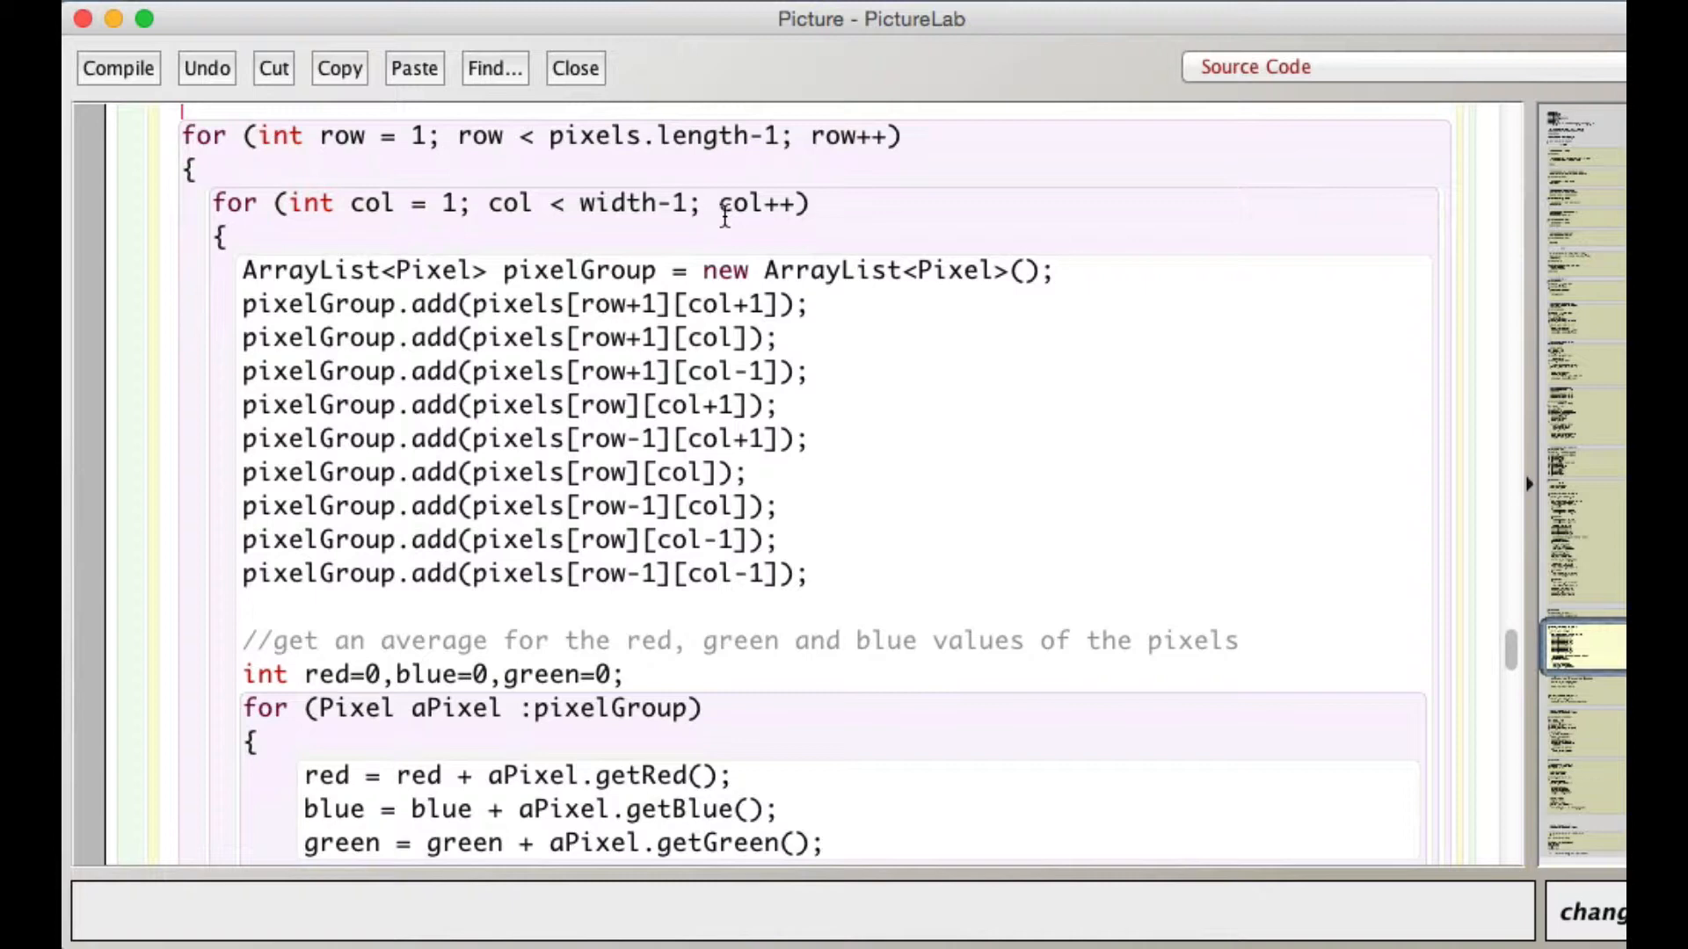
pyautogui.moveTo(808, 530)
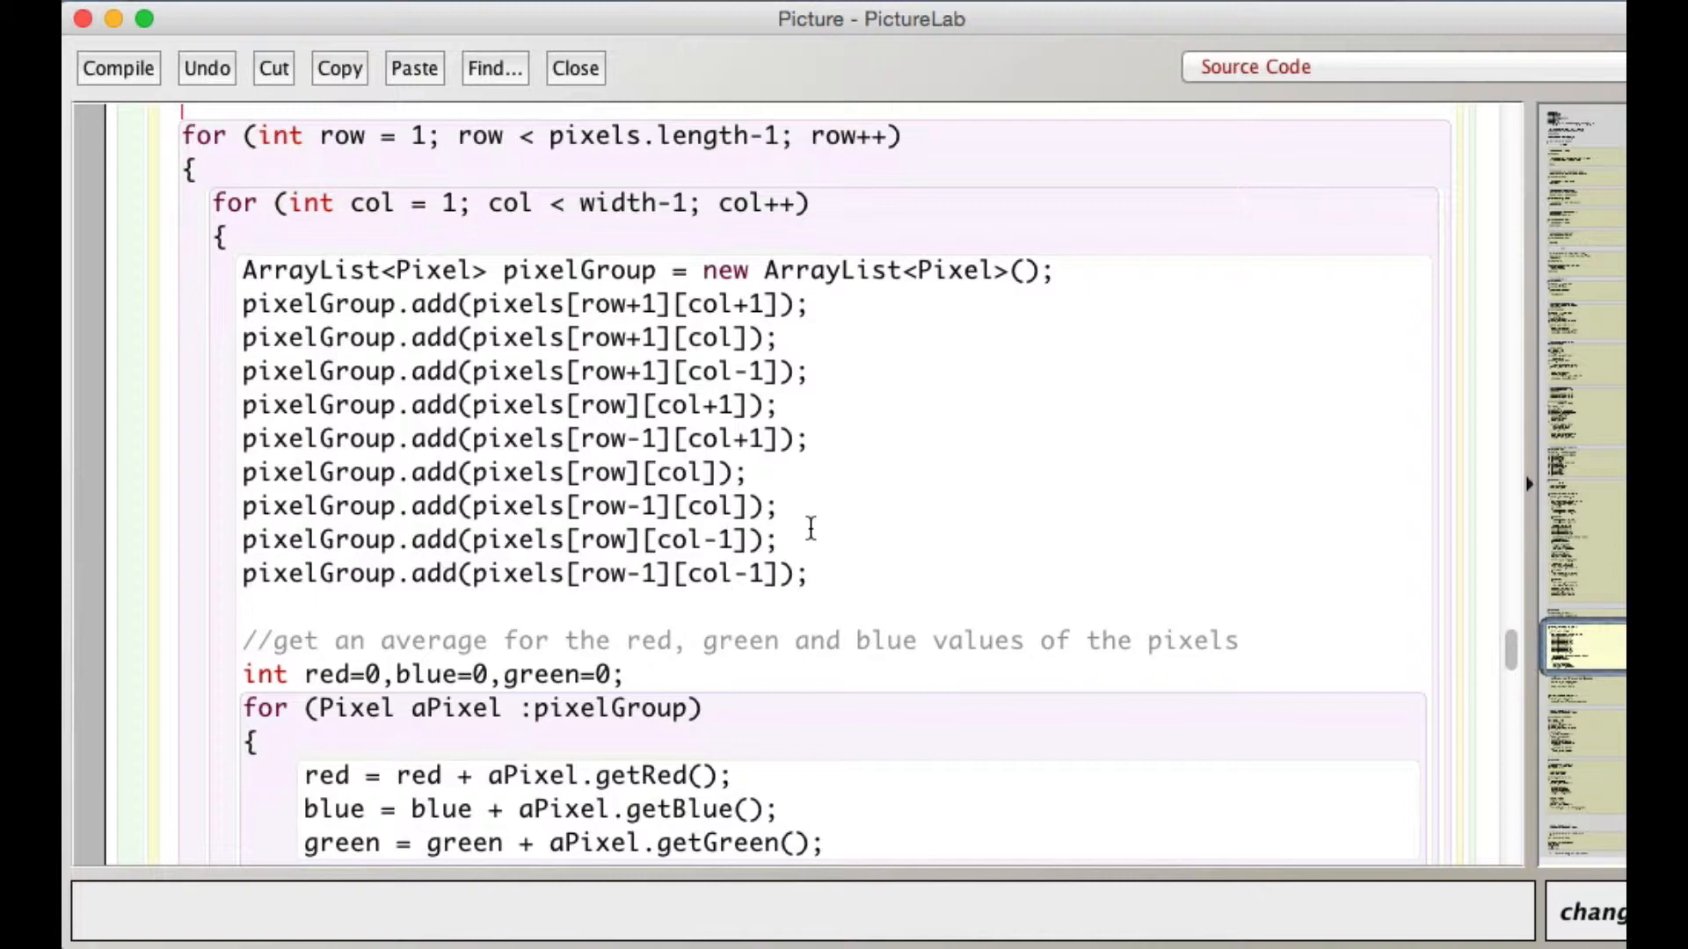
pyautogui.scroll(-3)
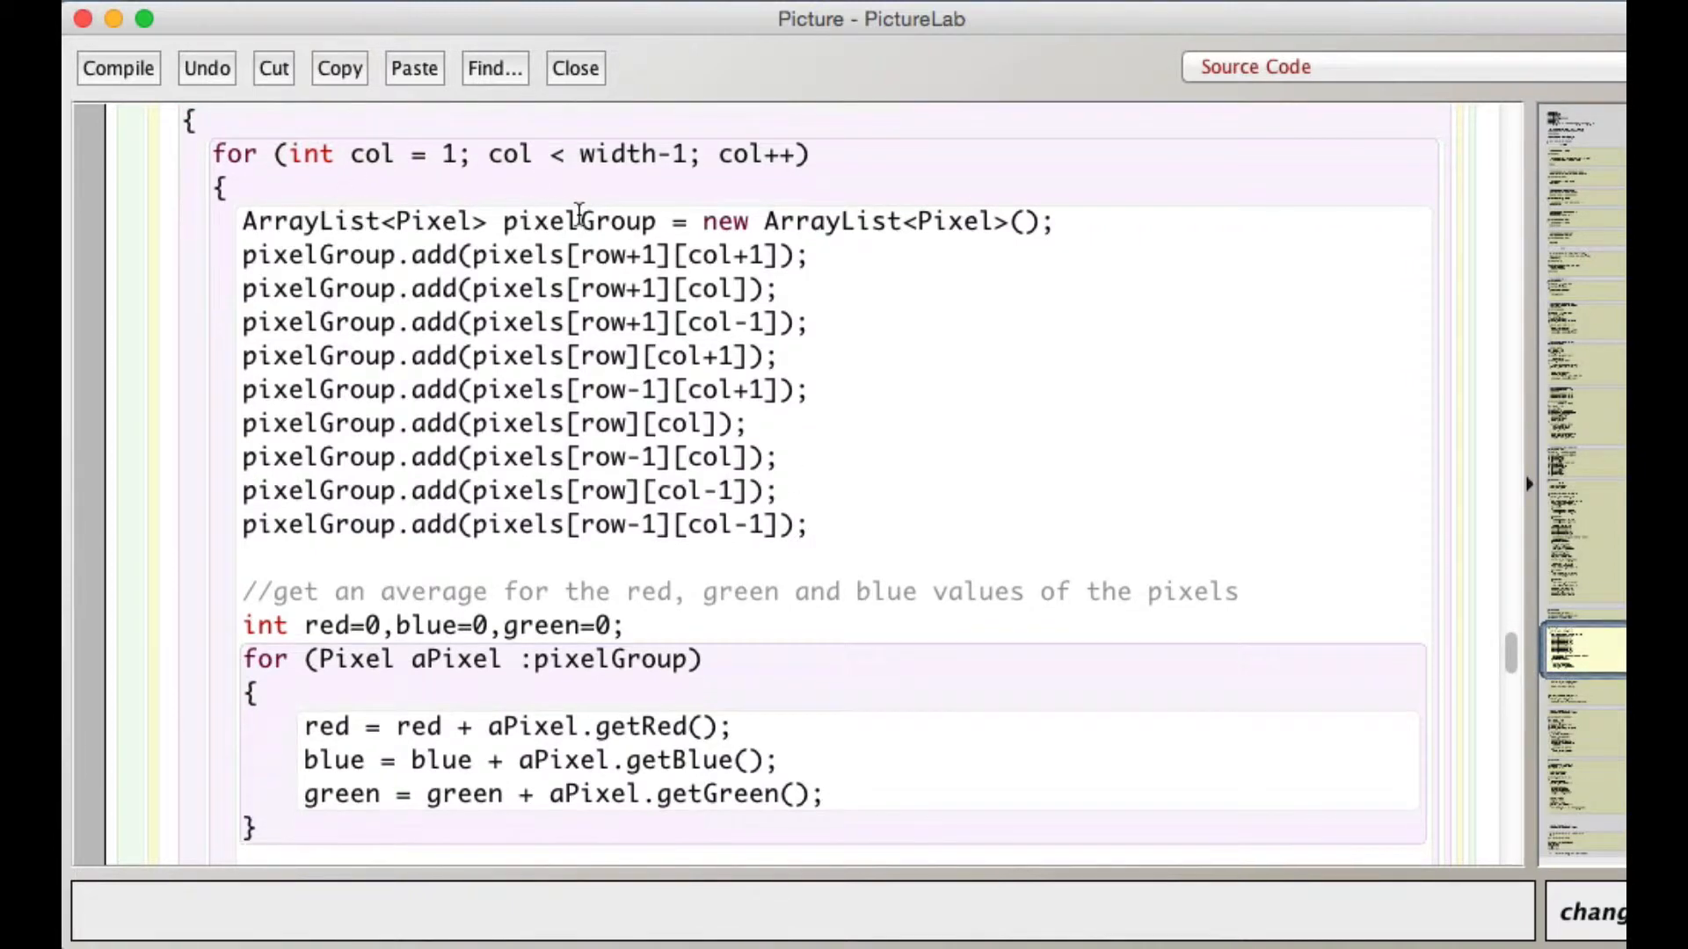
pyautogui.moveTo(990, 222)
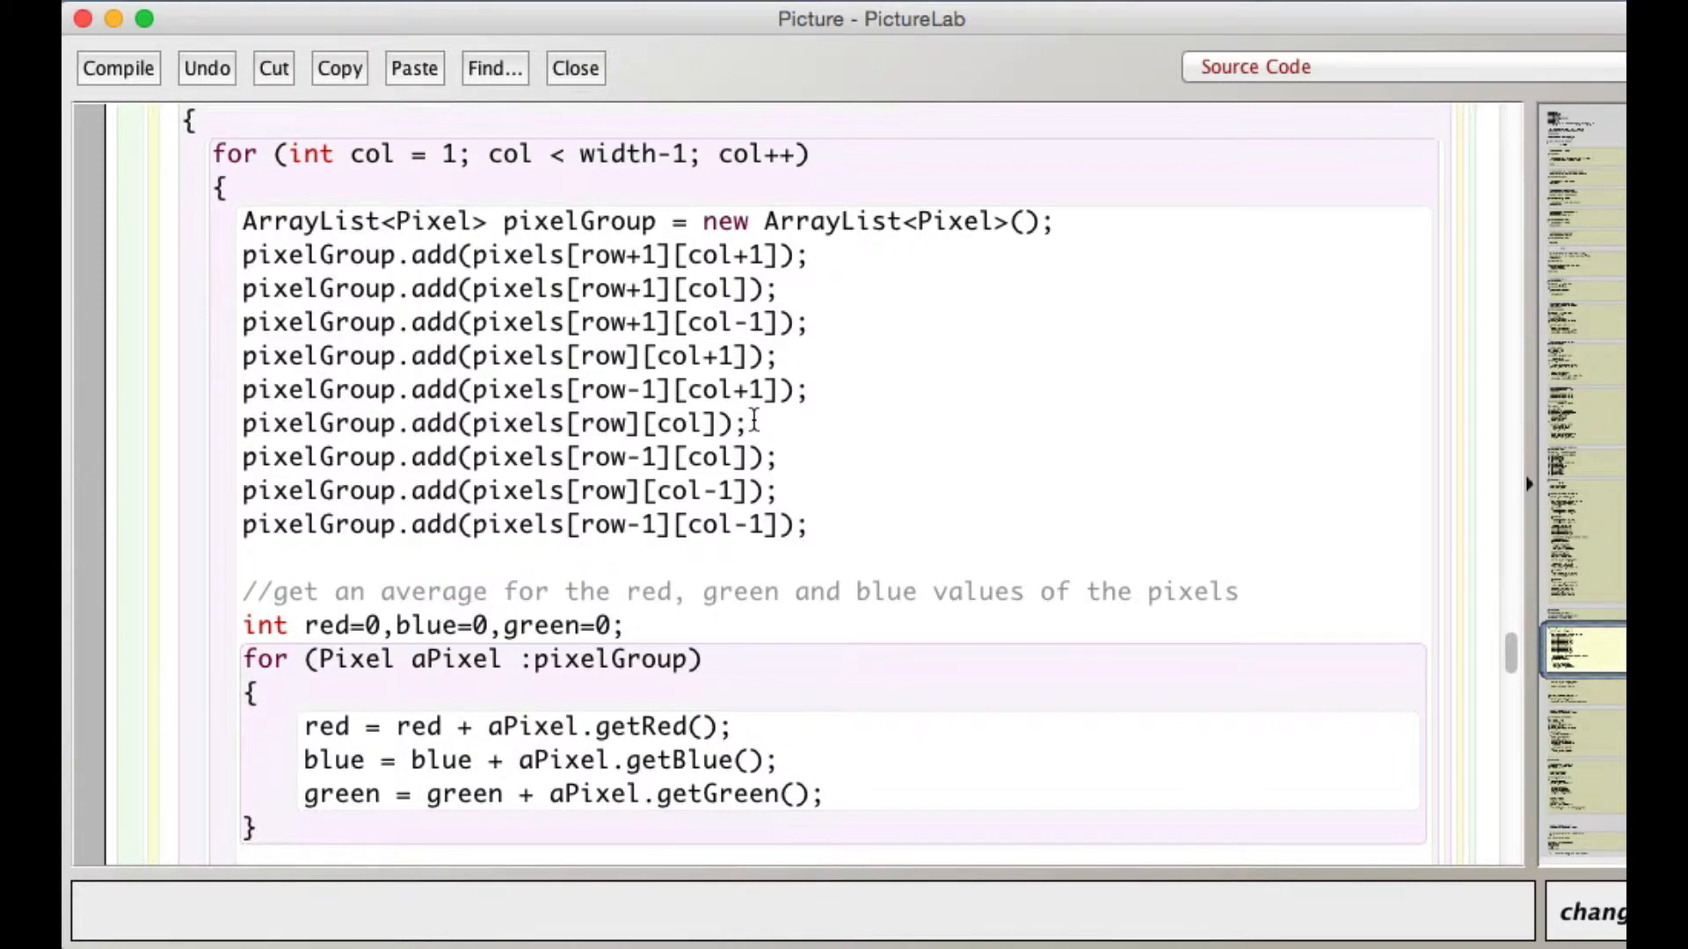
pyautogui.scroll(-3)
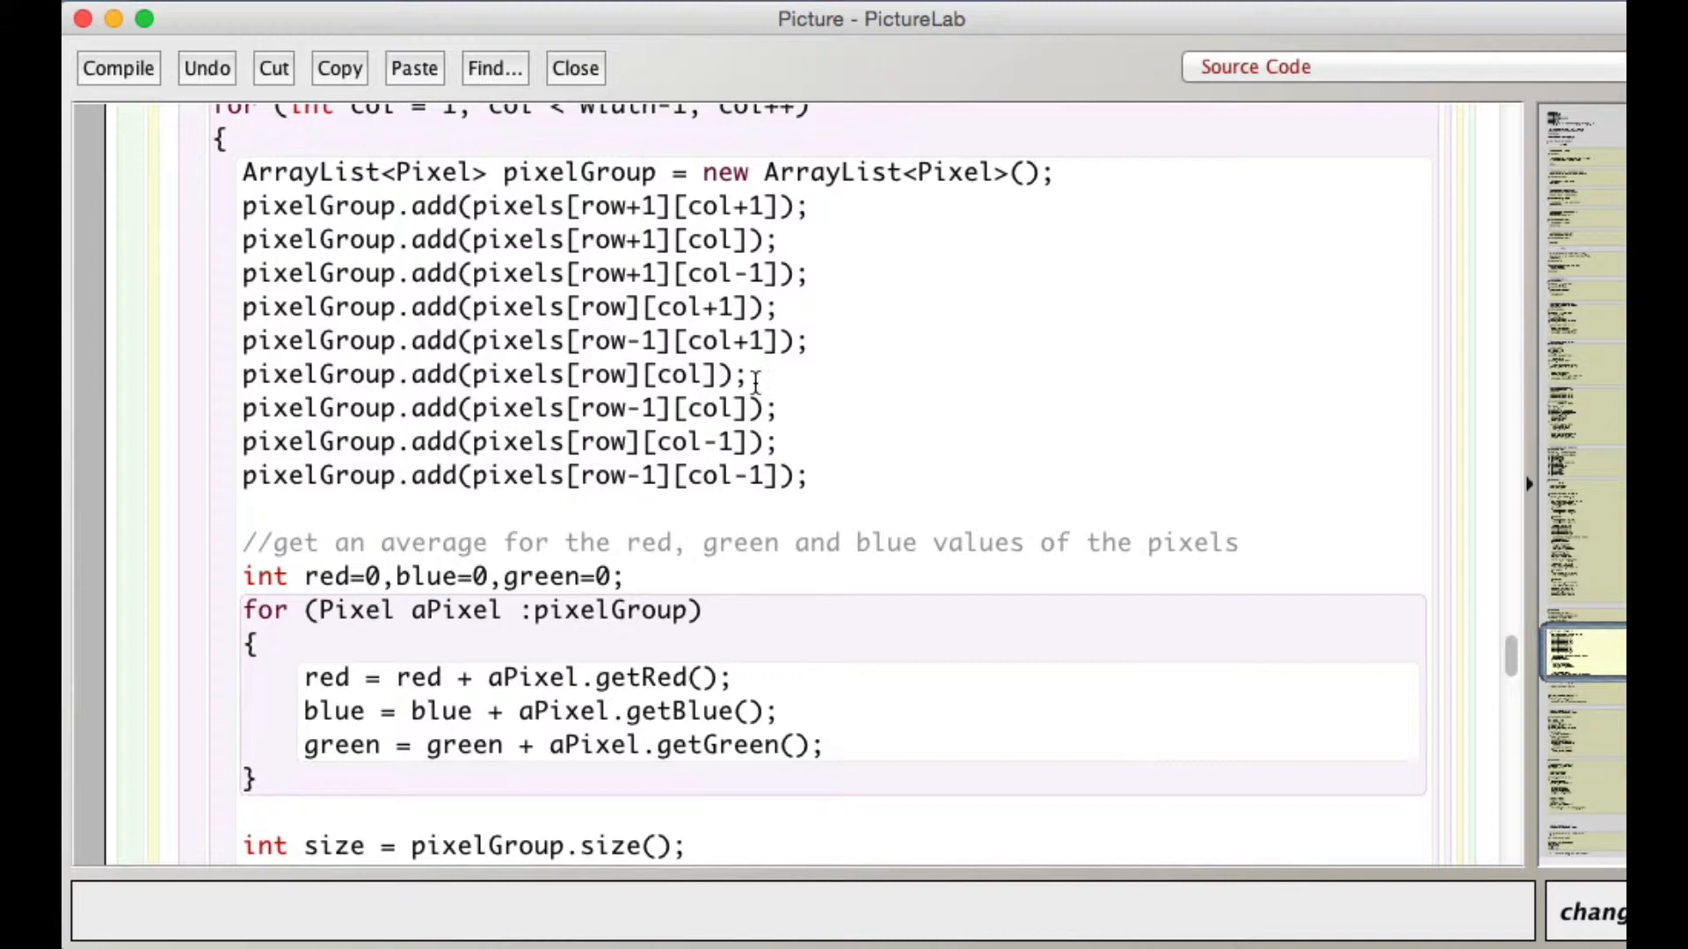
pyautogui.moveTo(478, 376)
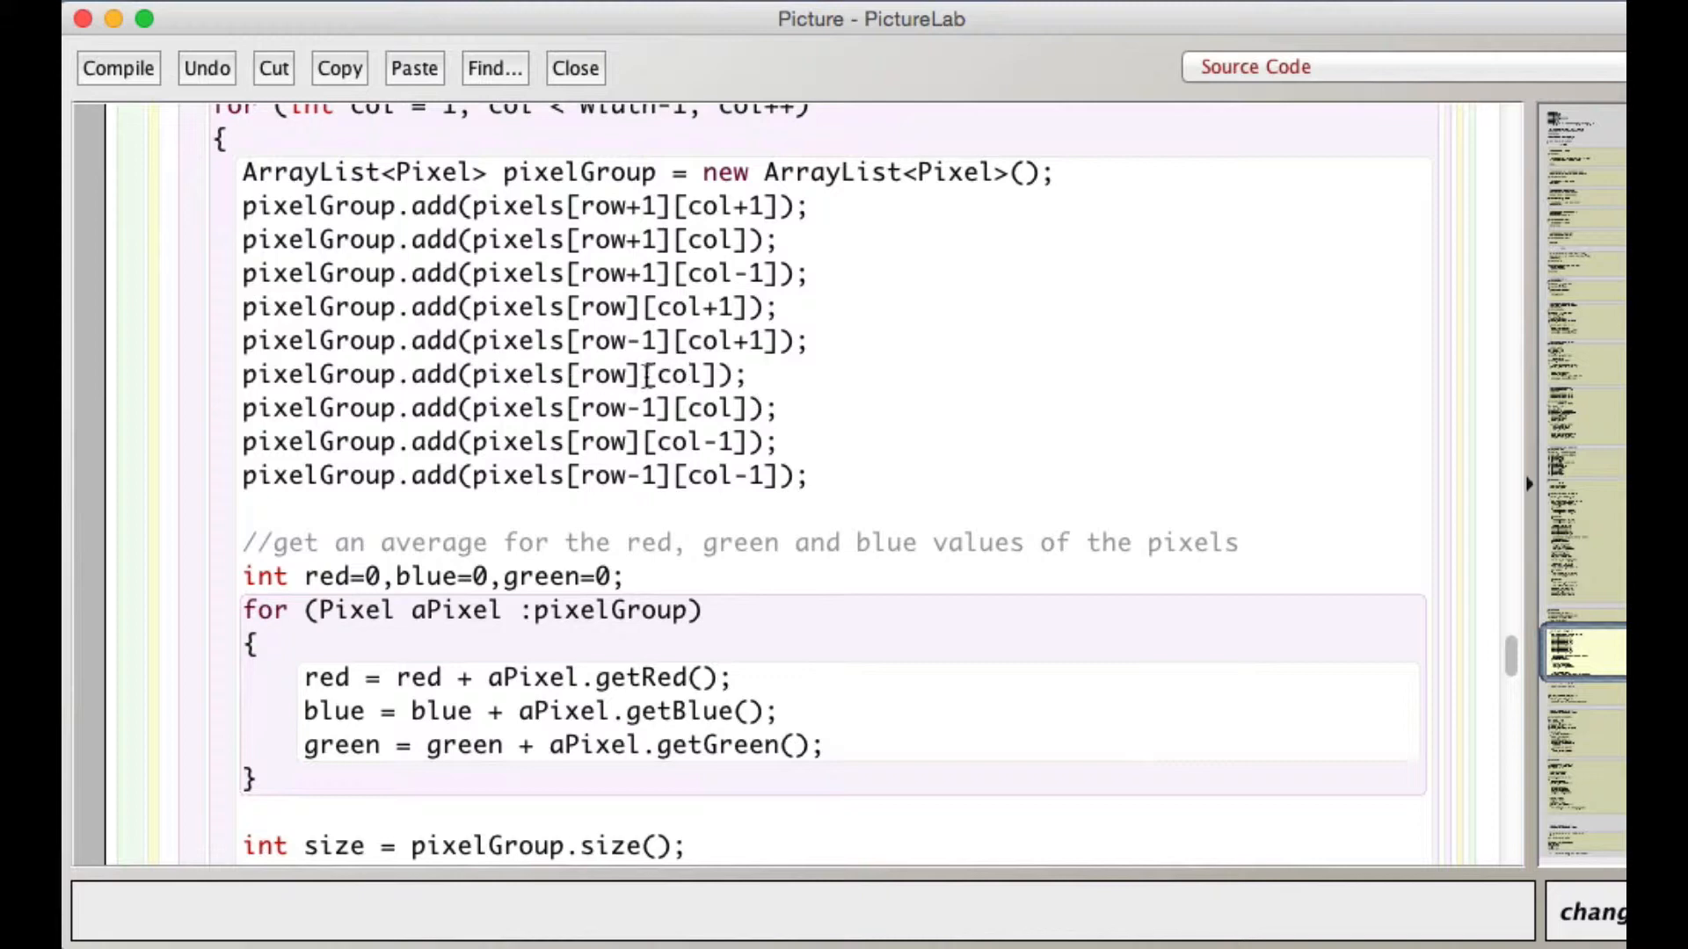
pyautogui.scroll(-3)
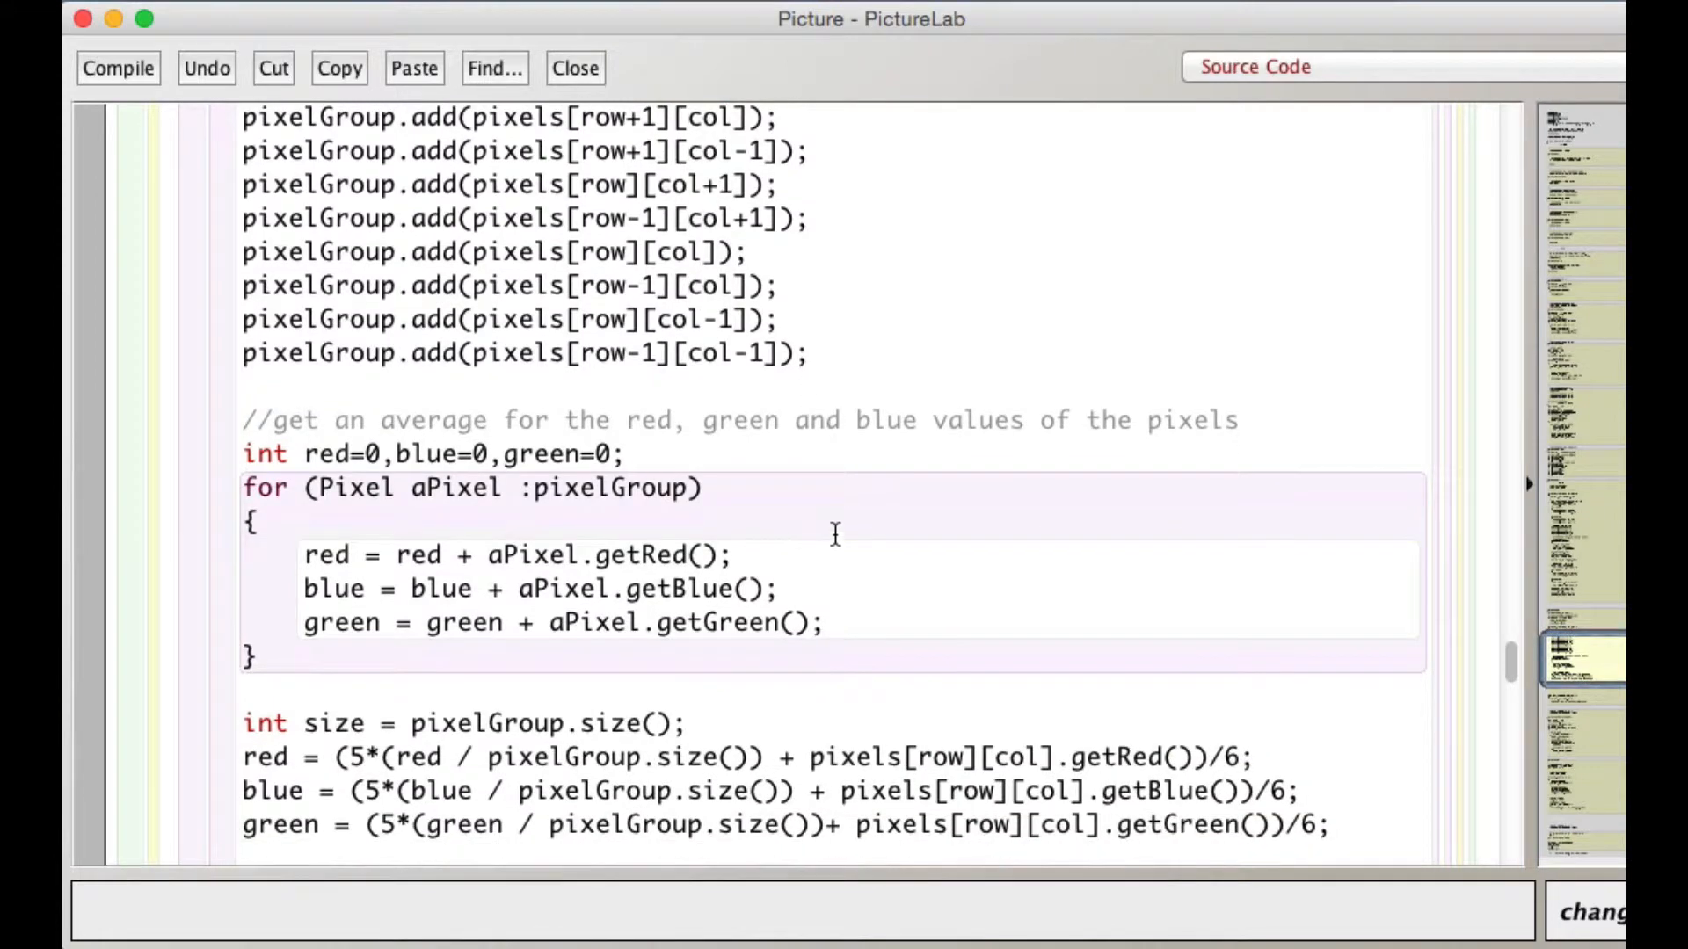
pyautogui.scroll(-3)
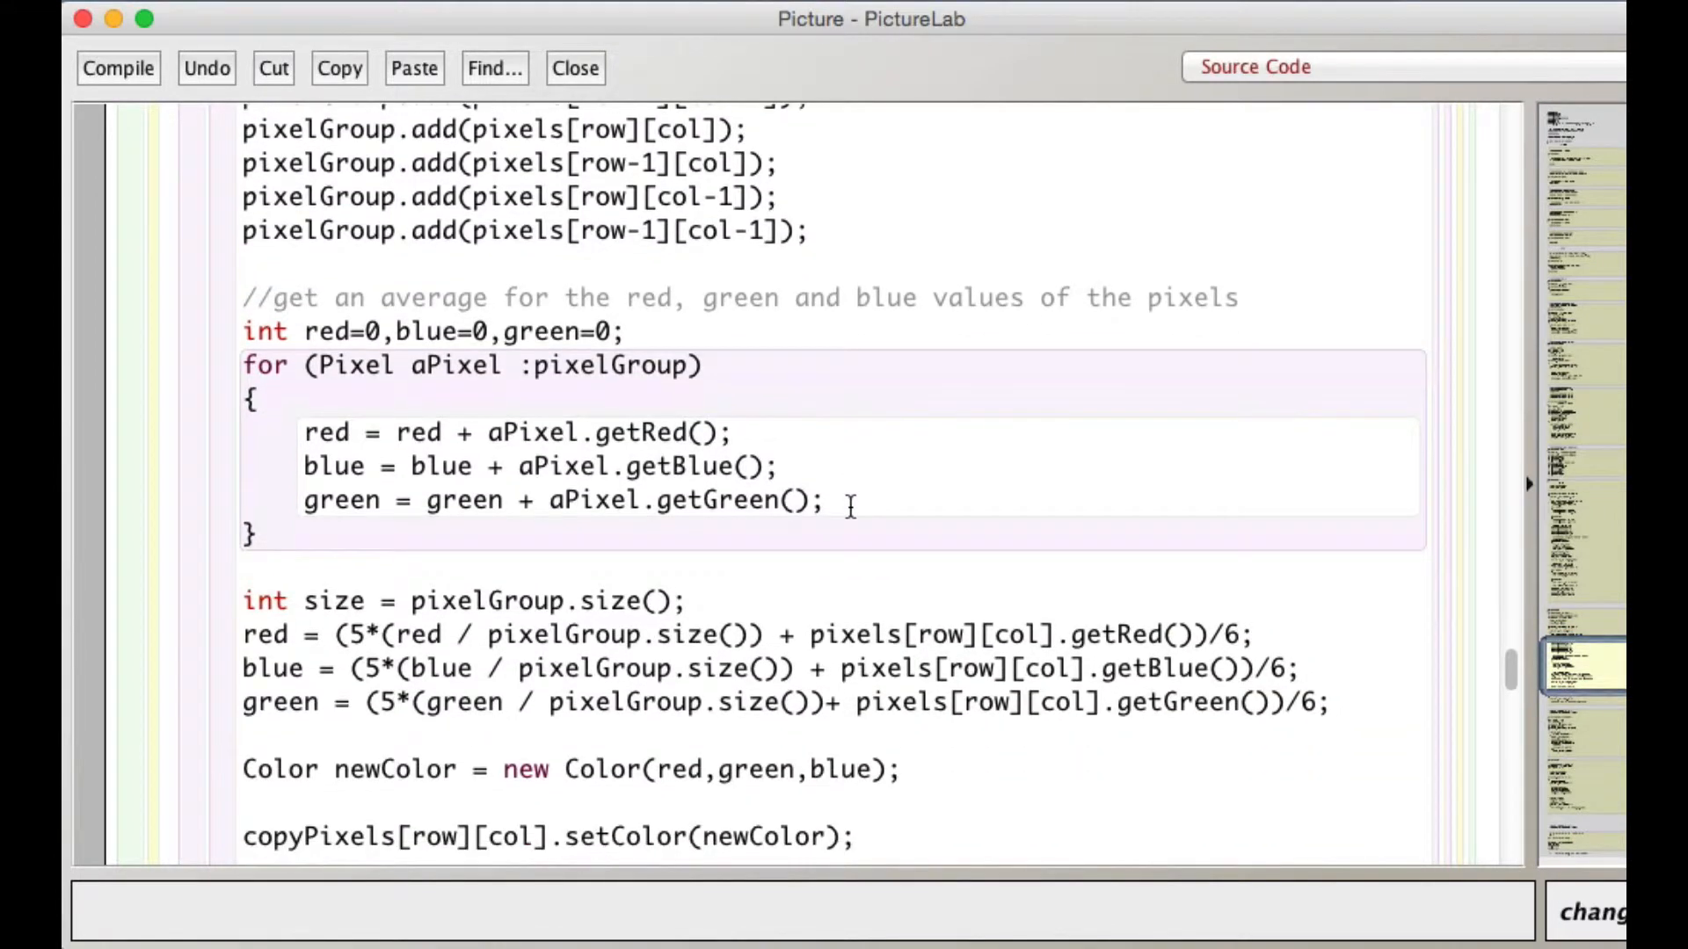
pyautogui.scroll(-3)
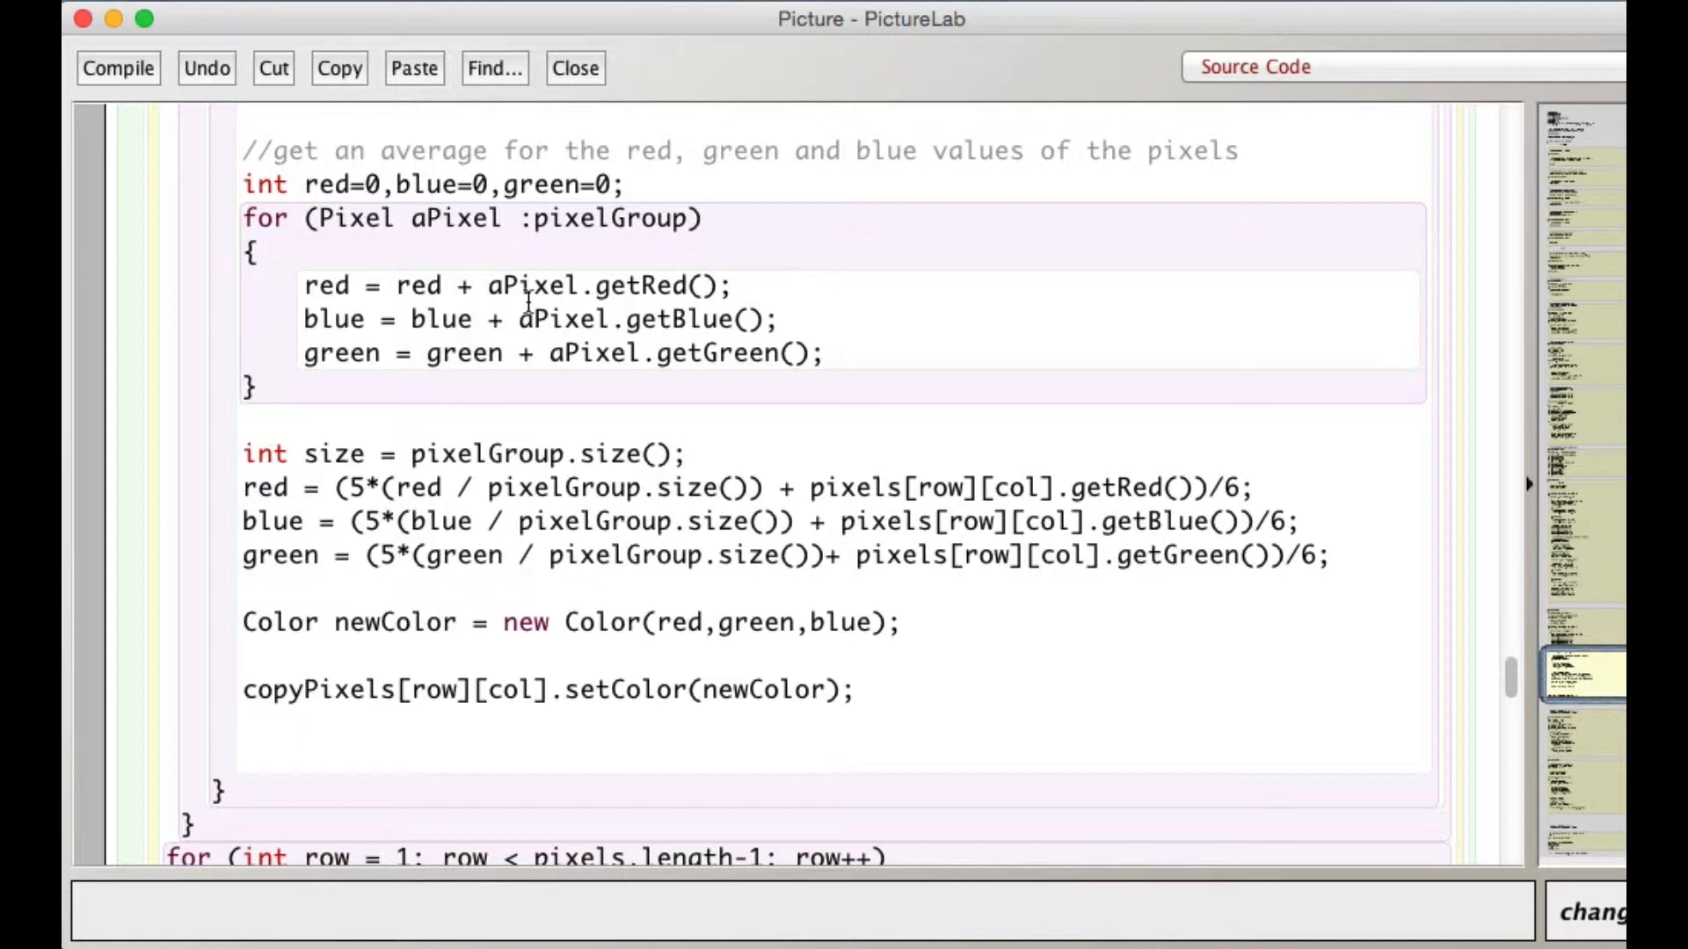
pyautogui.scroll(-3)
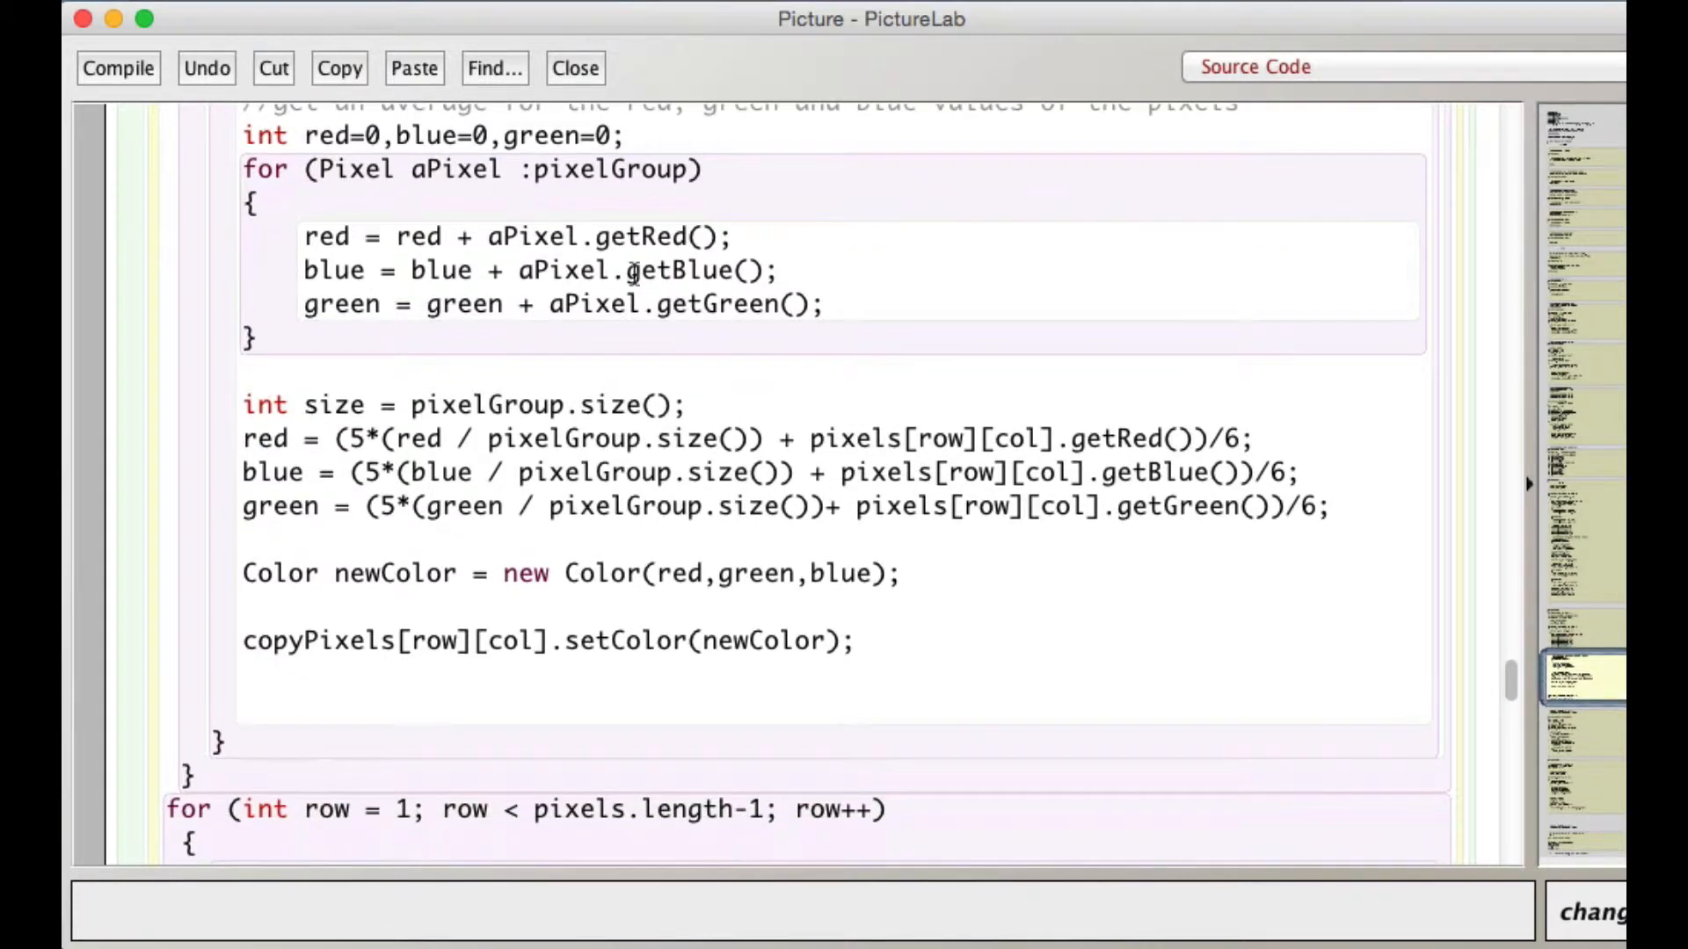
pyautogui.moveTo(342, 246)
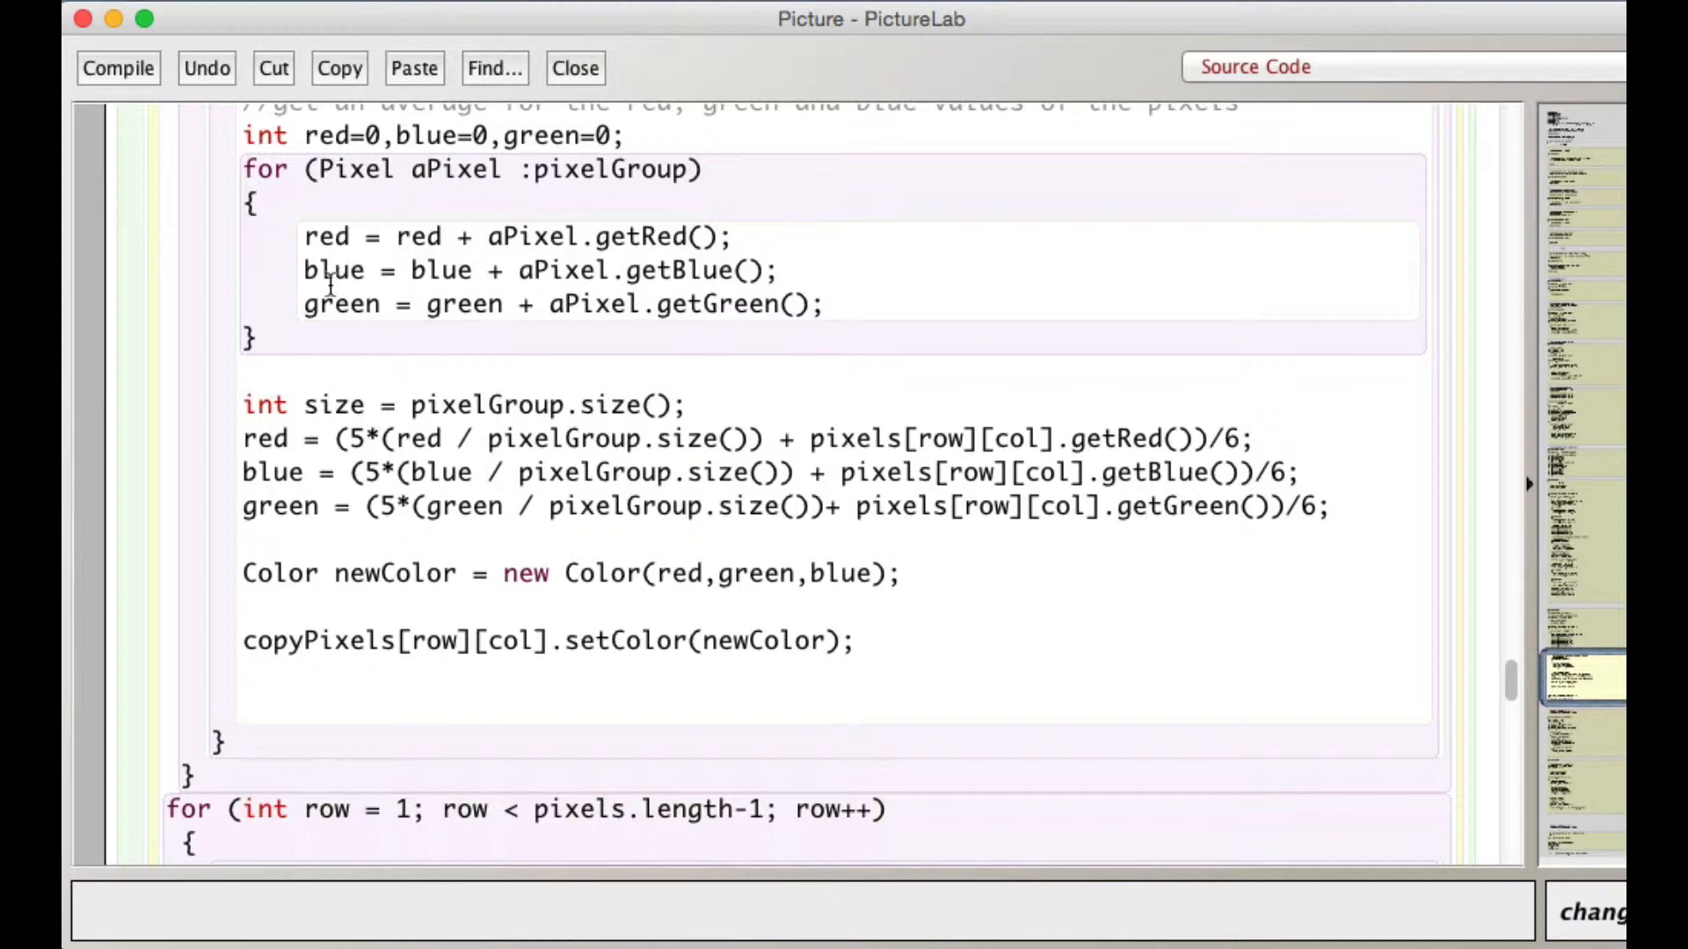
pyautogui.scroll(-3)
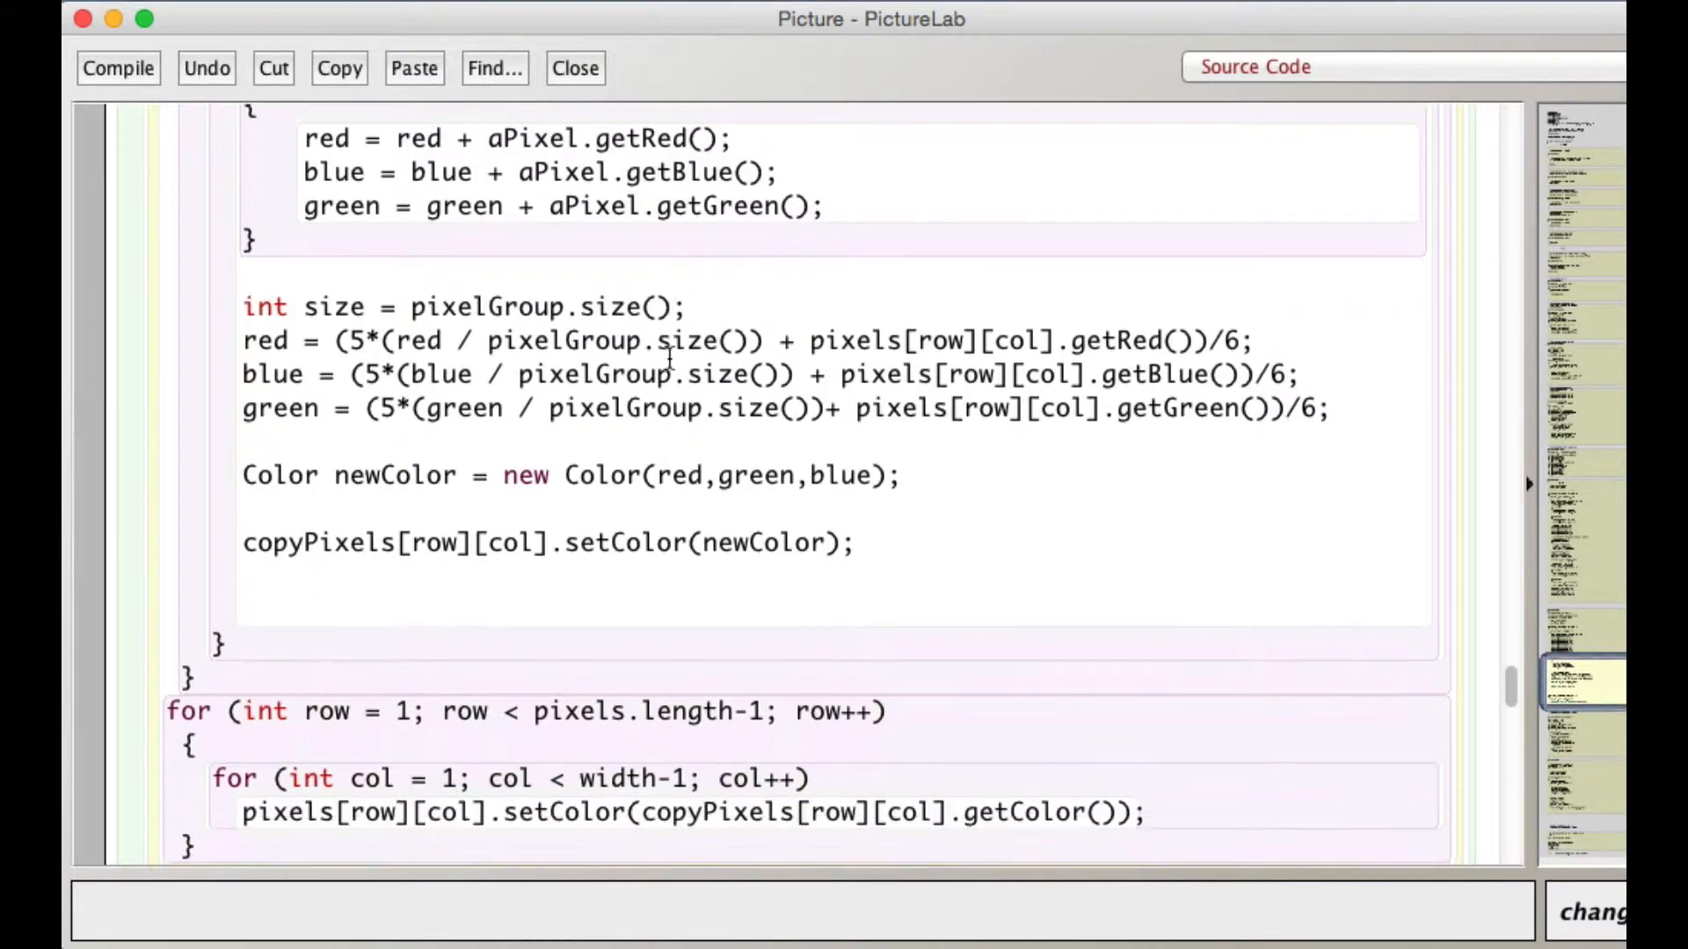
pyautogui.scroll(3)
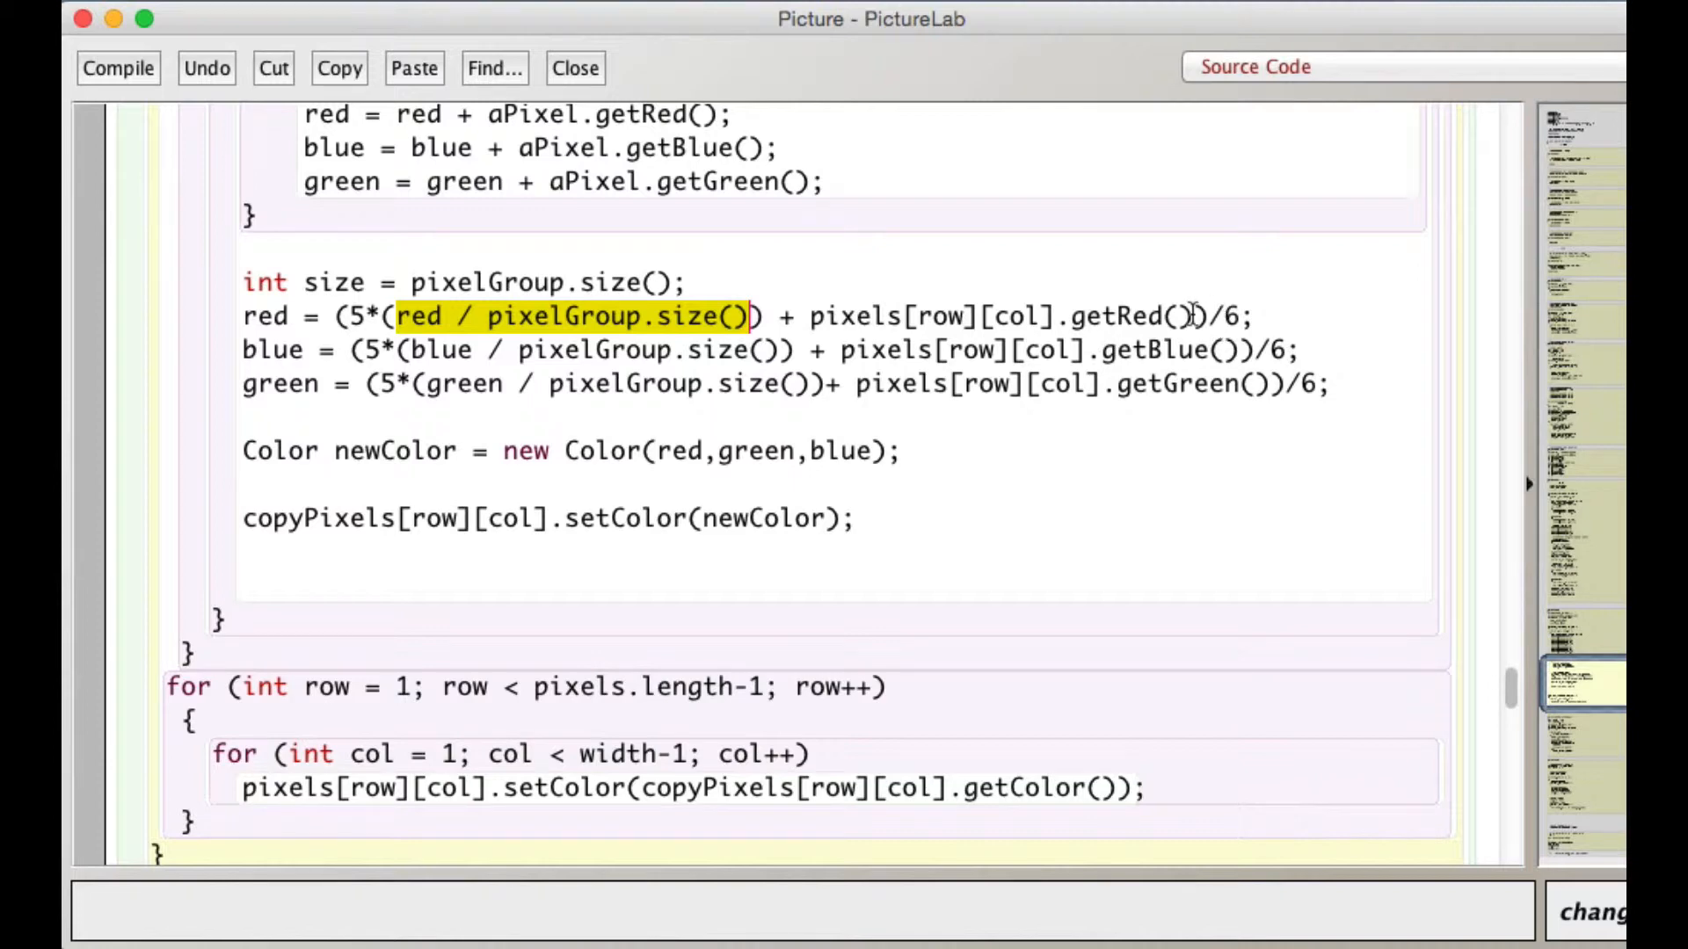
pyautogui.moveTo(1018, 324)
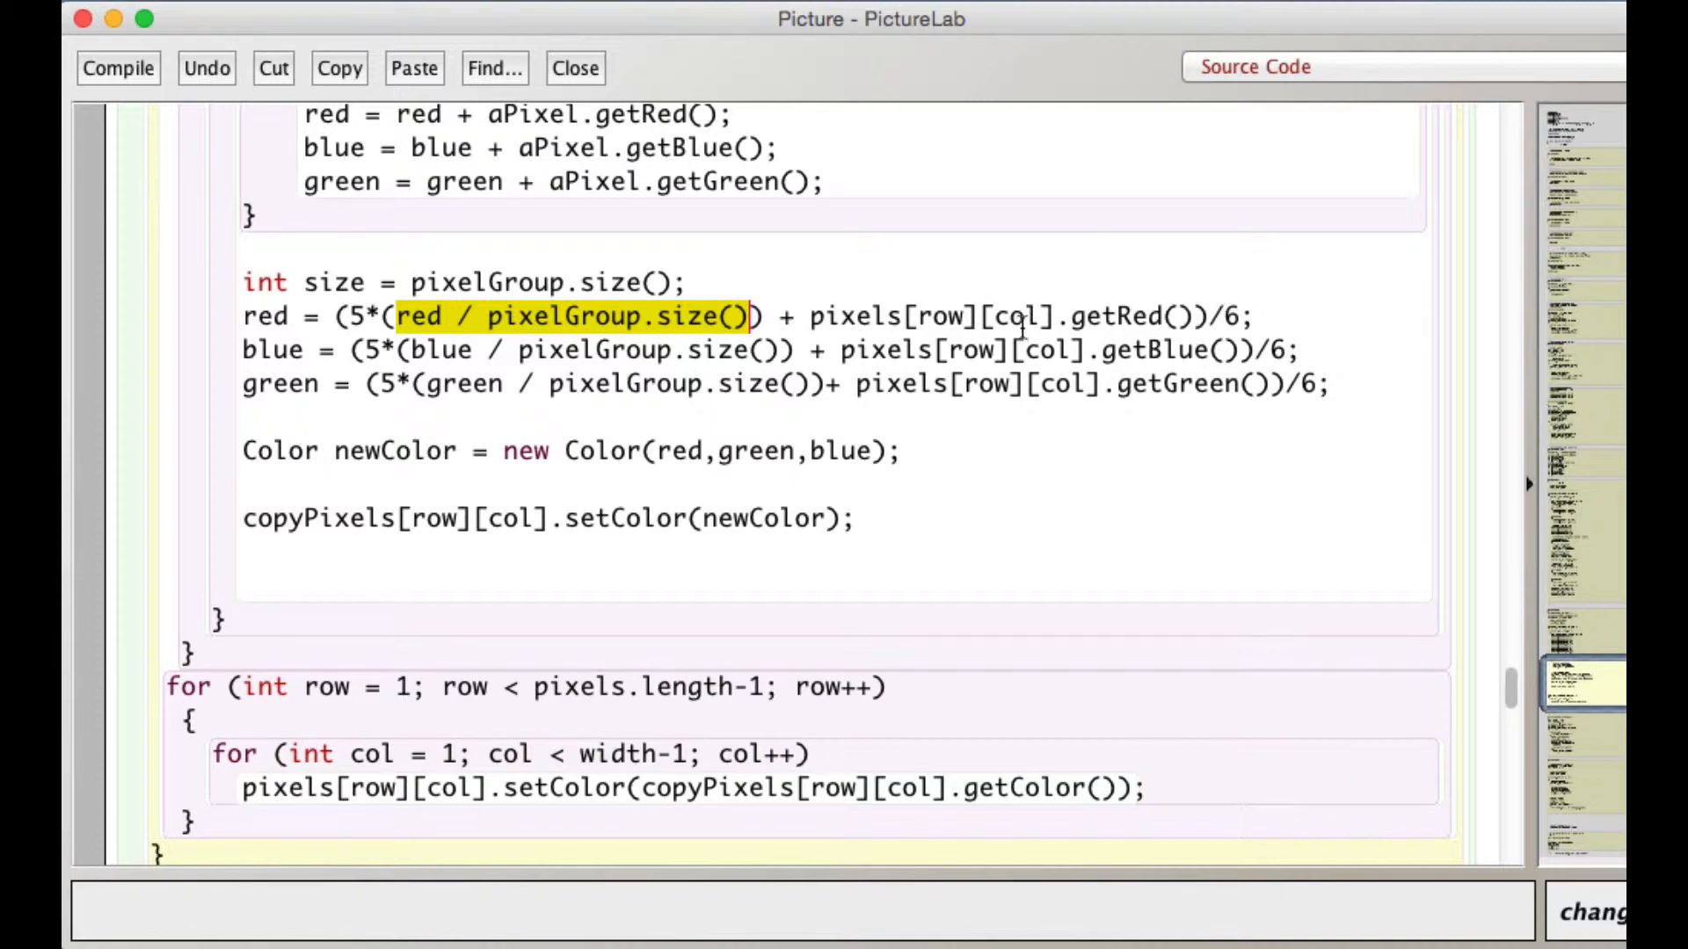
pyautogui.moveTo(817, 315)
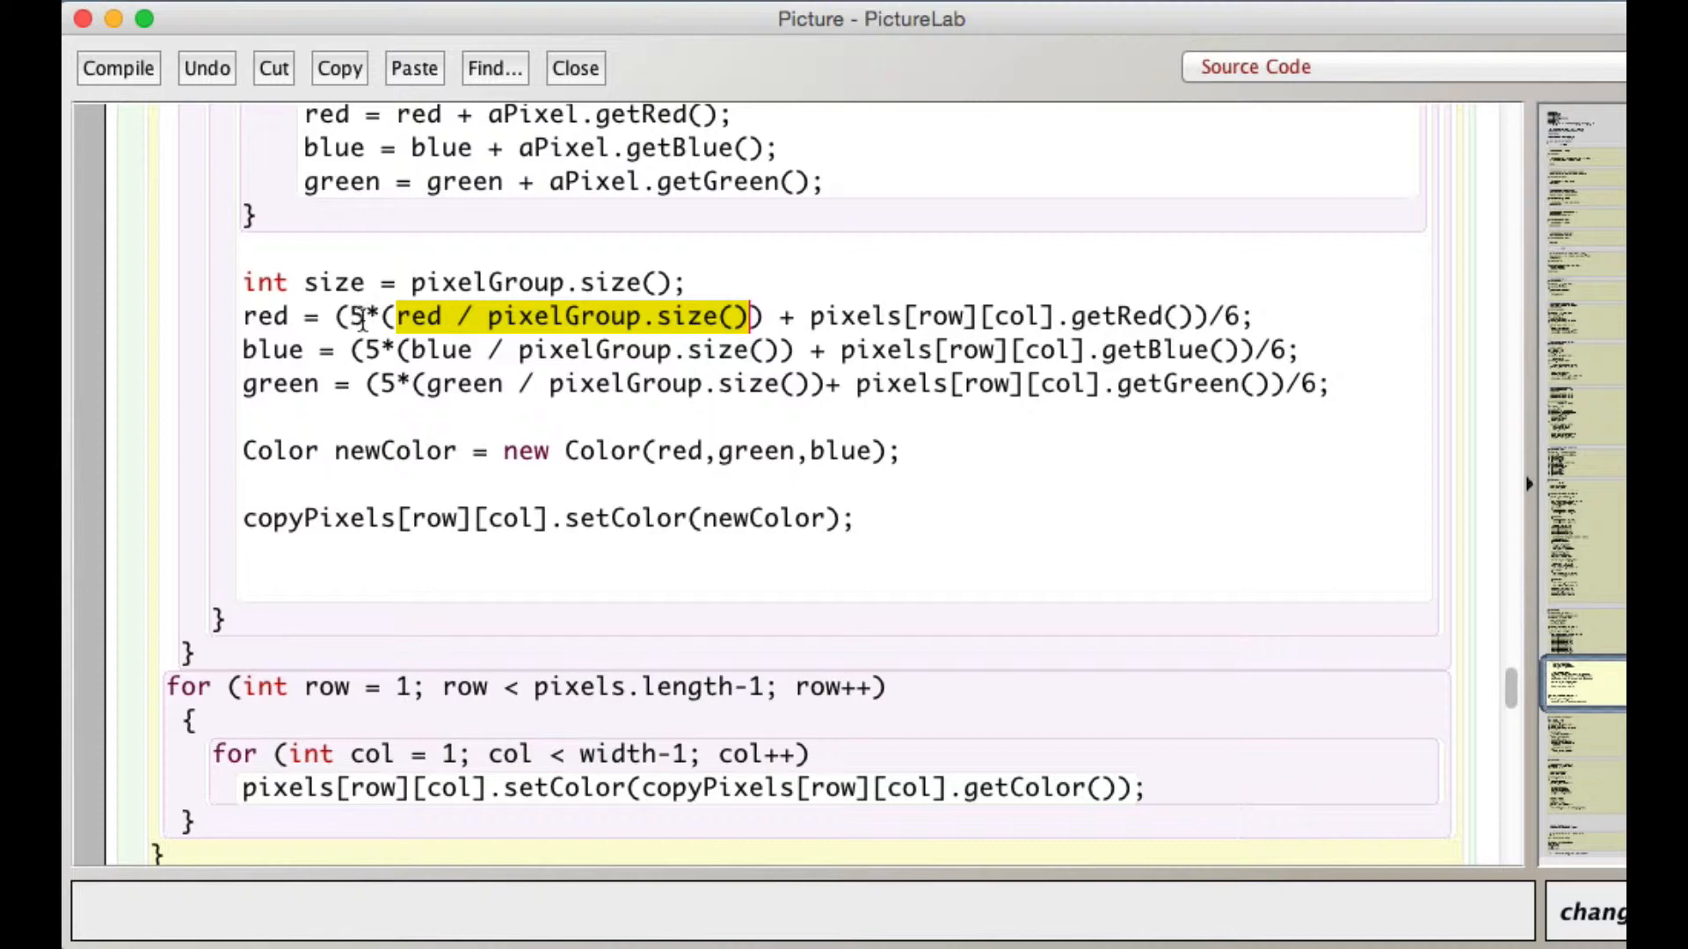
pyautogui.moveTo(536, 316)
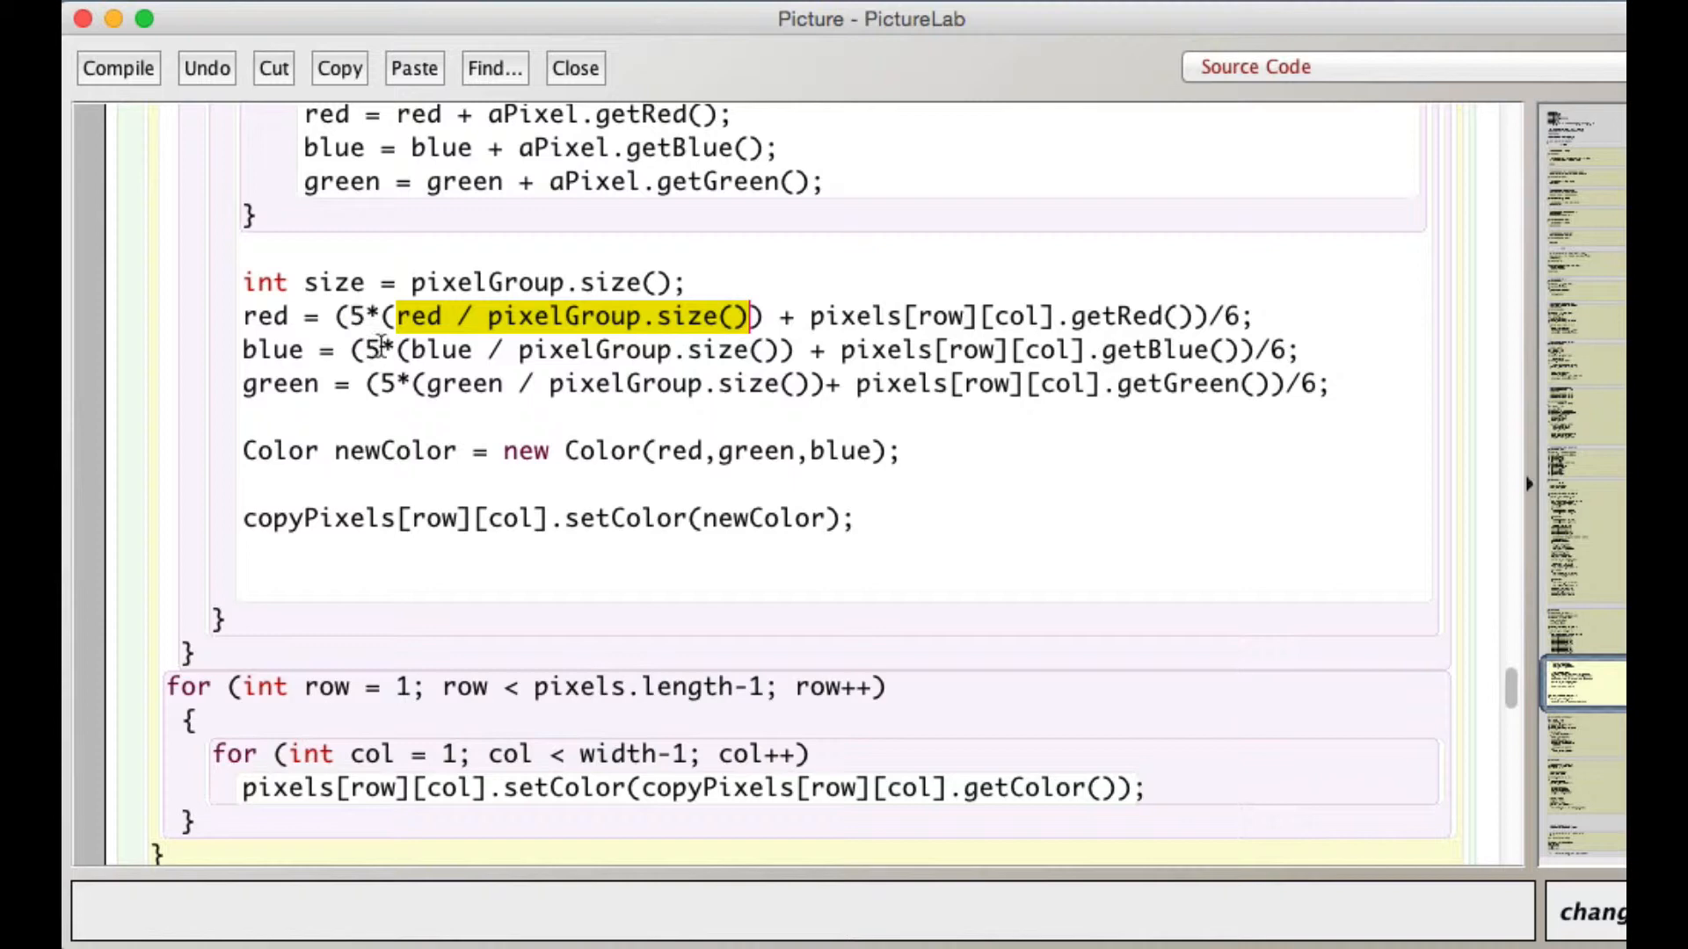
pyautogui.moveTo(344, 334)
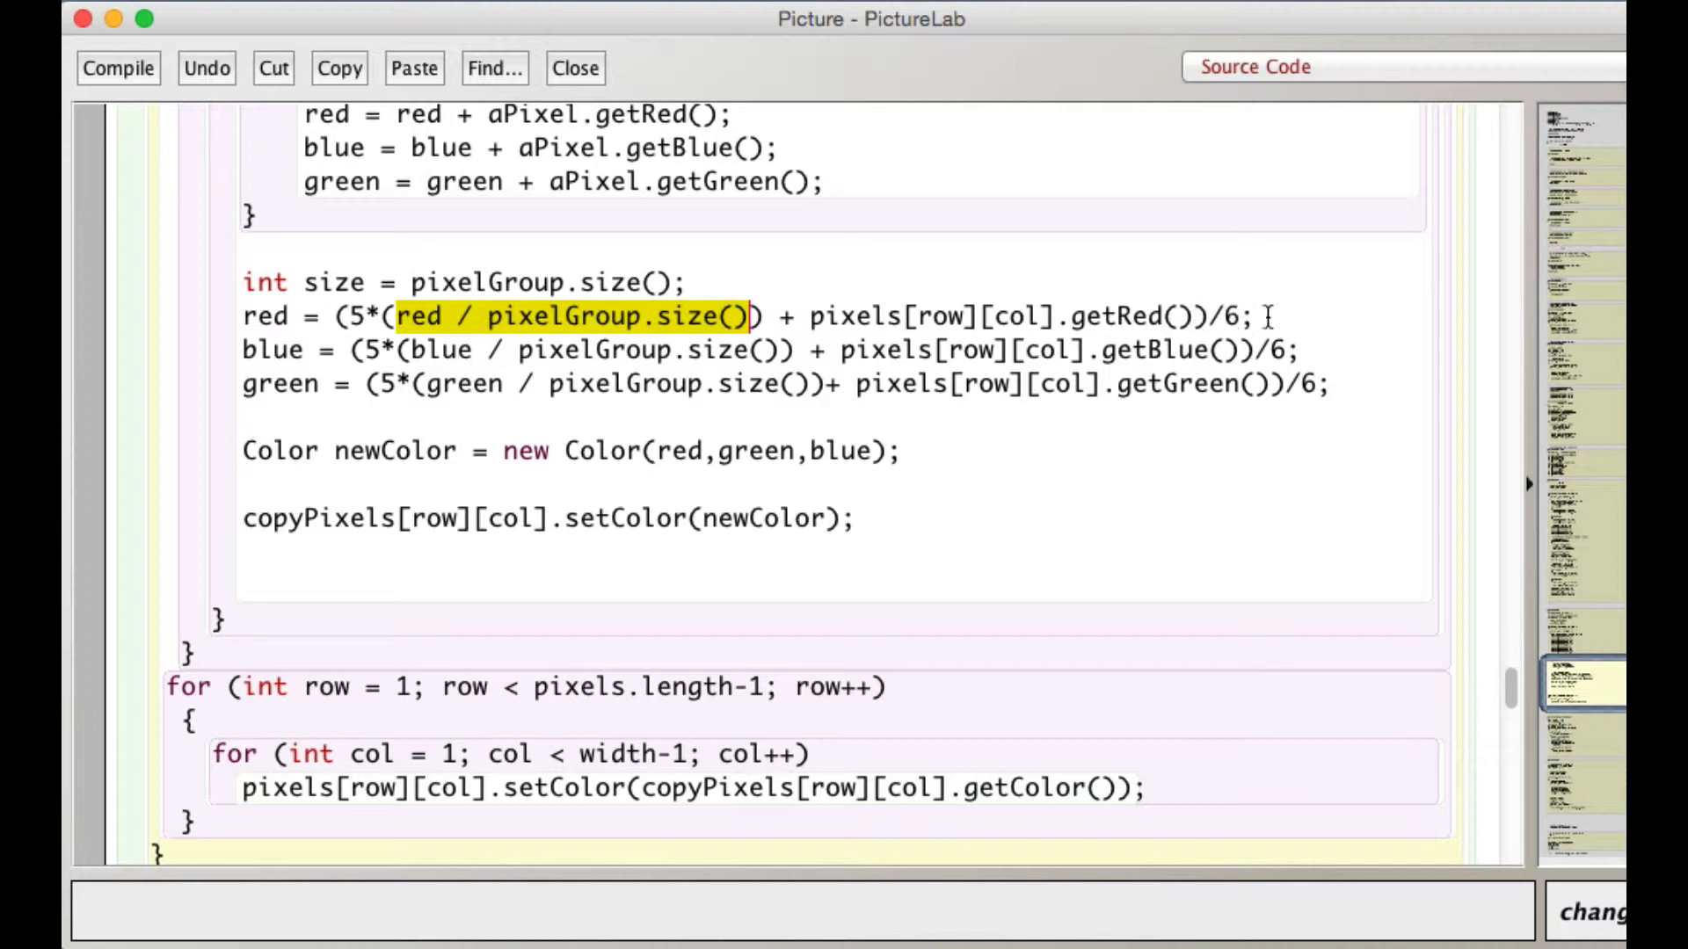
pyautogui.moveTo(622, 348)
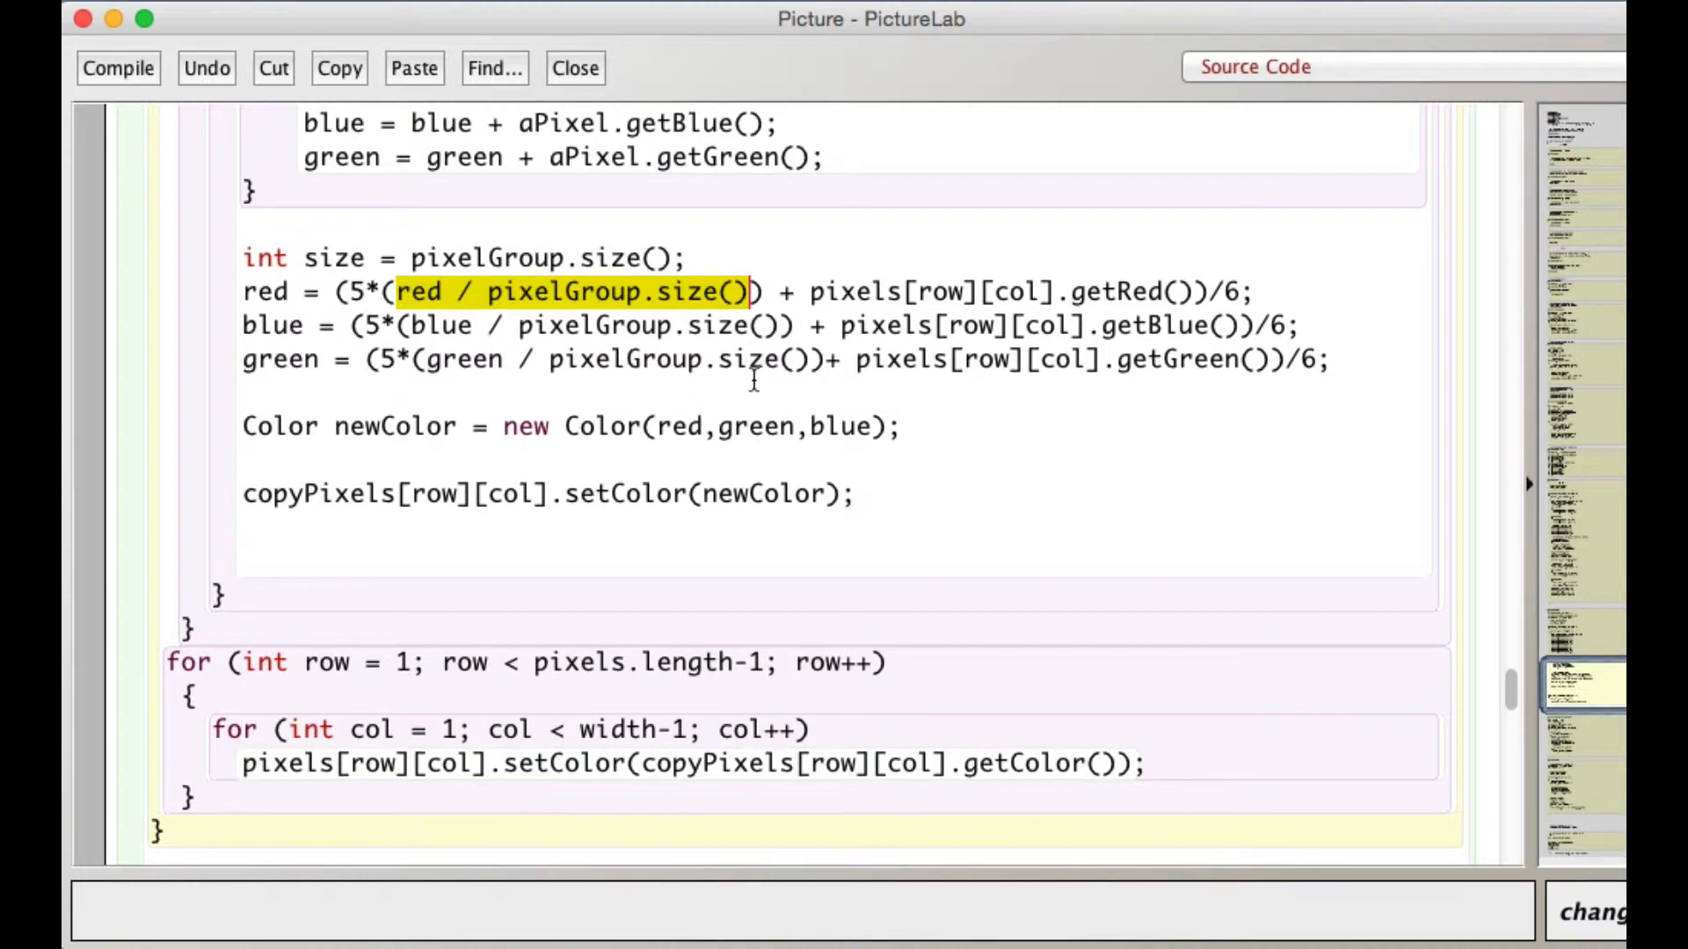
pyautogui.moveTo(634, 350)
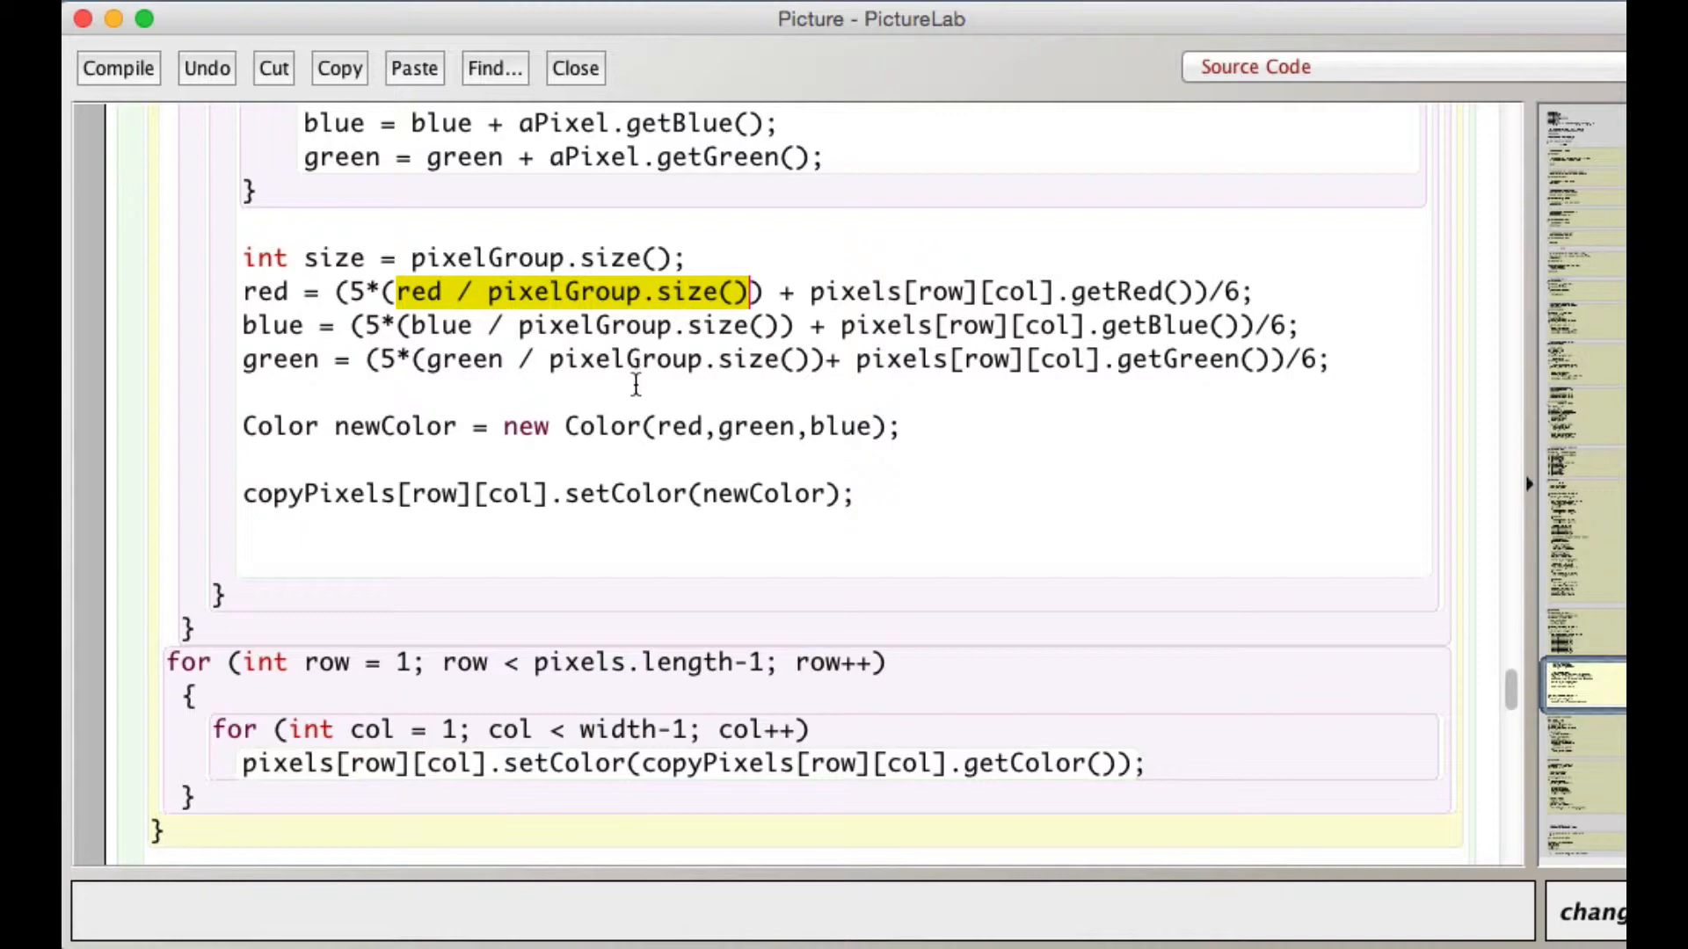
pyautogui.scroll(-3)
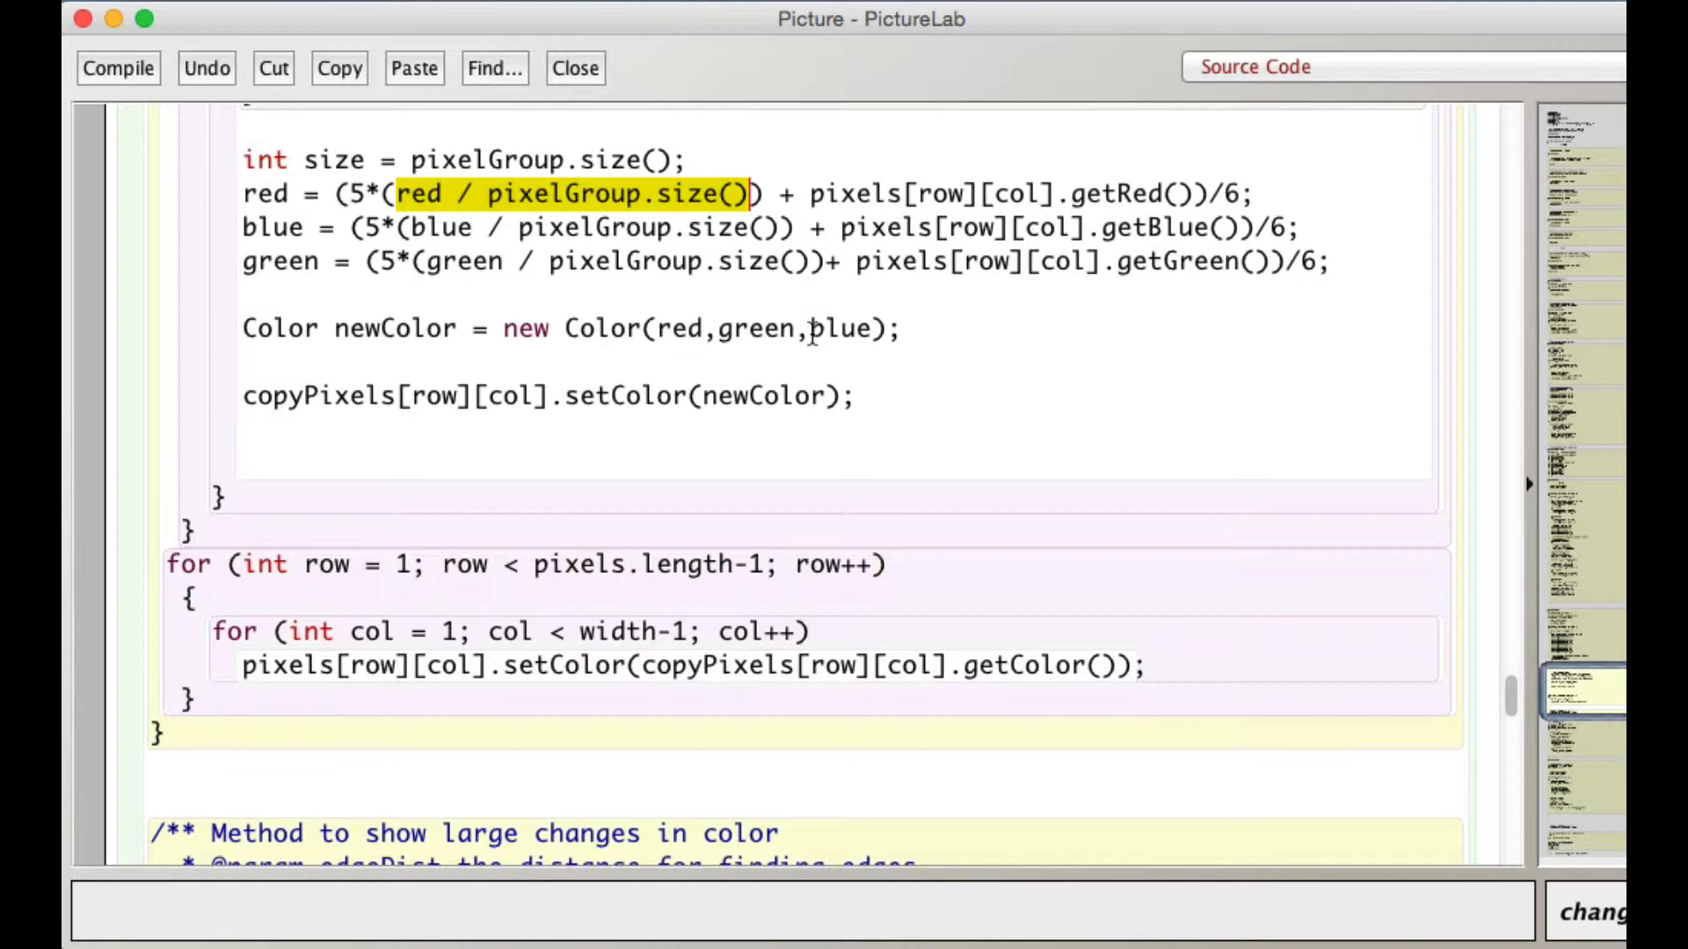
pyautogui.scroll(-3)
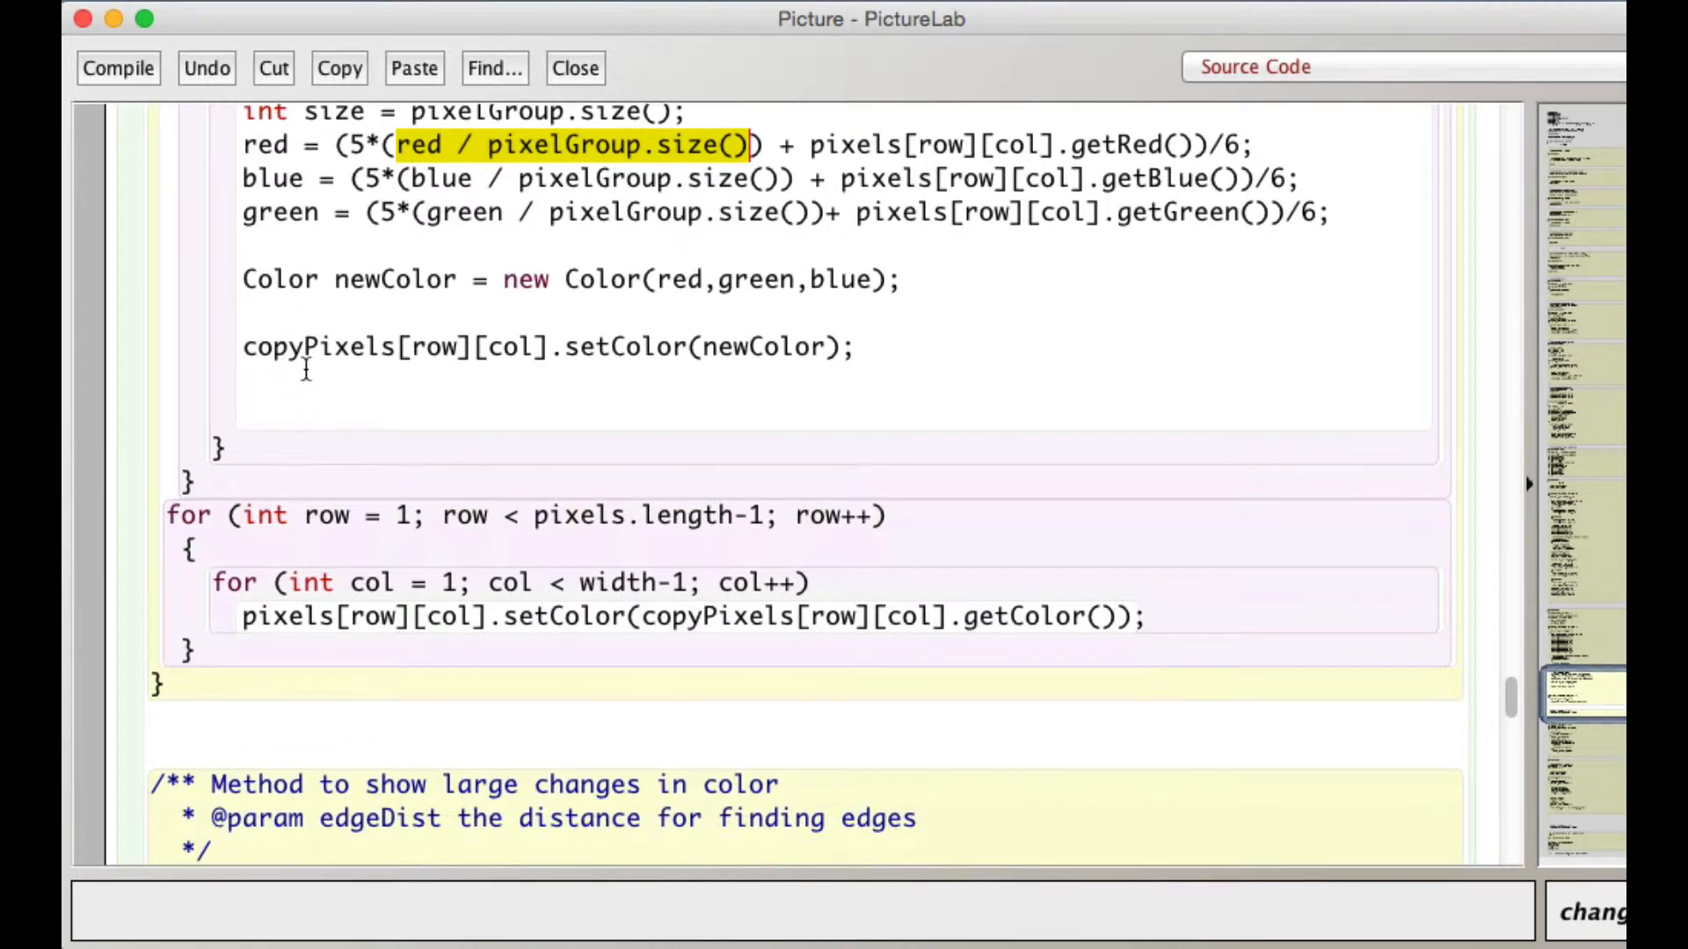
pyautogui.moveTo(446, 382)
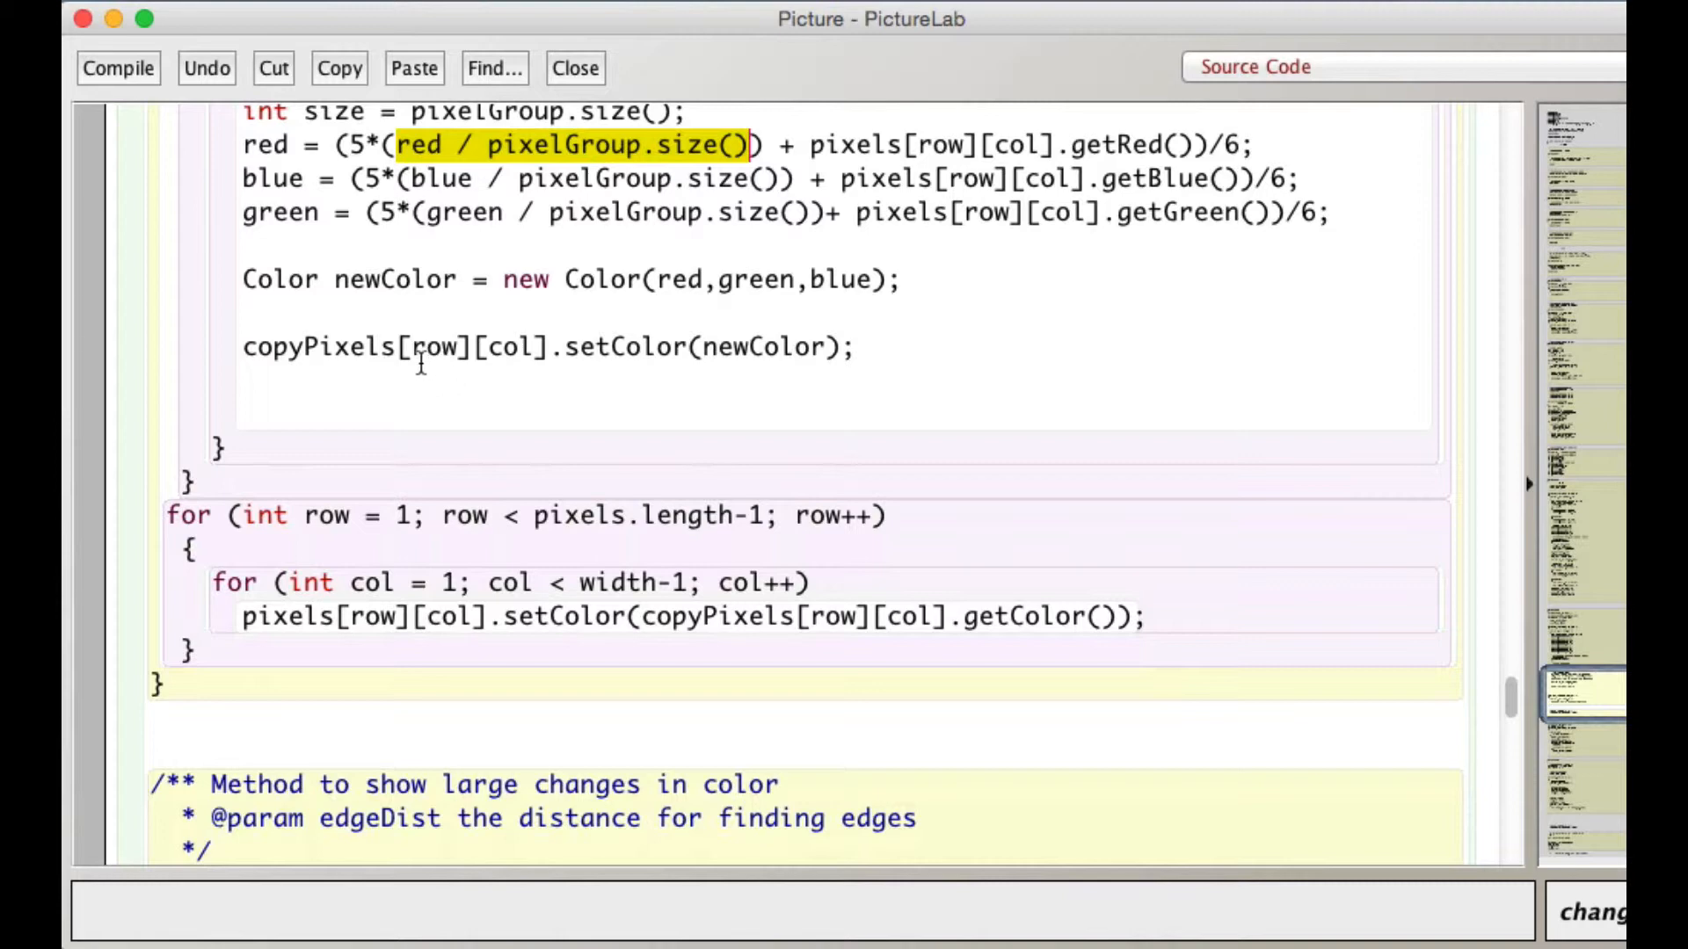
pyautogui.moveTo(516, 369)
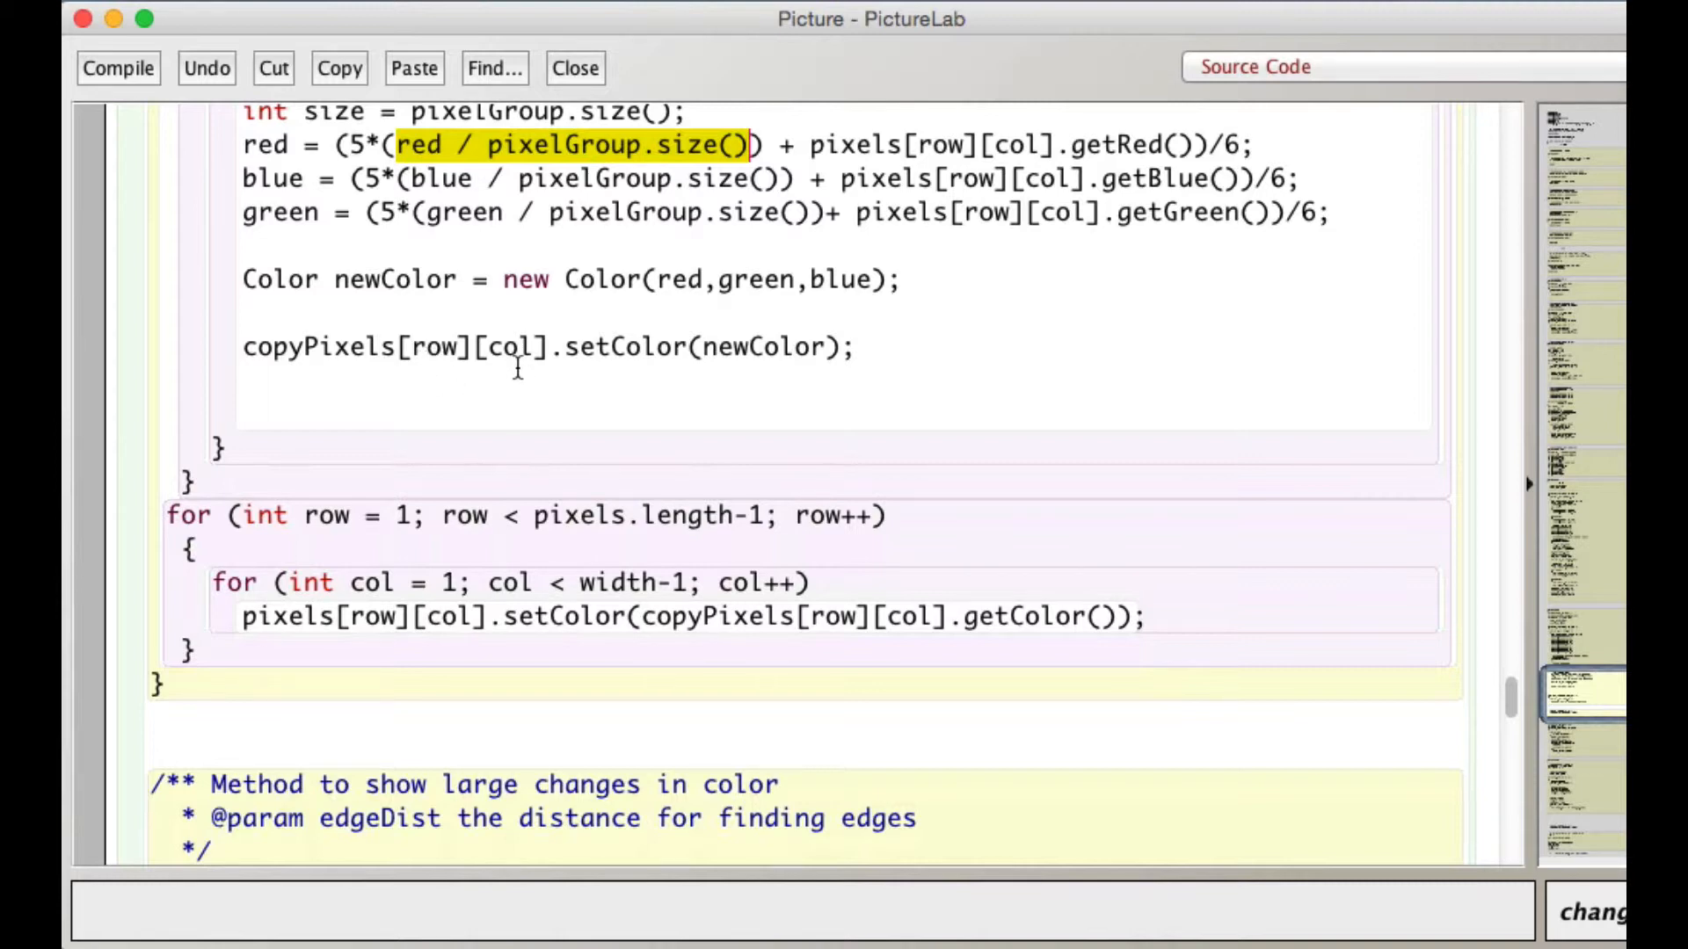
pyautogui.moveTo(770, 371)
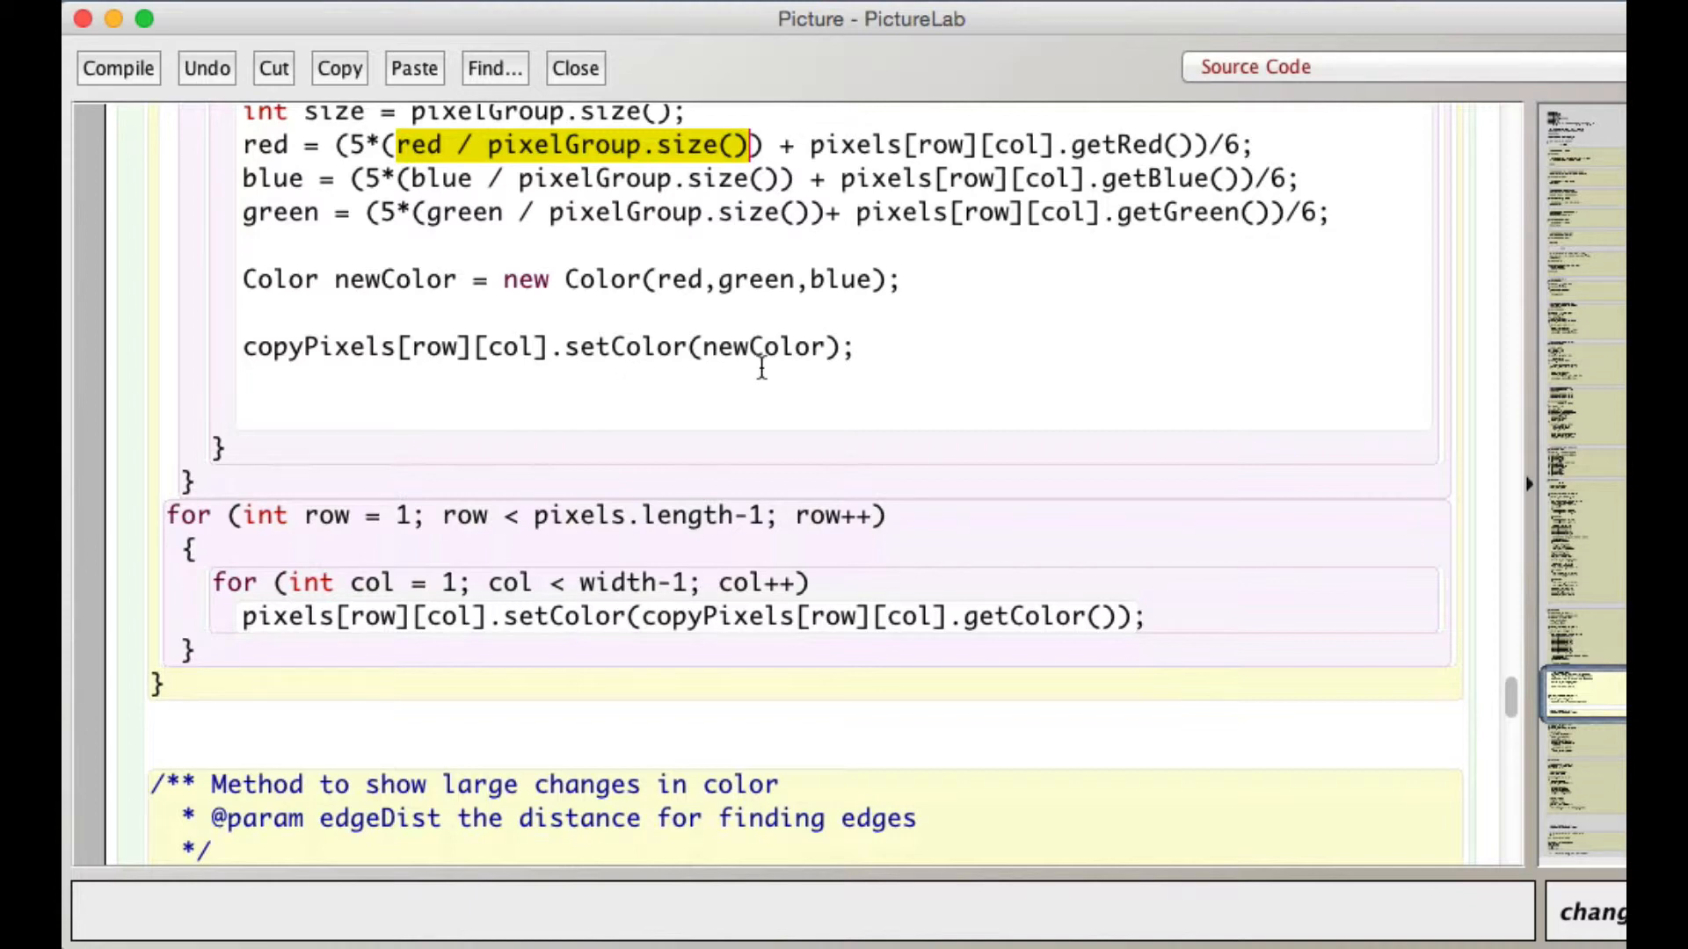
pyautogui.moveTo(623, 392)
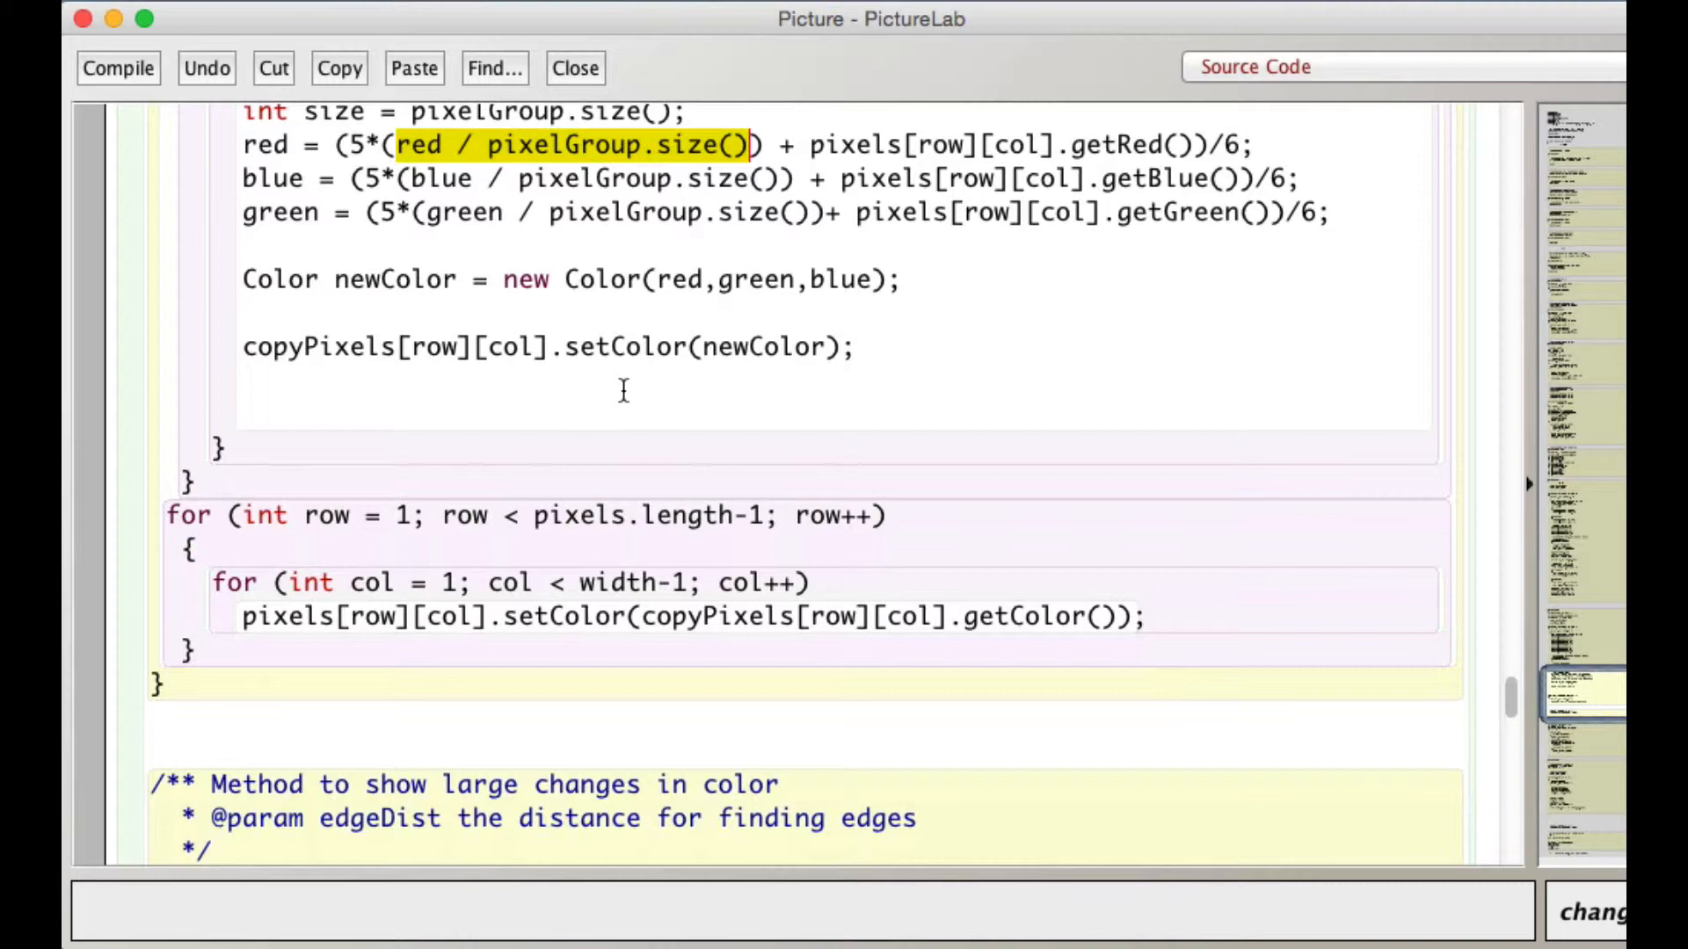
pyautogui.scroll(-3)
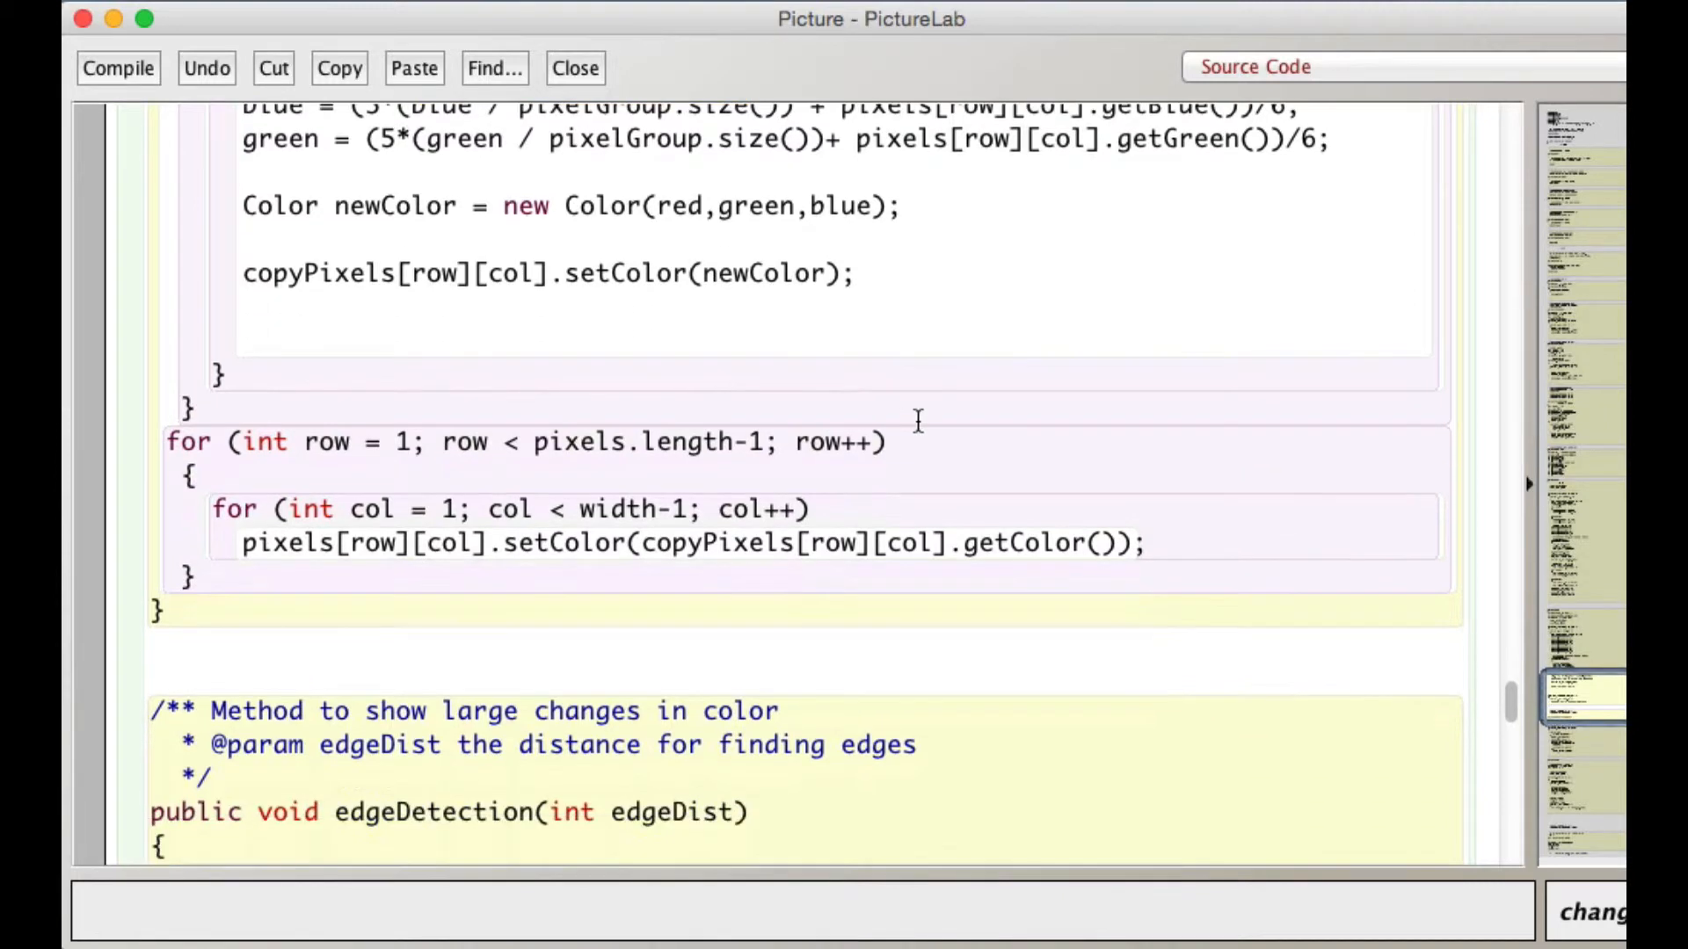
pyautogui.scroll(-3)
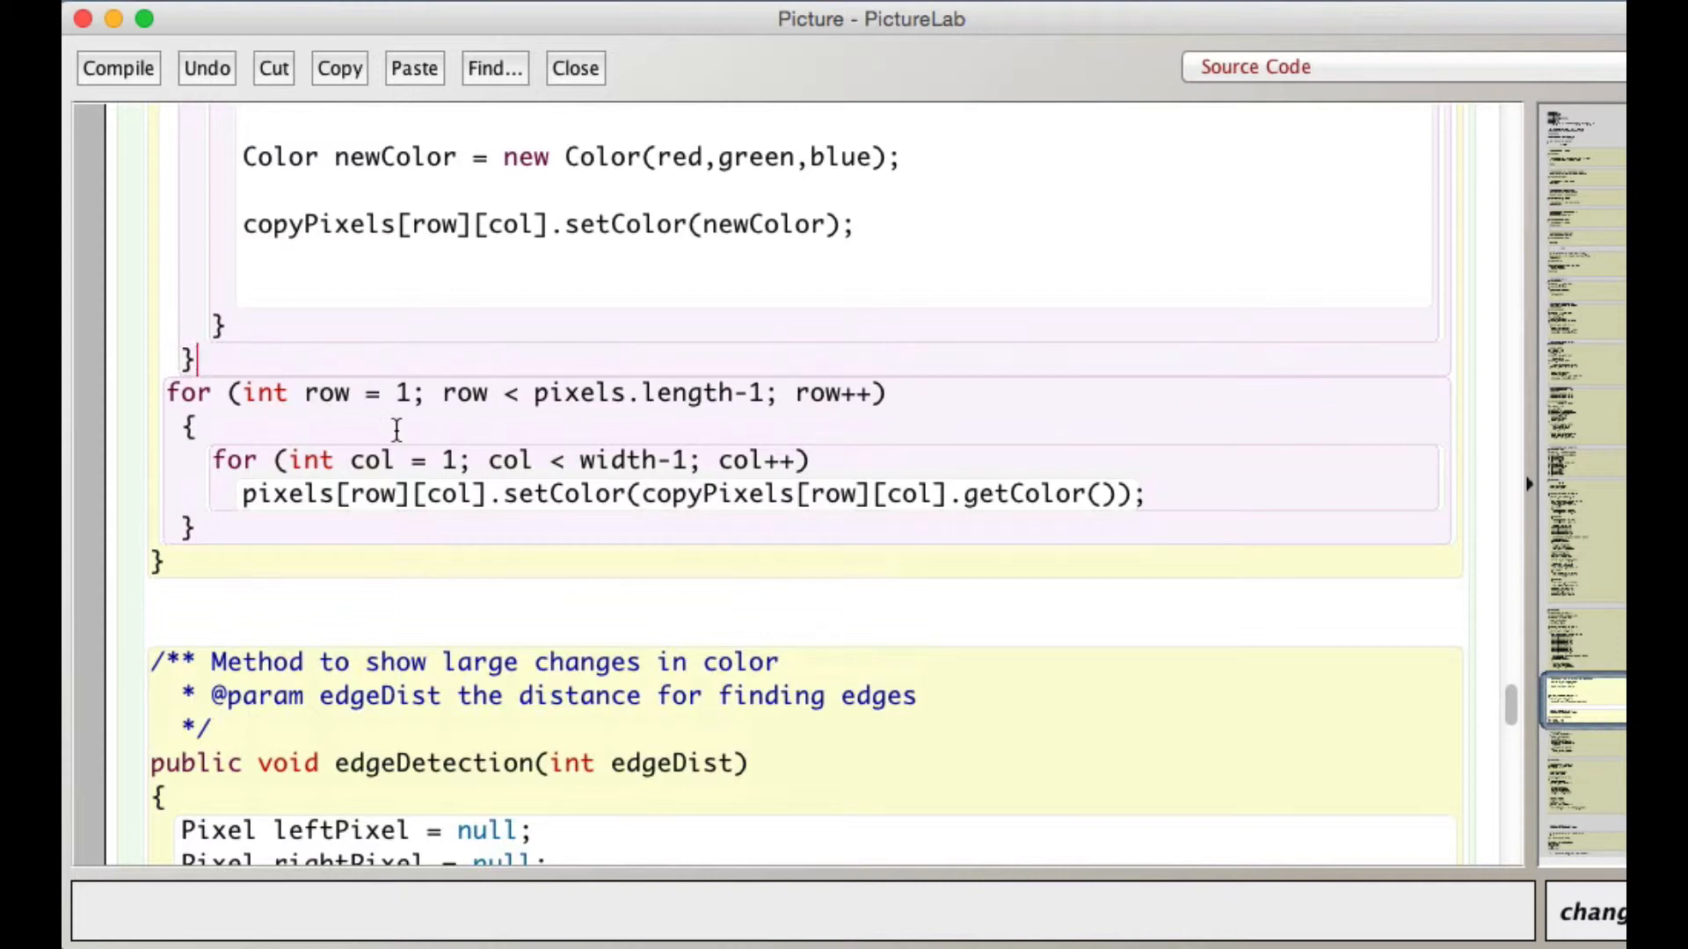
pyautogui.scroll(-3)
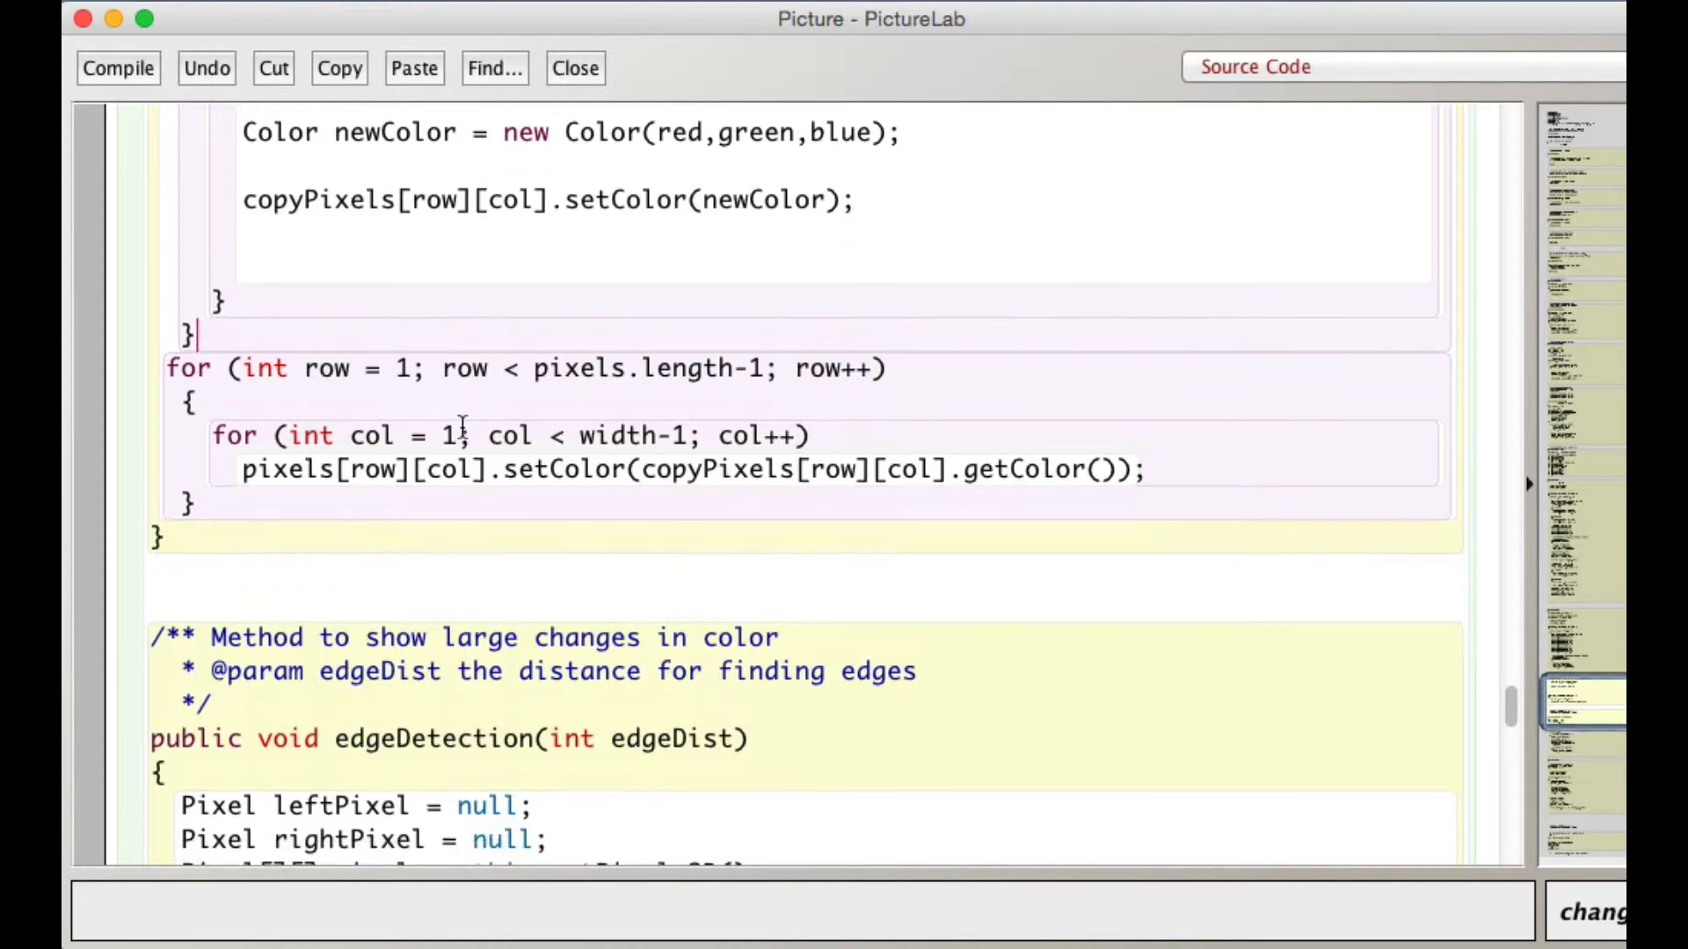
pyautogui.scroll(-3)
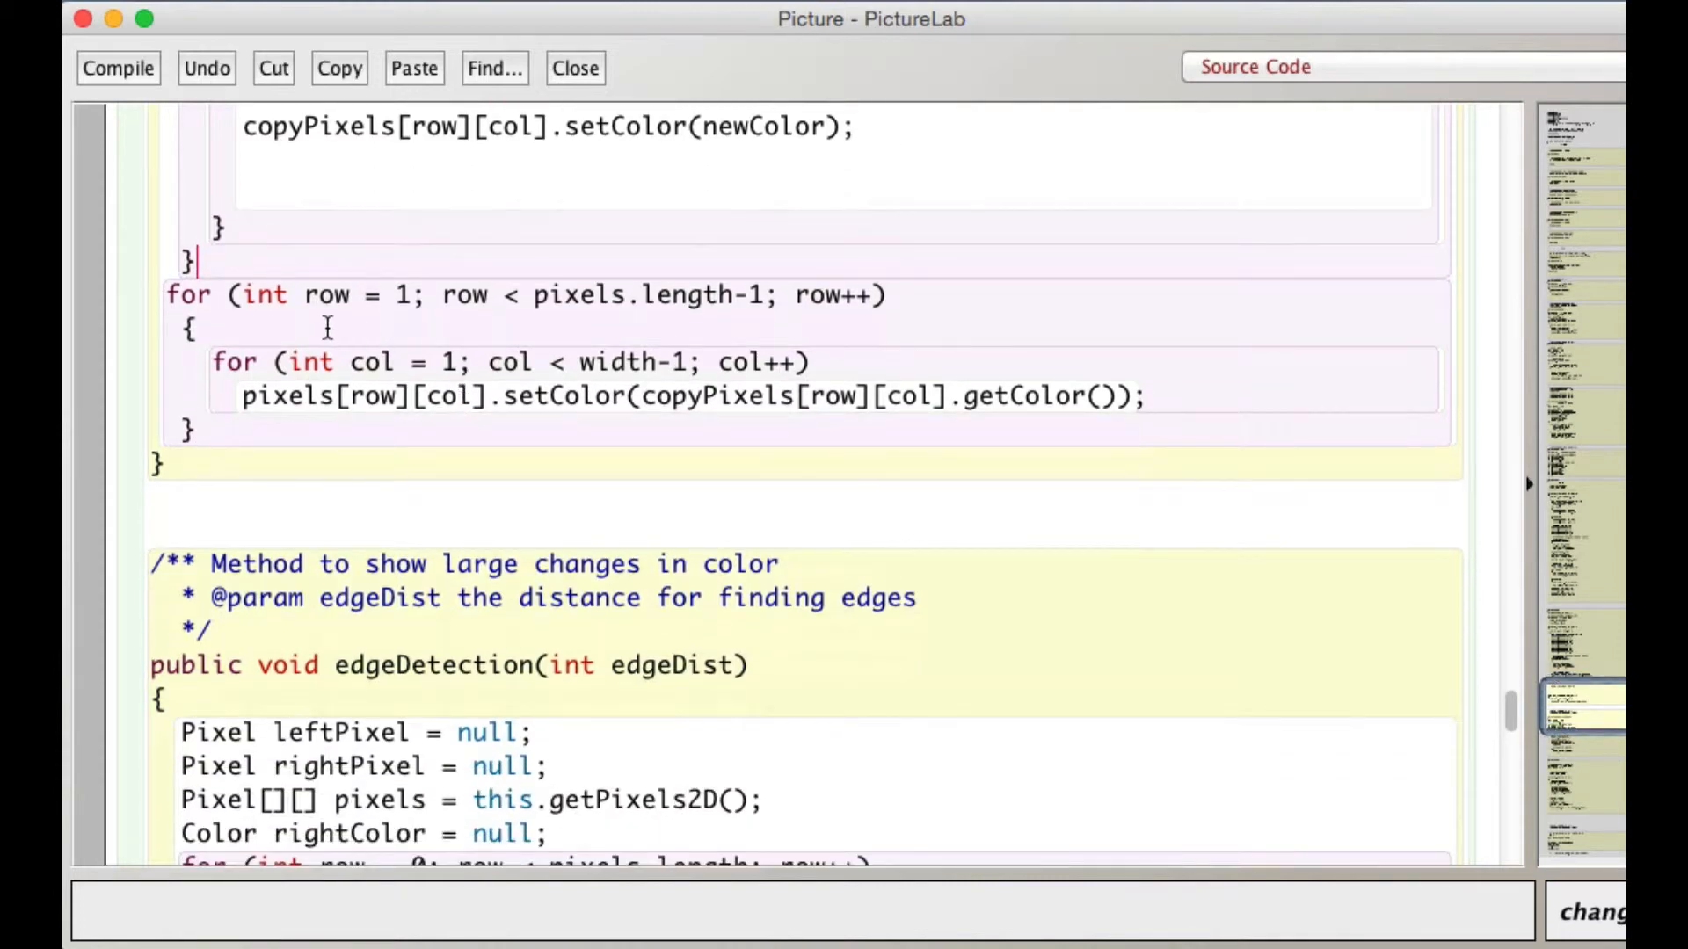
pyautogui.moveTo(634, 315)
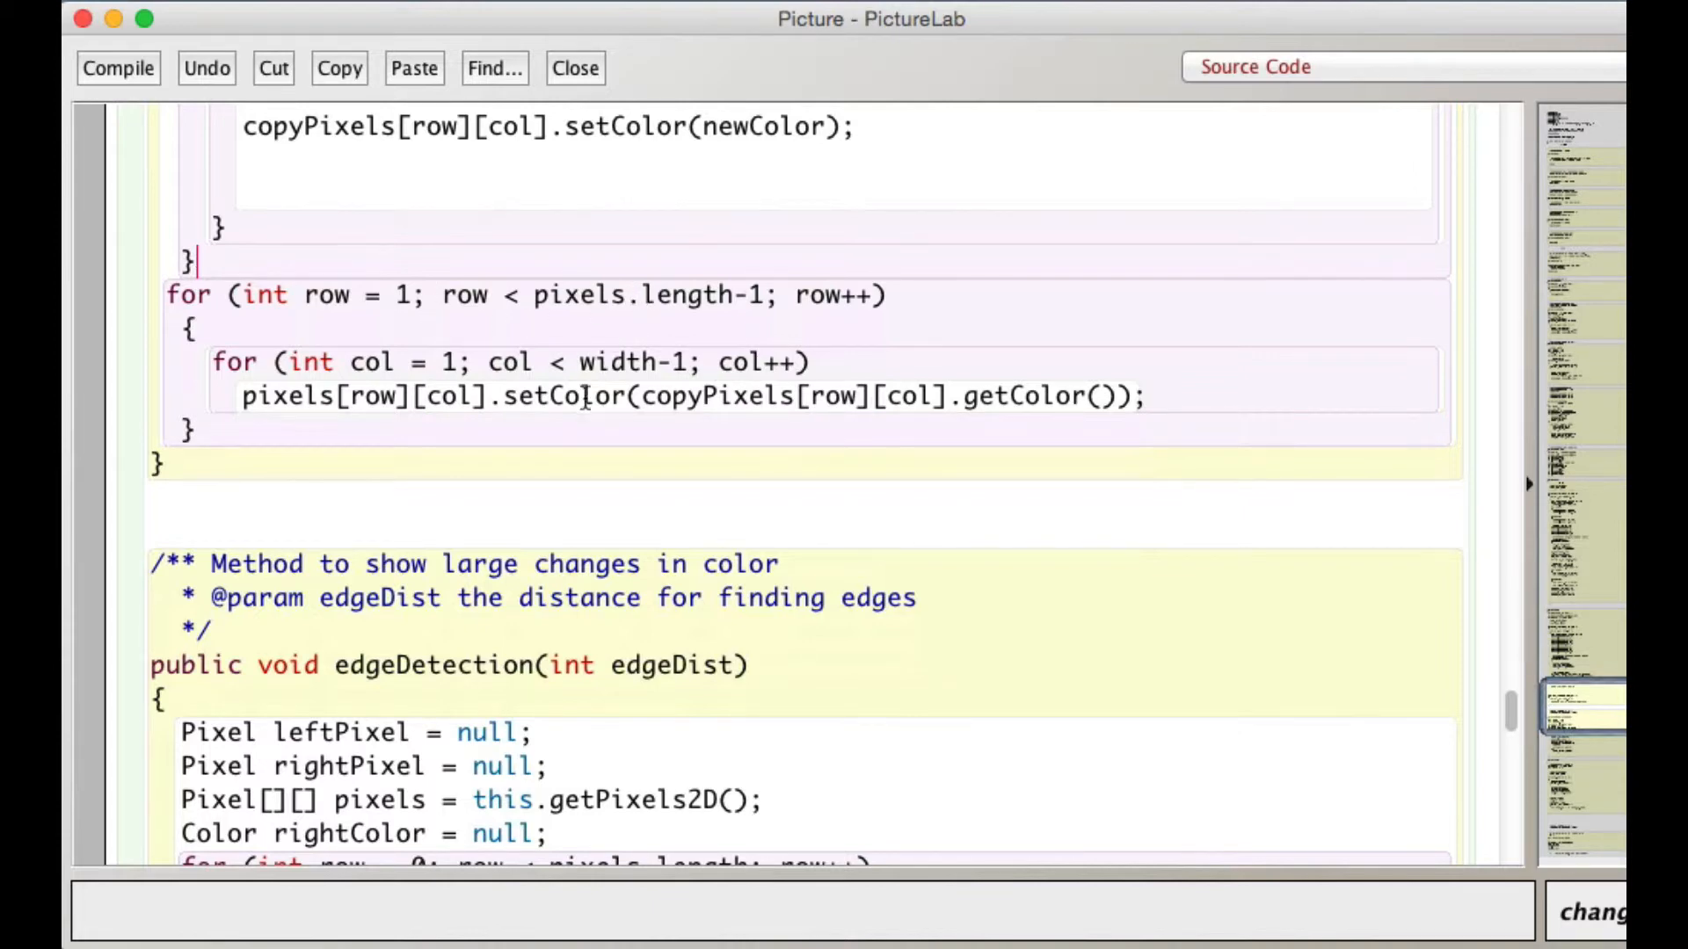
pyautogui.moveTo(768, 429)
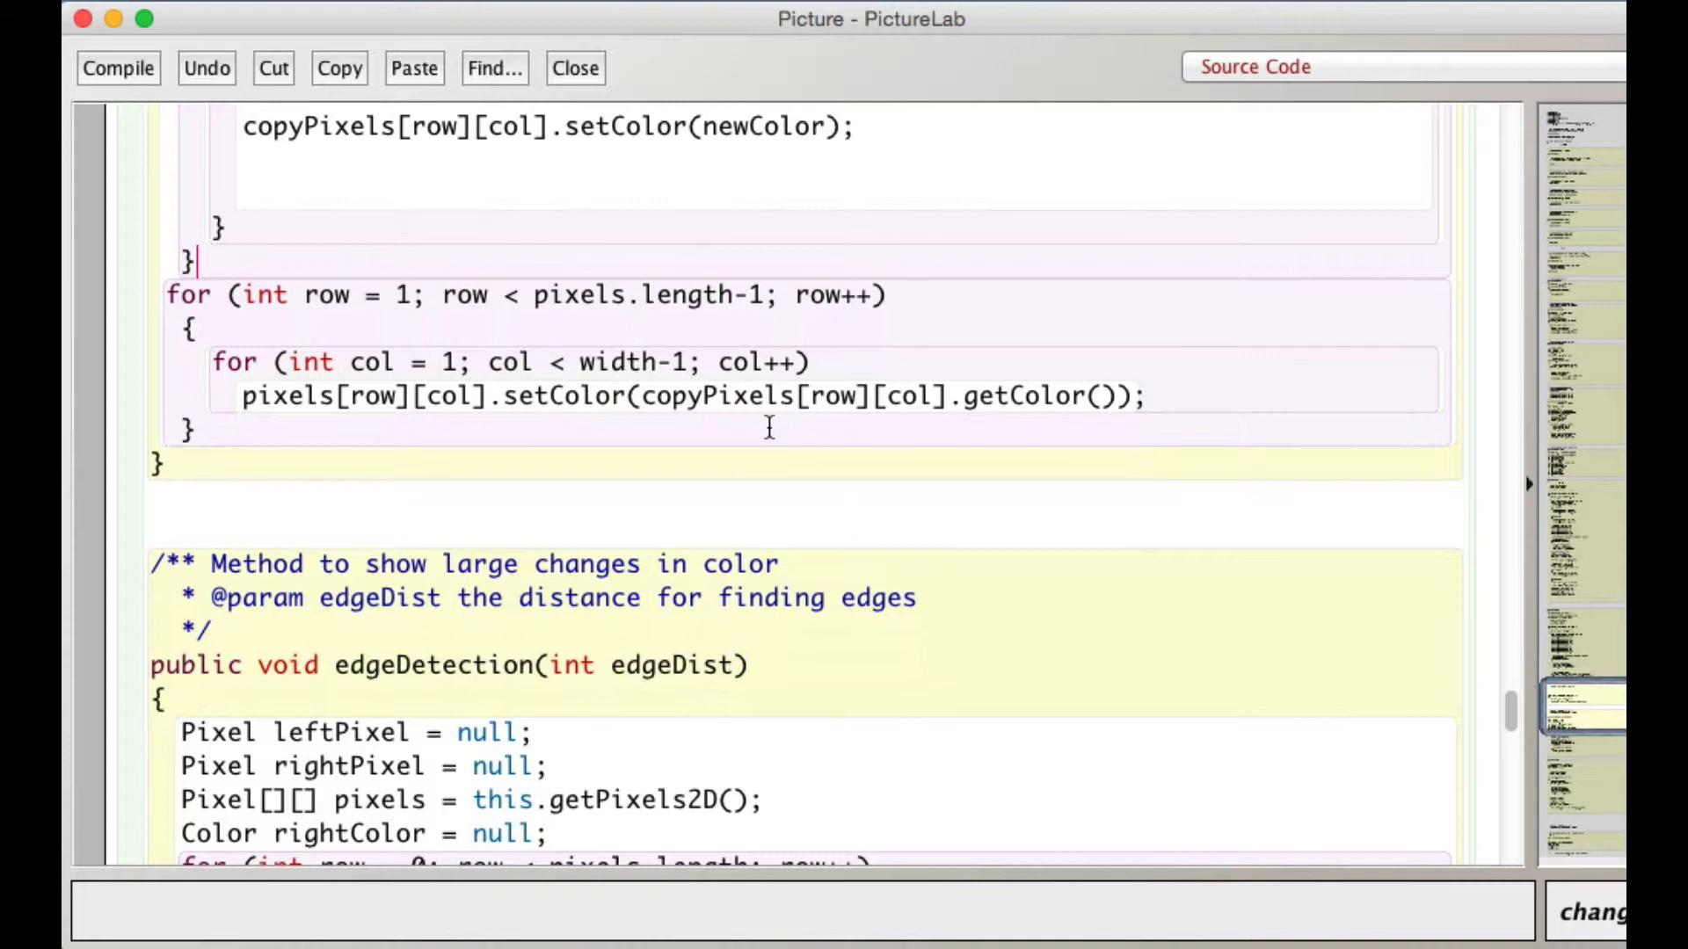
pyautogui.moveTo(761, 418)
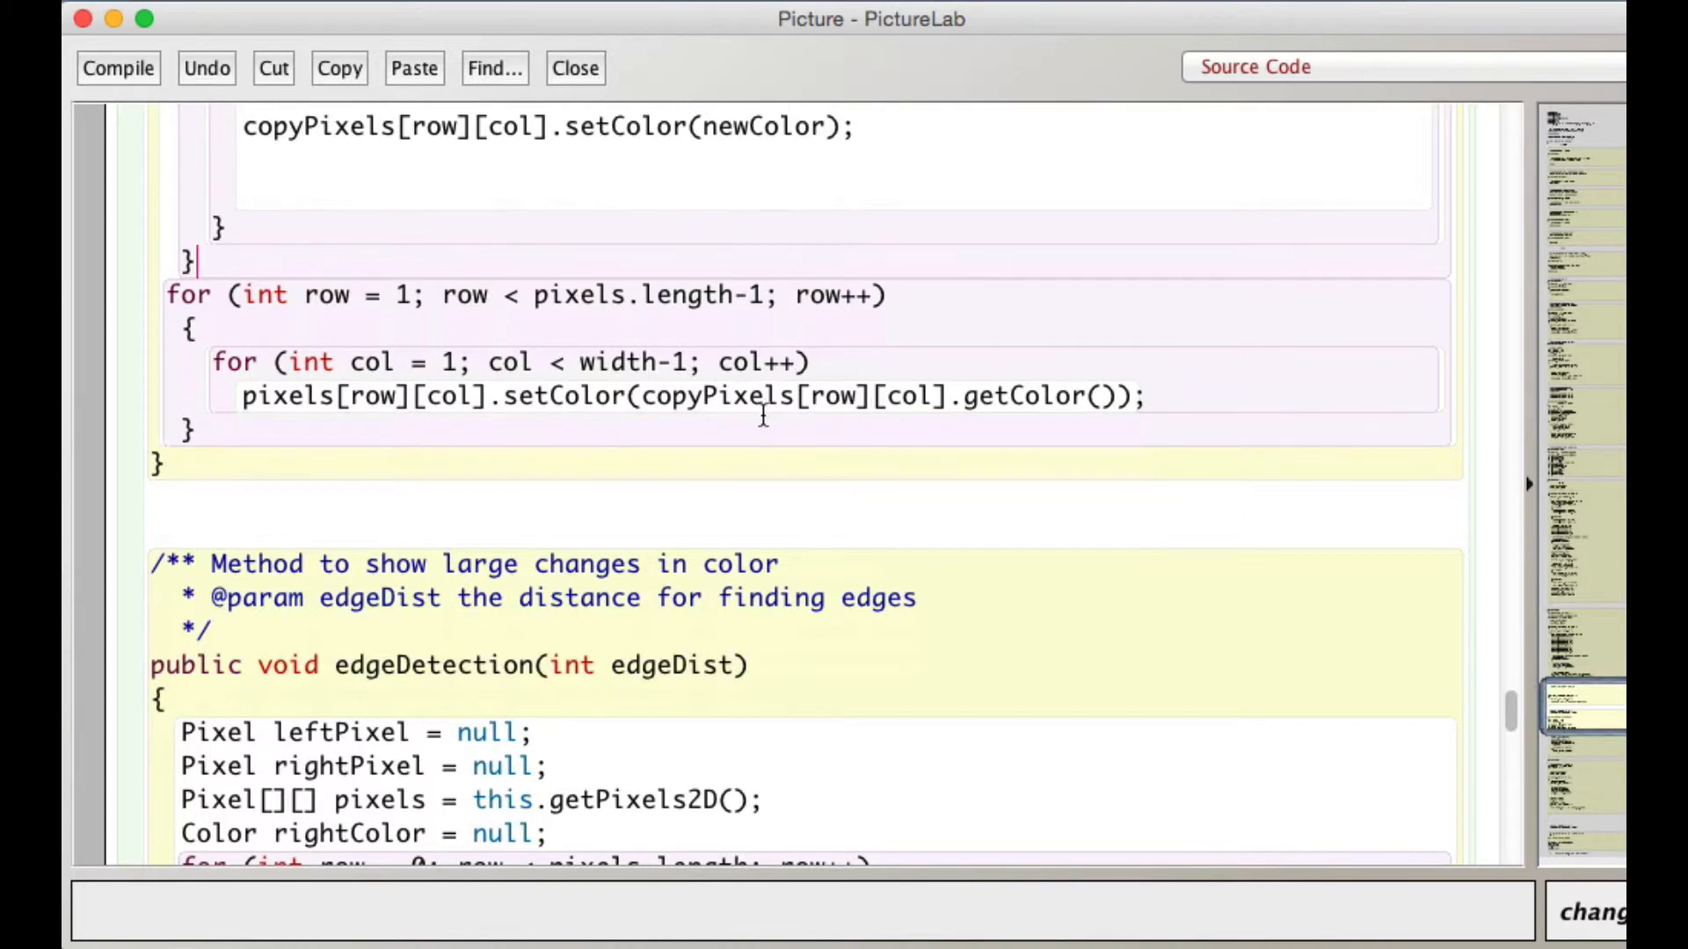
pyautogui.moveTo(822, 426)
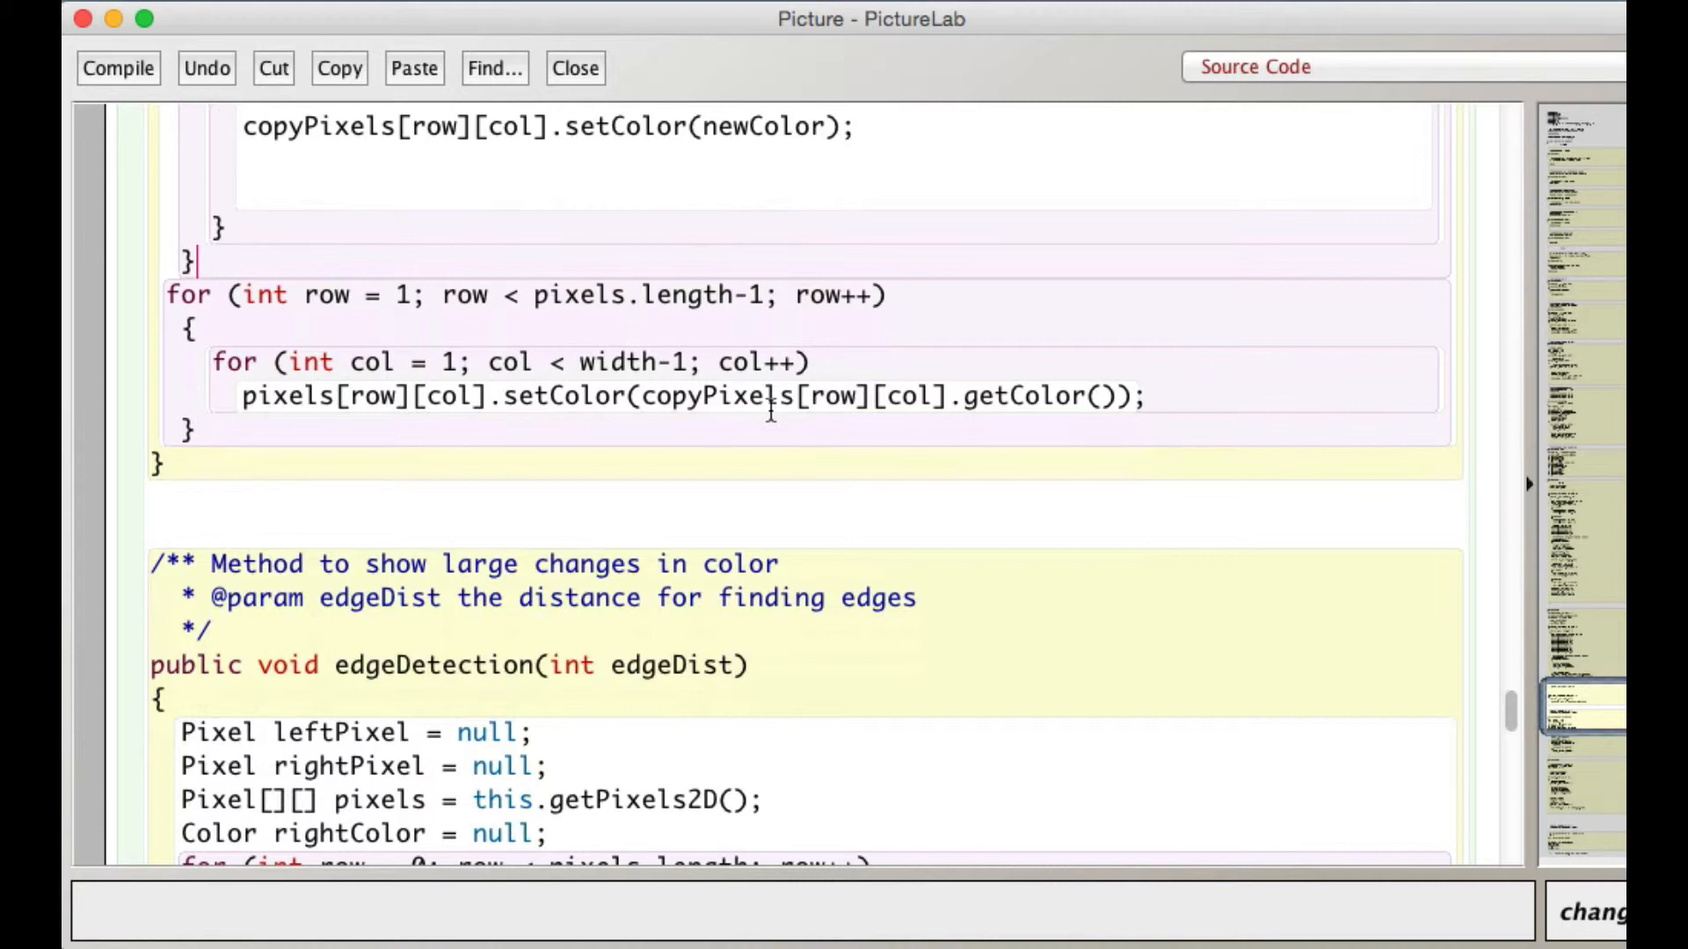
pyautogui.moveTo(511, 439)
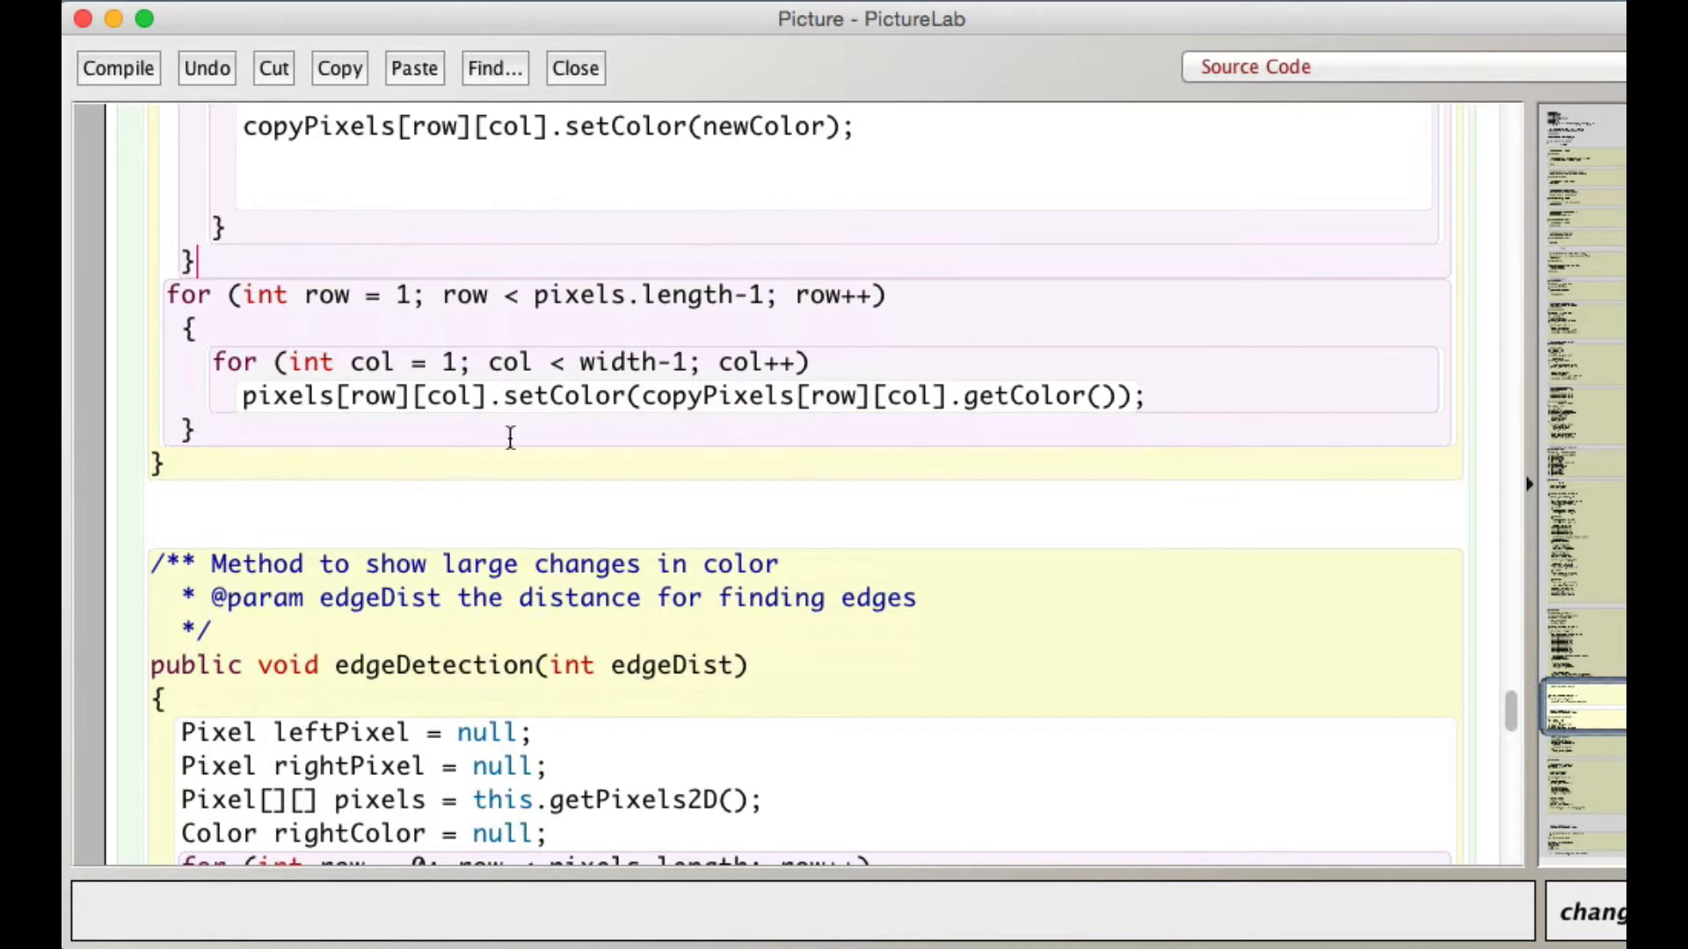
pyautogui.moveTo(552, 419)
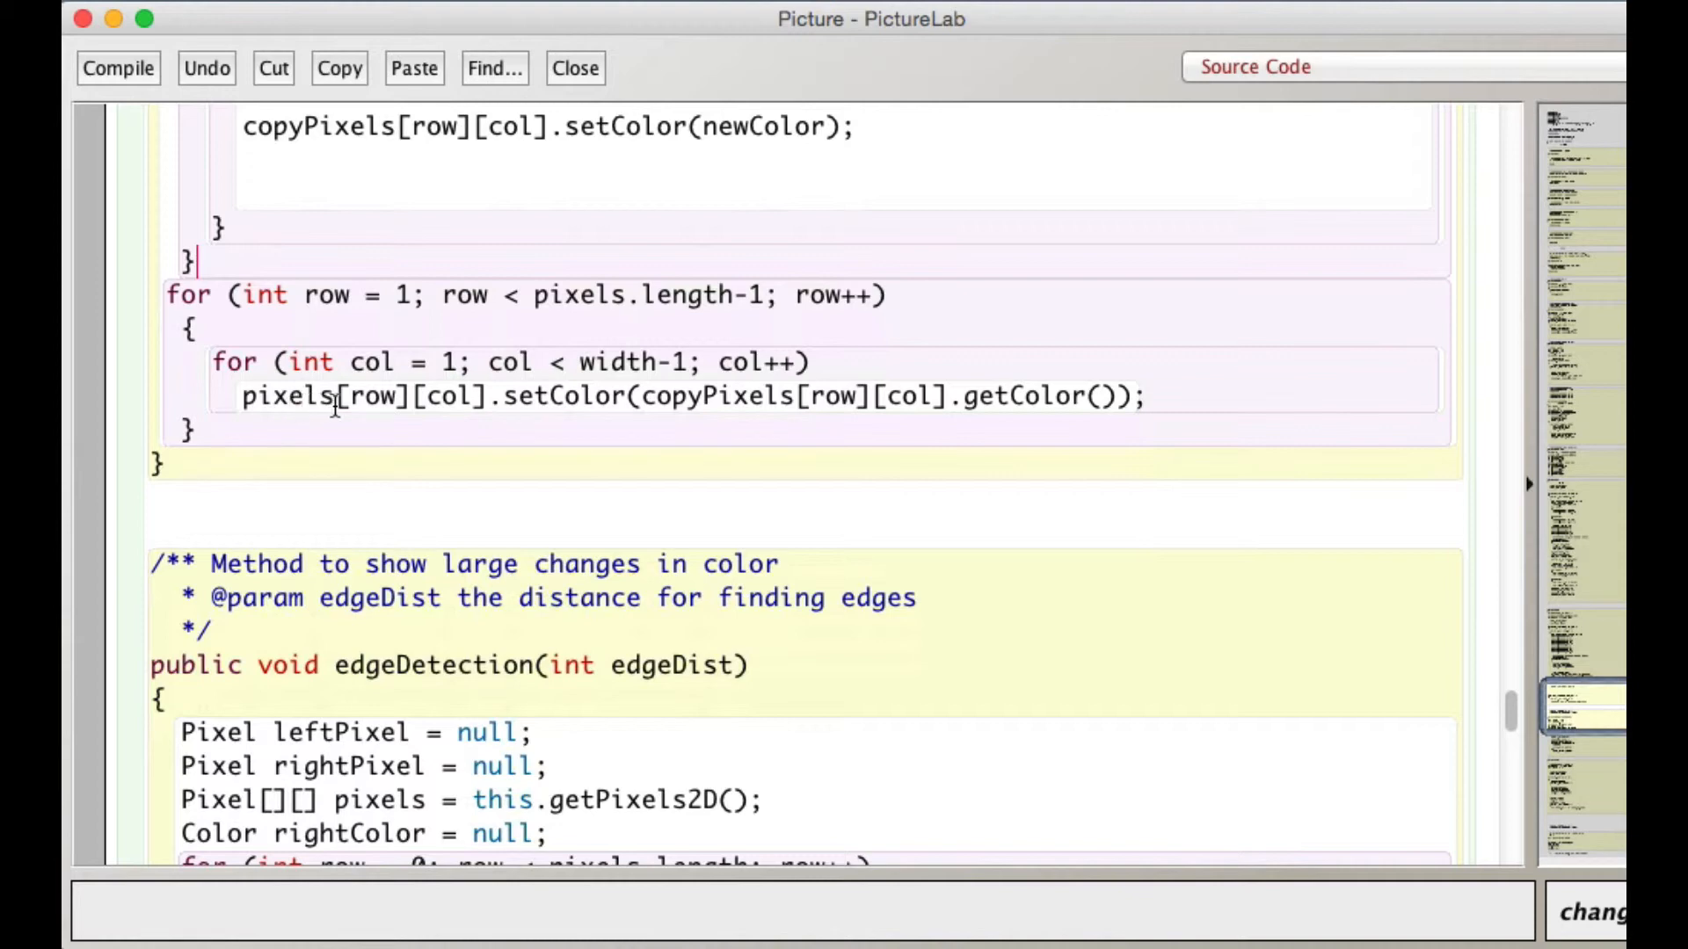
pyautogui.moveTo(441, 399)
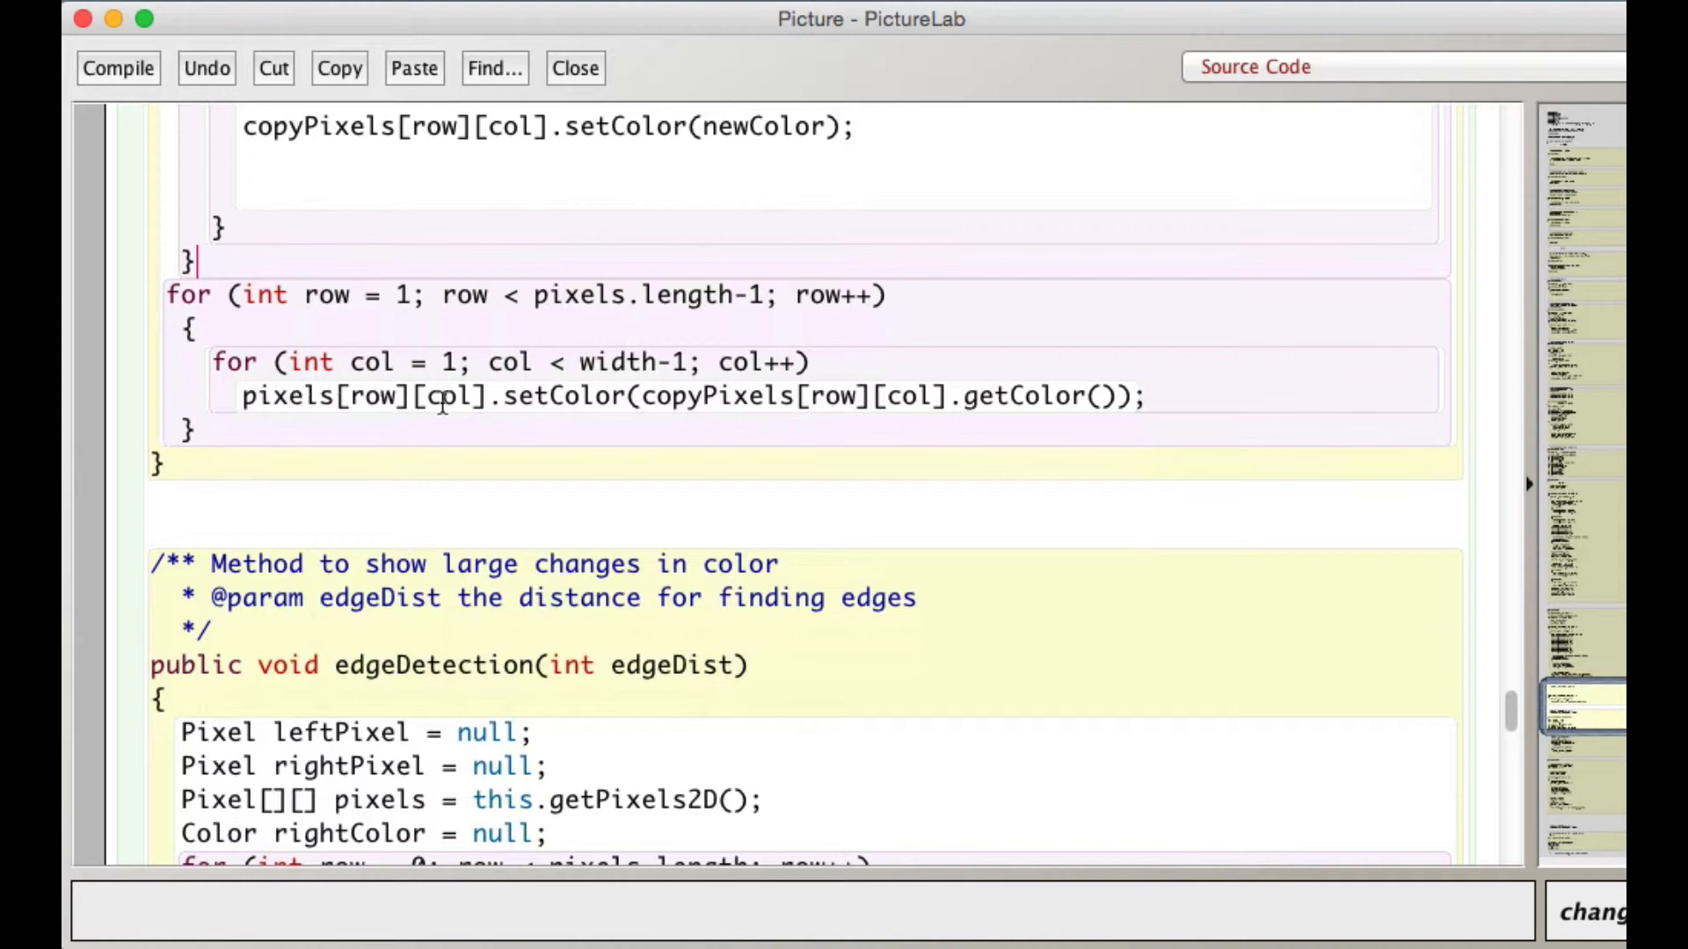
pyautogui.scroll(3)
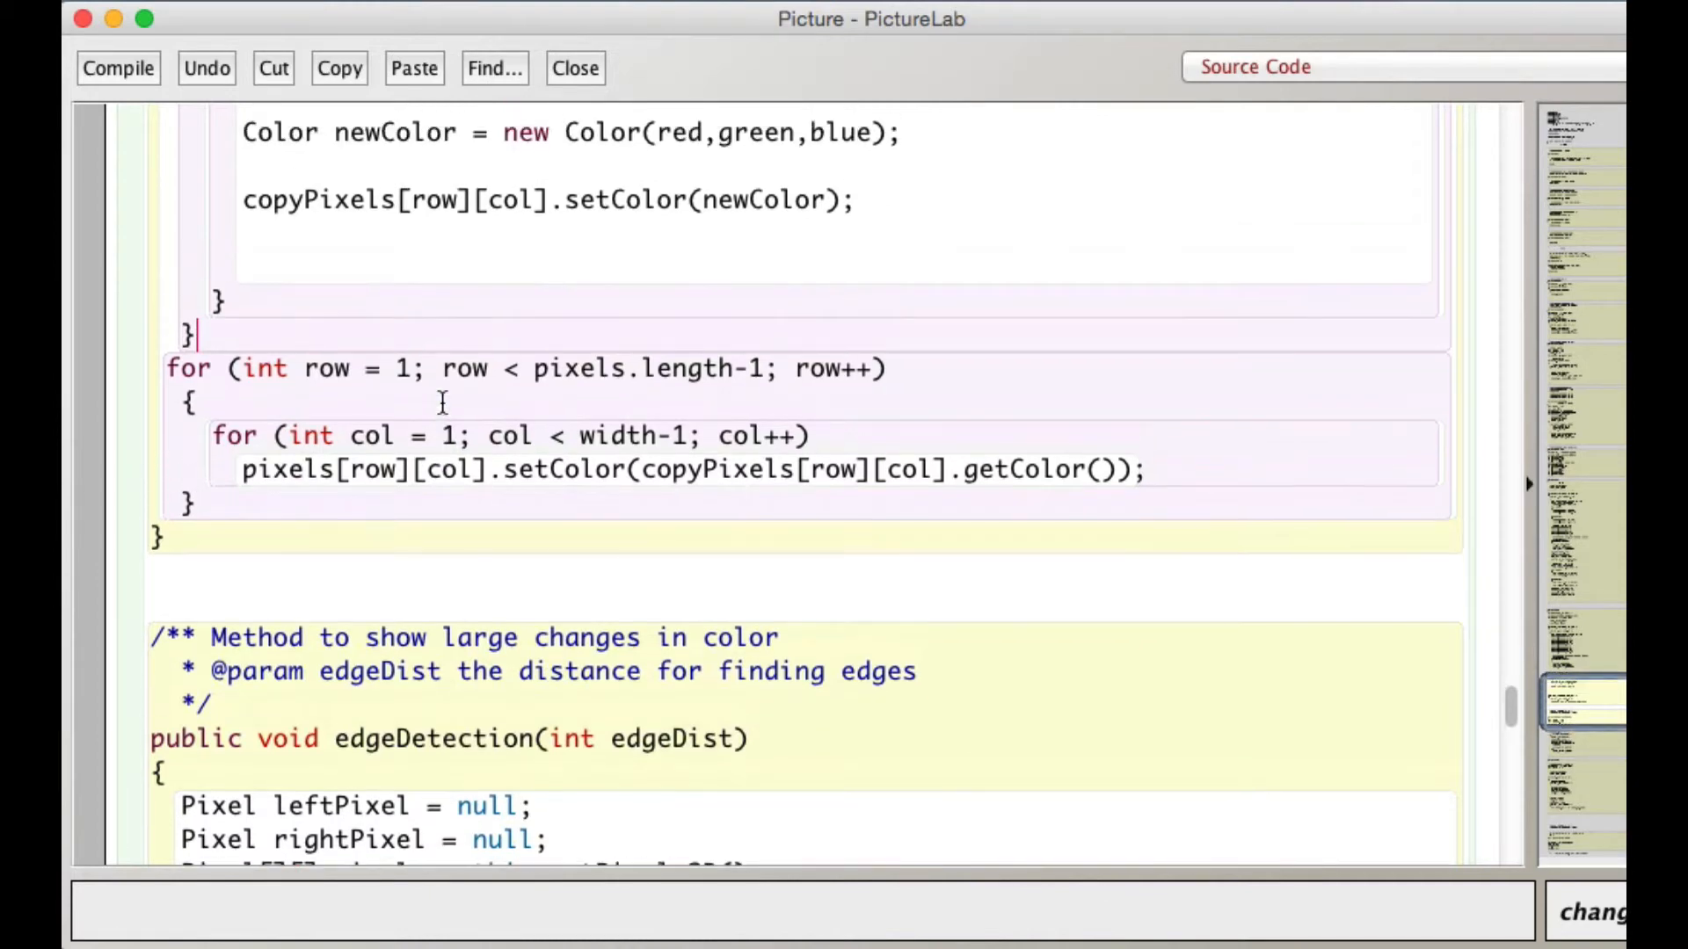
pyautogui.scroll(3)
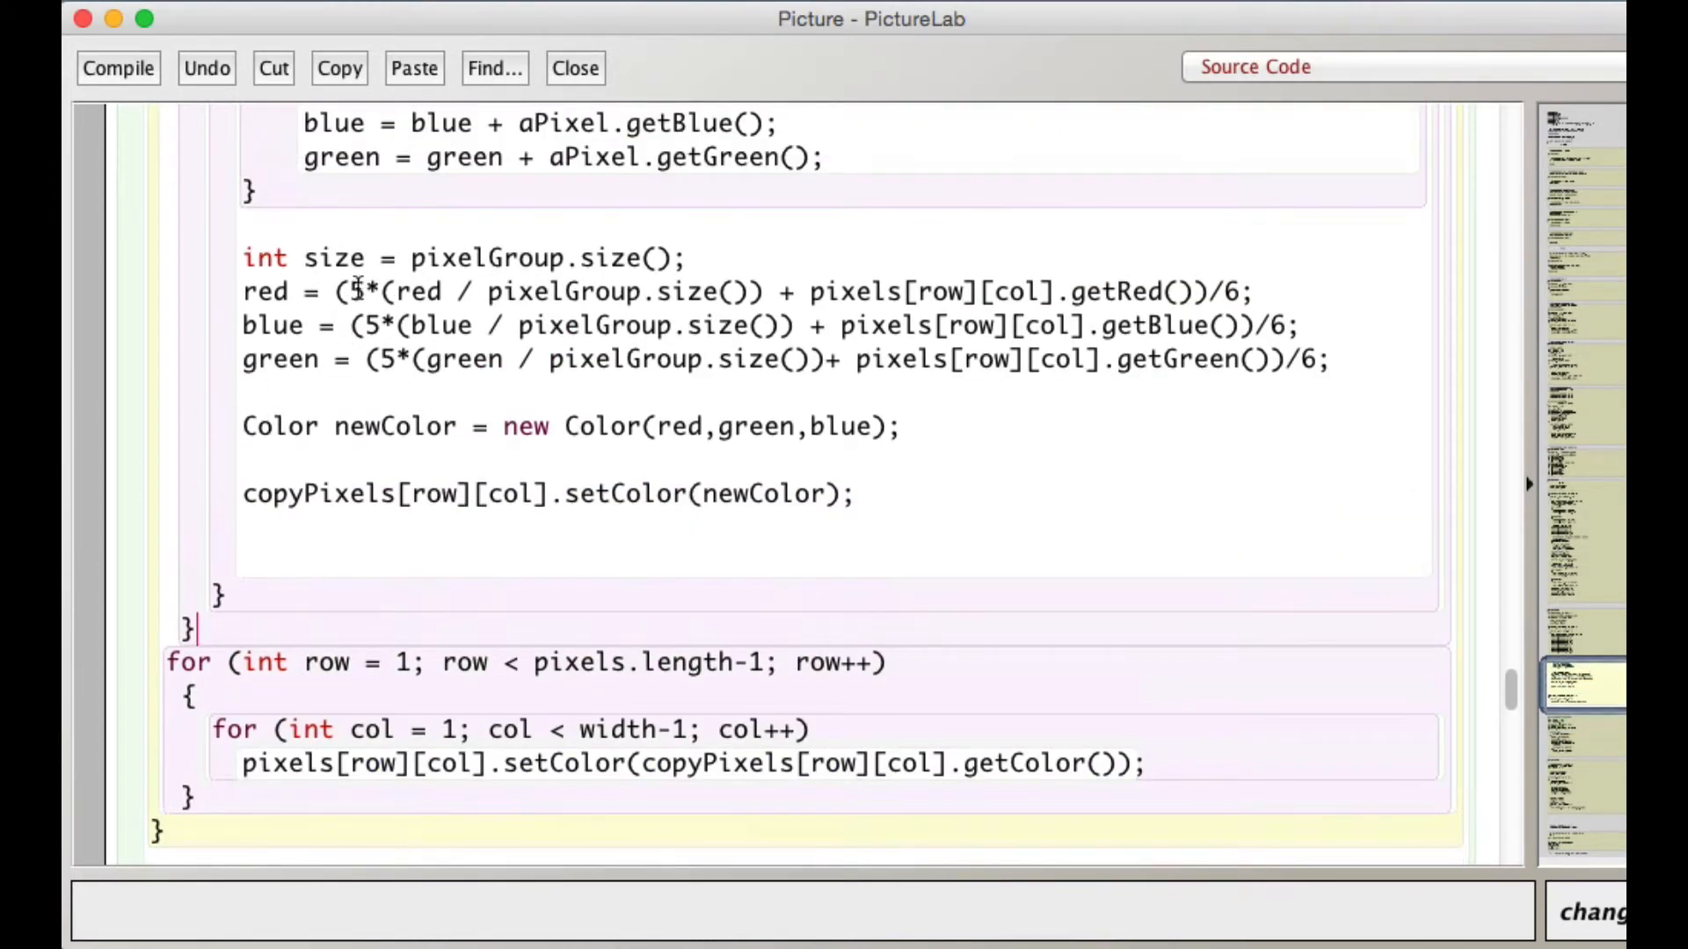
# Change the red and blue formulas to weight the group average by 10 and divide by 11.
pyautogui.doubleClick(356, 292)
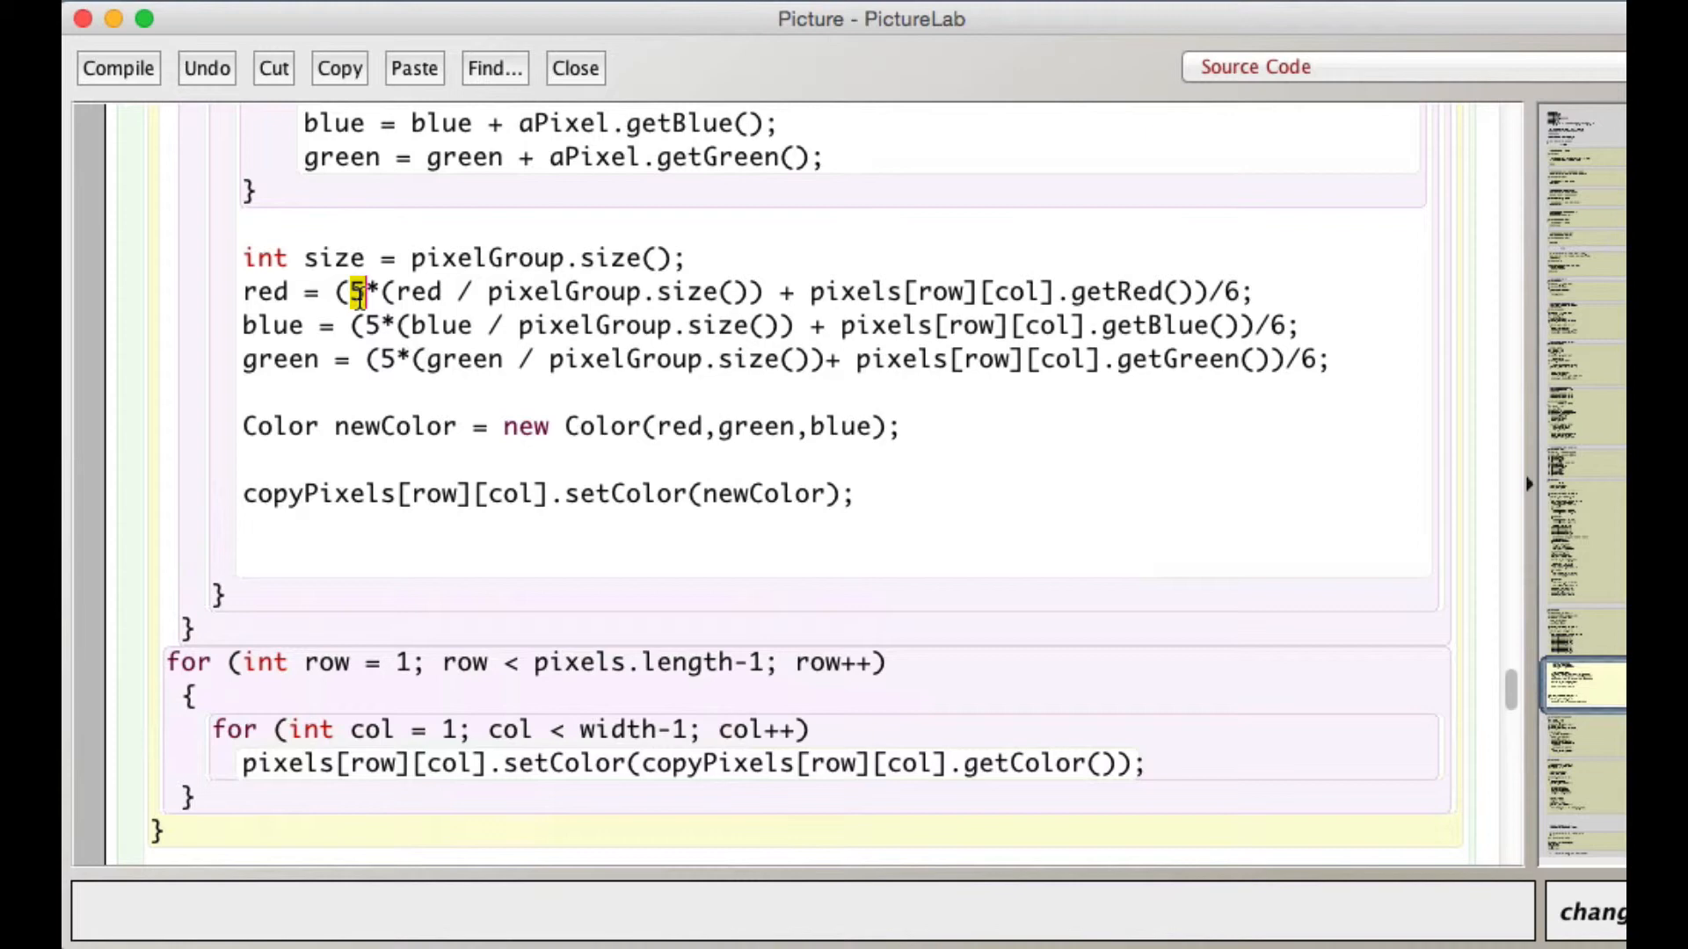
pyautogui.write('0')
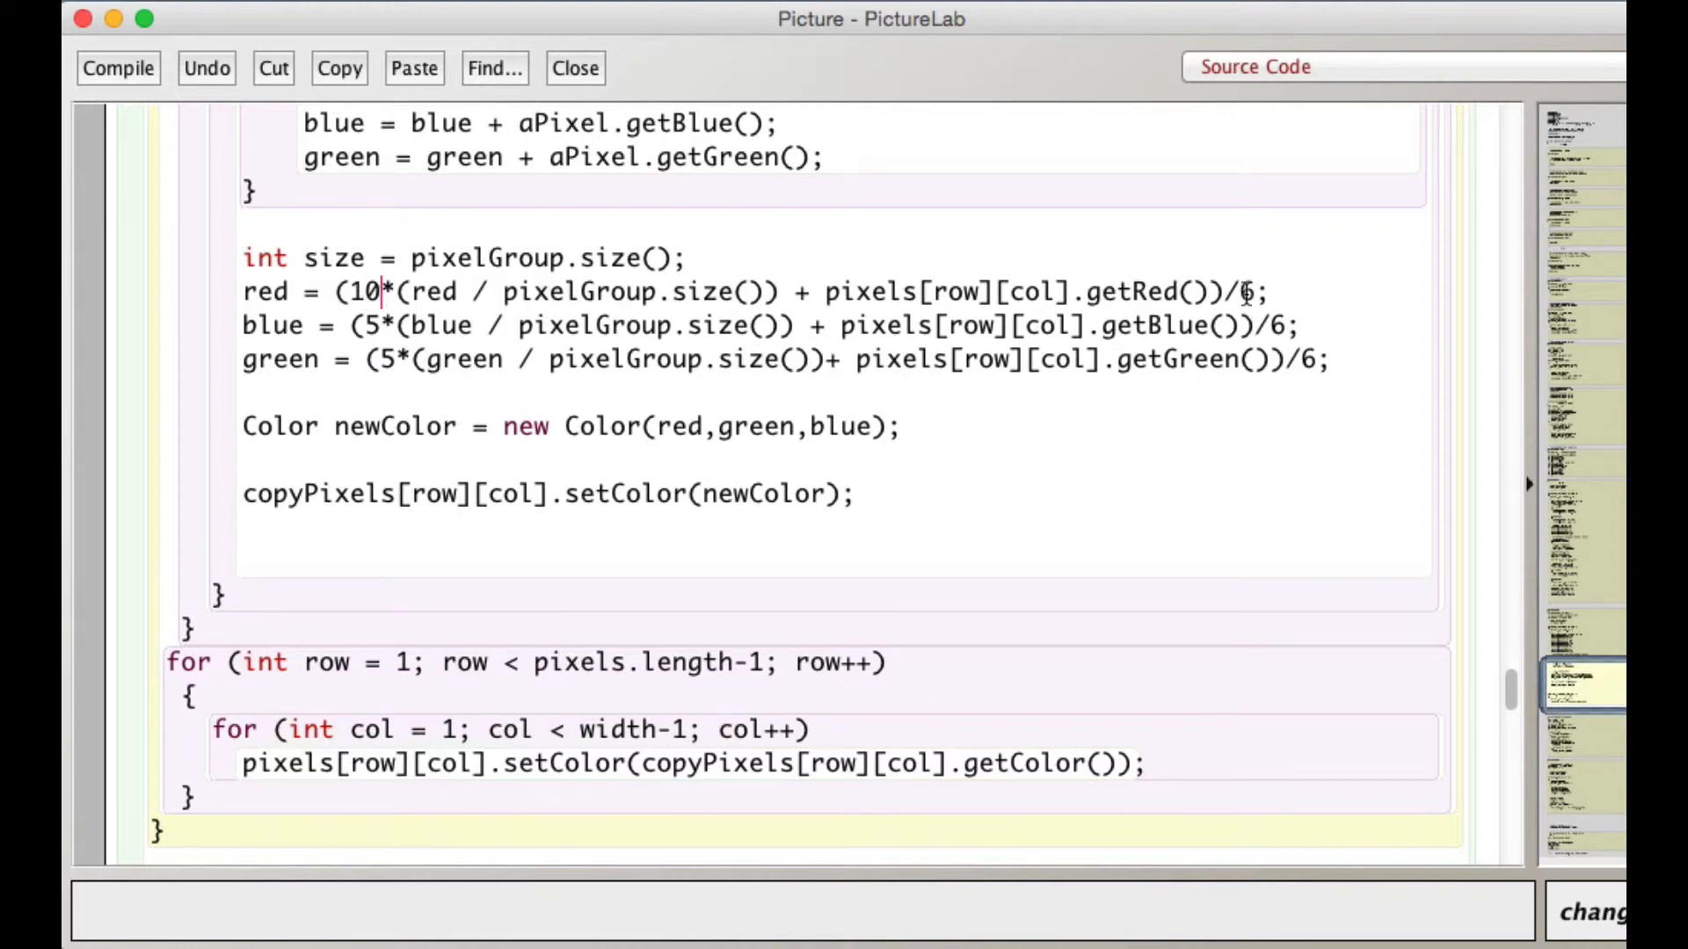
pyautogui.doubleClick(1249, 291)
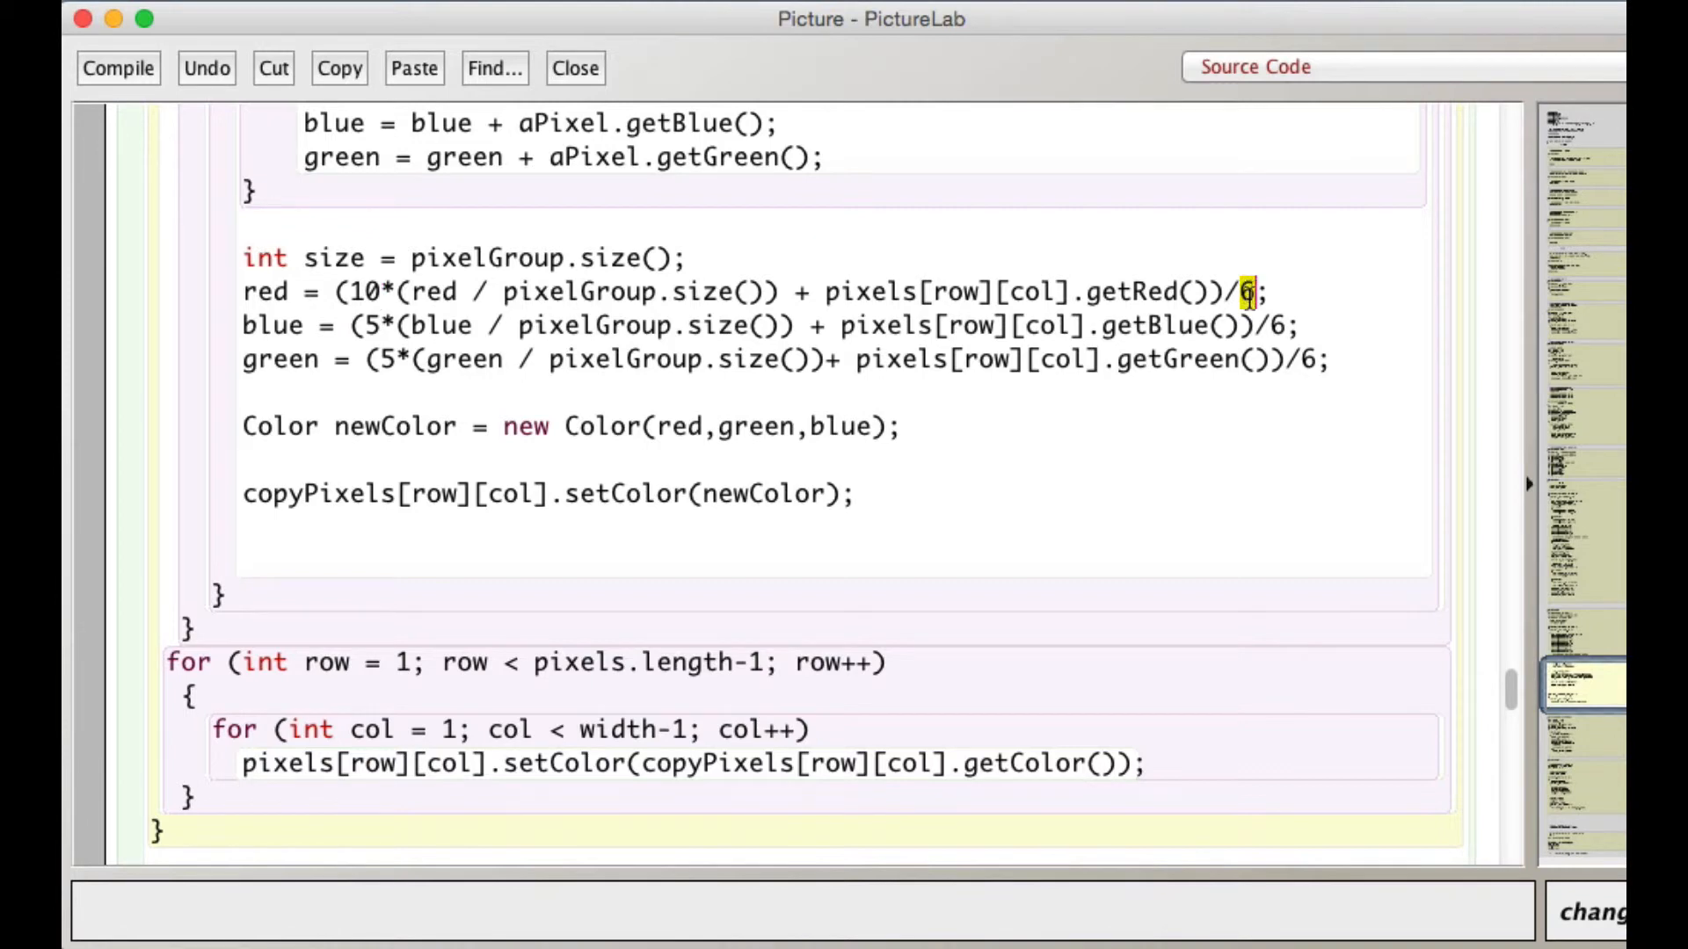
pyautogui.write('11')
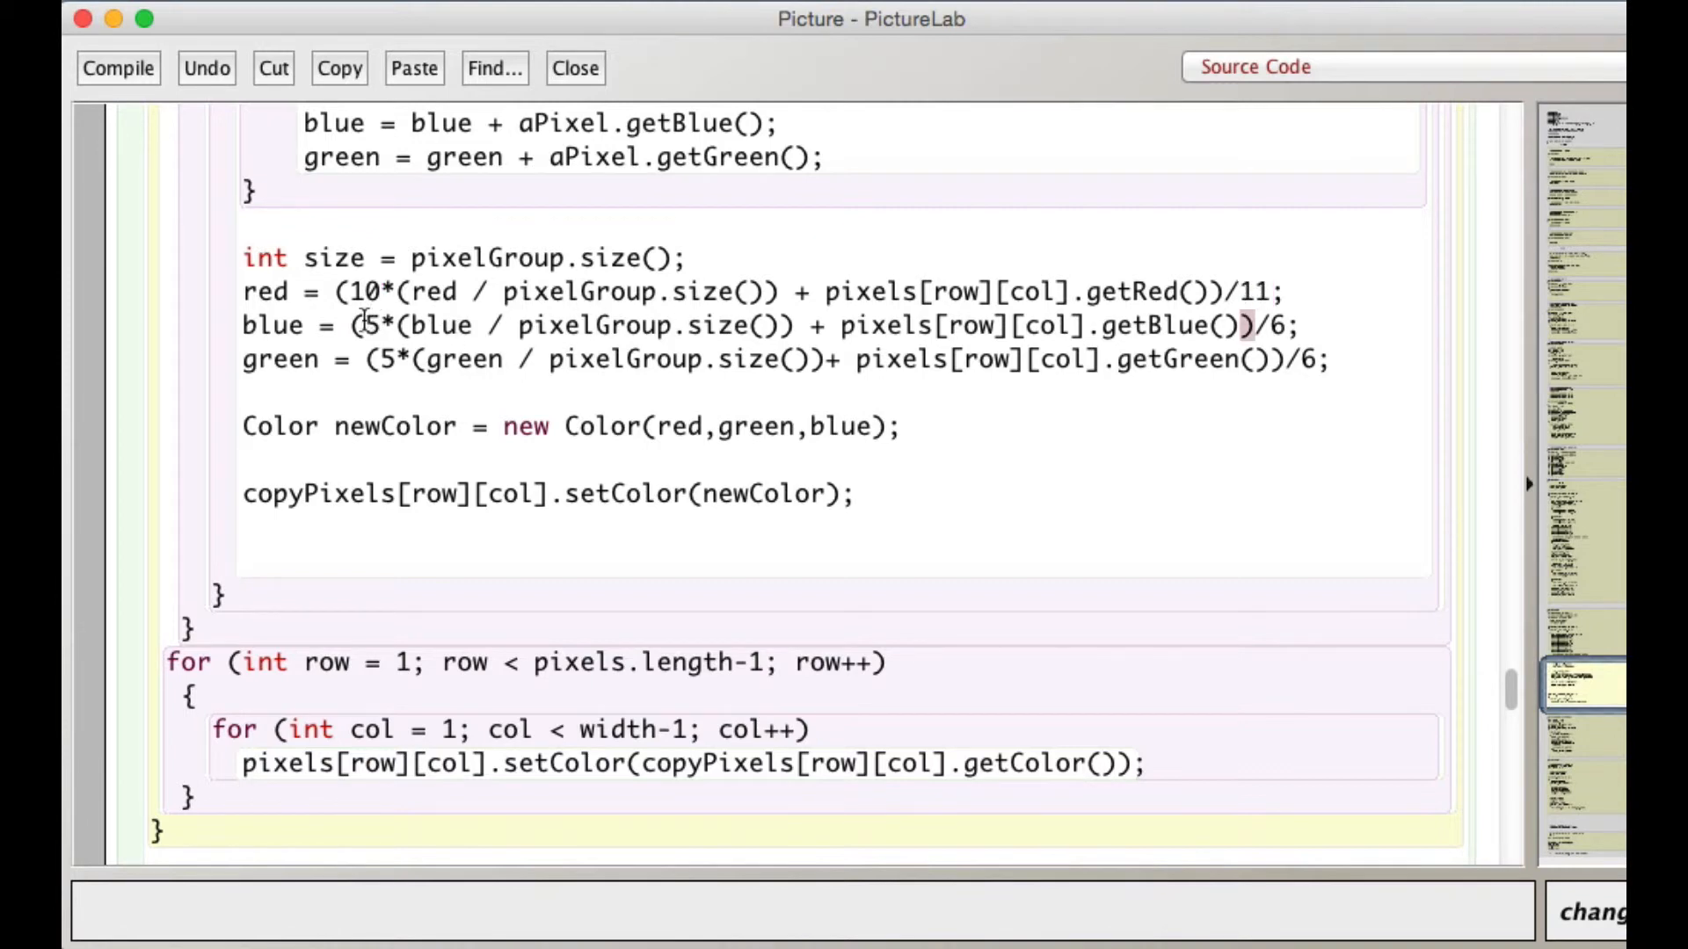
pyautogui.write('0')
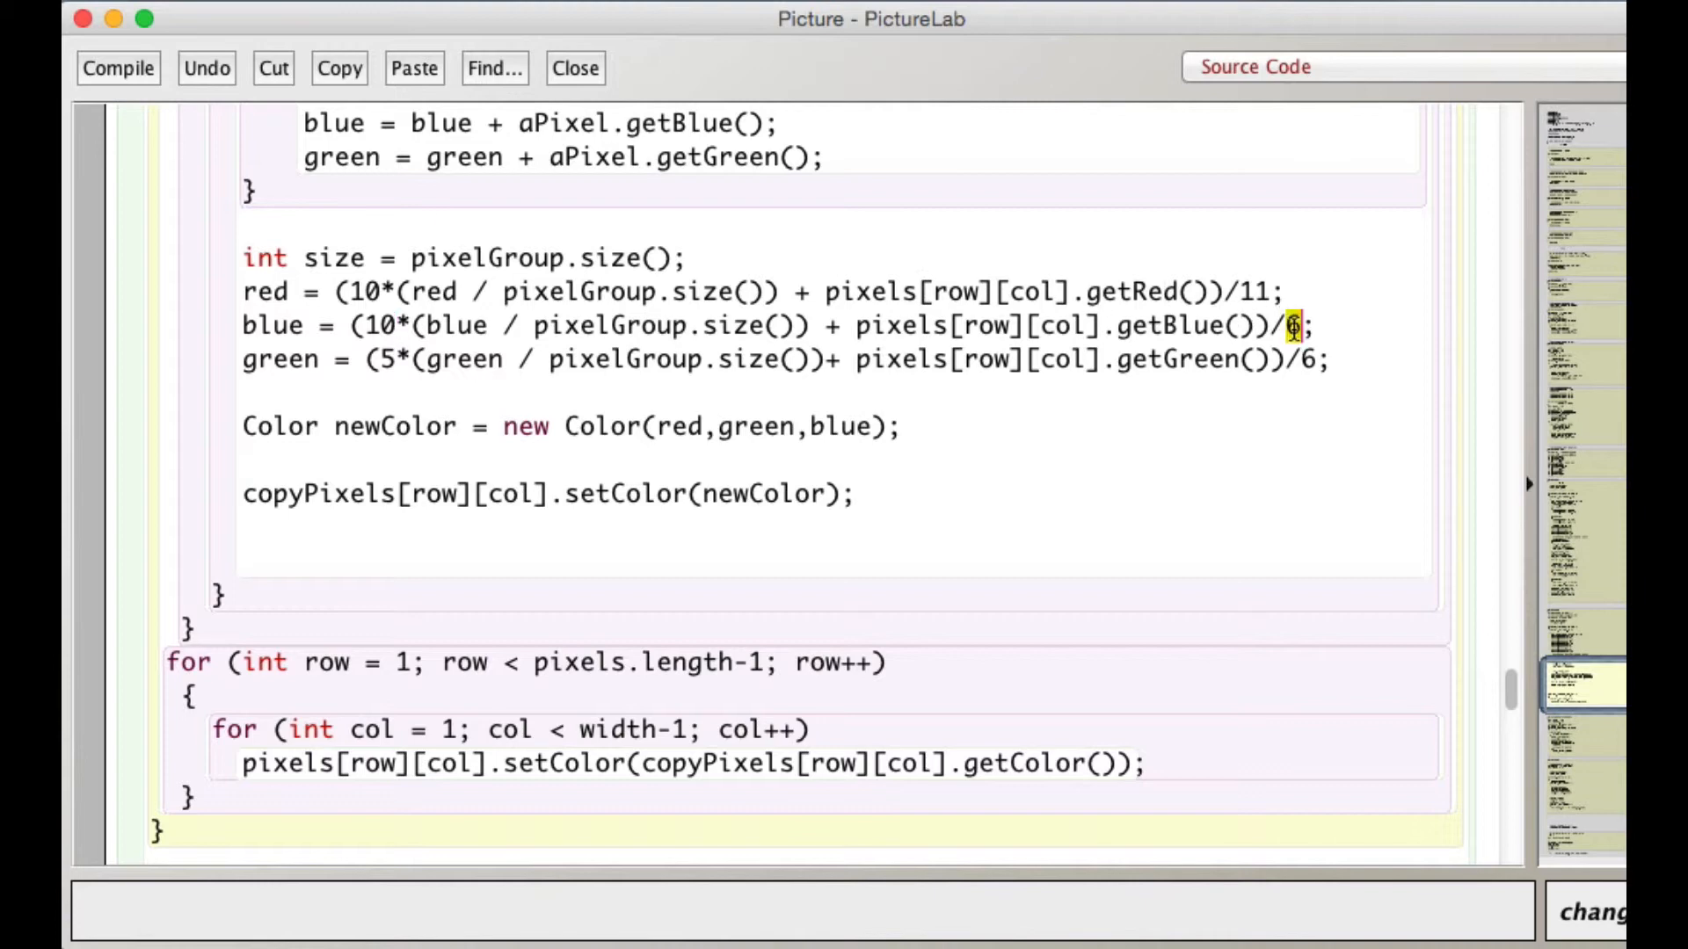
pyautogui.write('11')
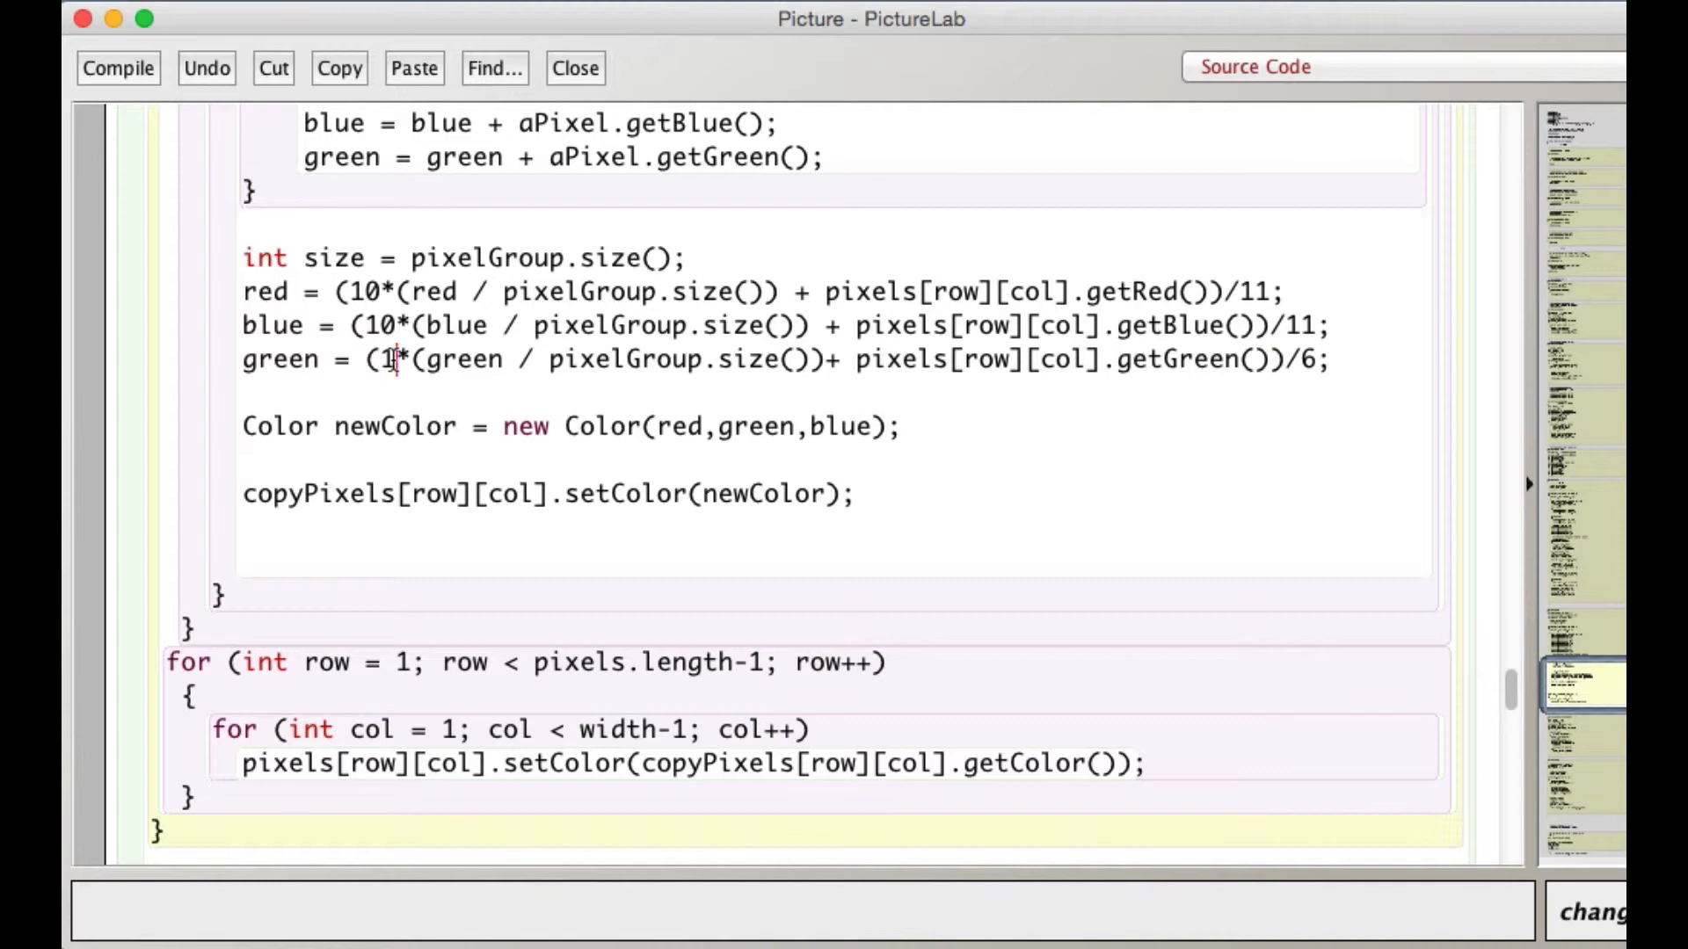
# Change the green formula to weight by 10 and divide by 11.
pyautogui.write('0')
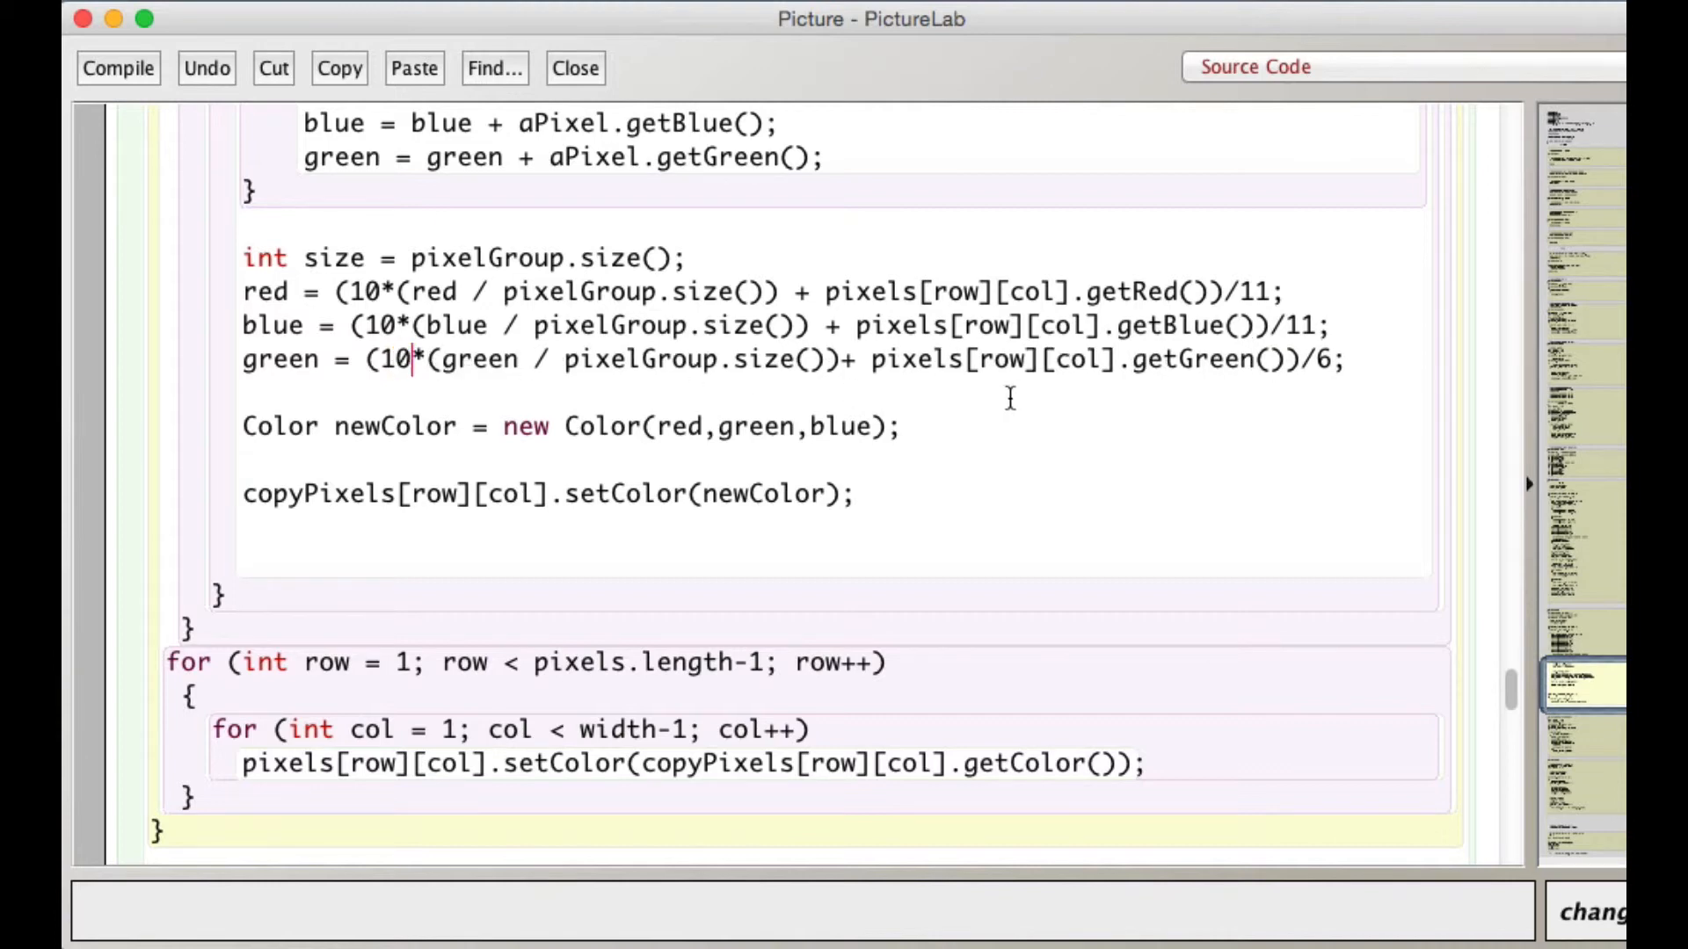
pyautogui.doubleClick(1322, 359)
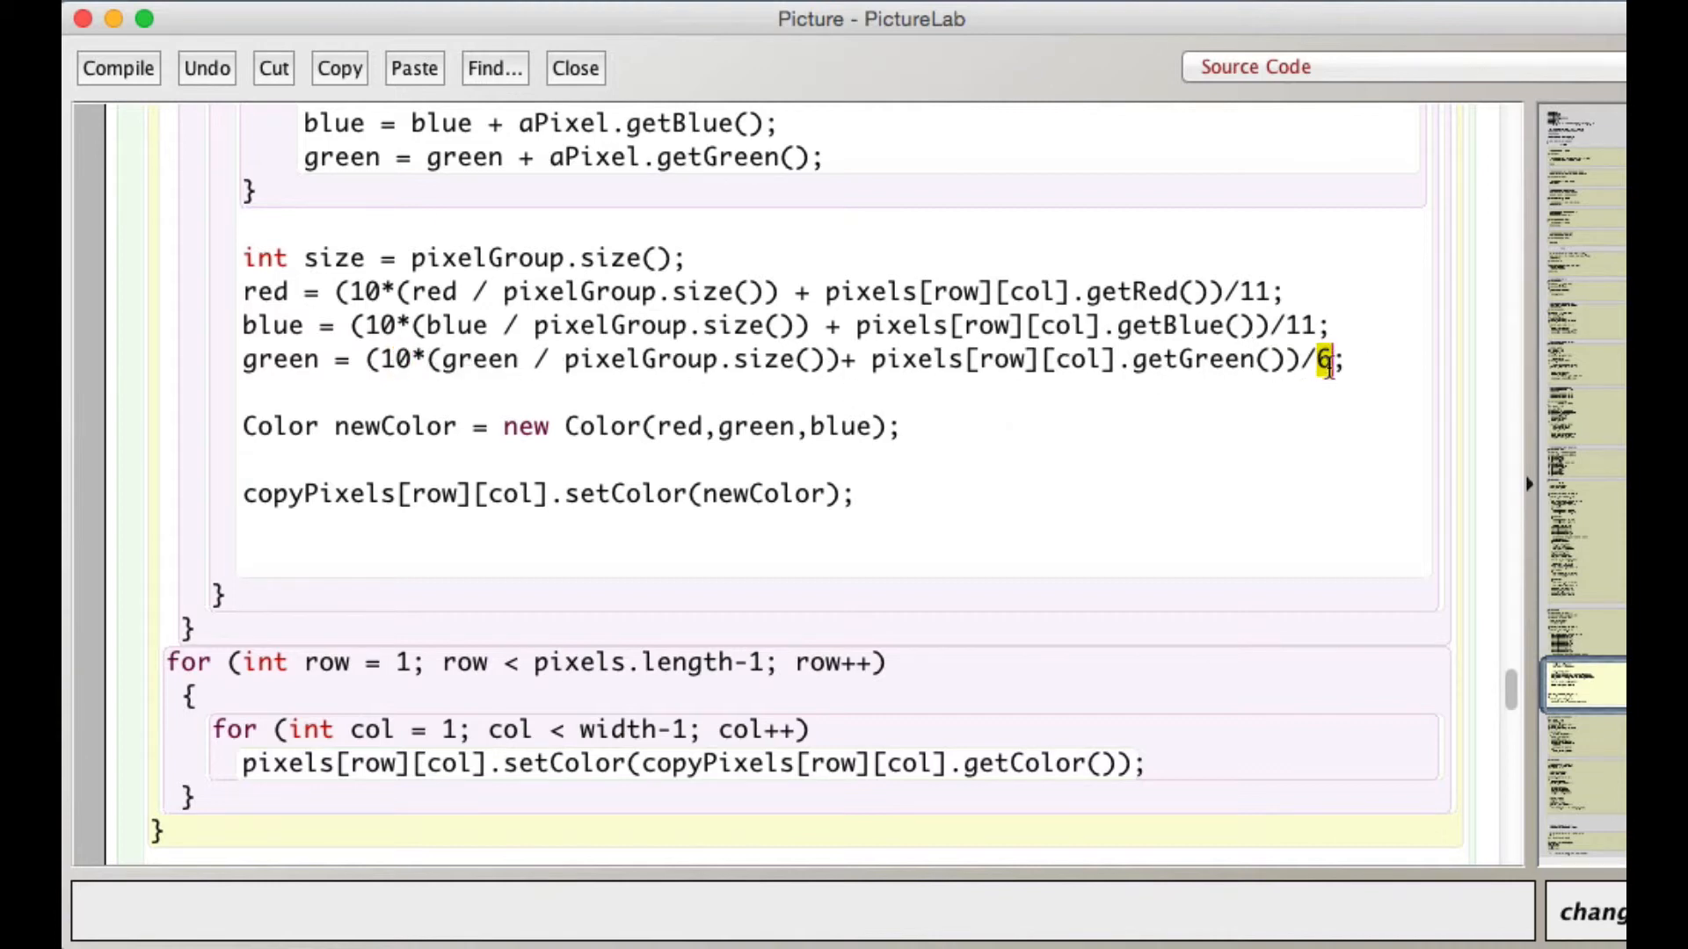
pyautogui.write('11')
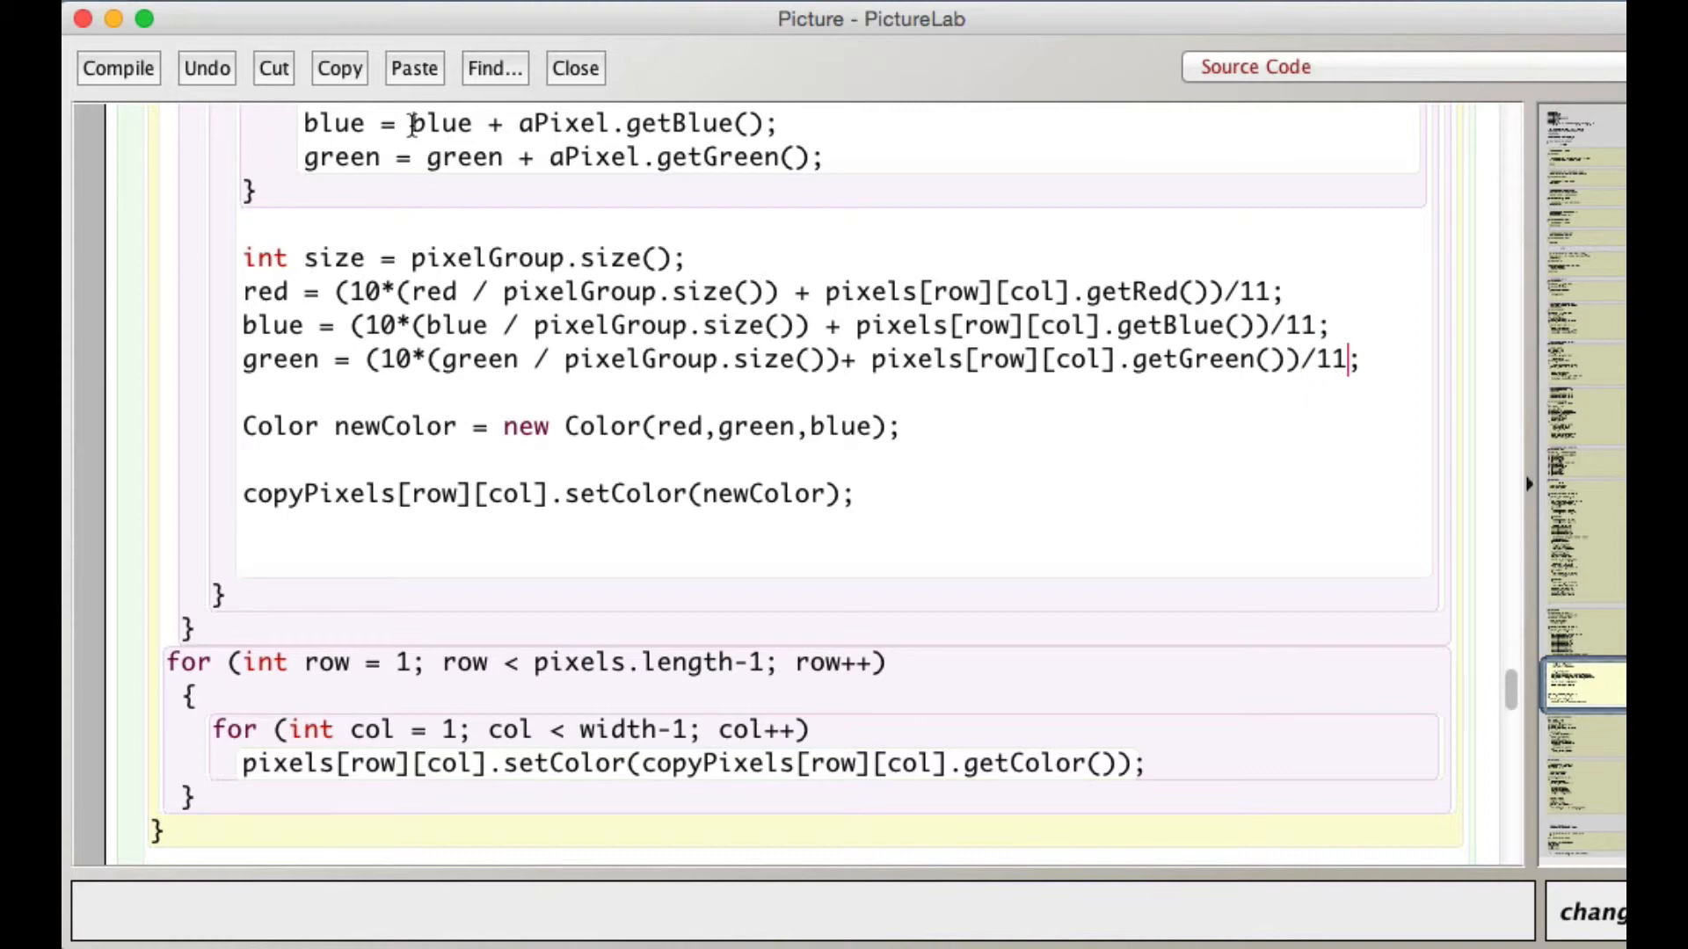
# Compile Picture, recompile the project, and run PictureTester's void blur2() test.
pyautogui.click(118, 68)
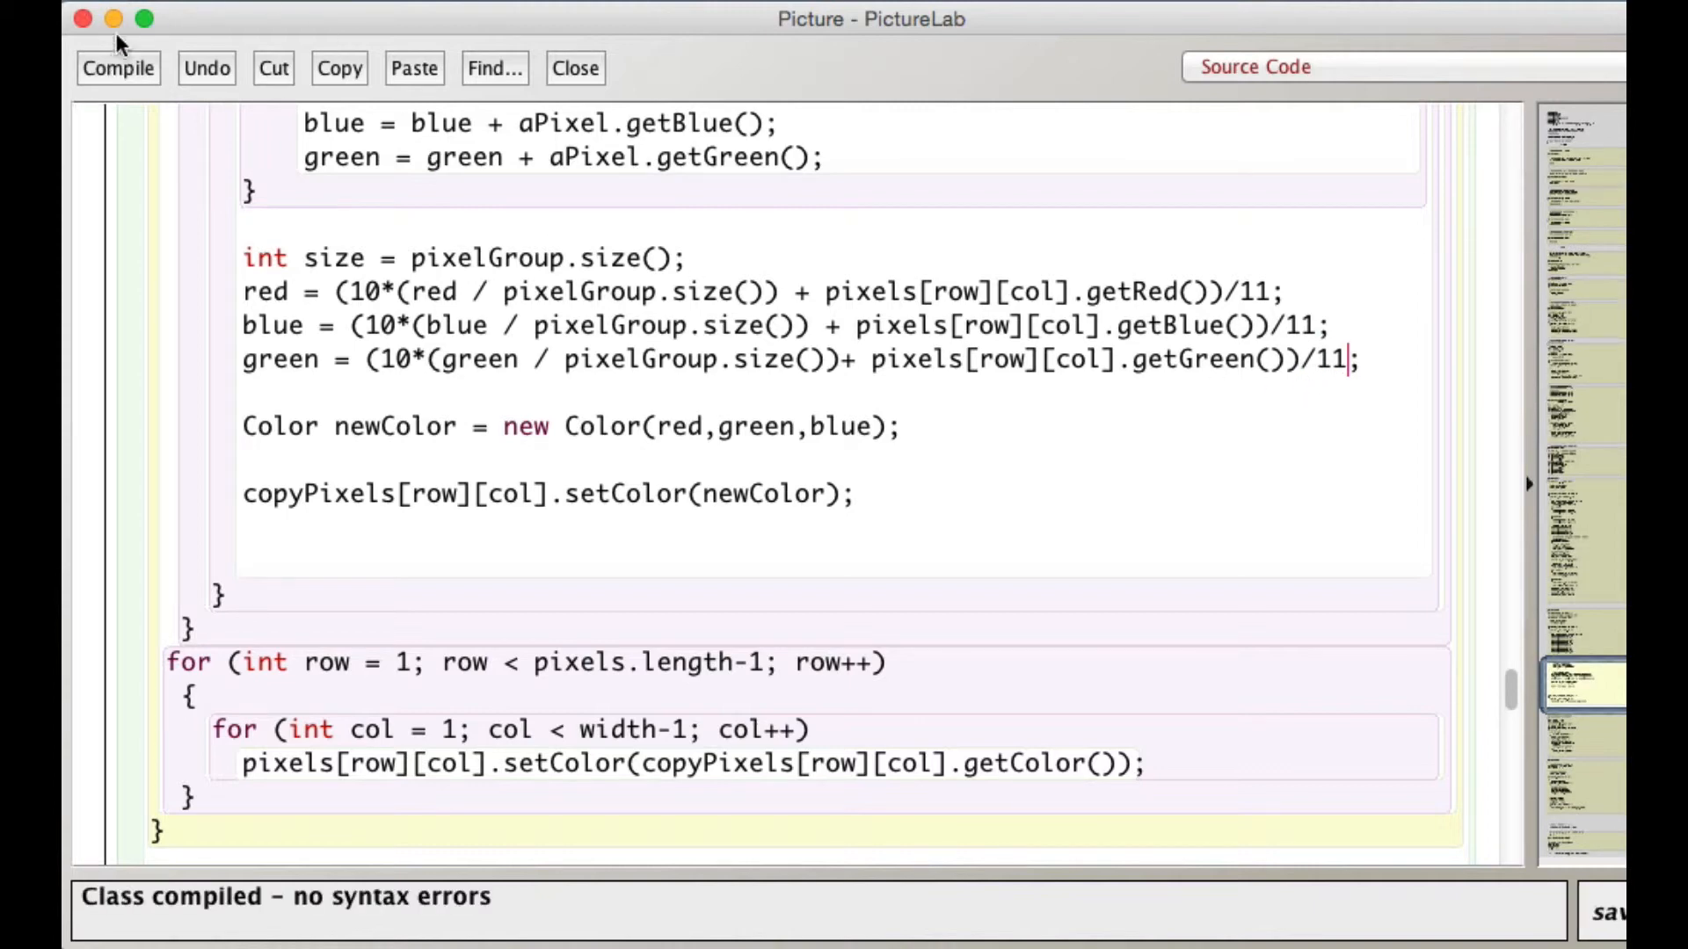
pyautogui.click(573, 68)
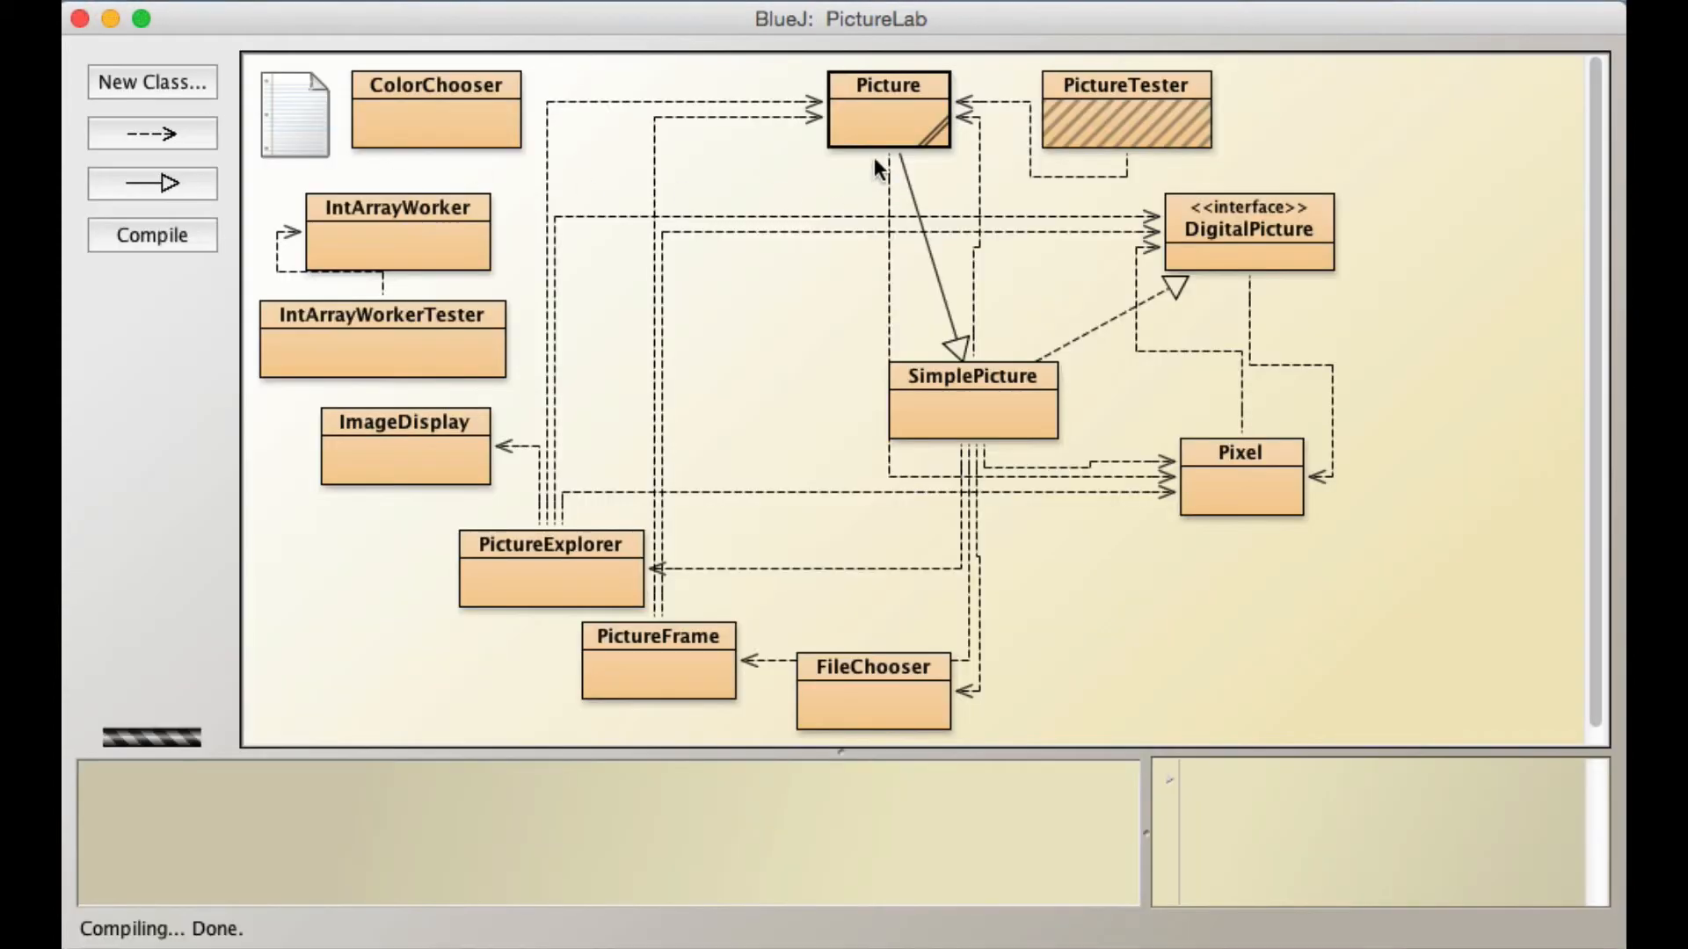
pyautogui.click(152, 234)
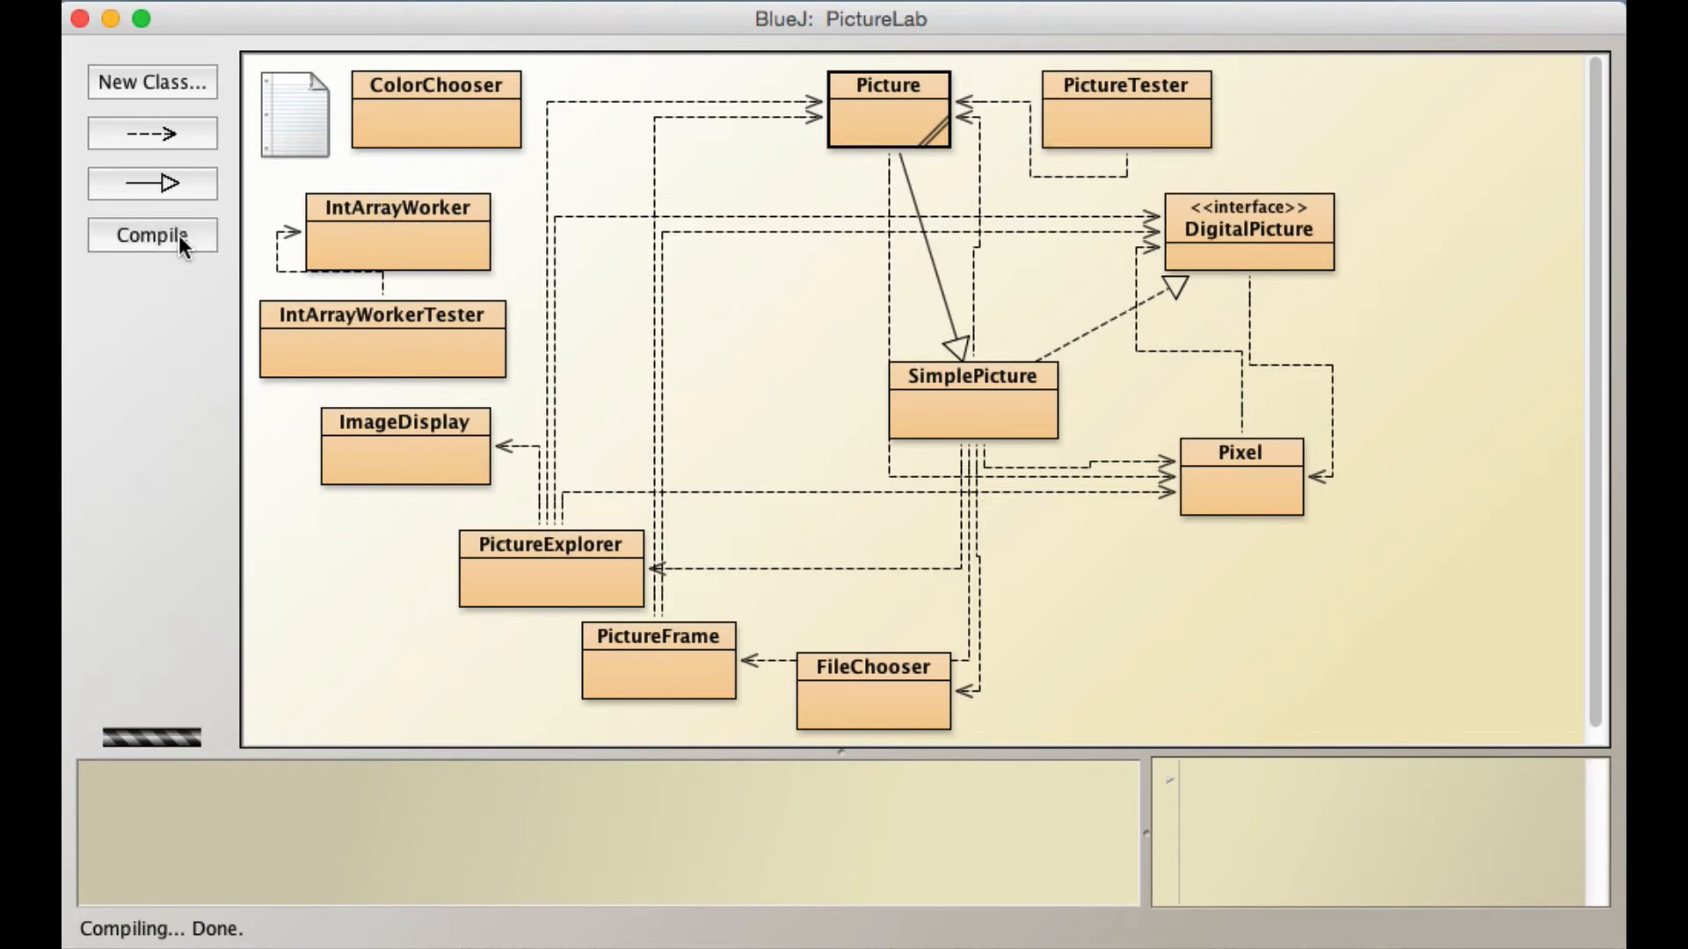
pyautogui.rightClick(1126, 112)
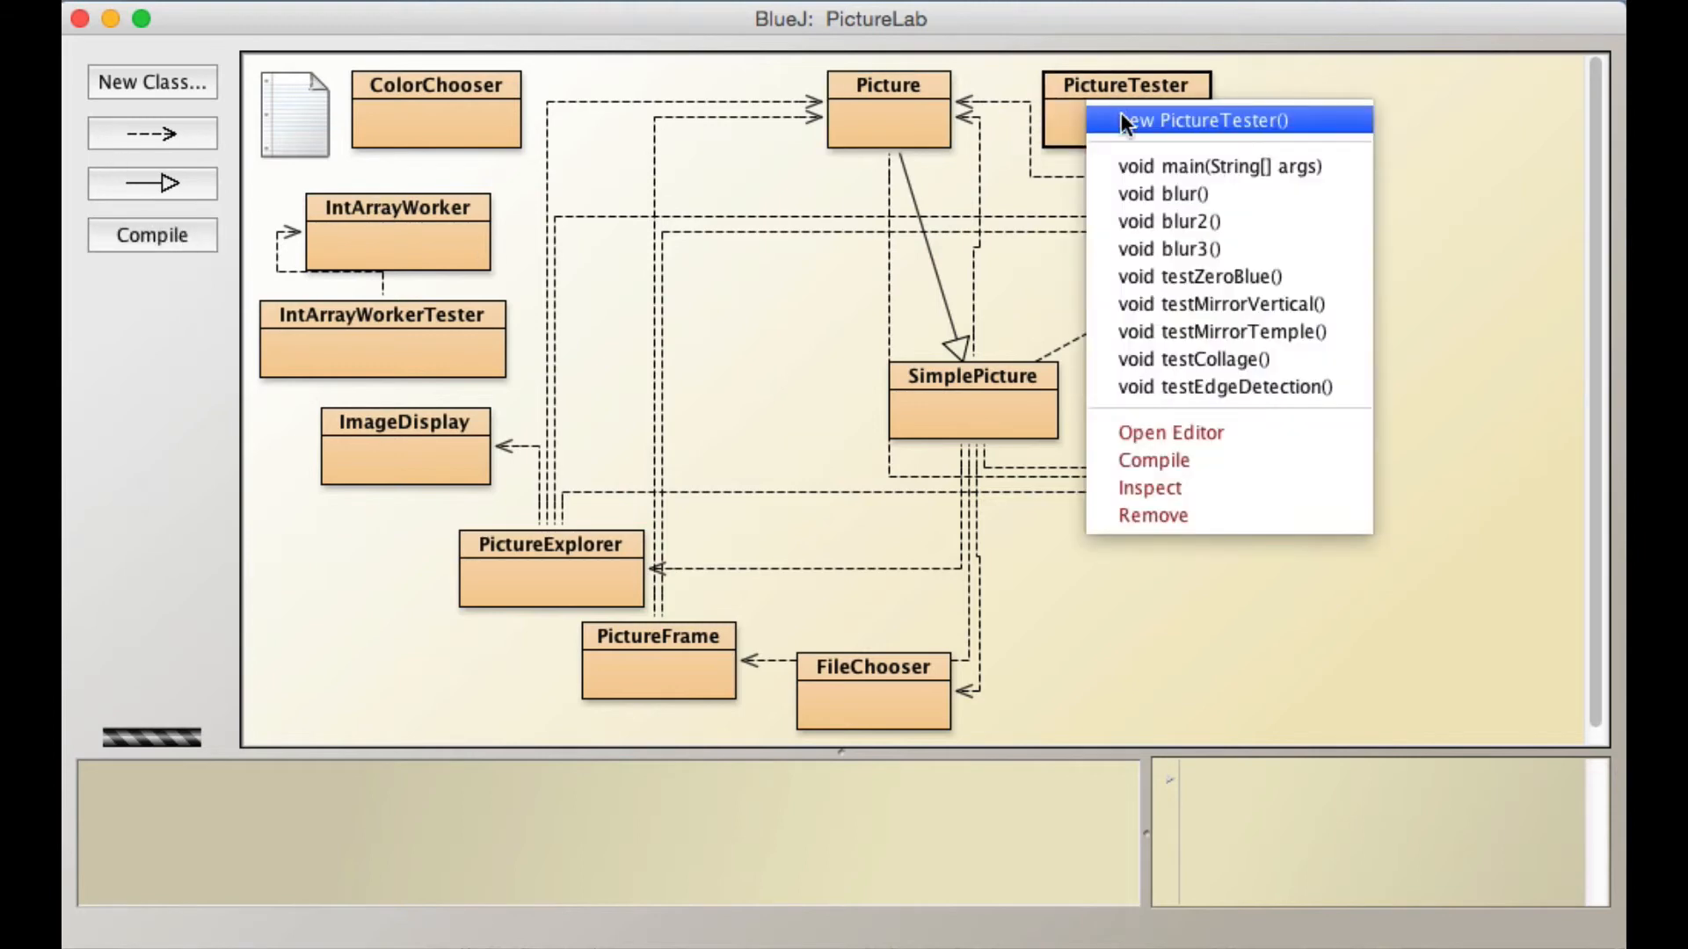
pyautogui.moveTo(1211, 221)
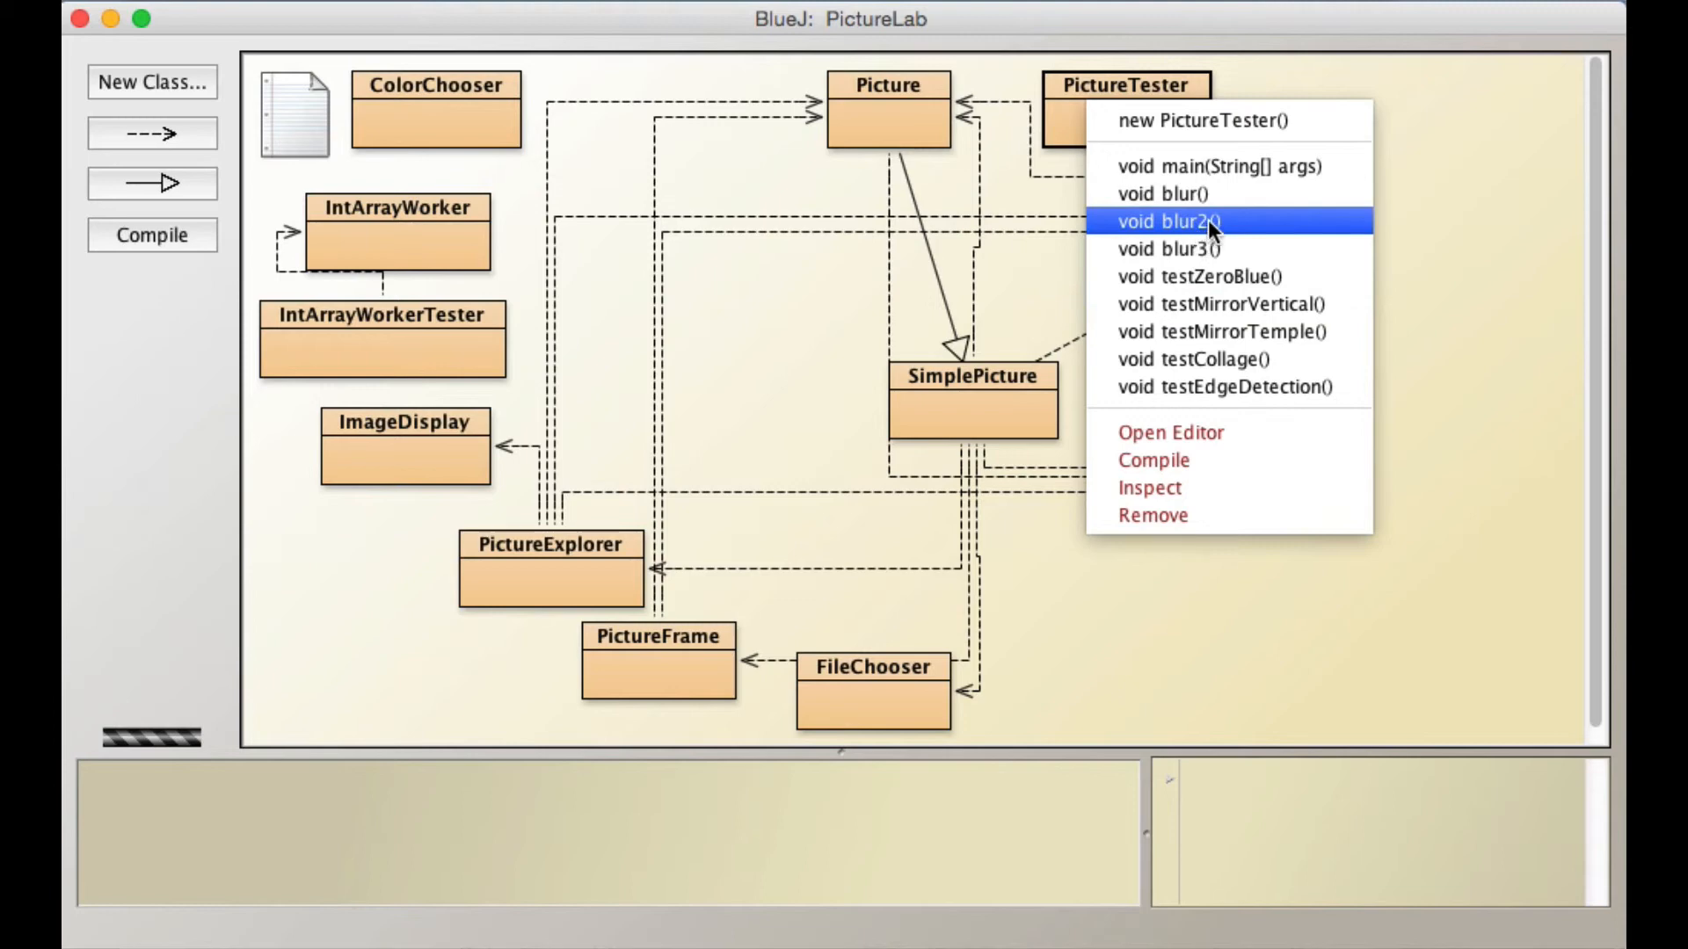
pyautogui.click(1164, 222)
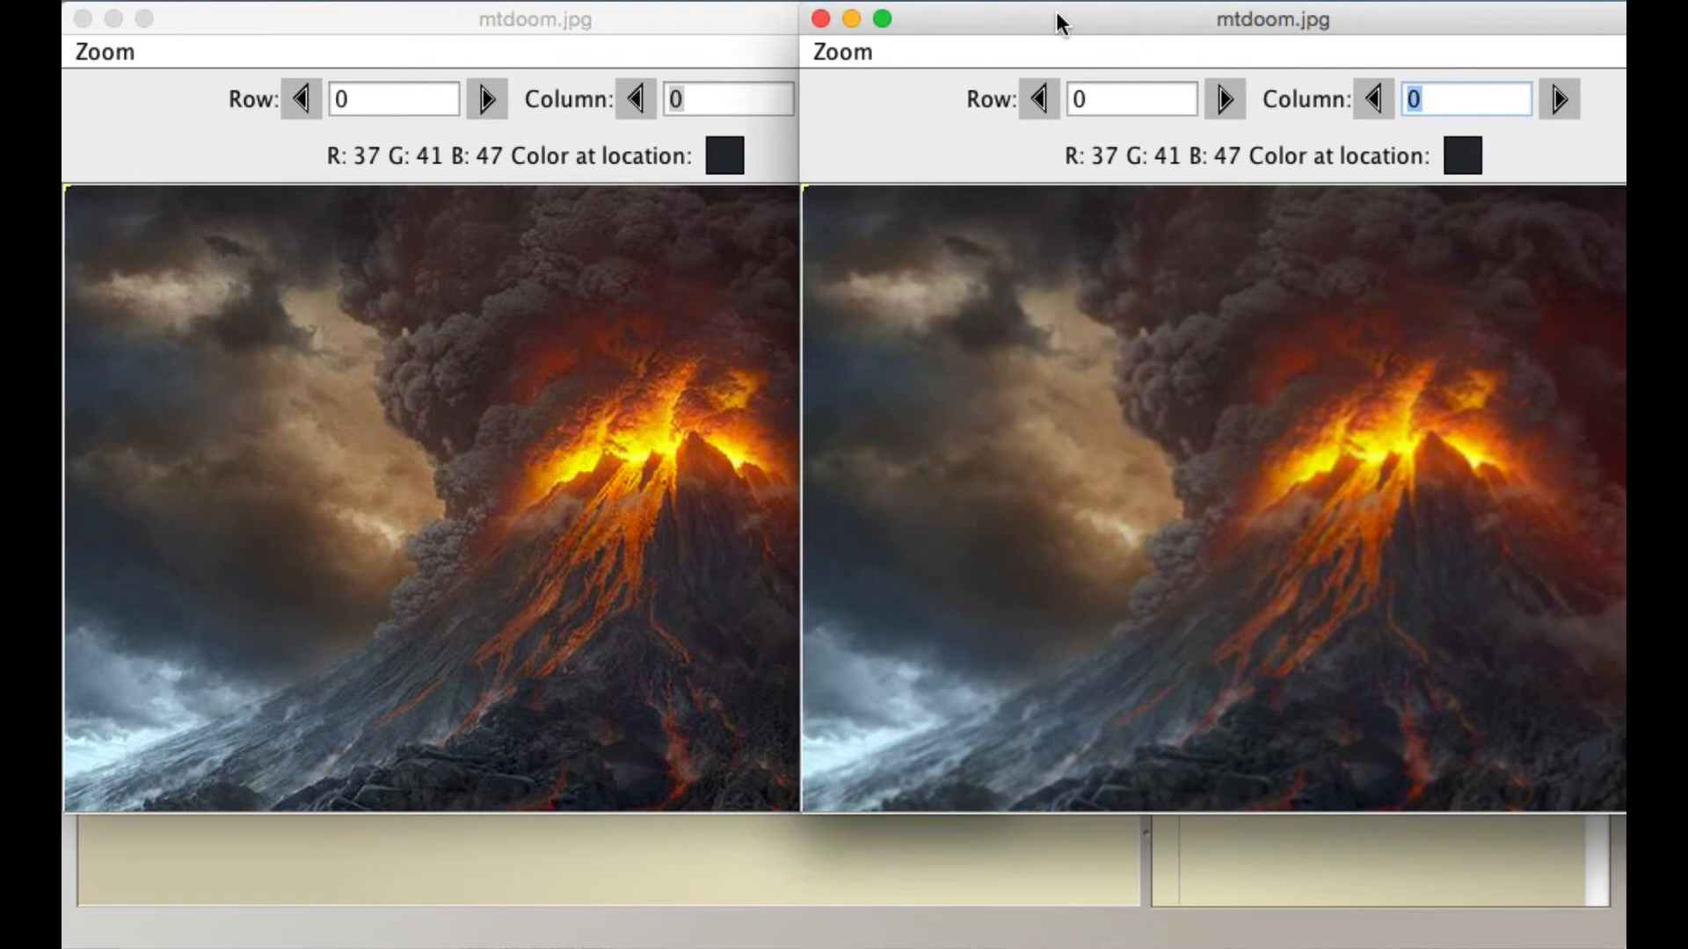
pyautogui.moveTo(1445, 399)
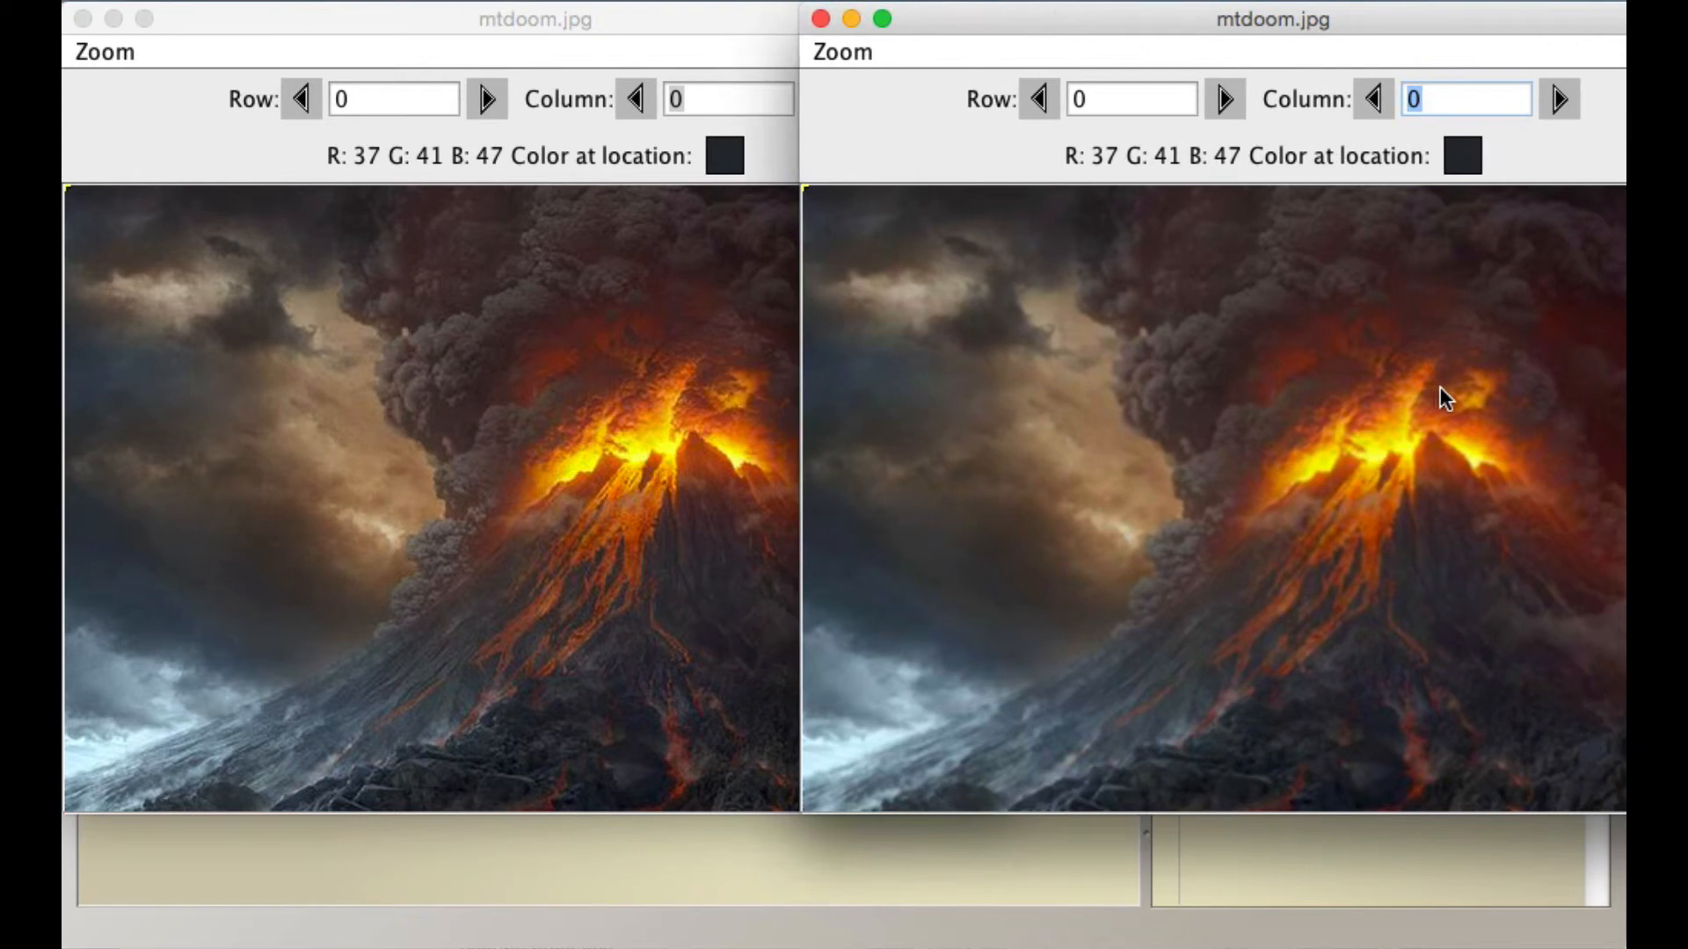
pyautogui.moveTo(1403, 420)
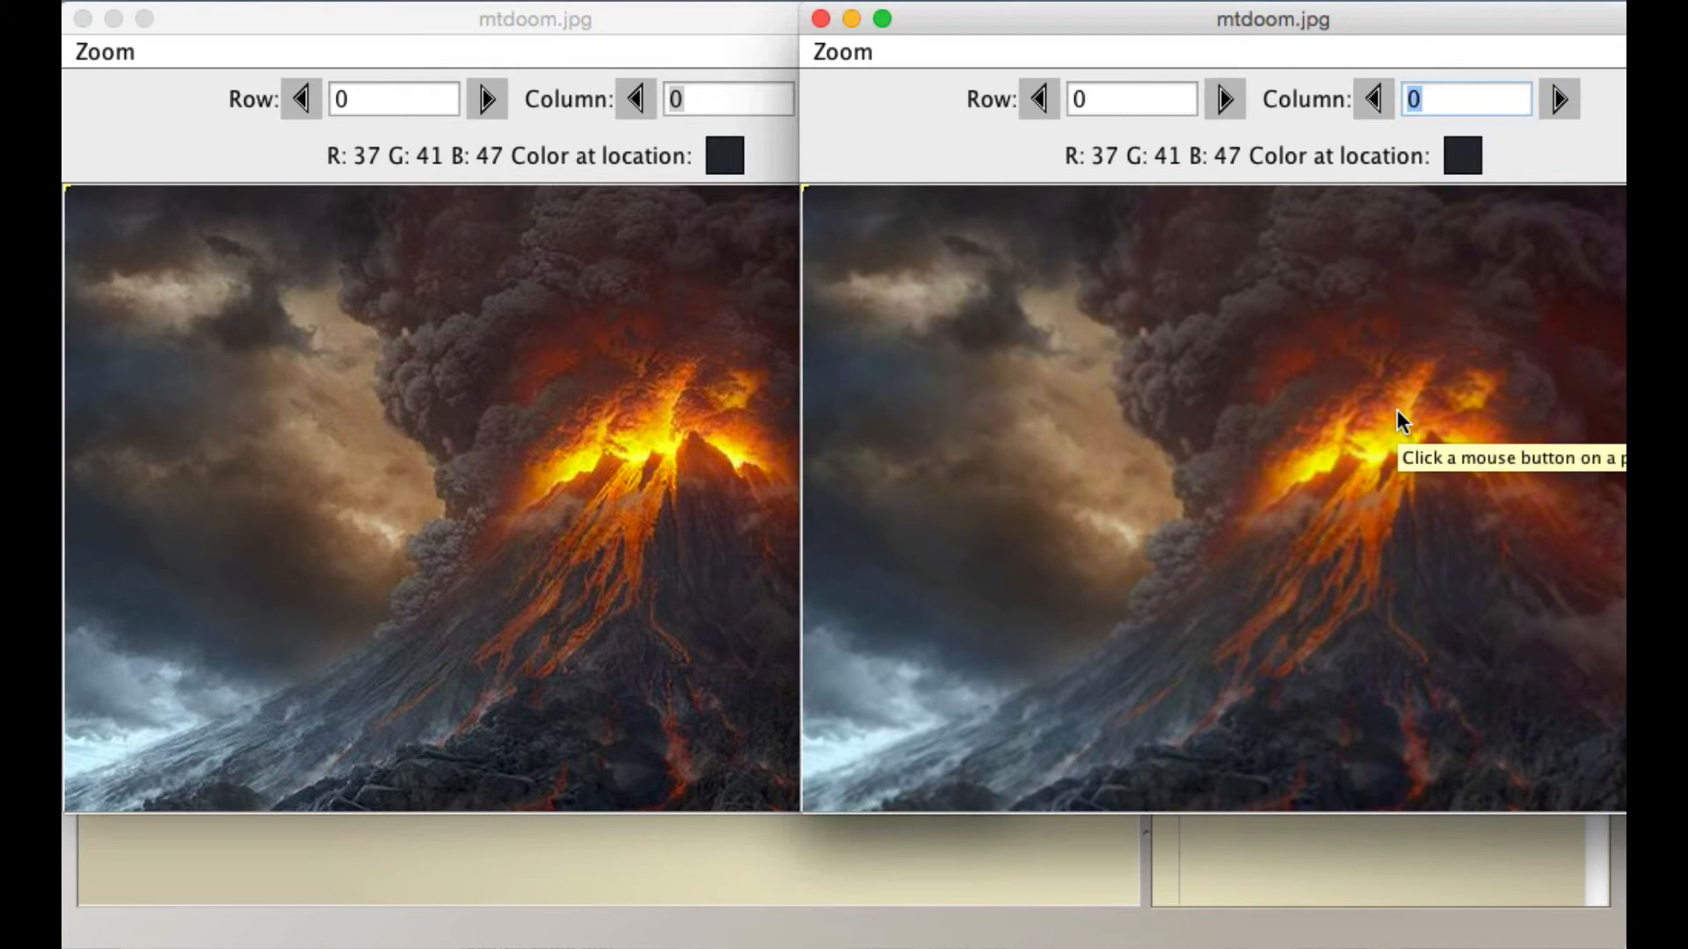
# Zoom both the blurred and original mtdoom.jpg explorers to 500%.
pyautogui.click(842, 51)
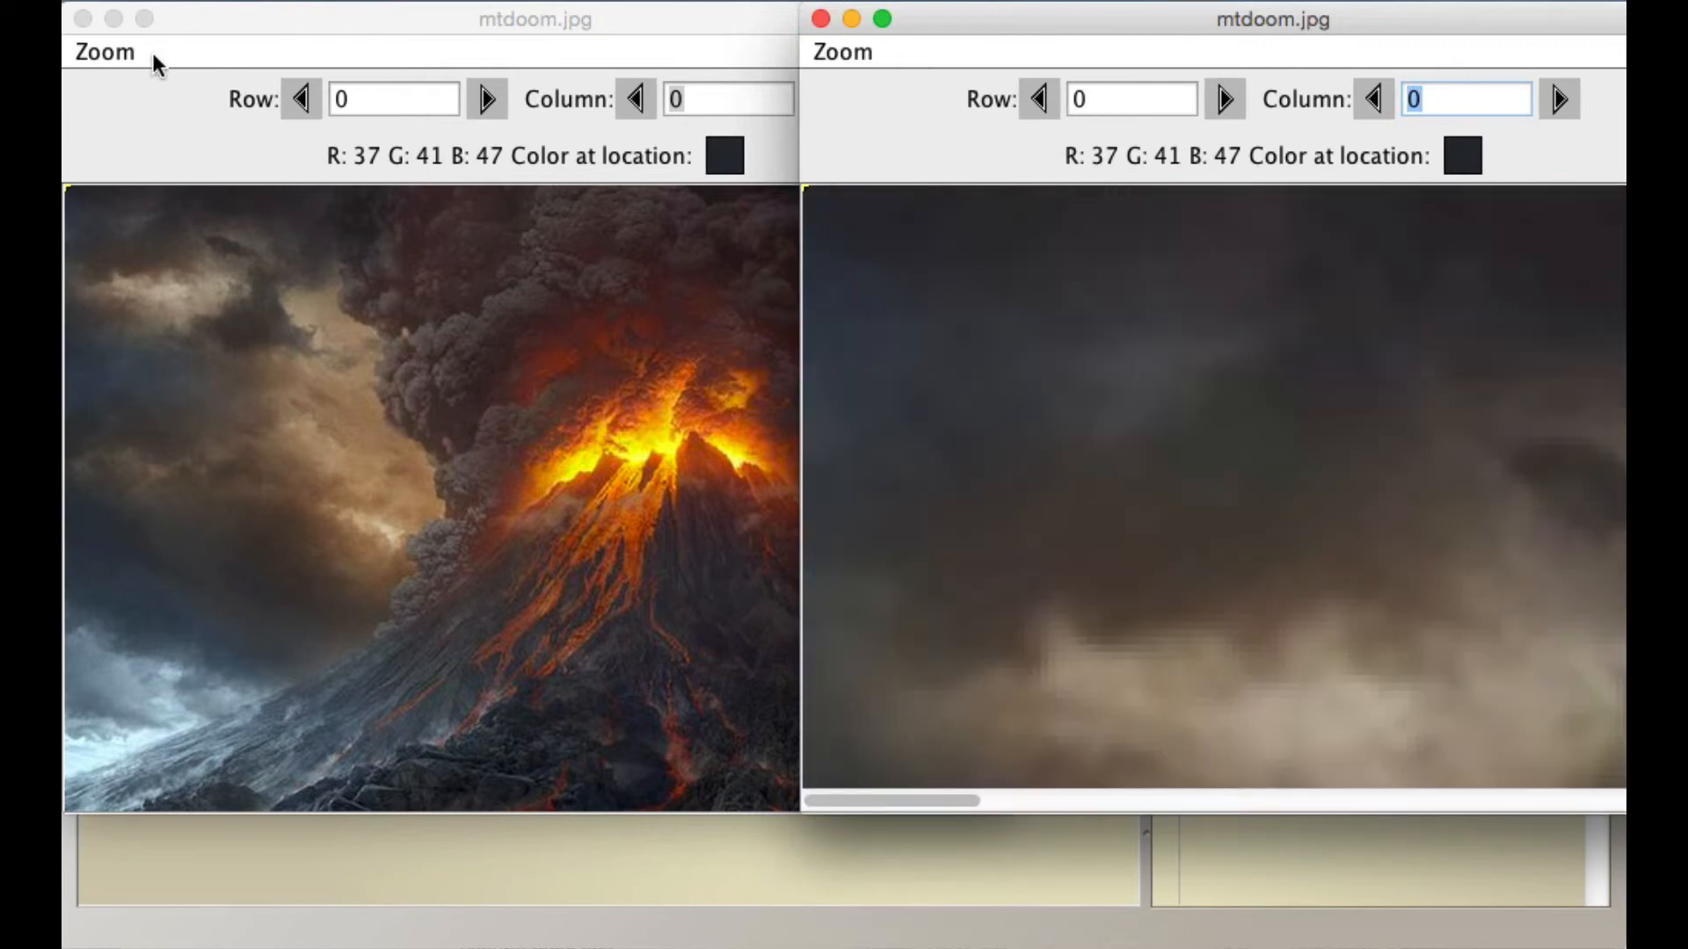
pyautogui.click(104, 51)
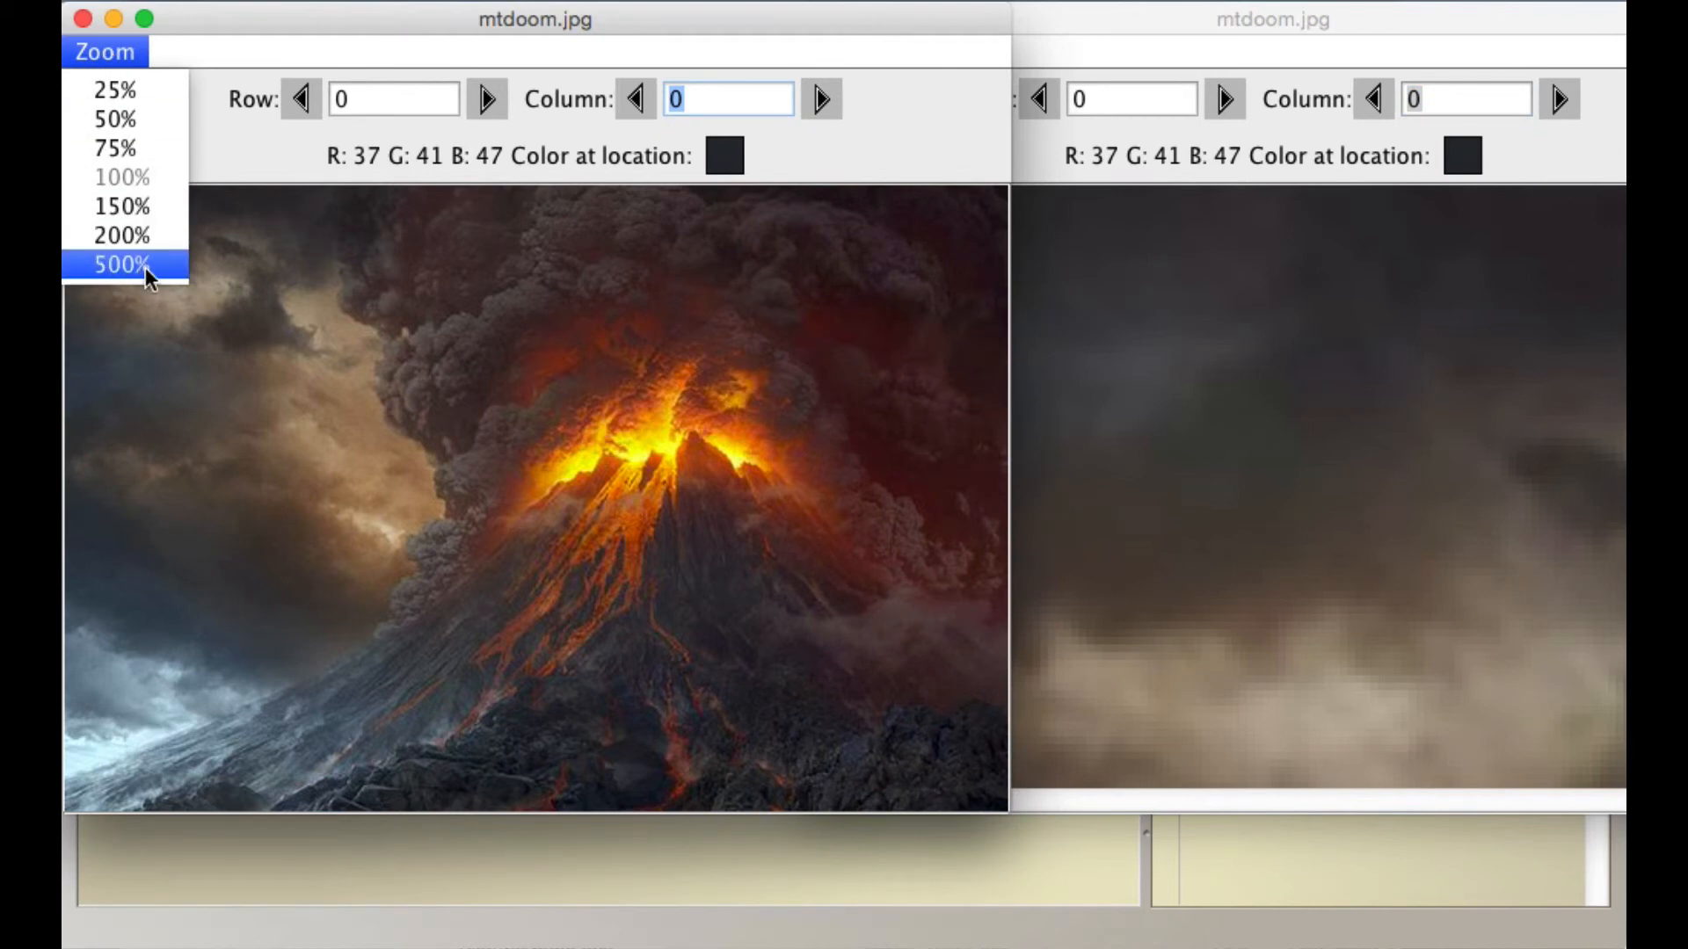
pyautogui.click(126, 262)
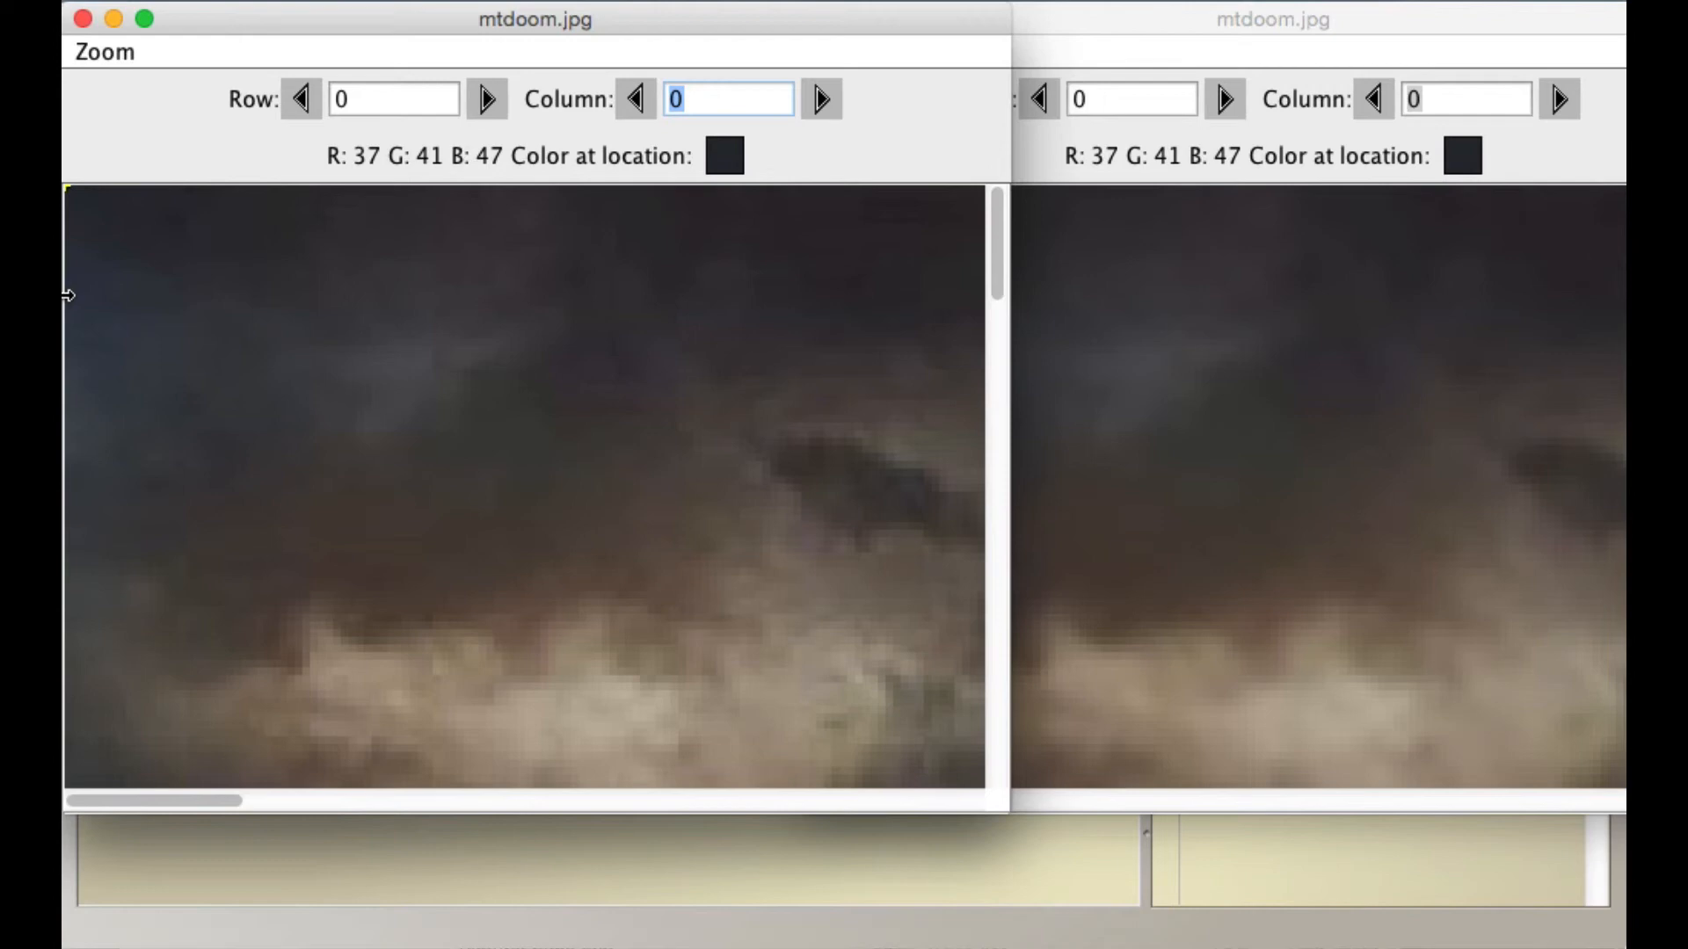
pyautogui.moveTo(781, 694)
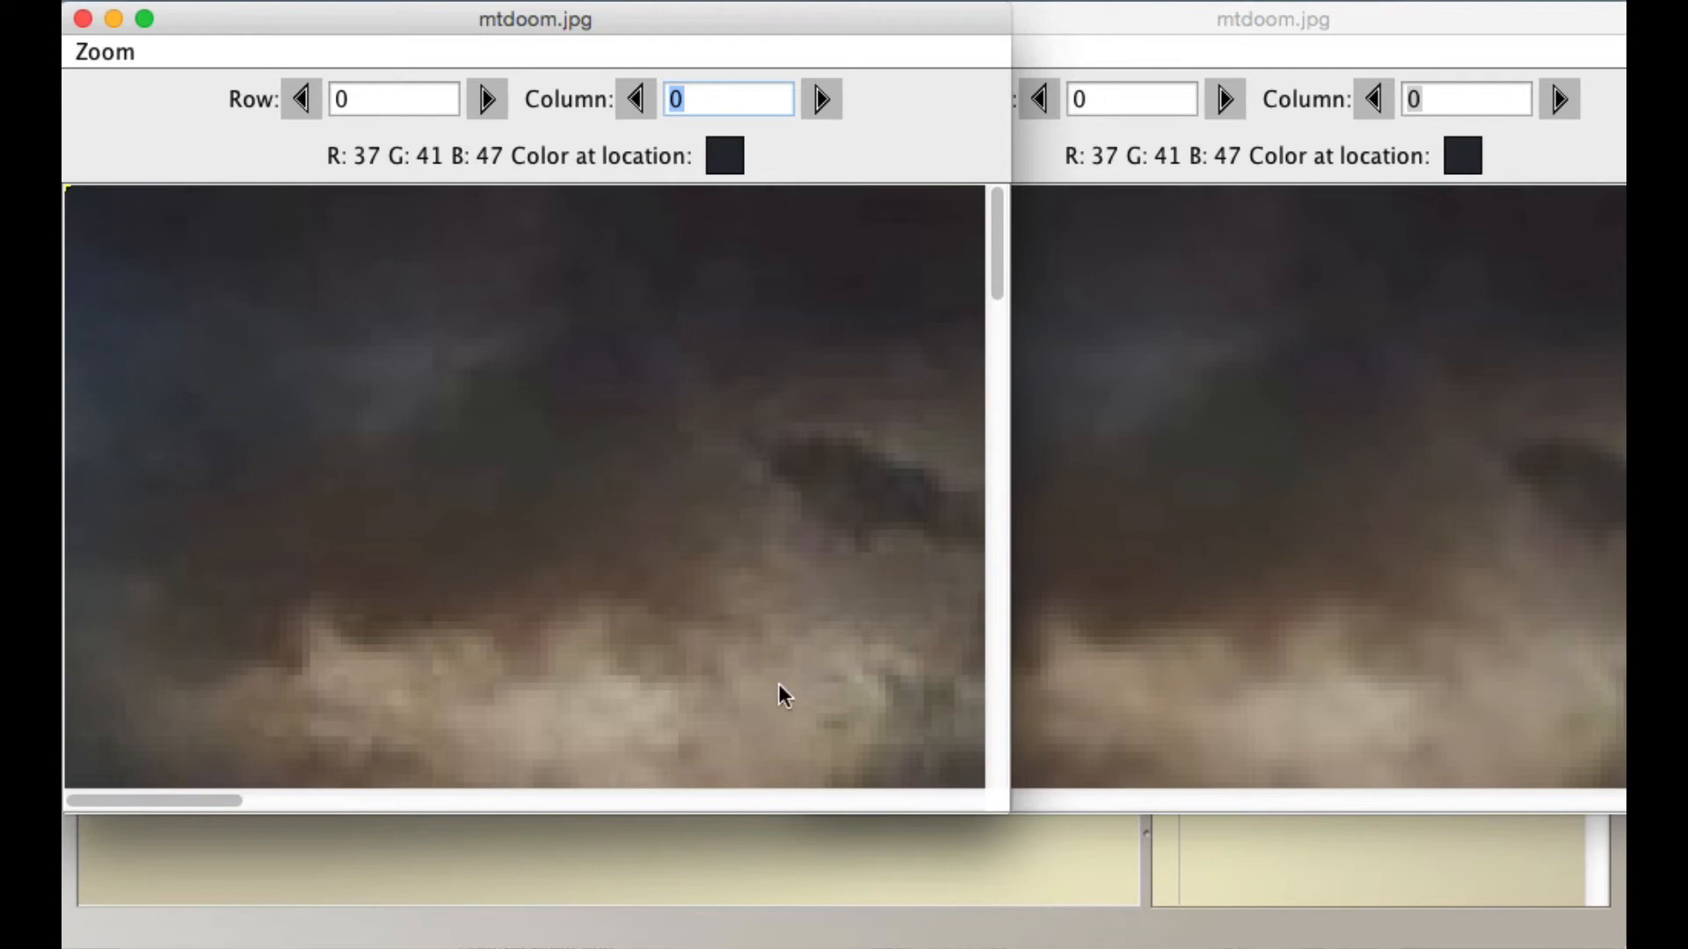
pyautogui.moveTo(1439, 770)
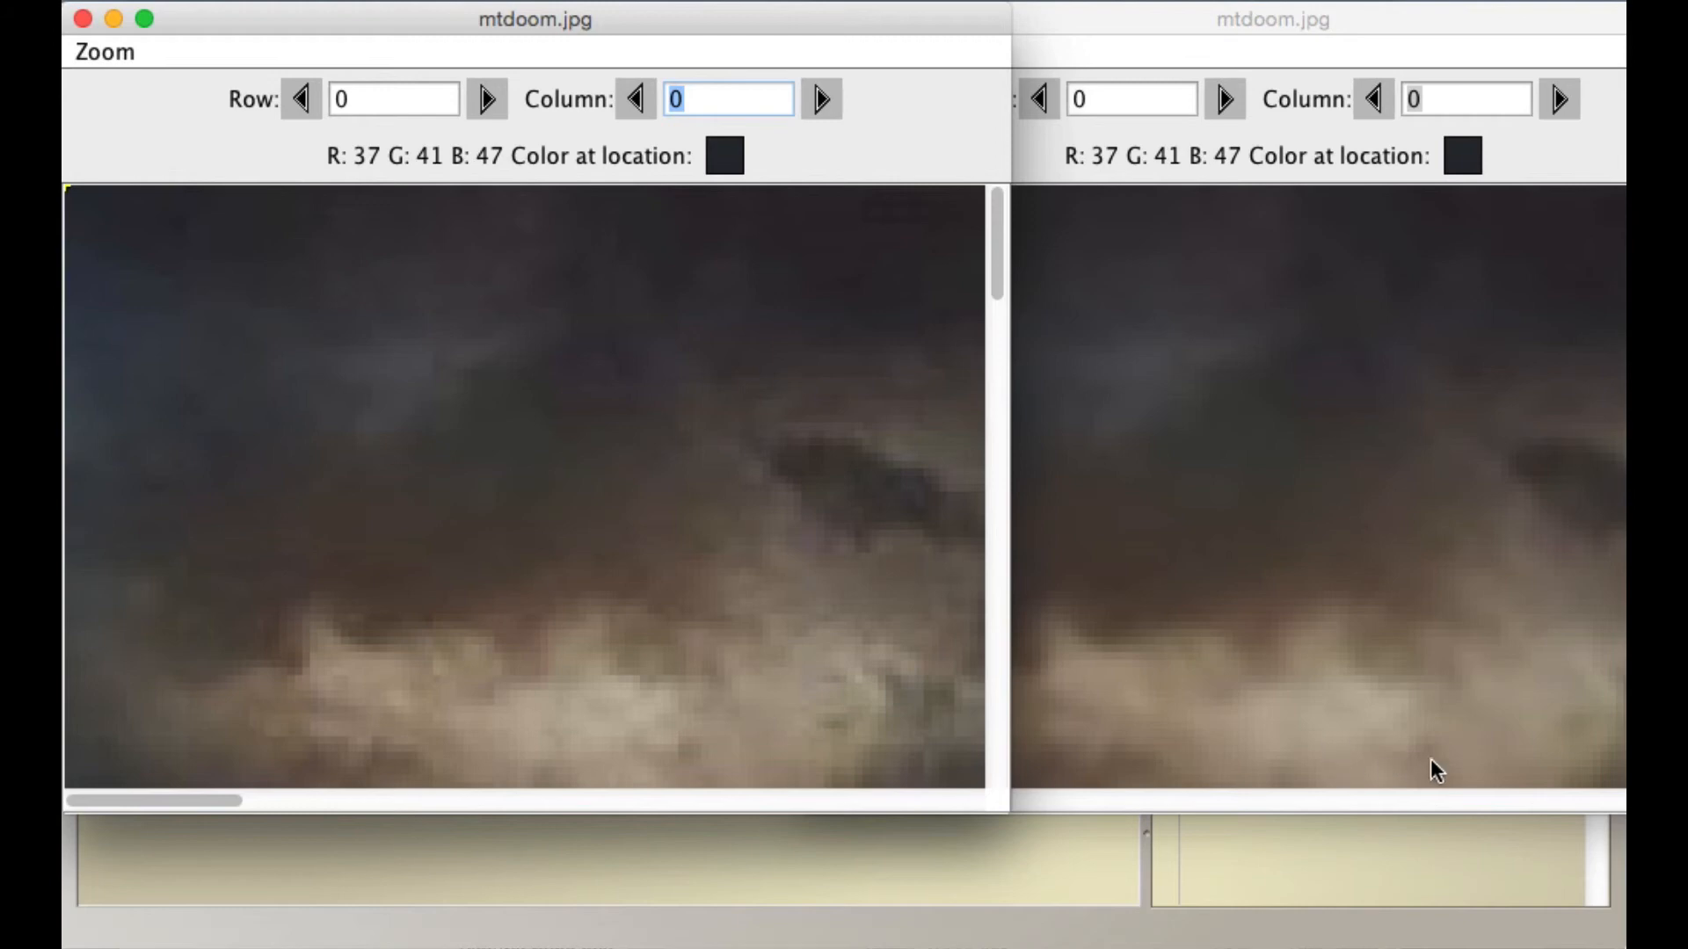
pyautogui.moveTo(1367, 772)
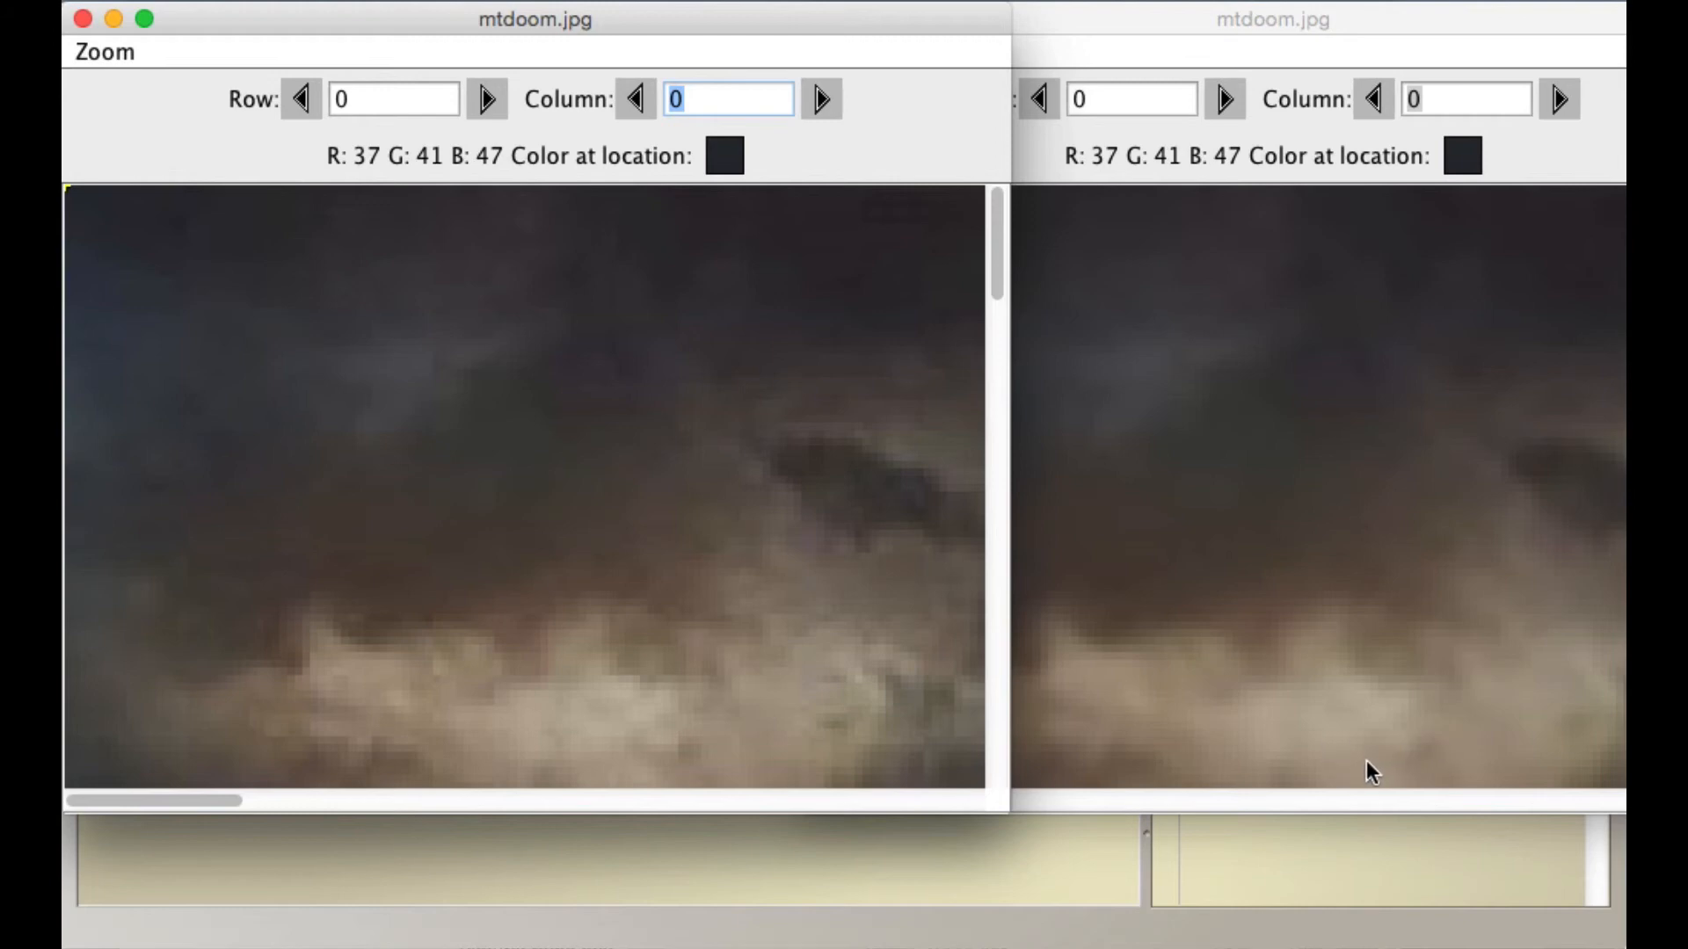
pyautogui.moveTo(1201, 731)
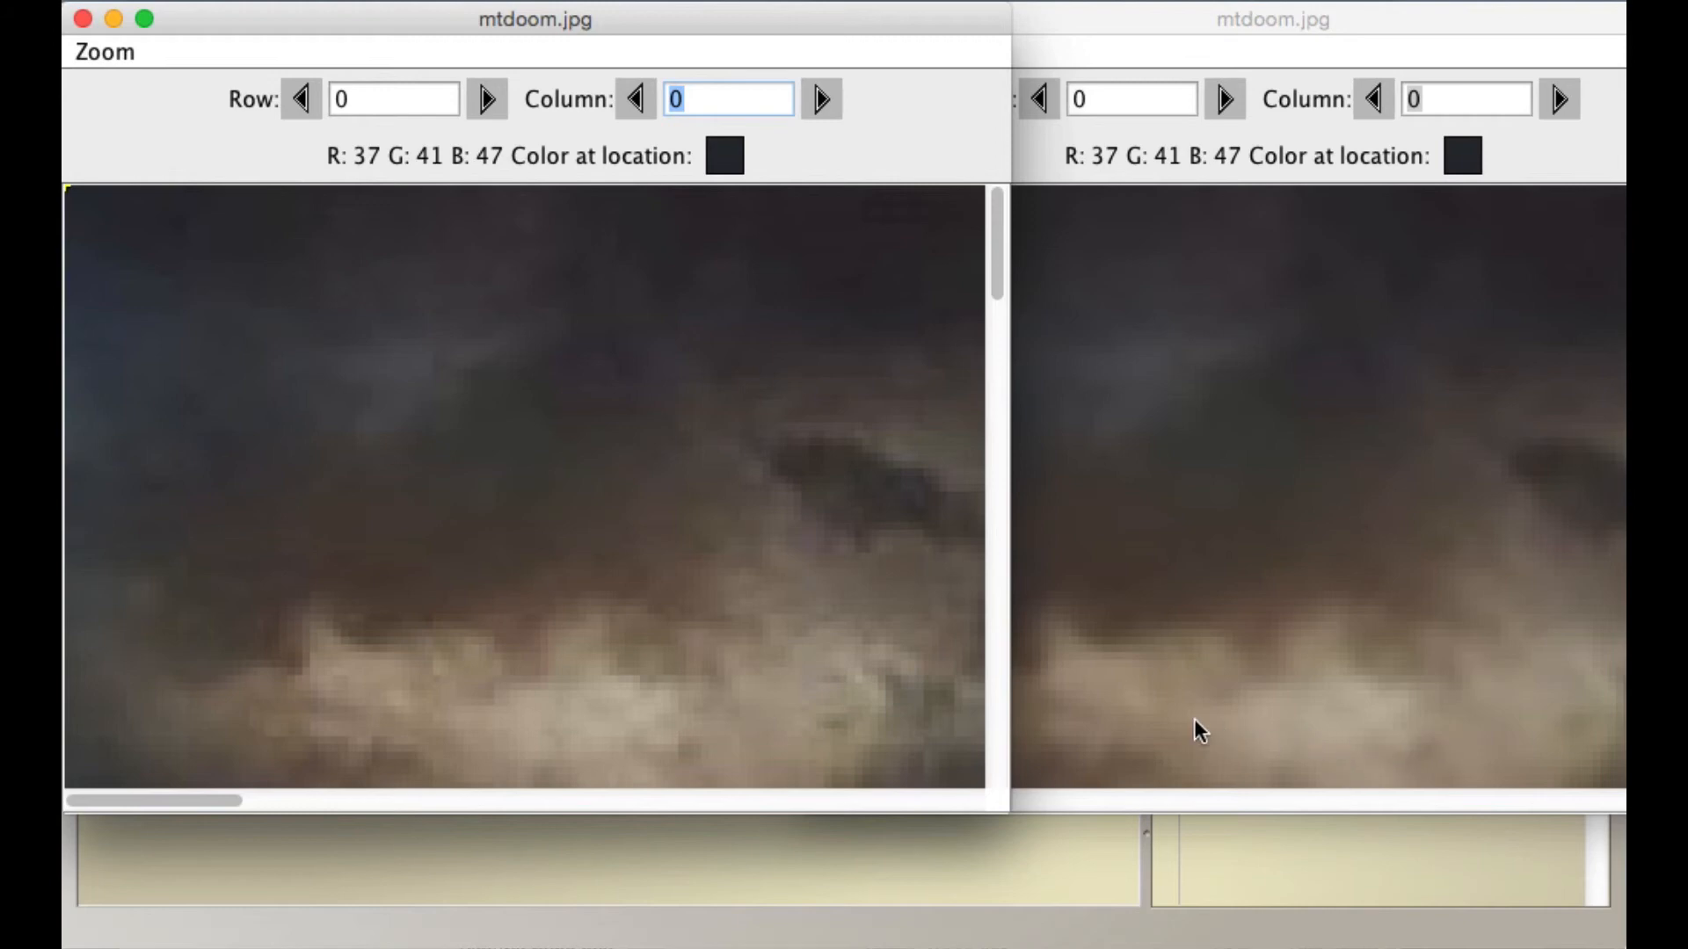
pyautogui.moveTo(645, 649)
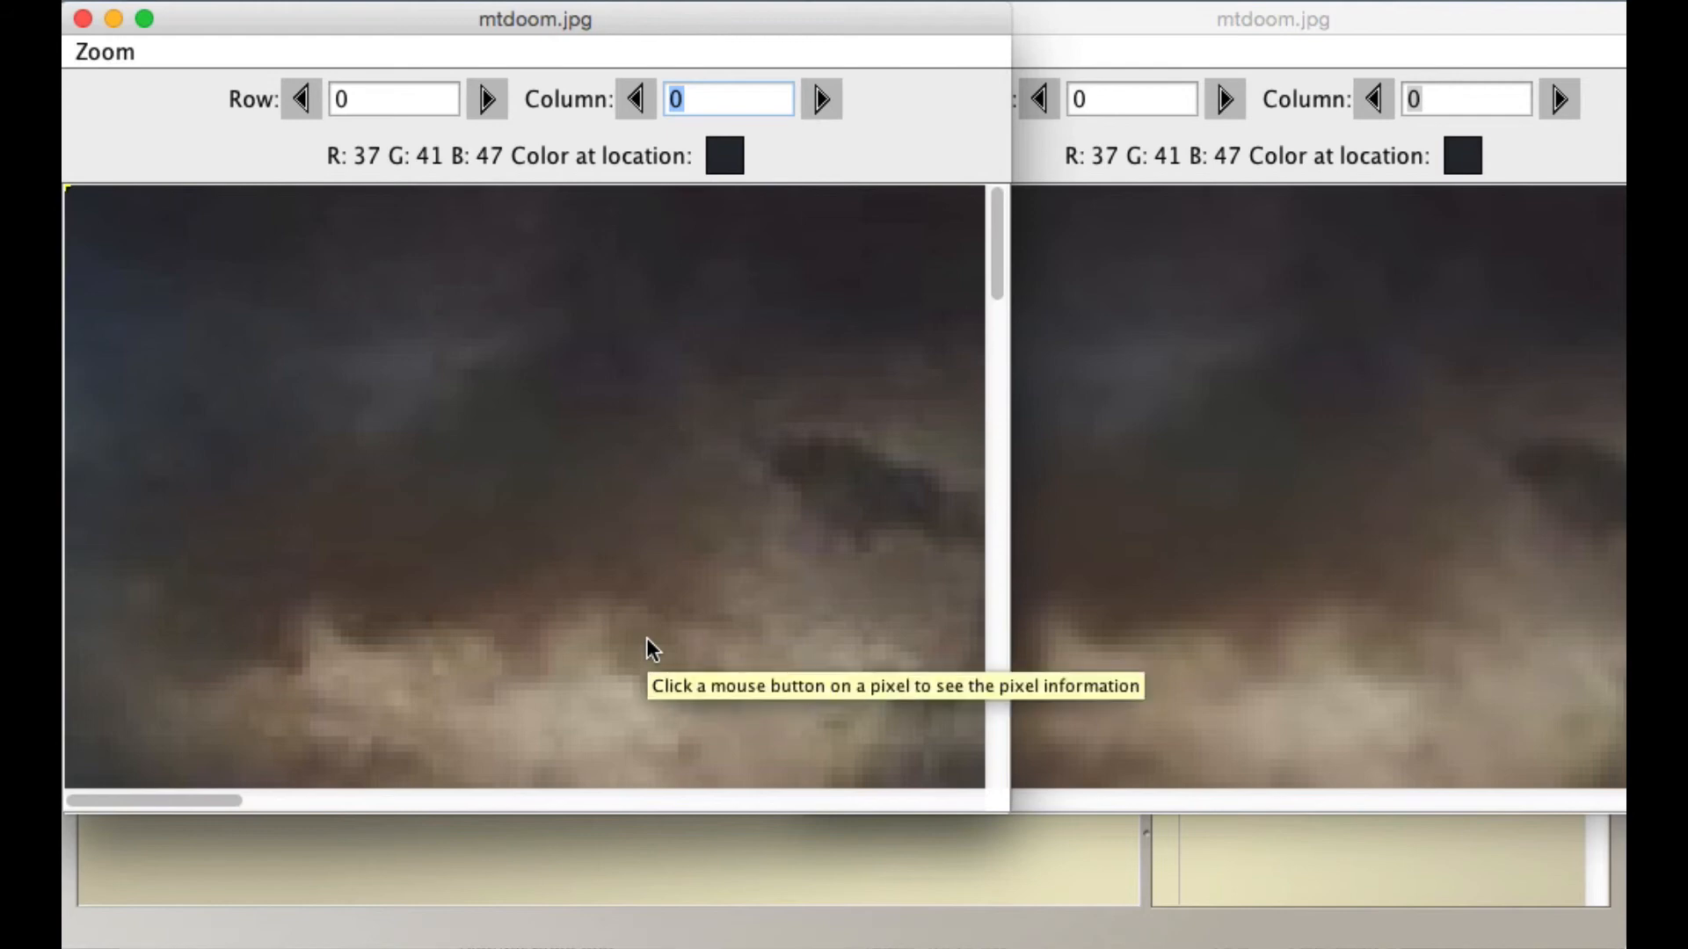
pyautogui.moveTo(391, 419)
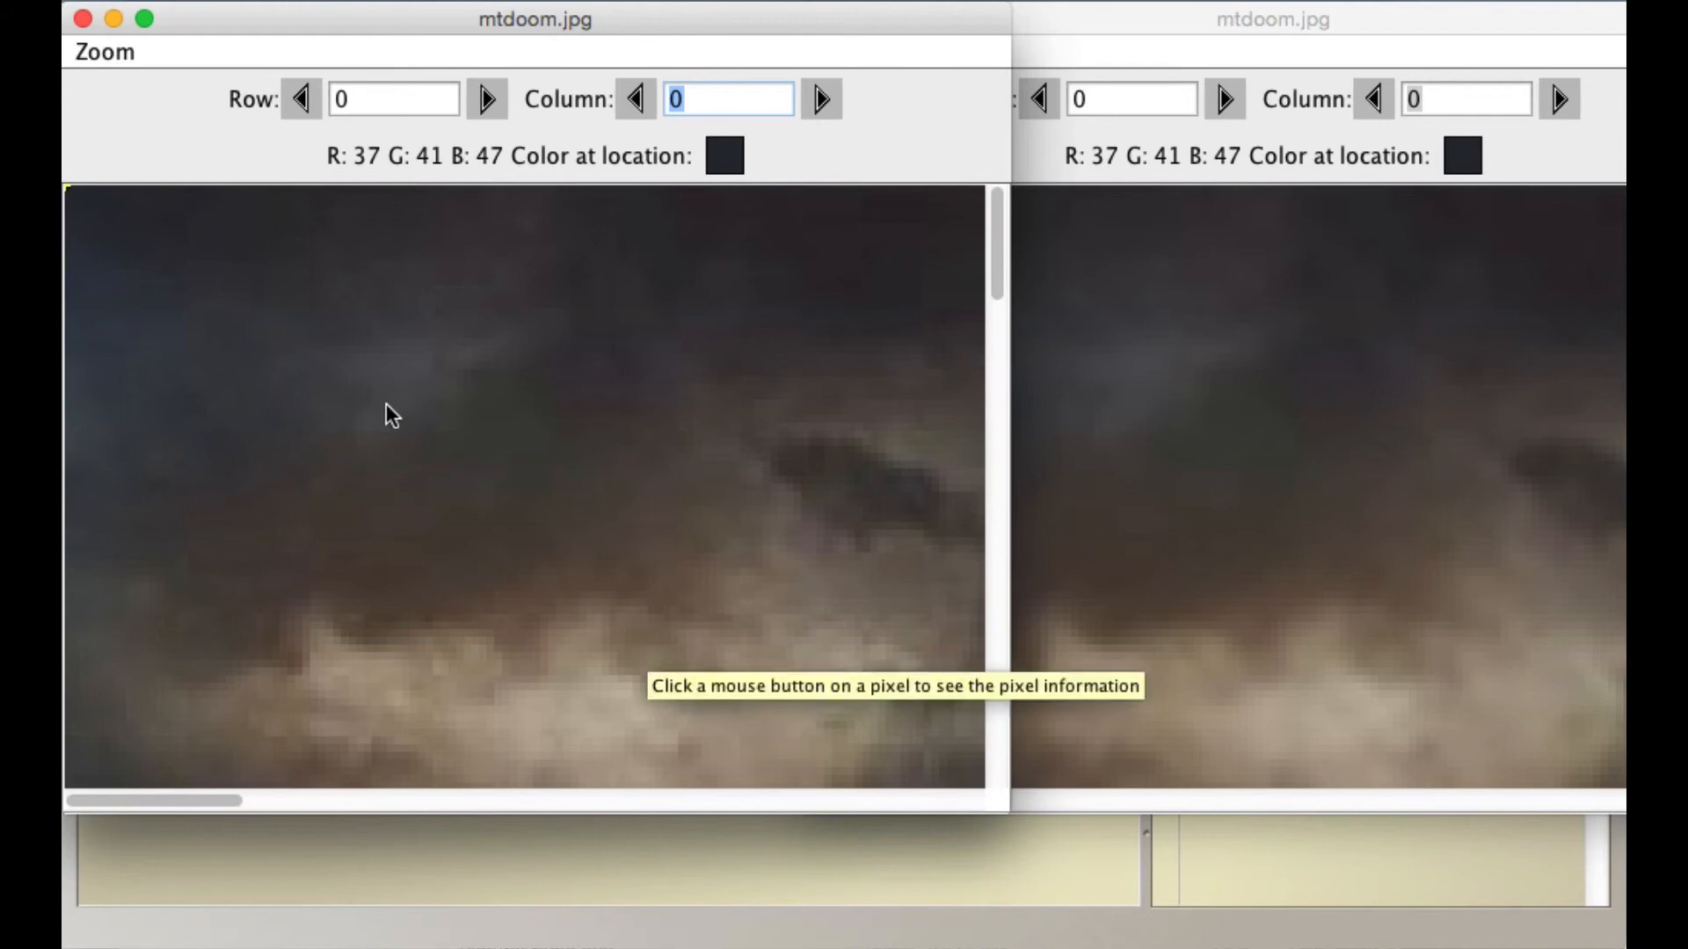
pyautogui.moveTo(380, 432)
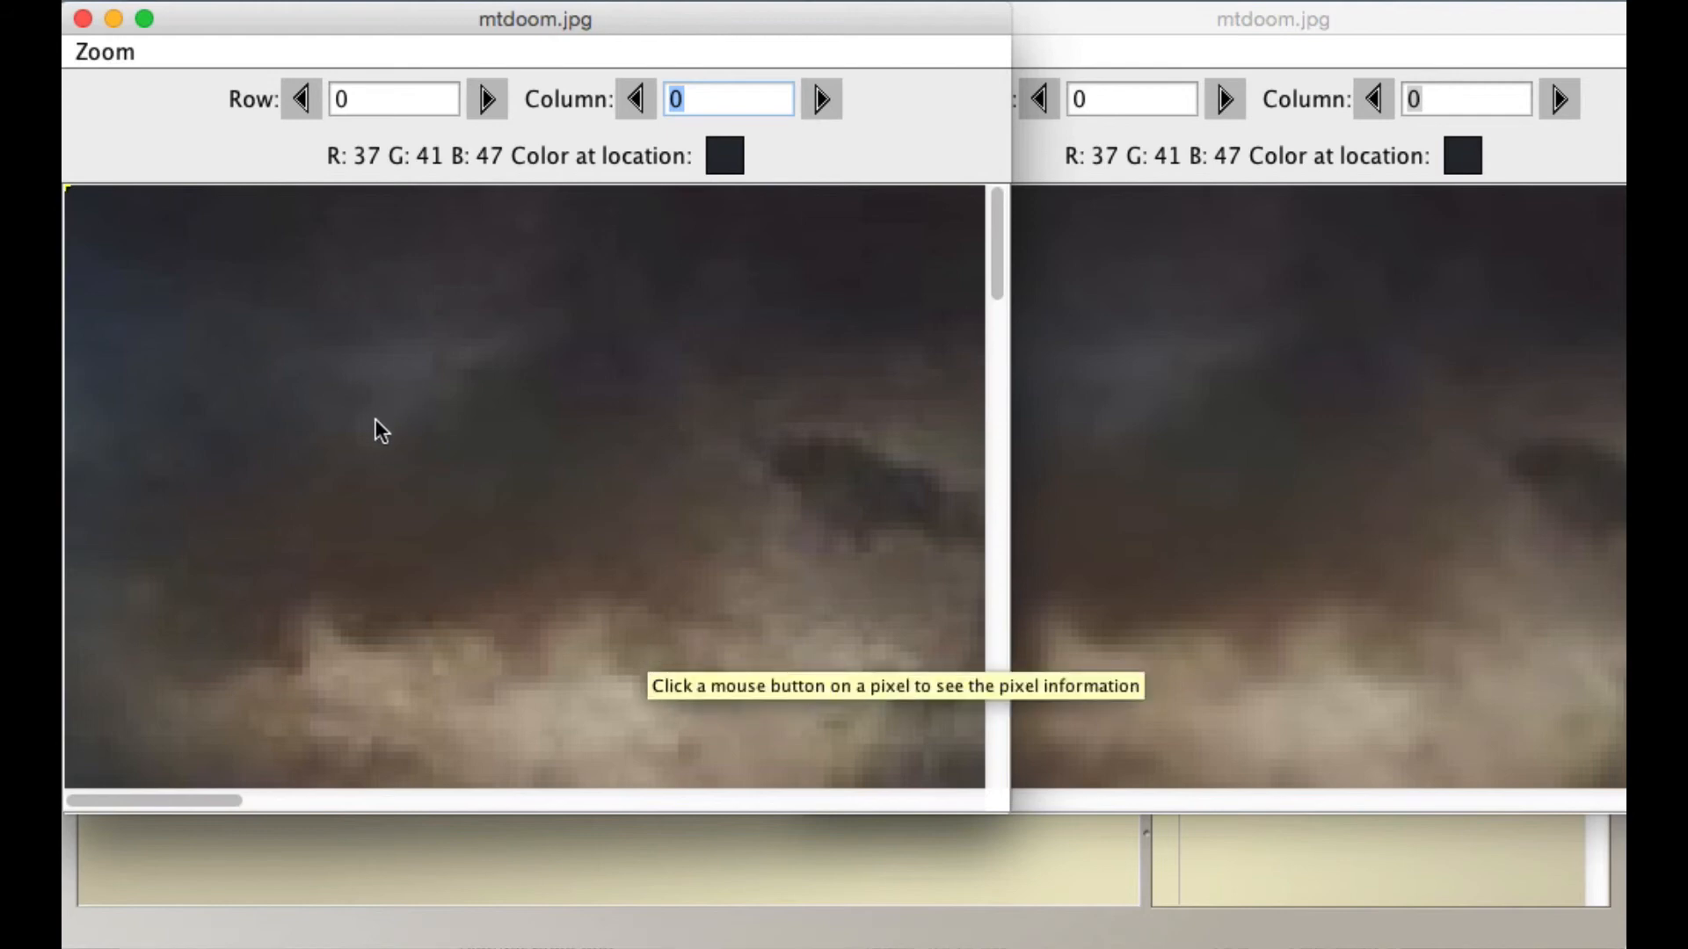
pyautogui.moveTo(350, 439)
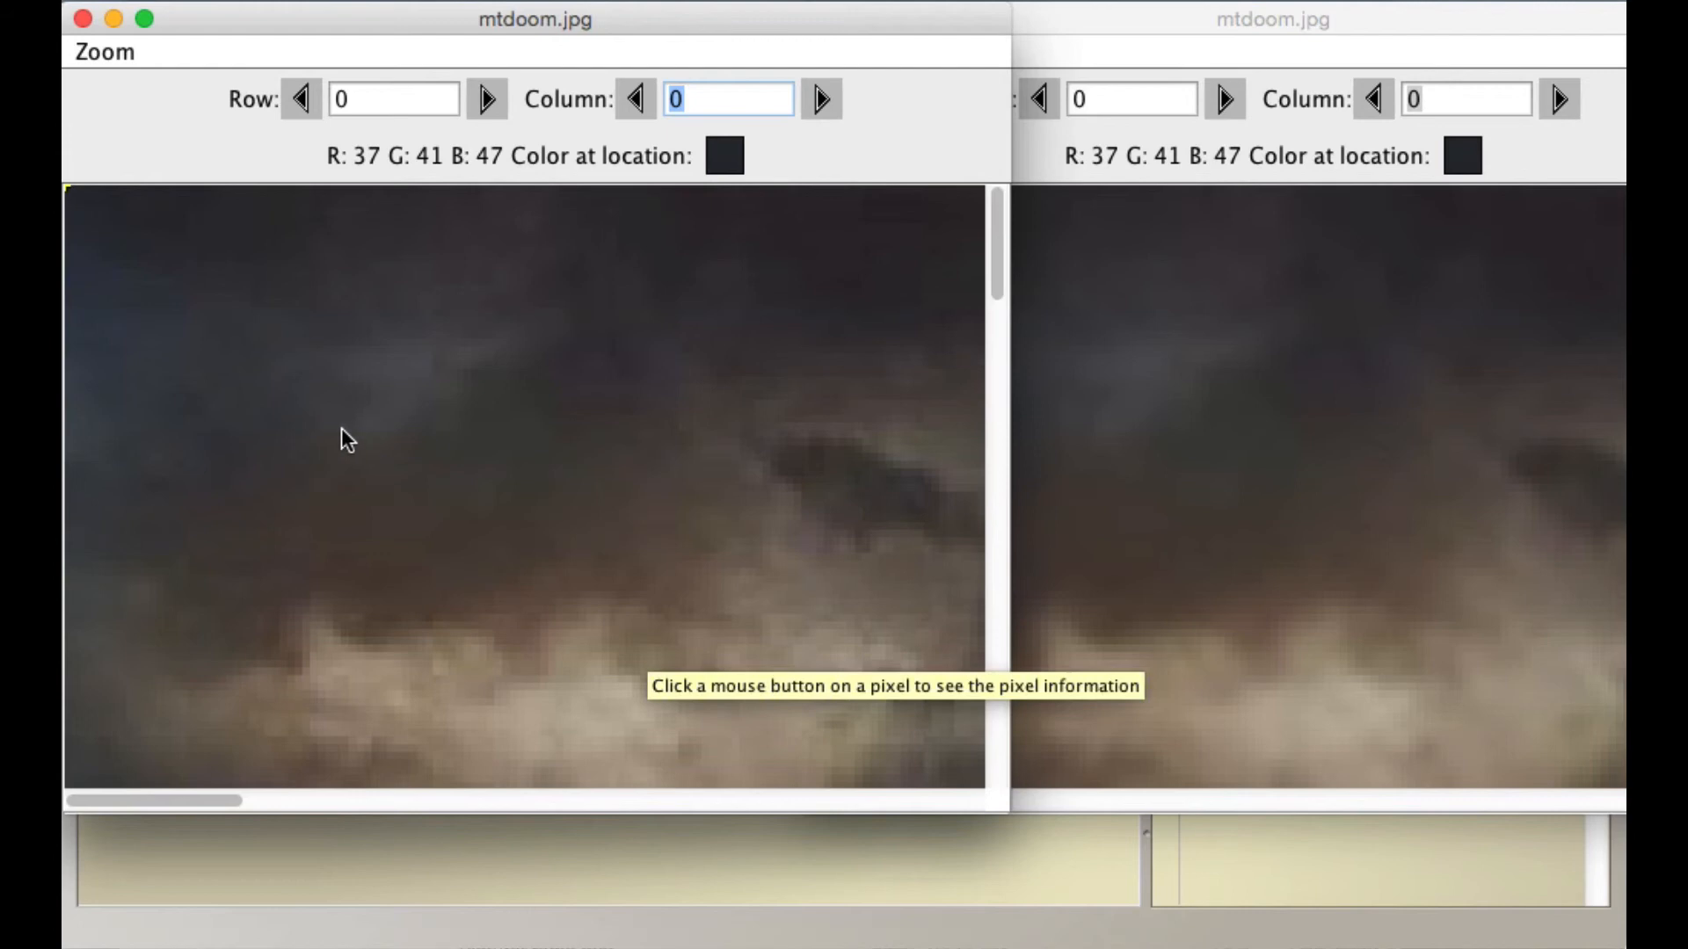
pyautogui.moveTo(412, 141)
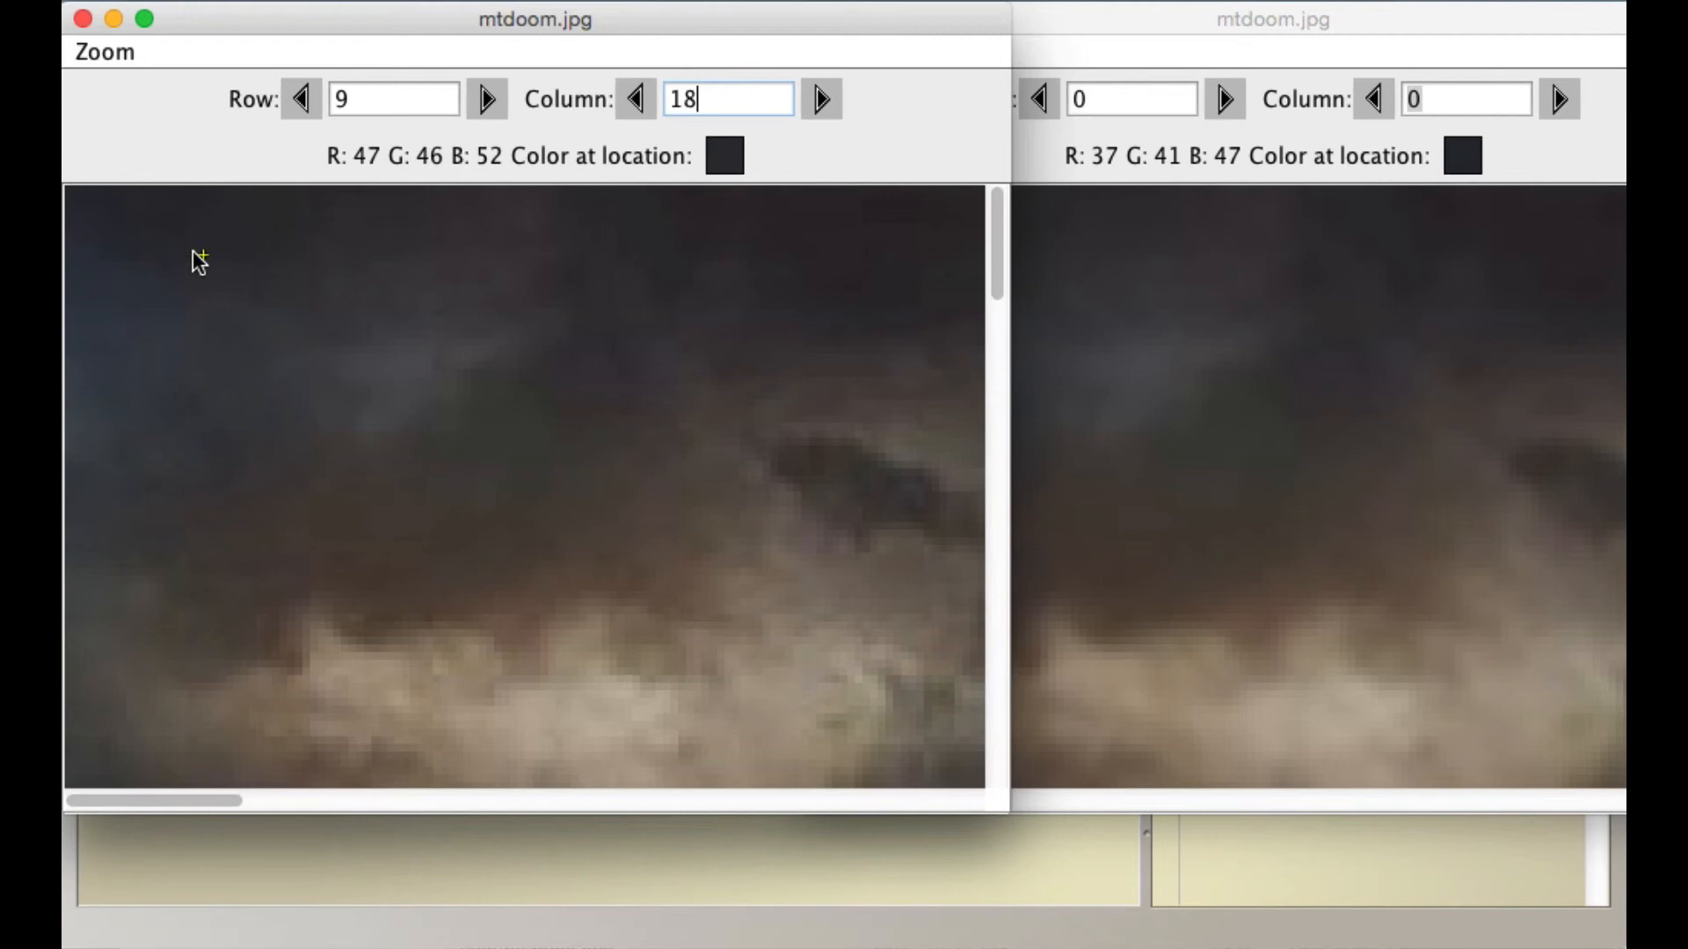
pyautogui.moveTo(369, 174)
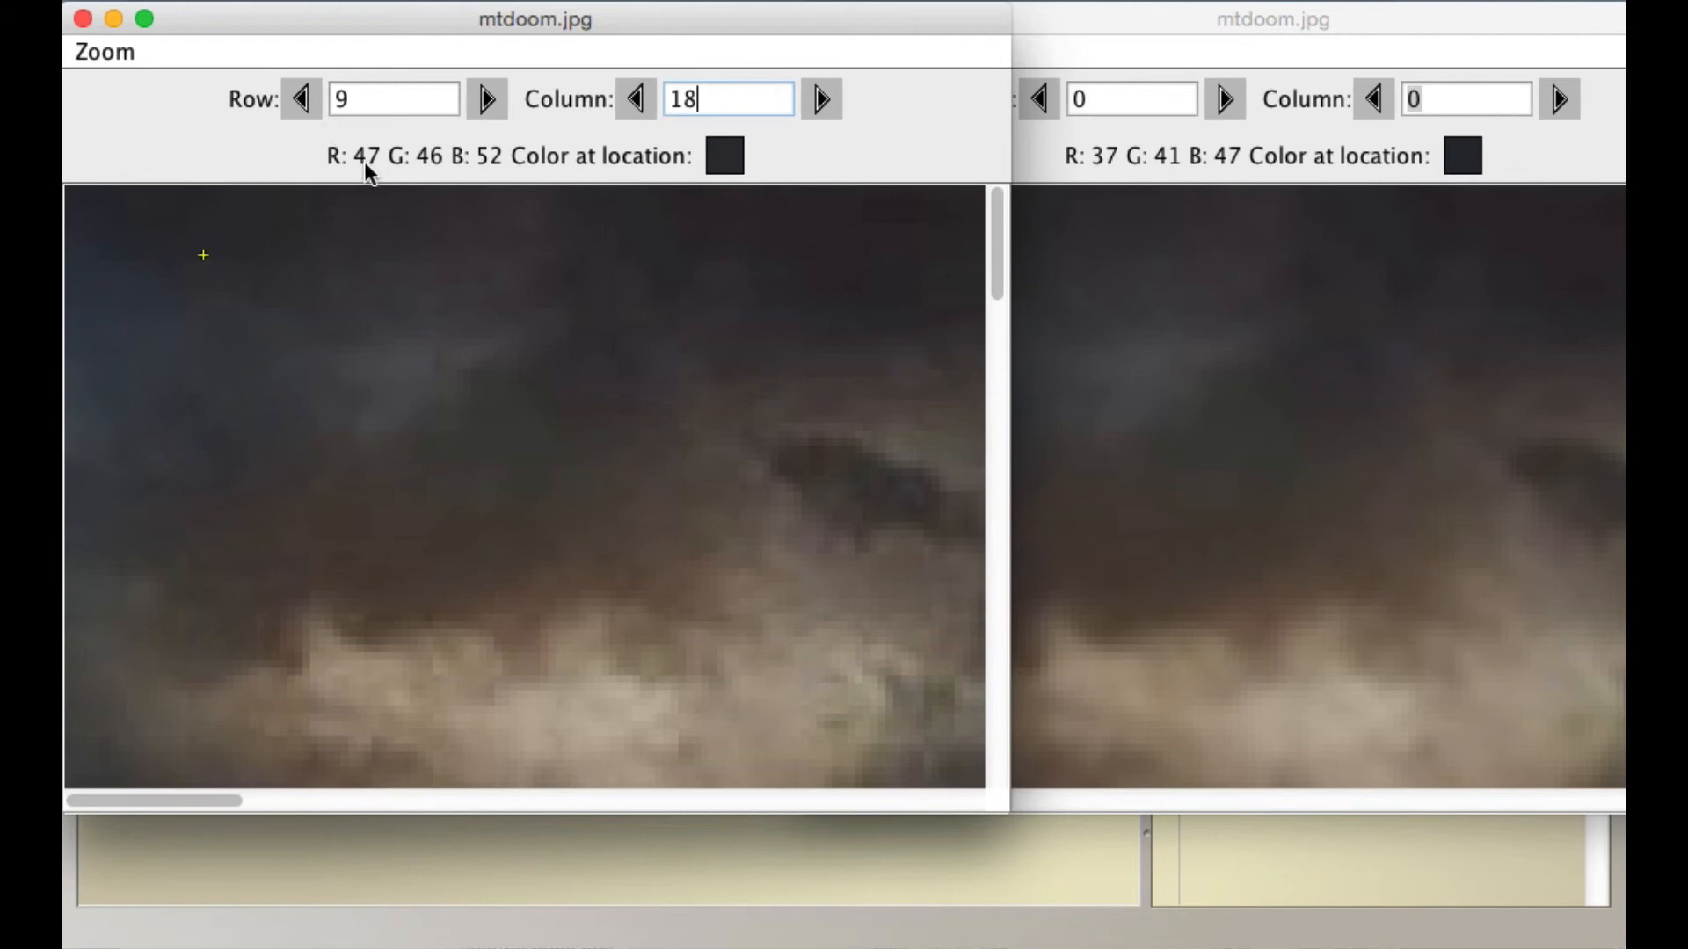
pyautogui.moveTo(450, 181)
pyautogui.write('9')
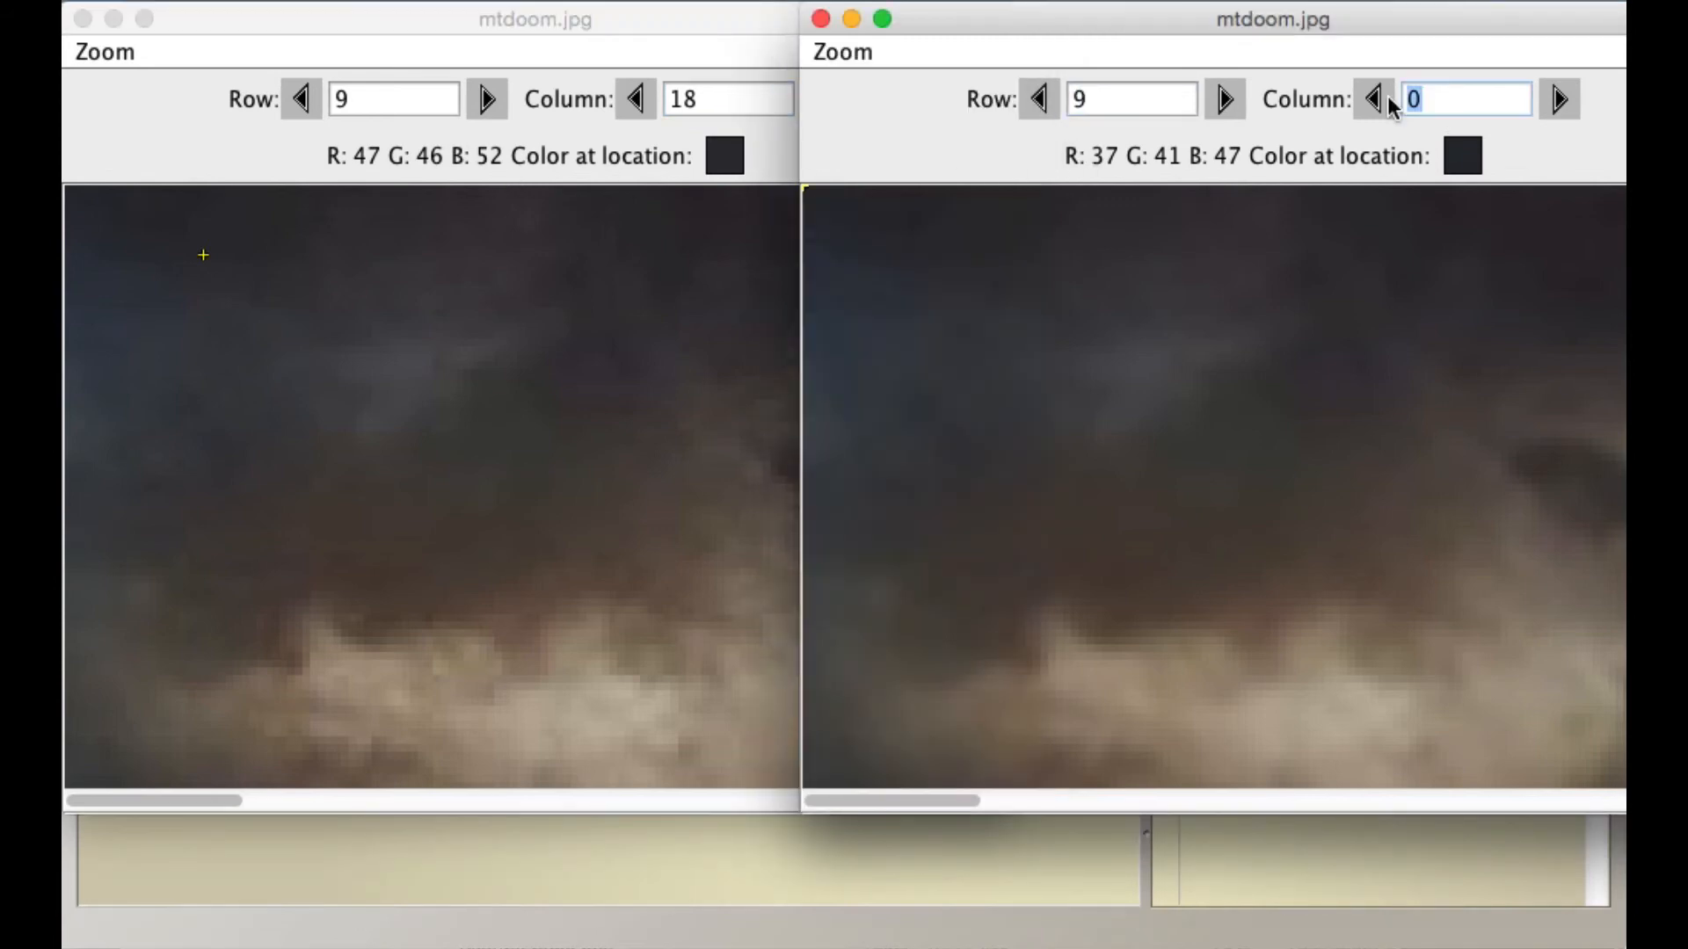
# Enter column 18 in the right window to compare the pixel at row 9, column 18.
pyautogui.write('18')
pyautogui.write('86')
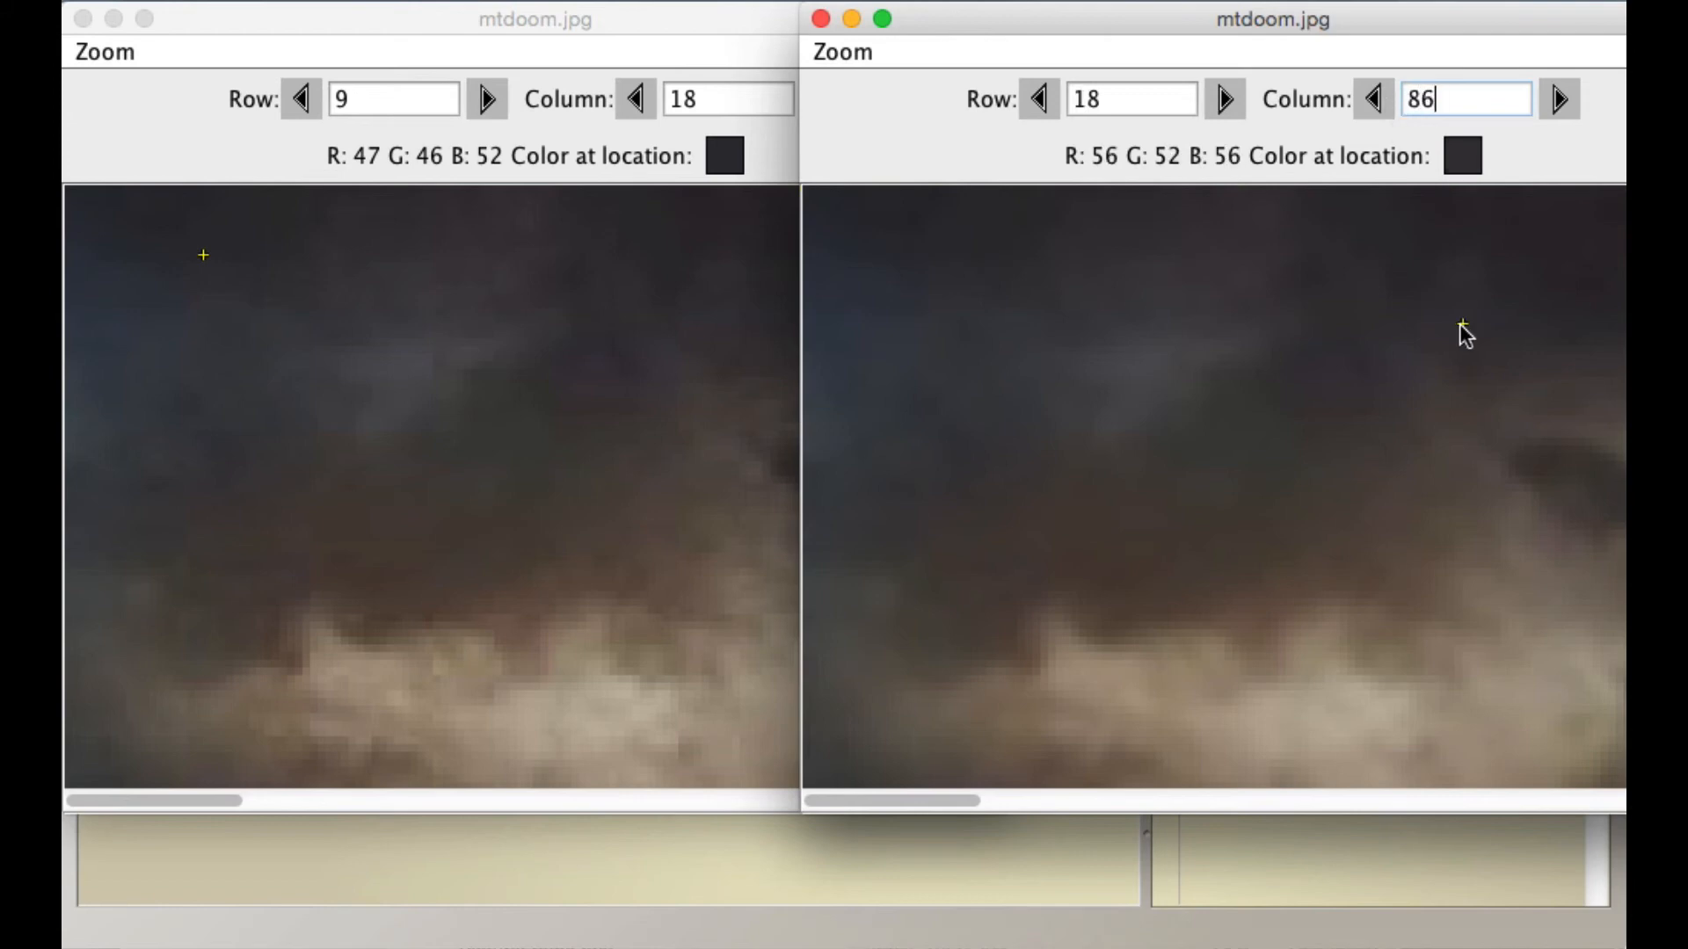
pyautogui.moveTo(1167, 172)
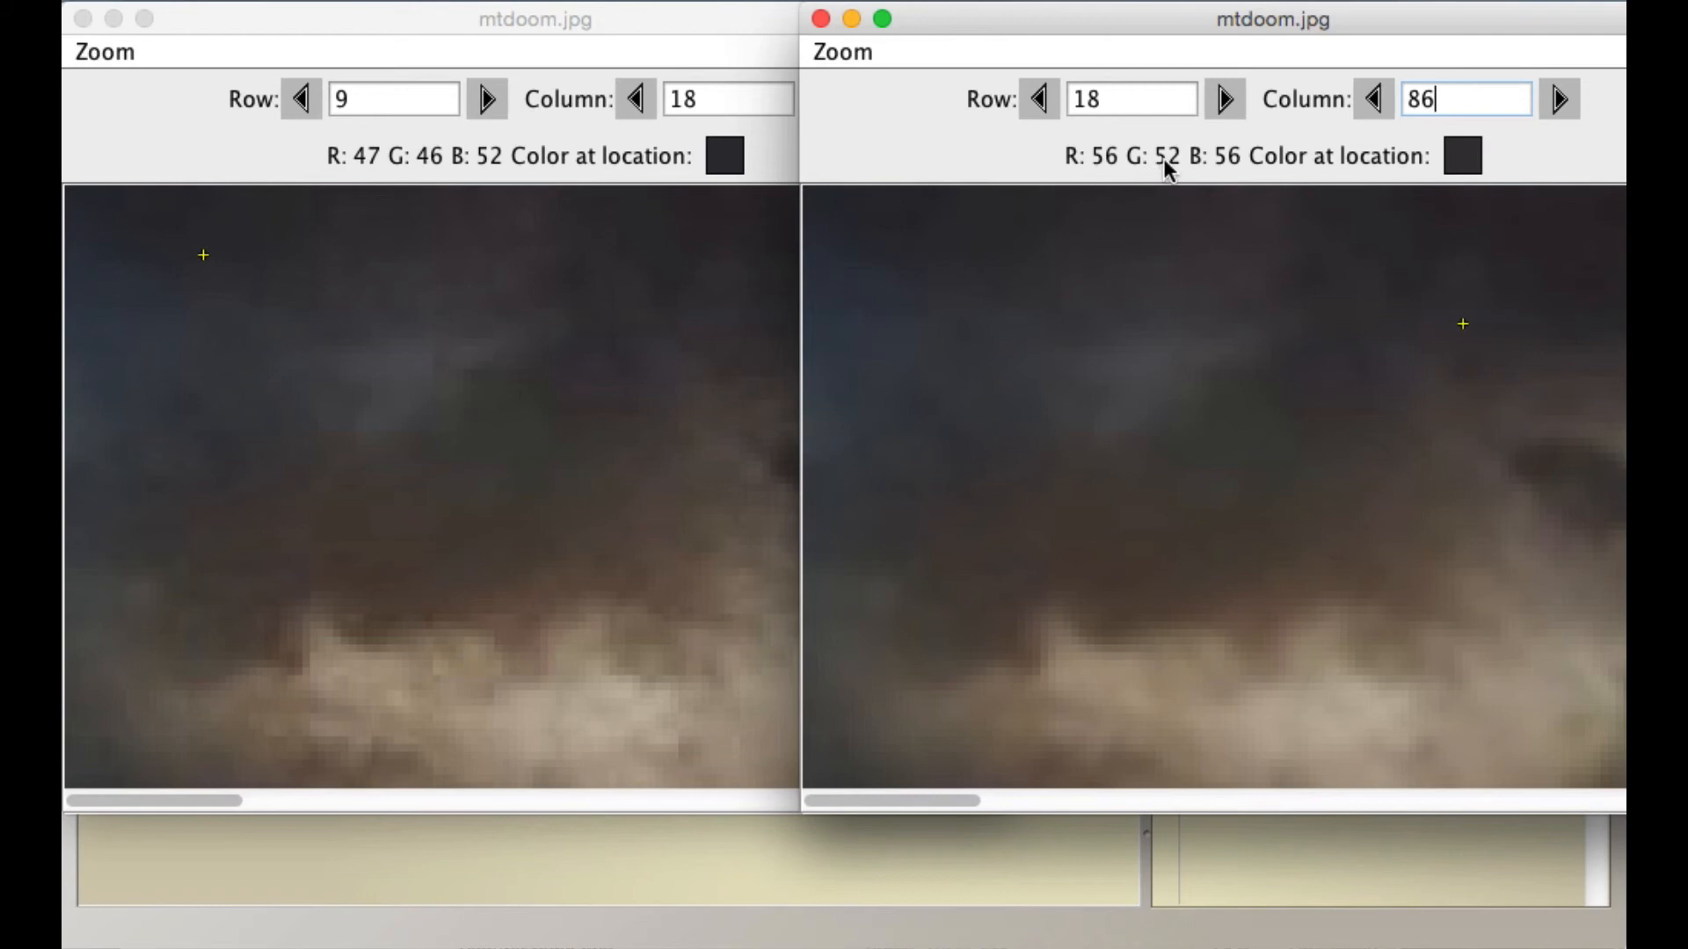
pyautogui.moveTo(1243, 172)
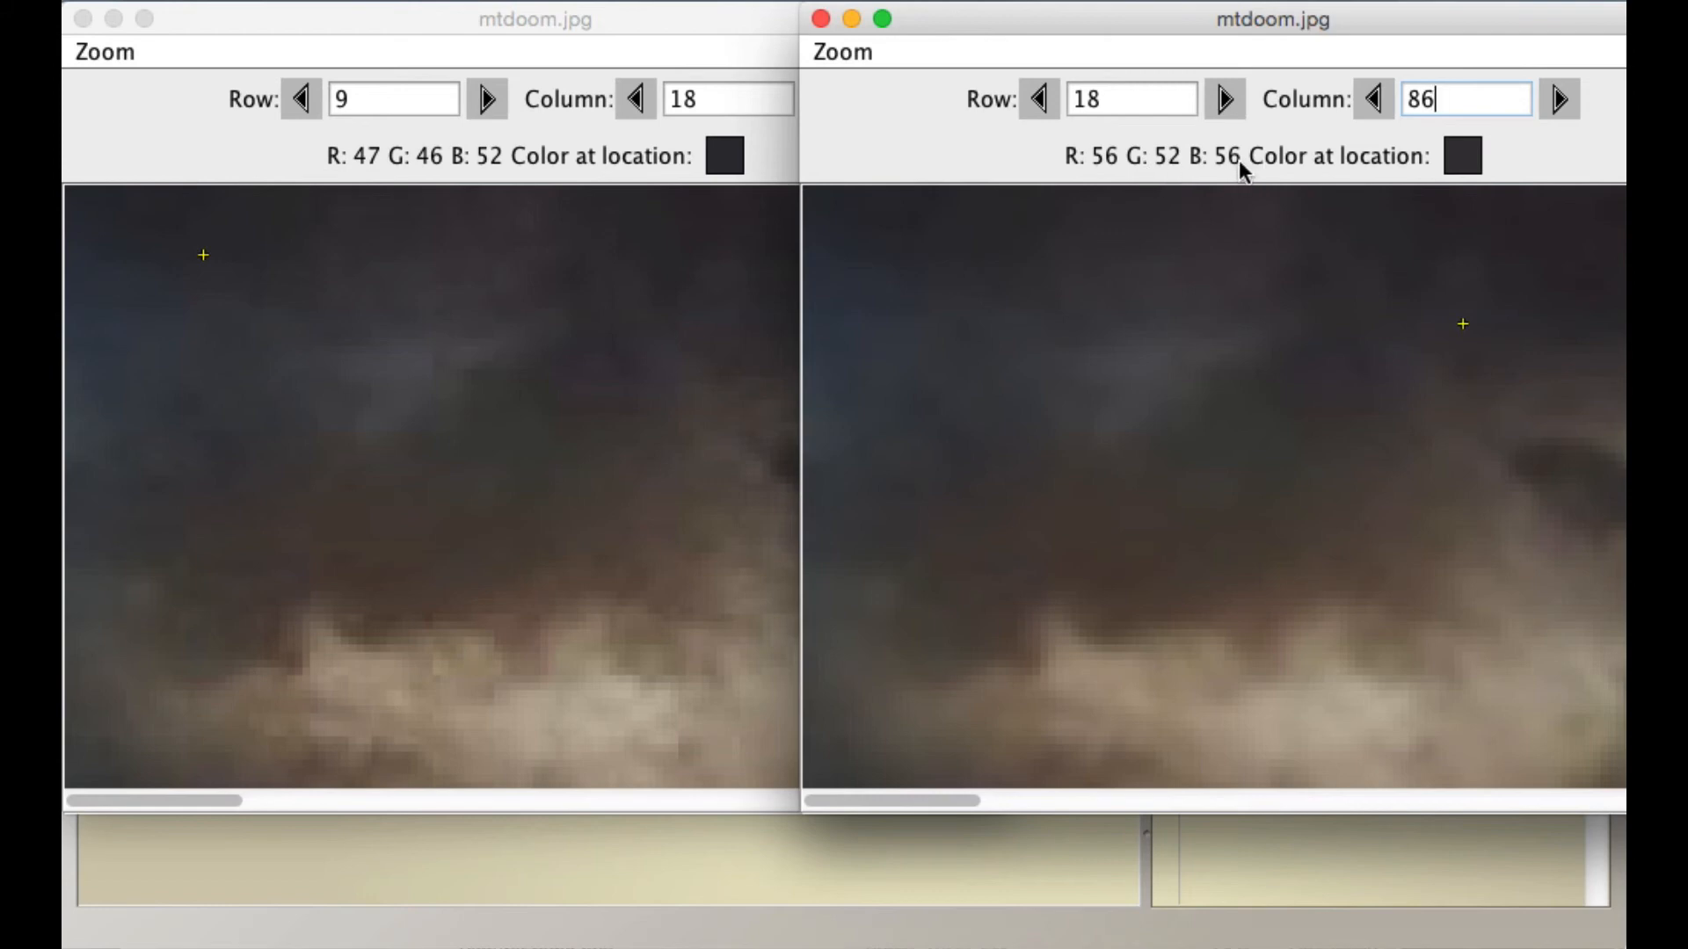
pyautogui.moveTo(1278, 157)
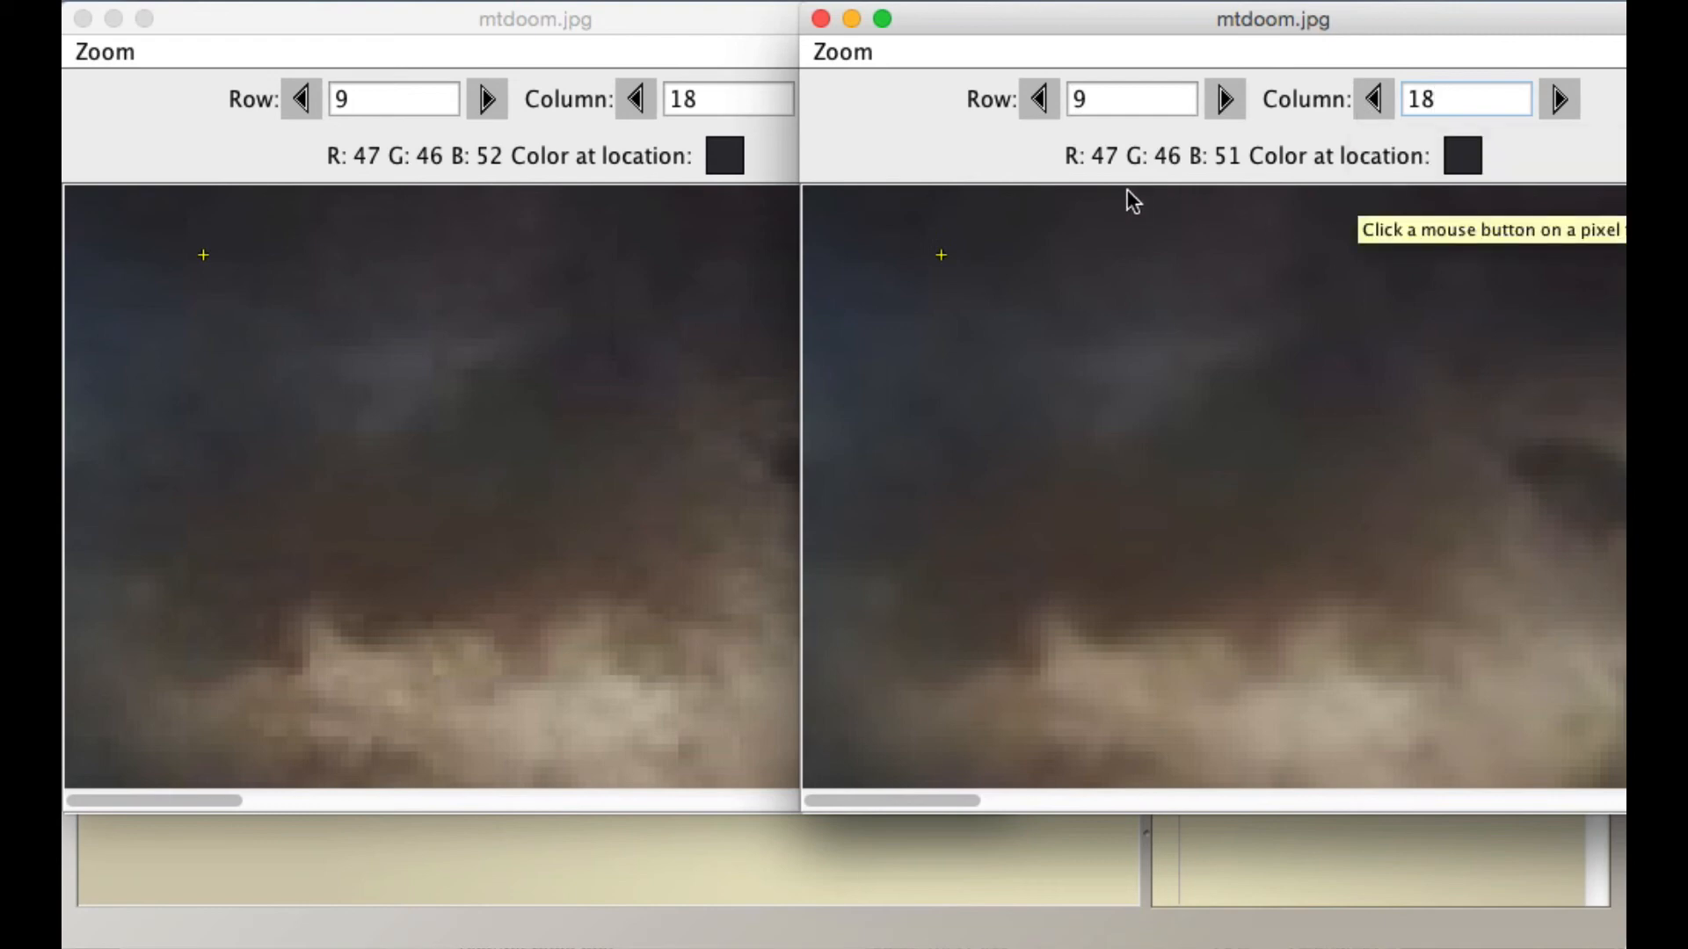
pyautogui.moveTo(1247, 172)
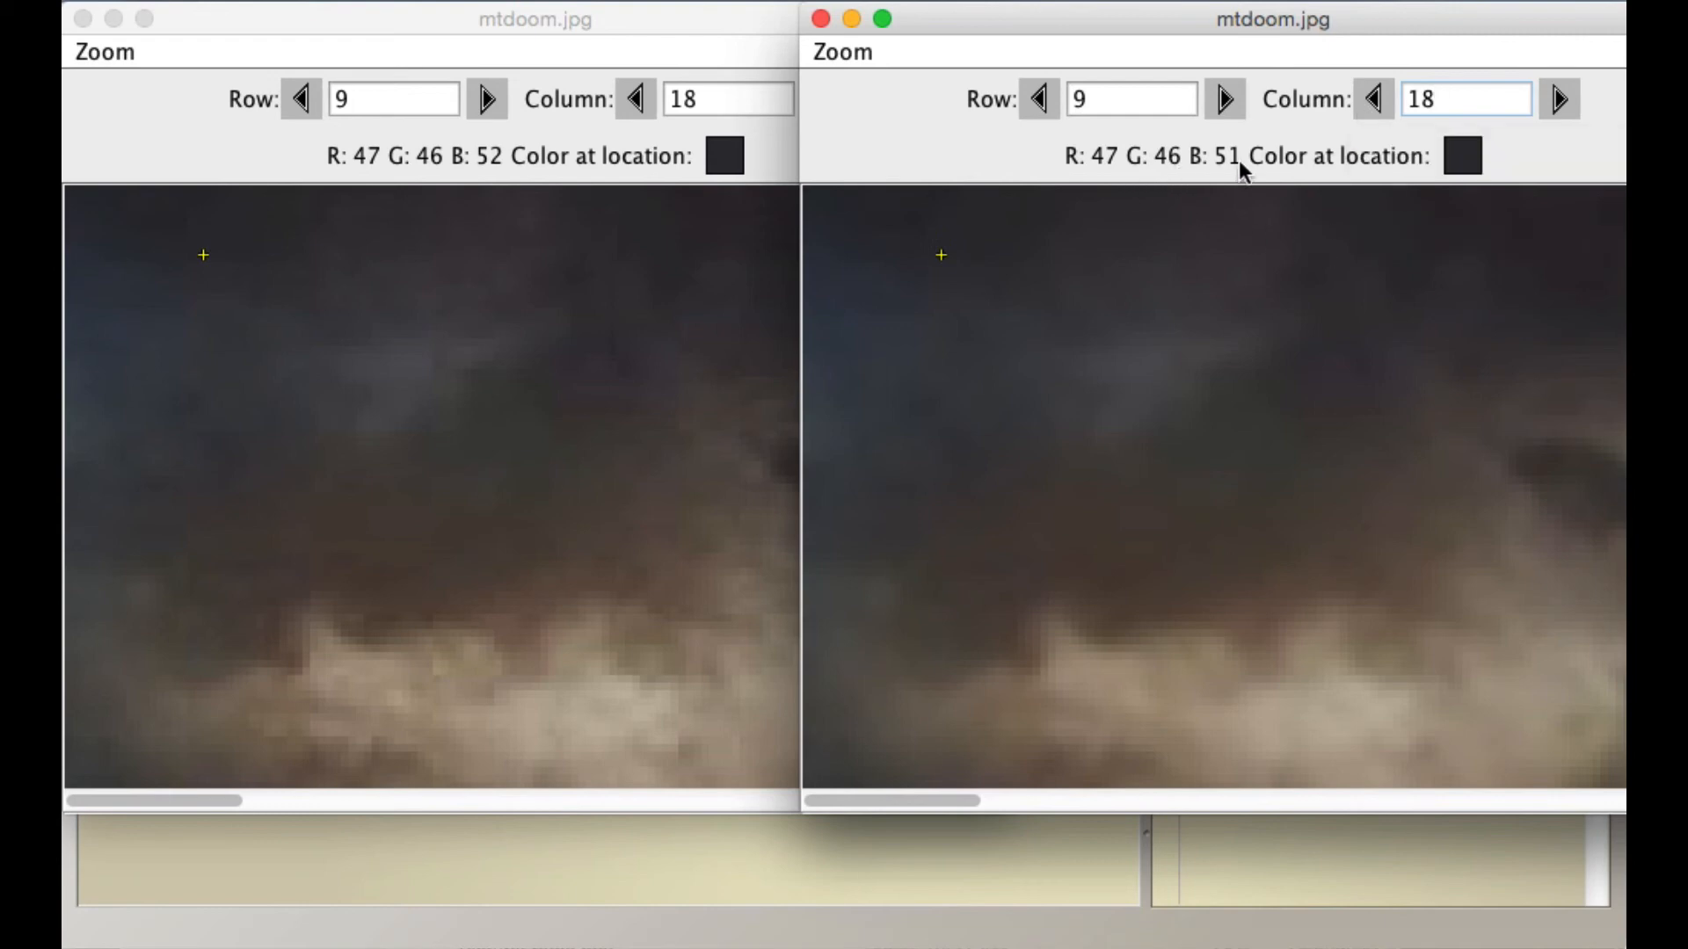
pyautogui.moveTo(1236, 177)
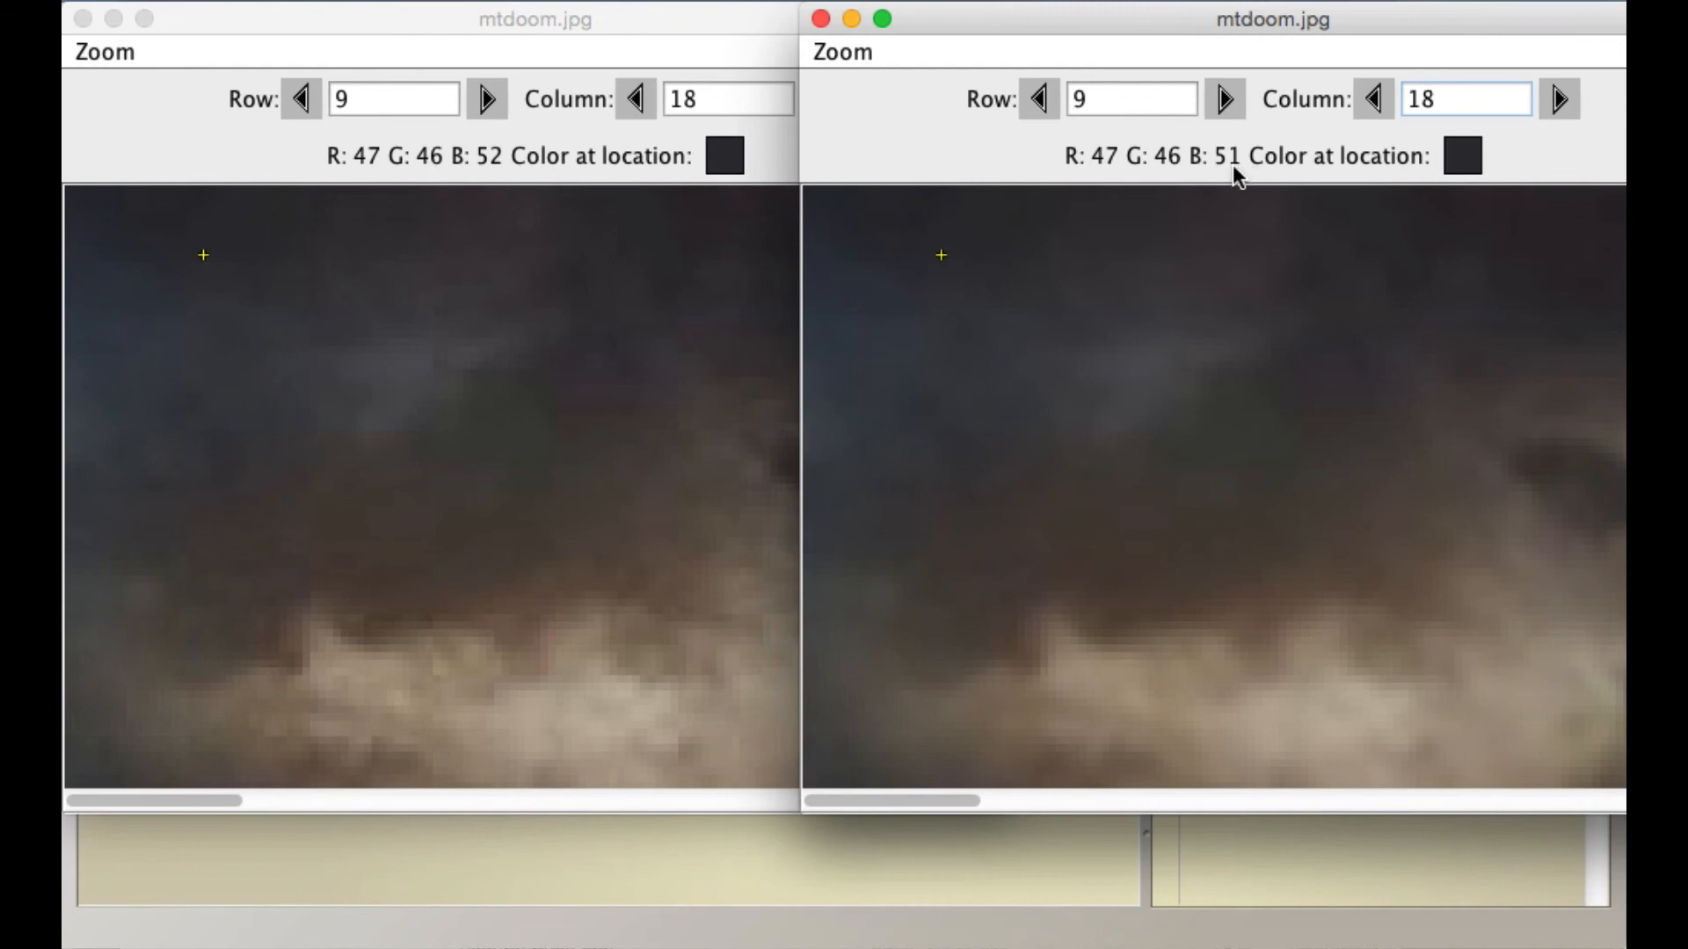
pyautogui.moveTo(870, 304)
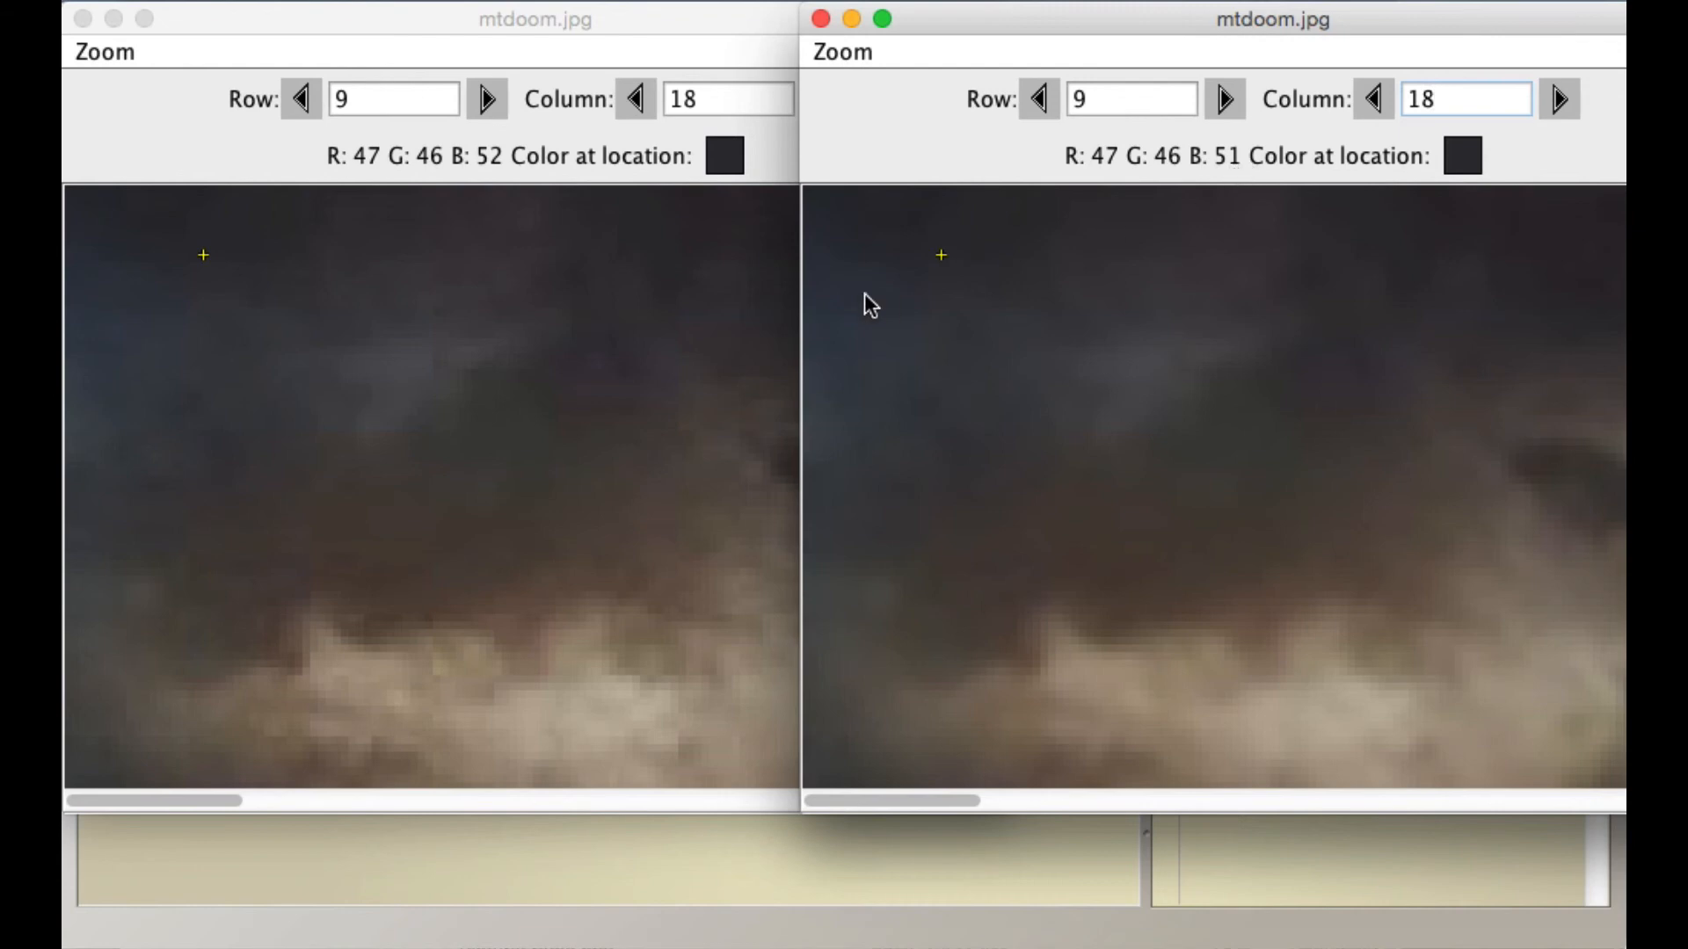
pyautogui.moveTo(942, 280)
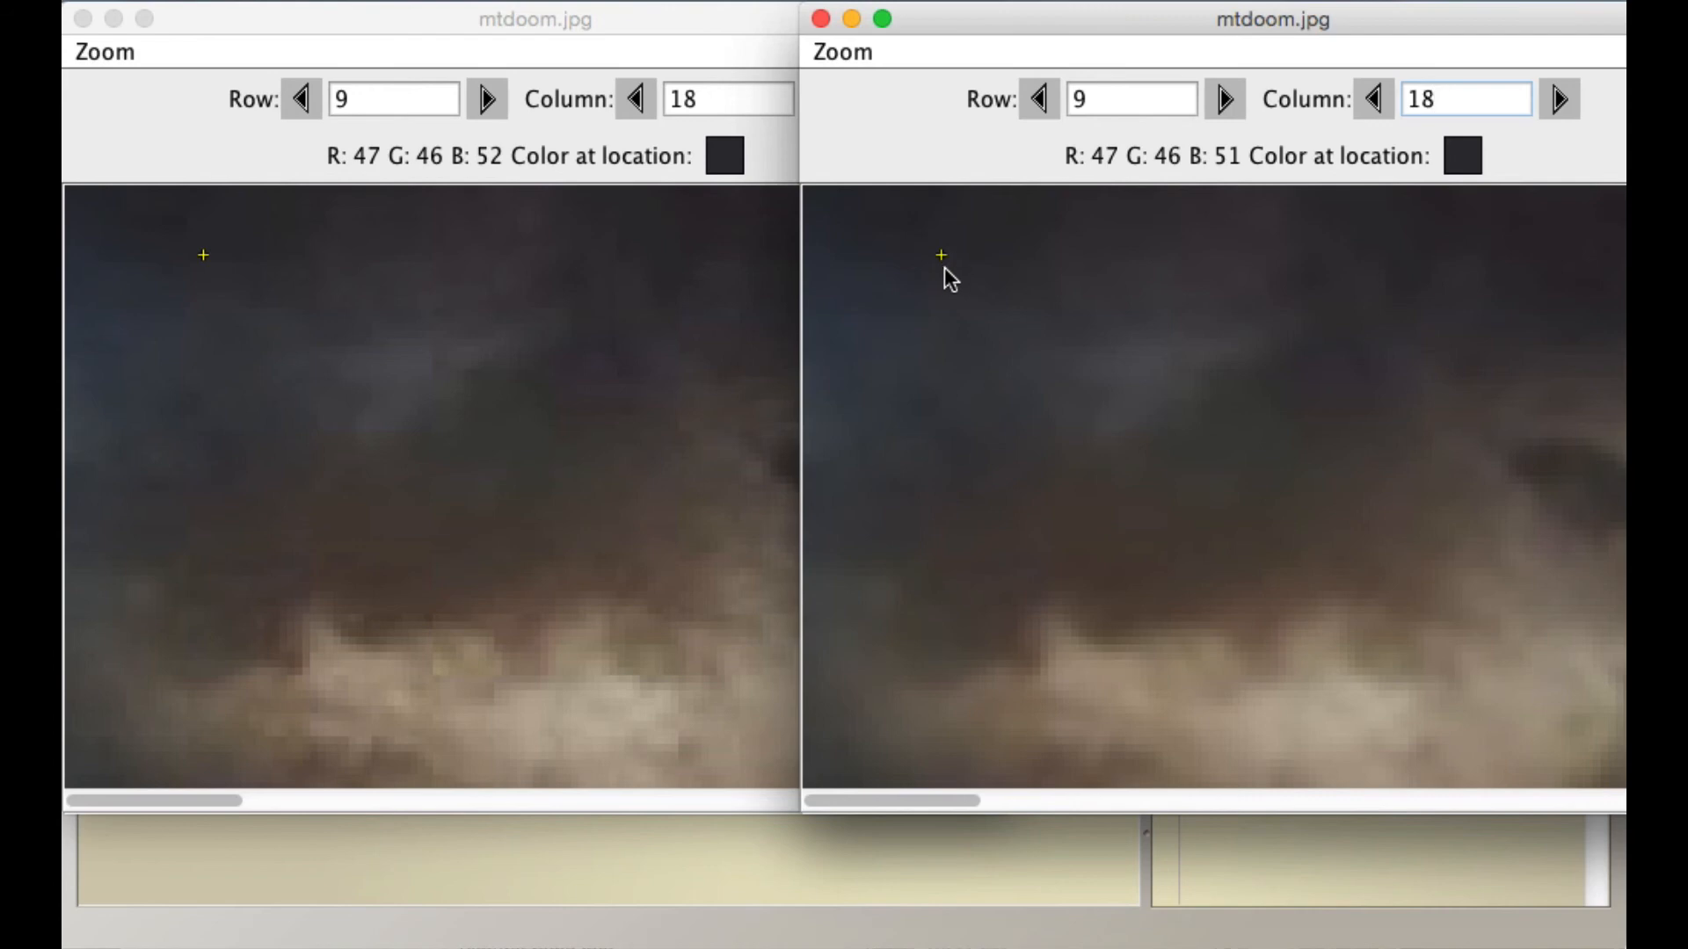
pyautogui.moveTo(932, 421)
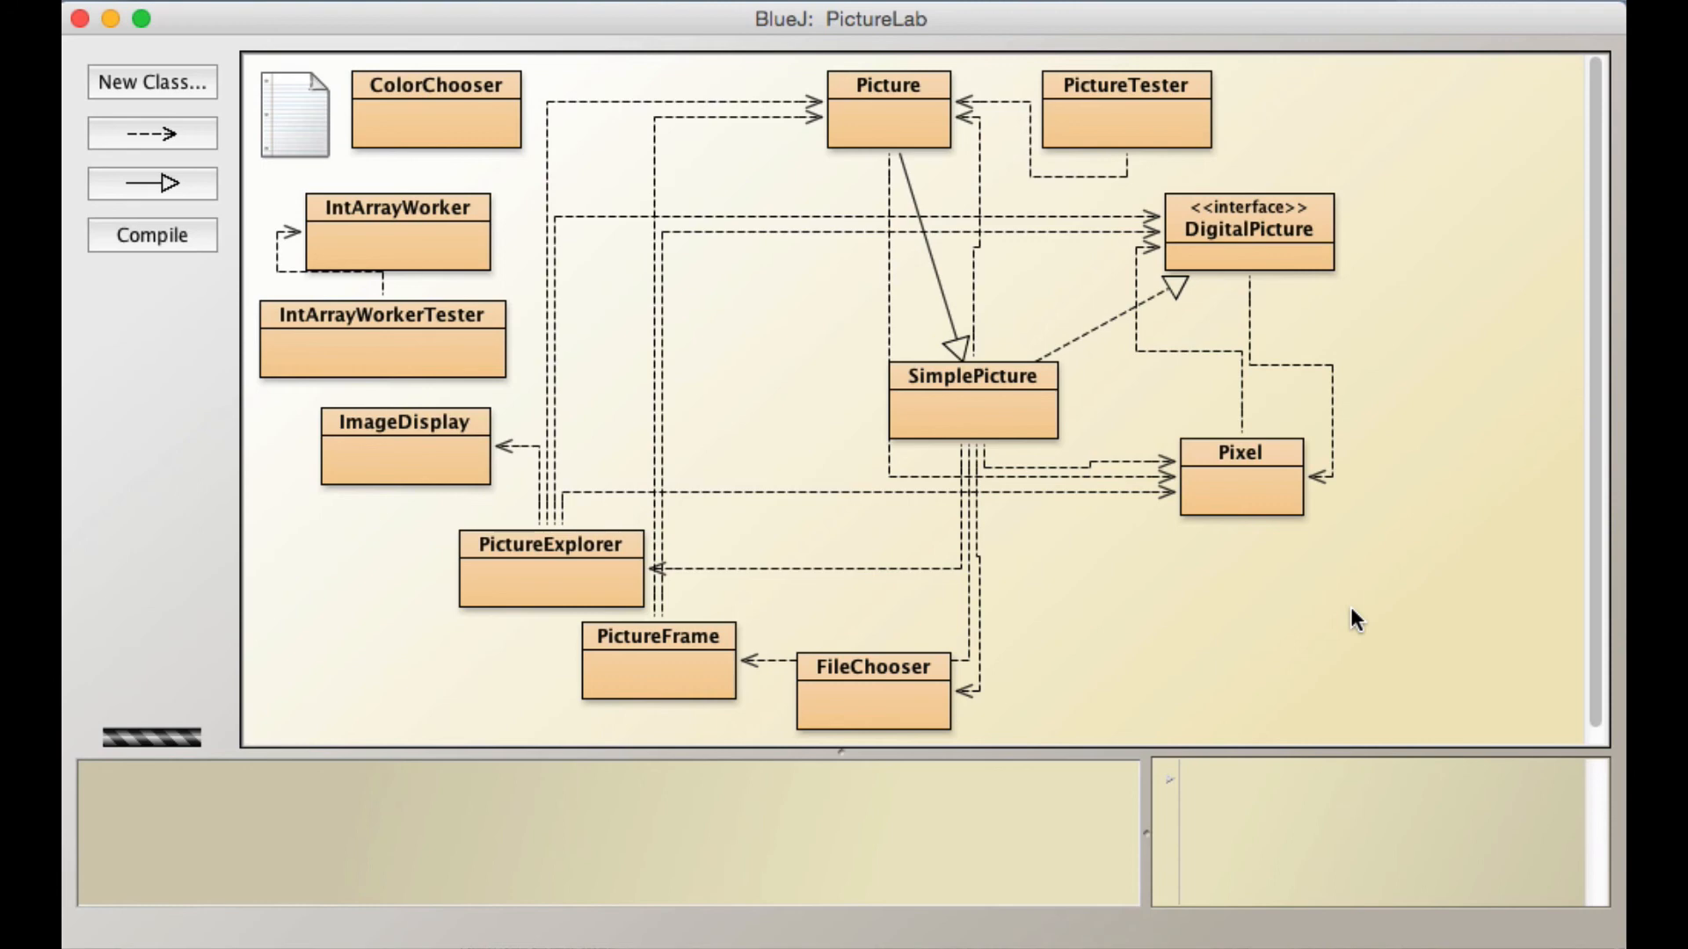
pyautogui.moveTo(1348, 623)
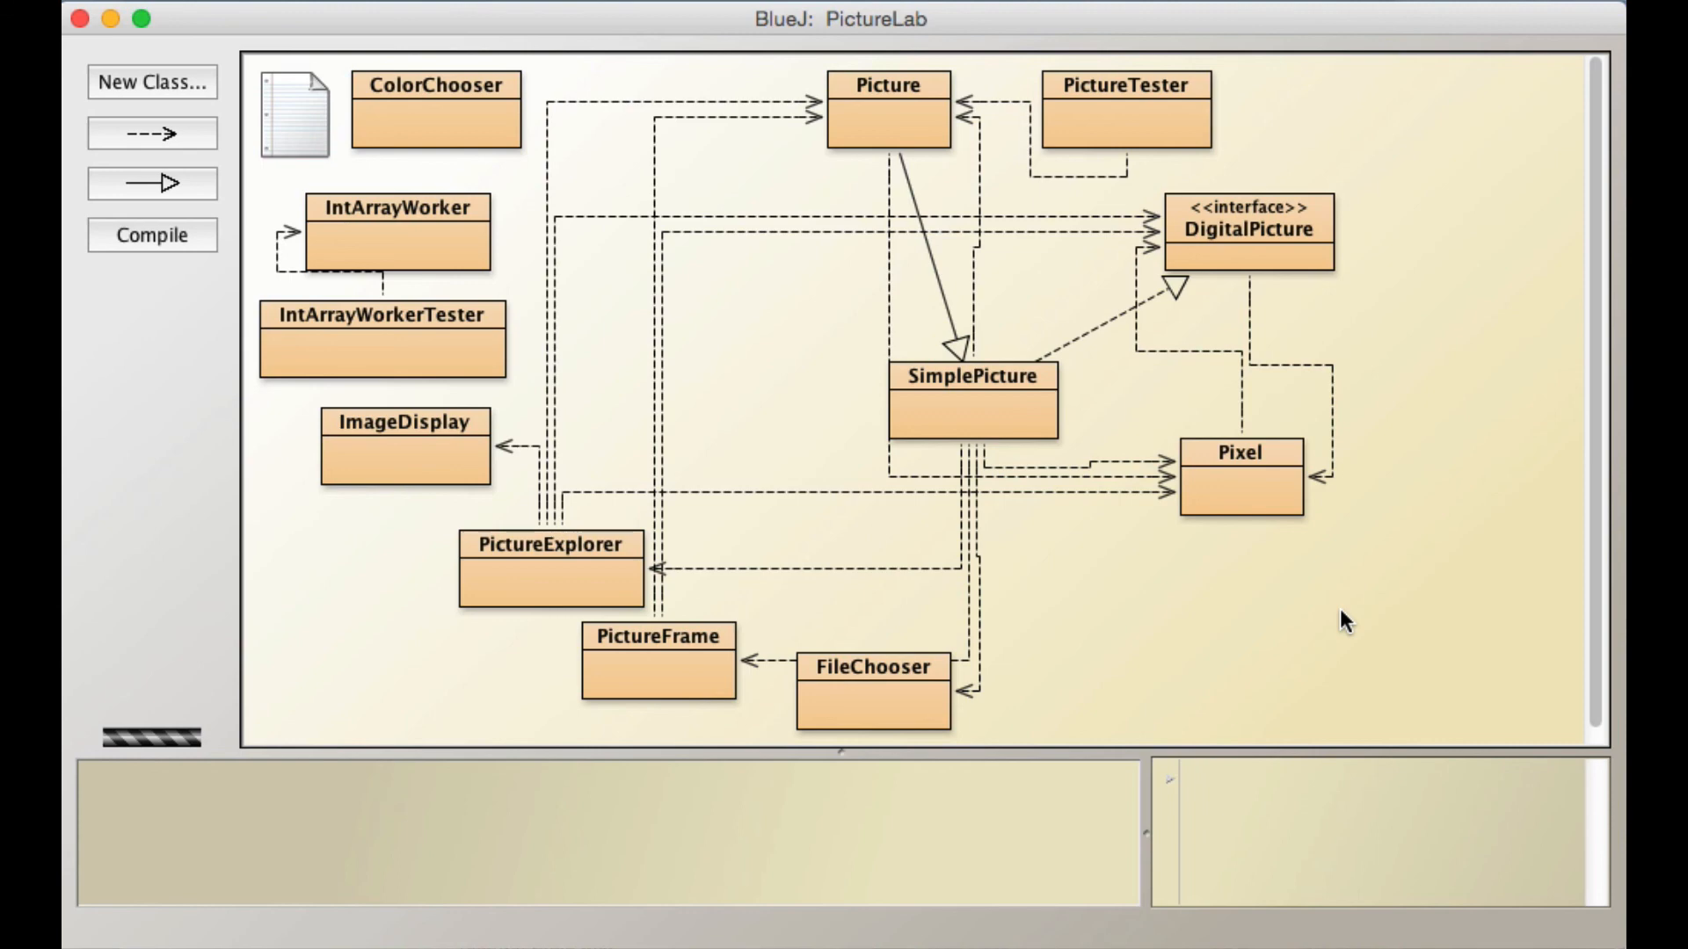
pyautogui.moveTo(1326, 626)
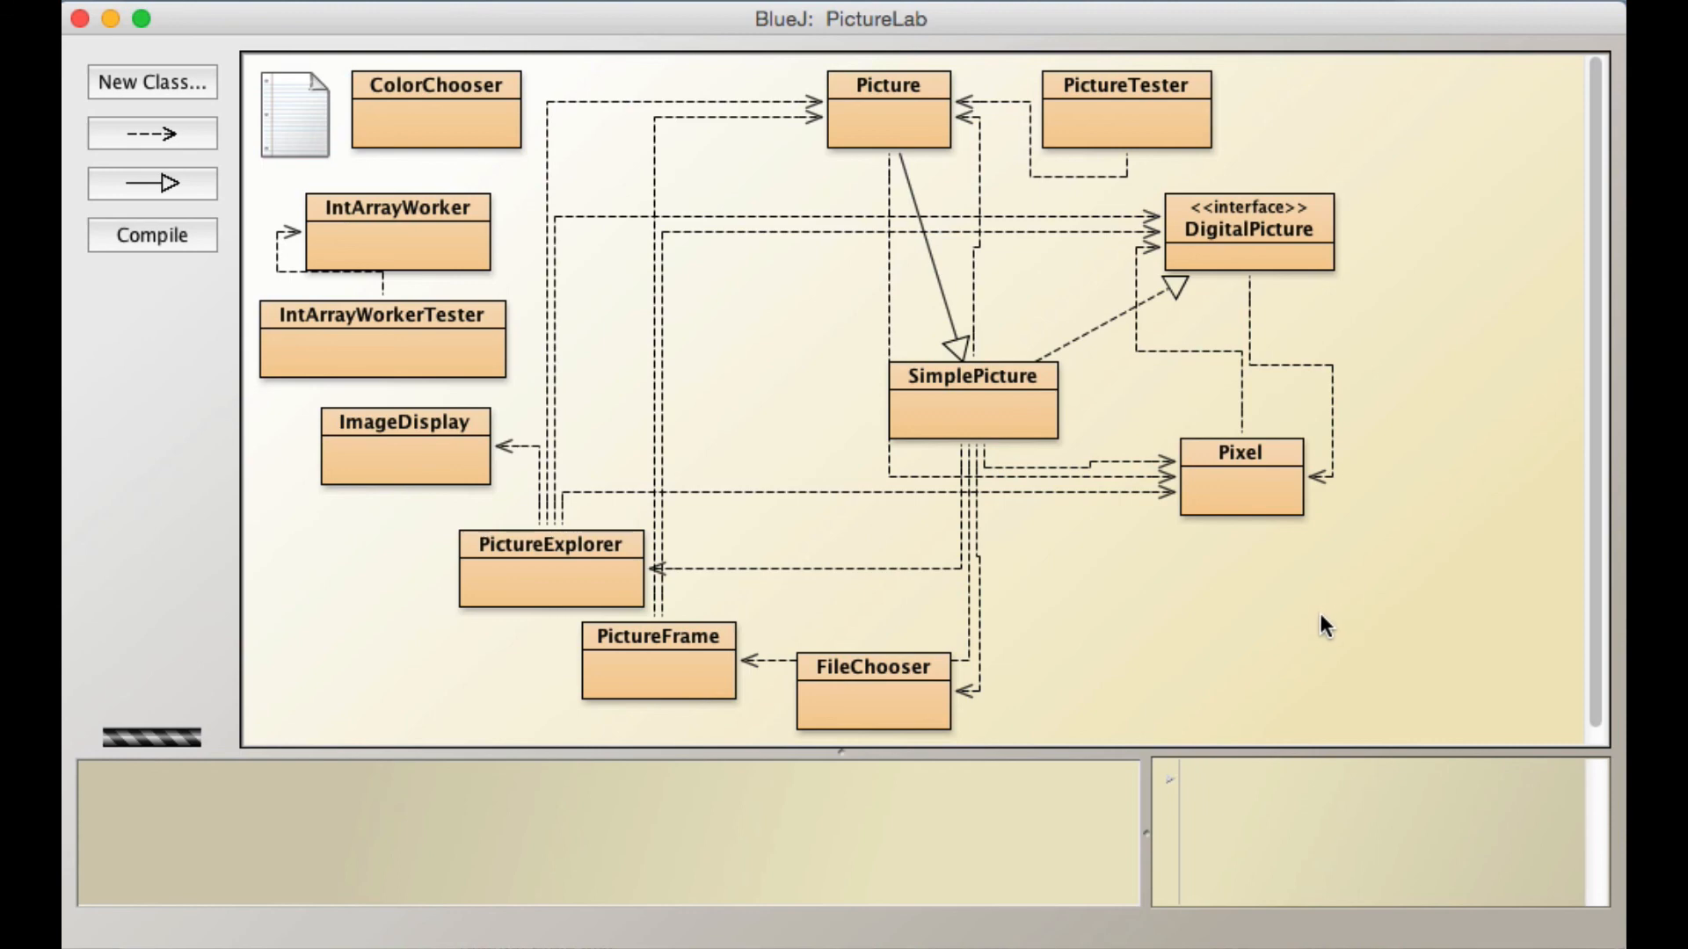